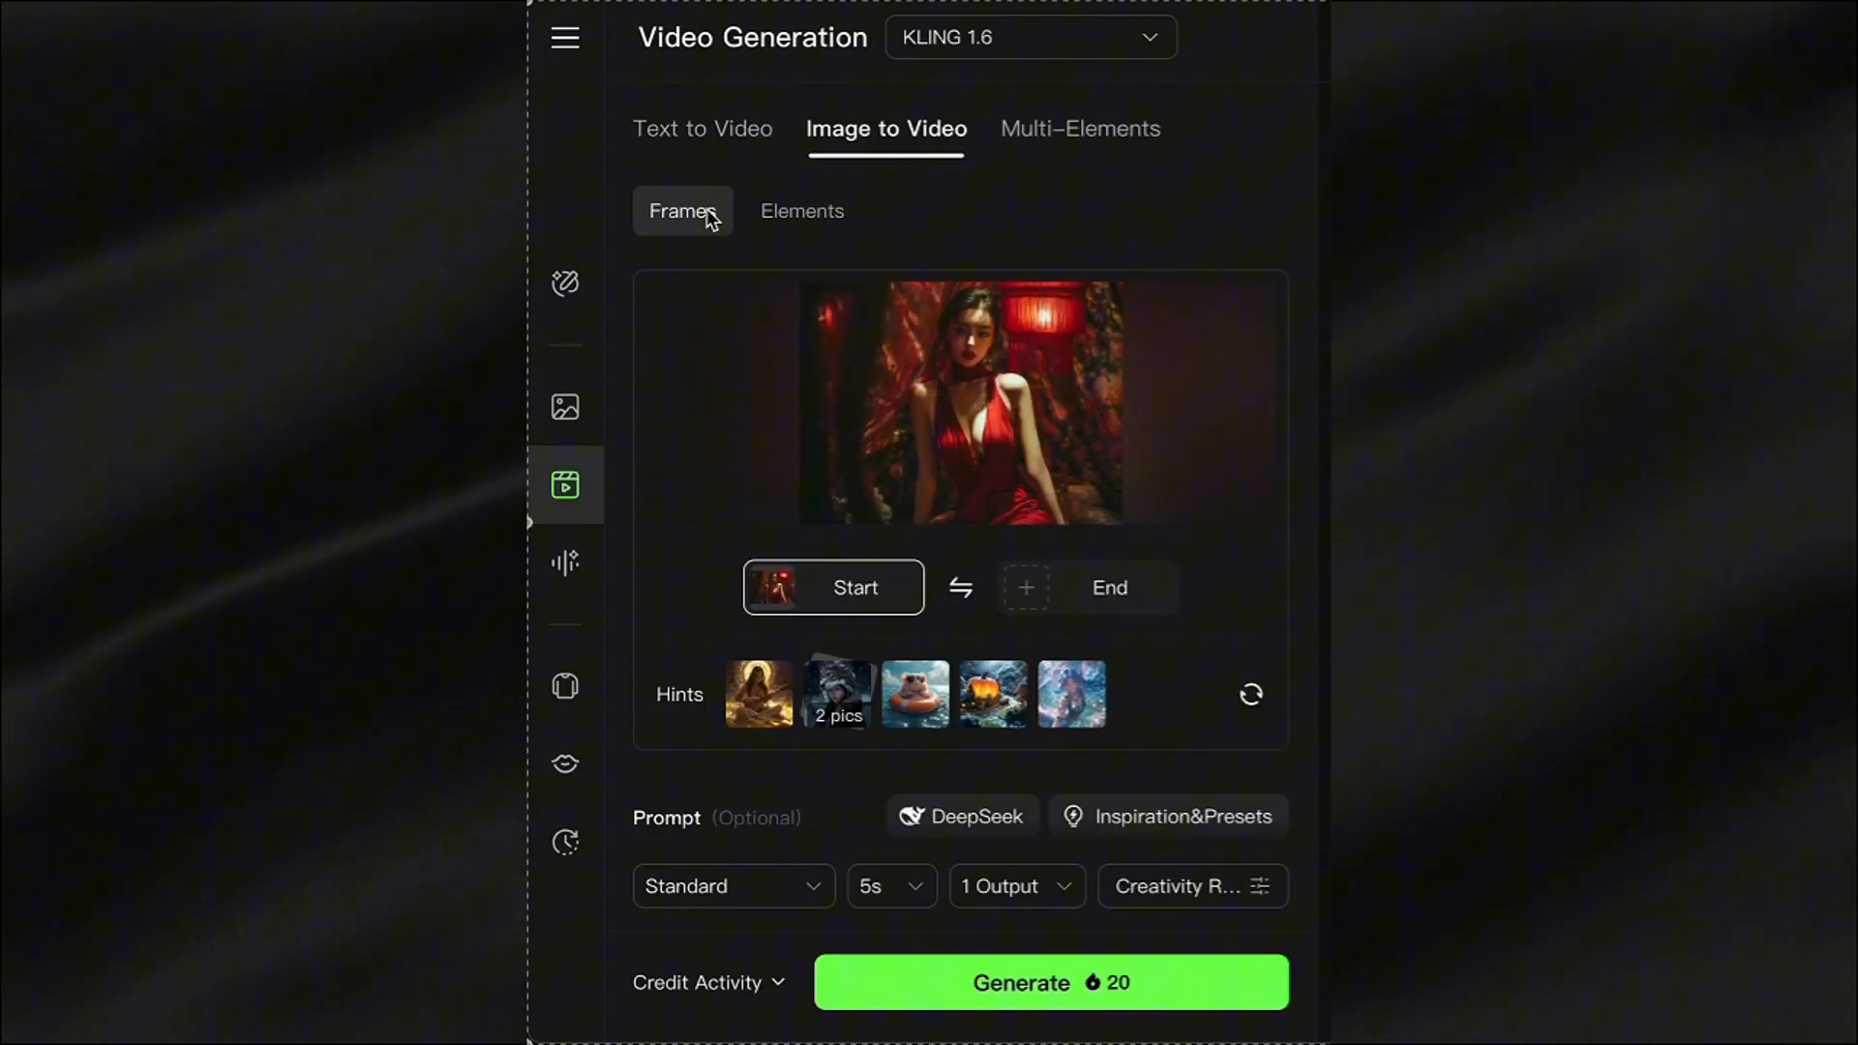
# Step: Review the Bonus Credits panel showing milestone rewards and 680 credits per published short
pyautogui.scroll(-3)
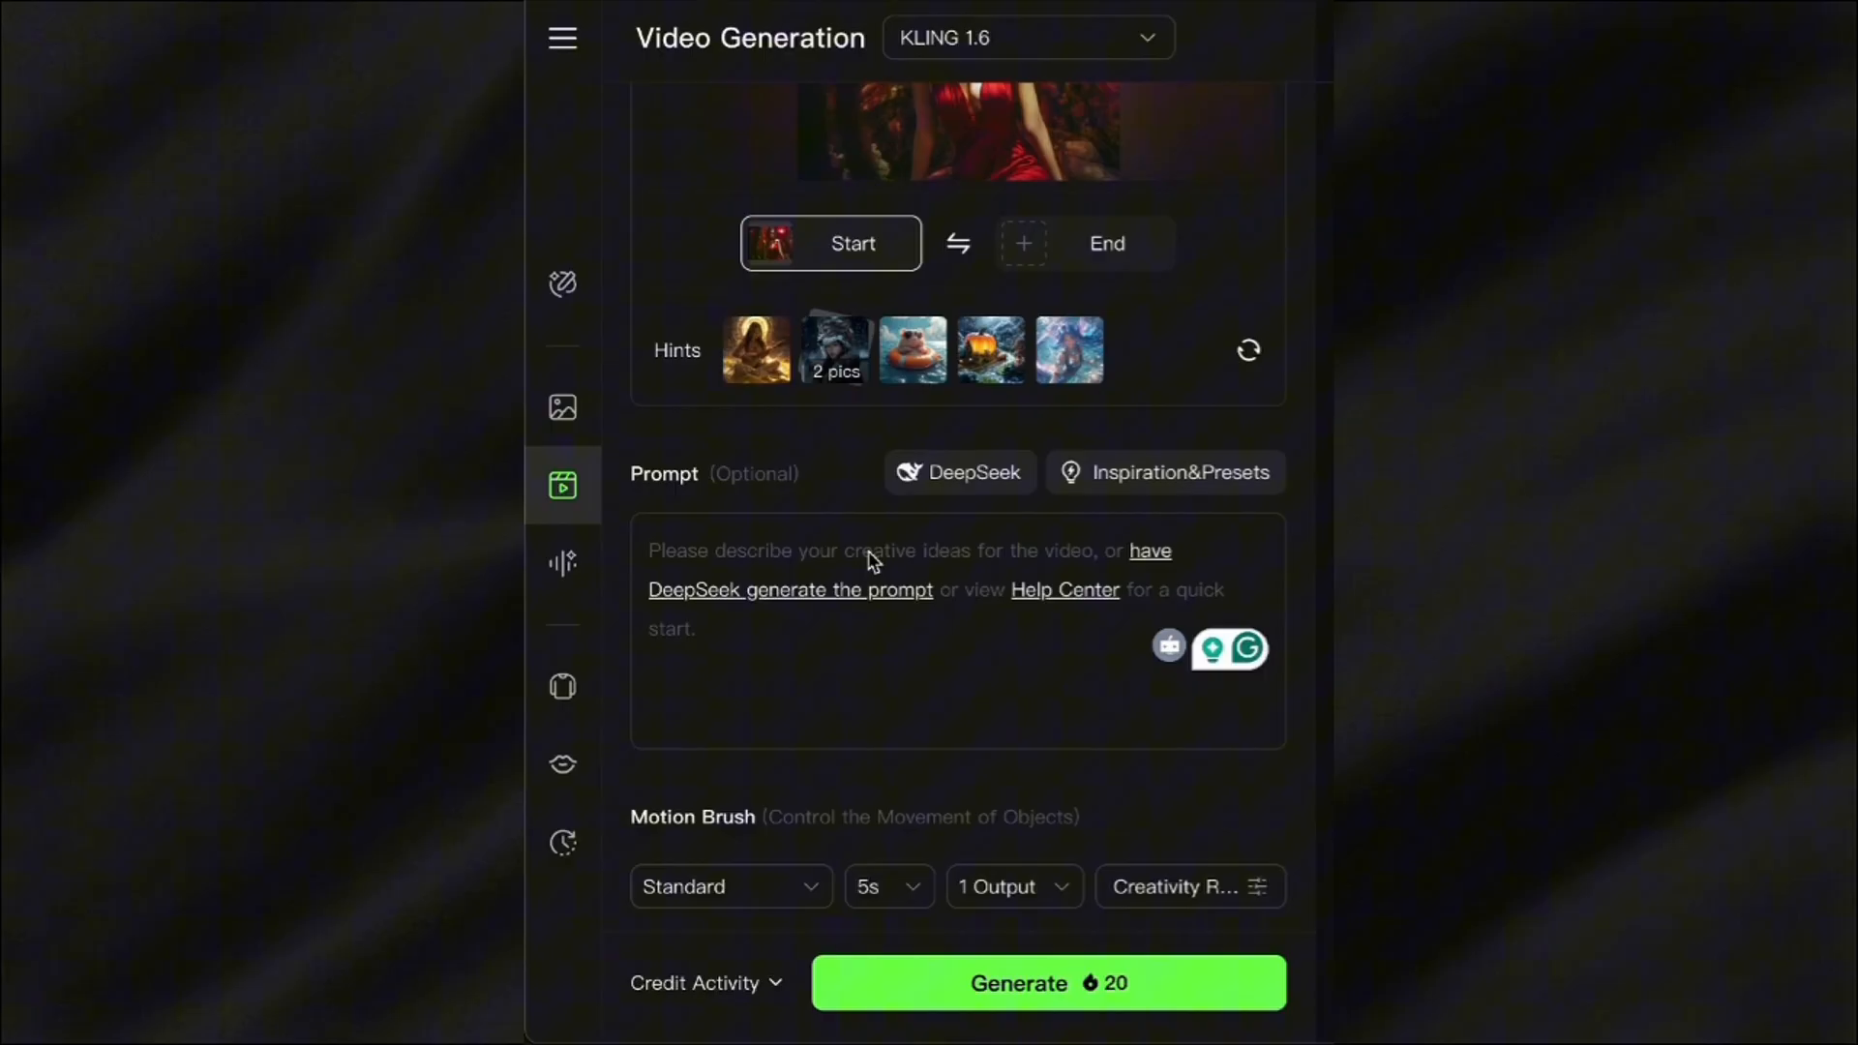
pyautogui.write('A woman in the red dress turns her head slightly, her seductive gaze directed t')
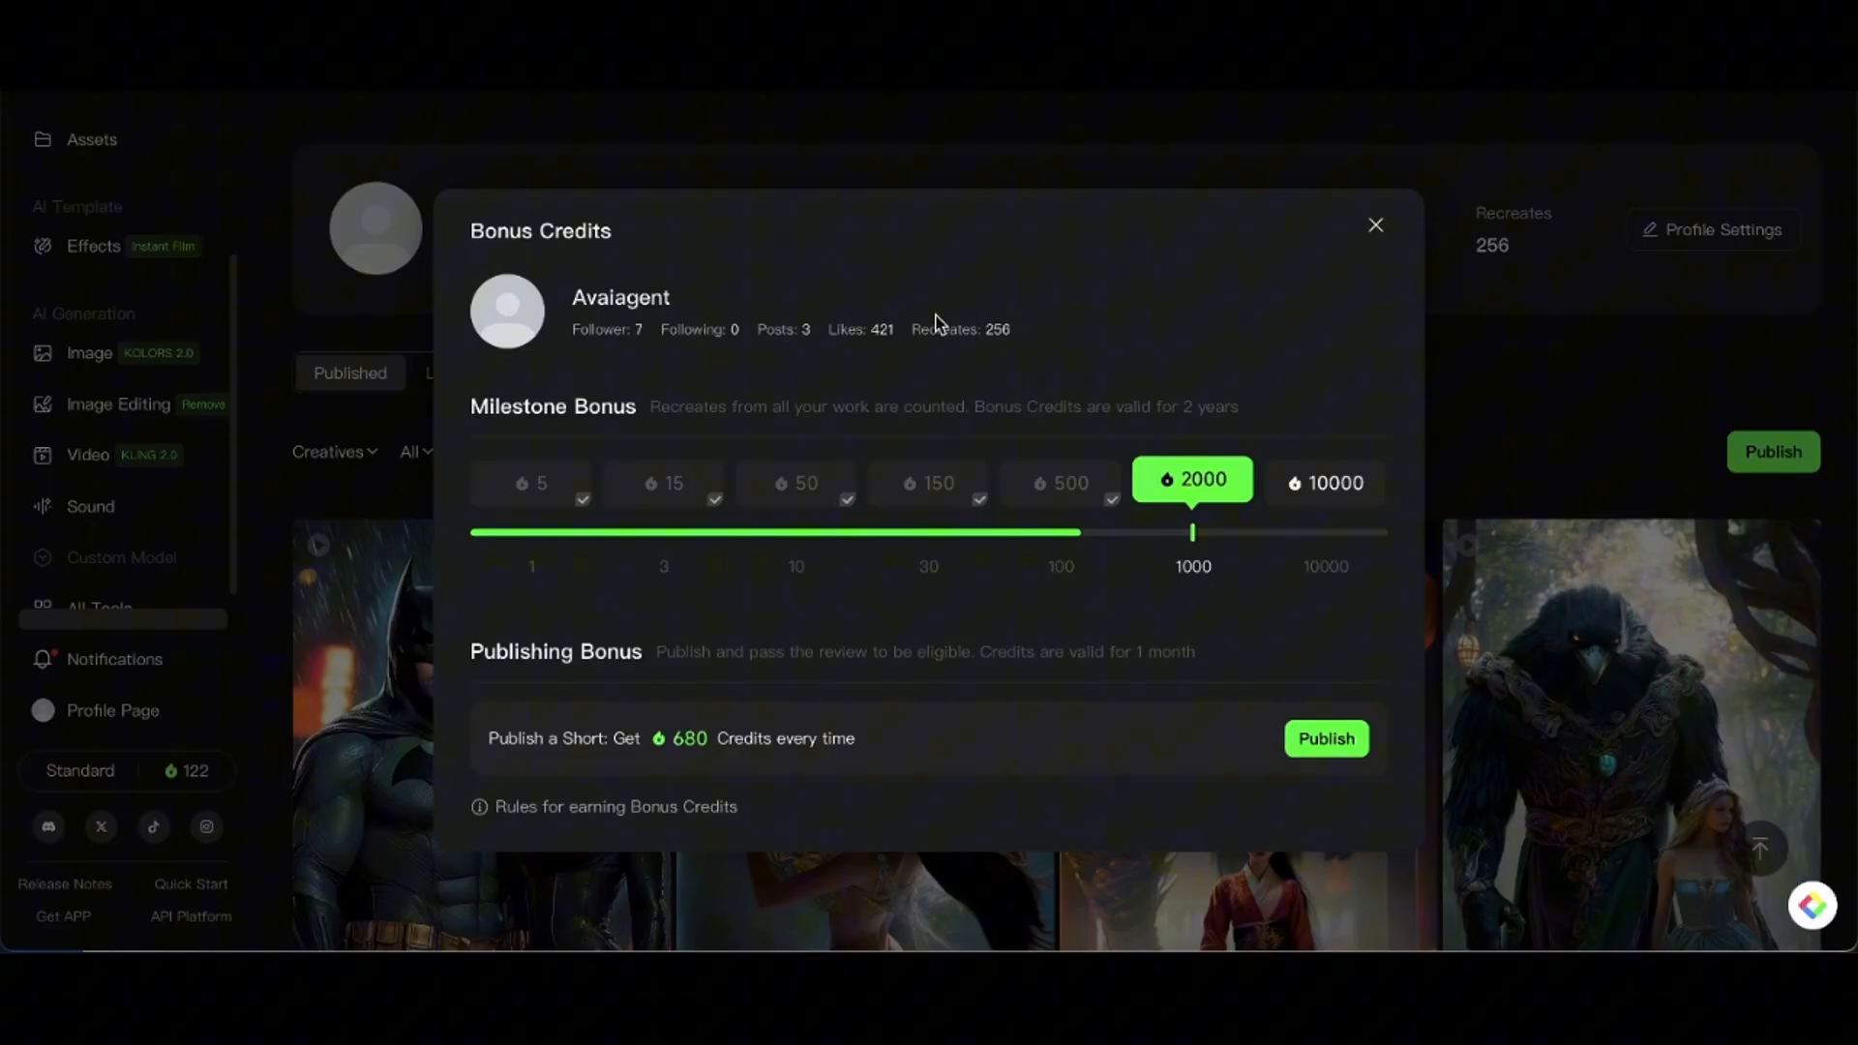
pyautogui.moveTo(1080, 546)
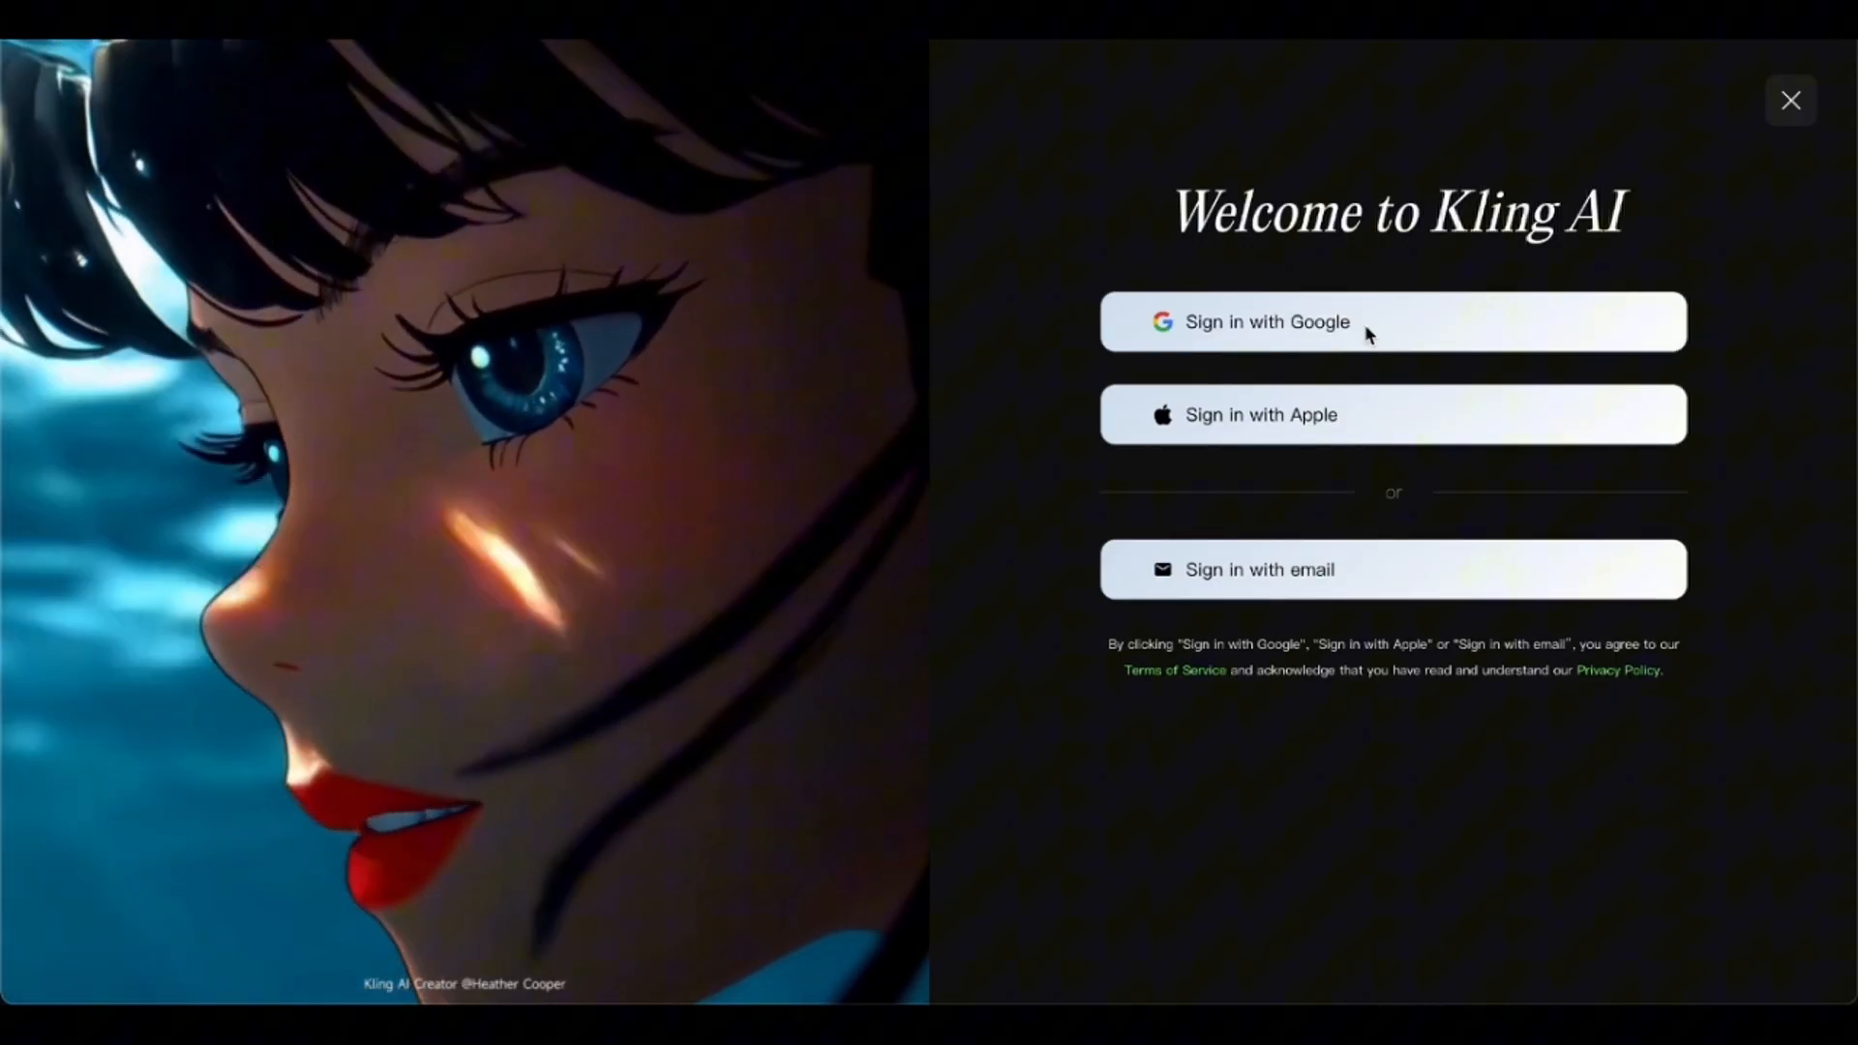
# Step: Sign in with Google and land on the Image to Video generation page
pyautogui.click(1790, 98)
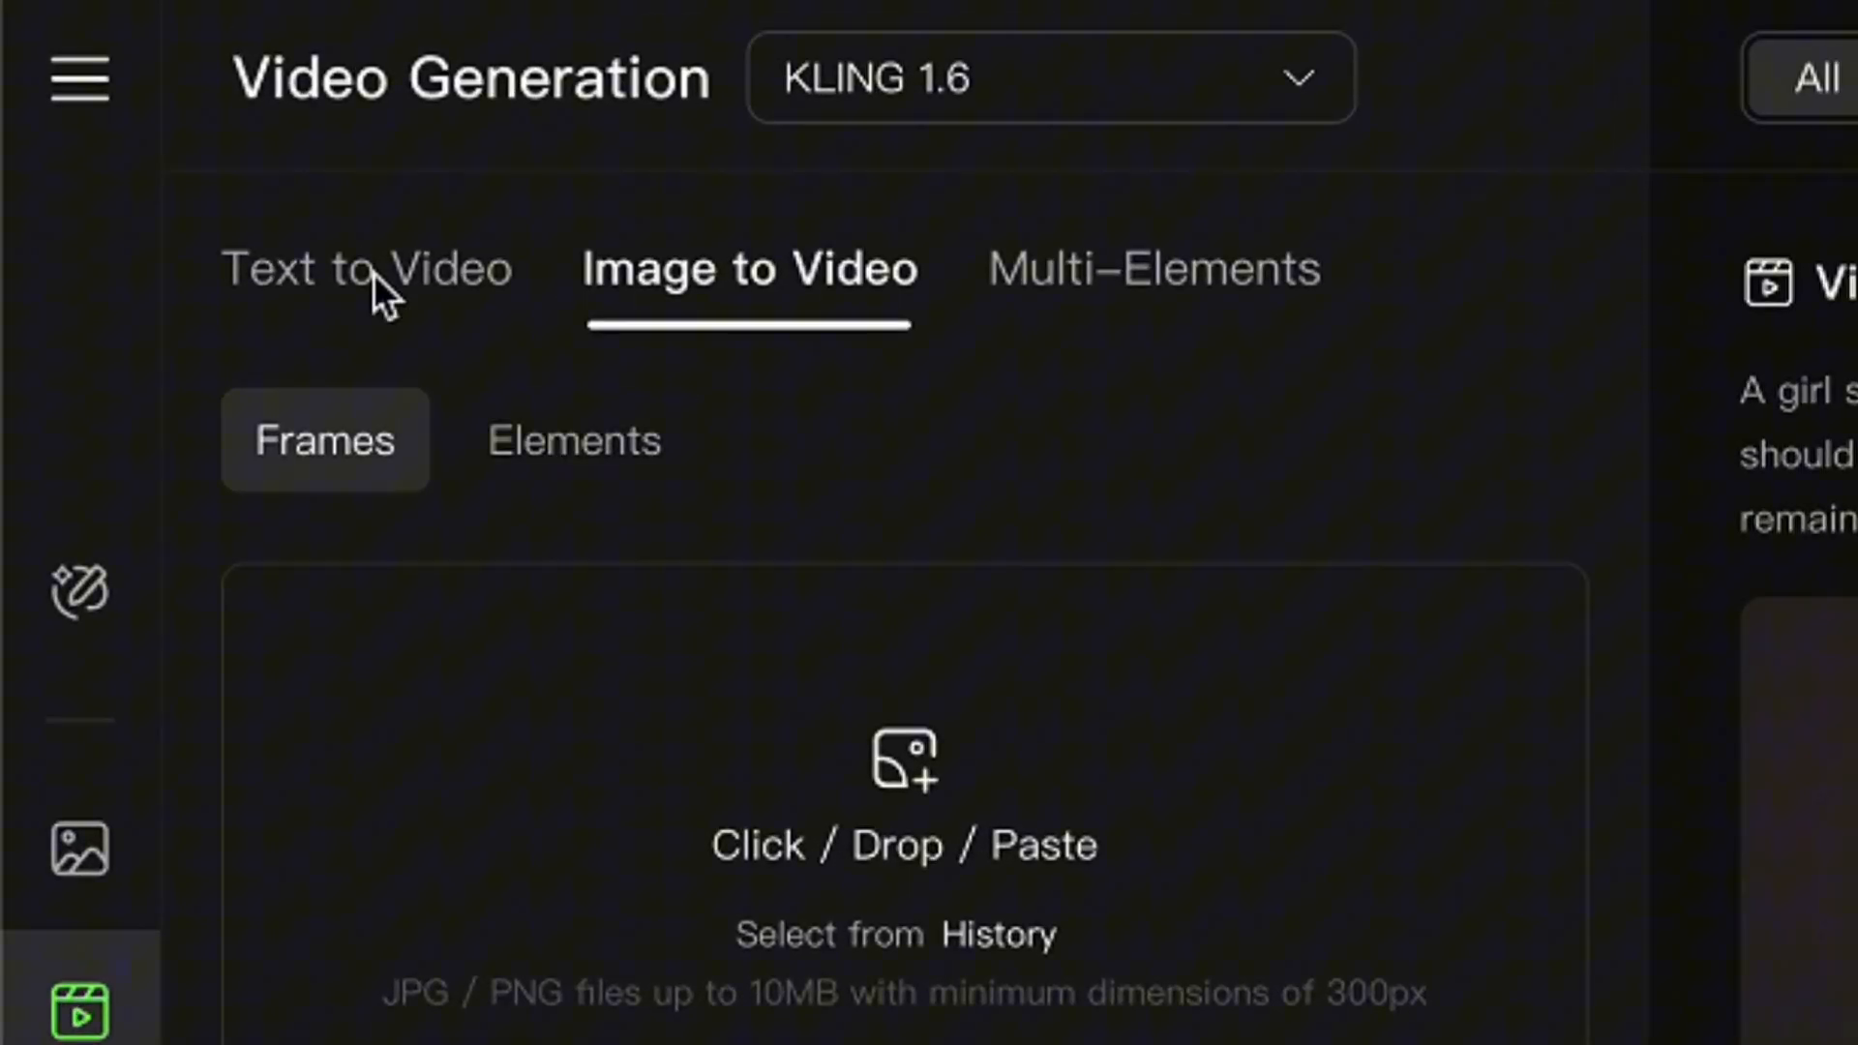
# Step: Switch to Text to Video mode and try a simple 'beach sunset' prompt
pyautogui.click(368, 267)
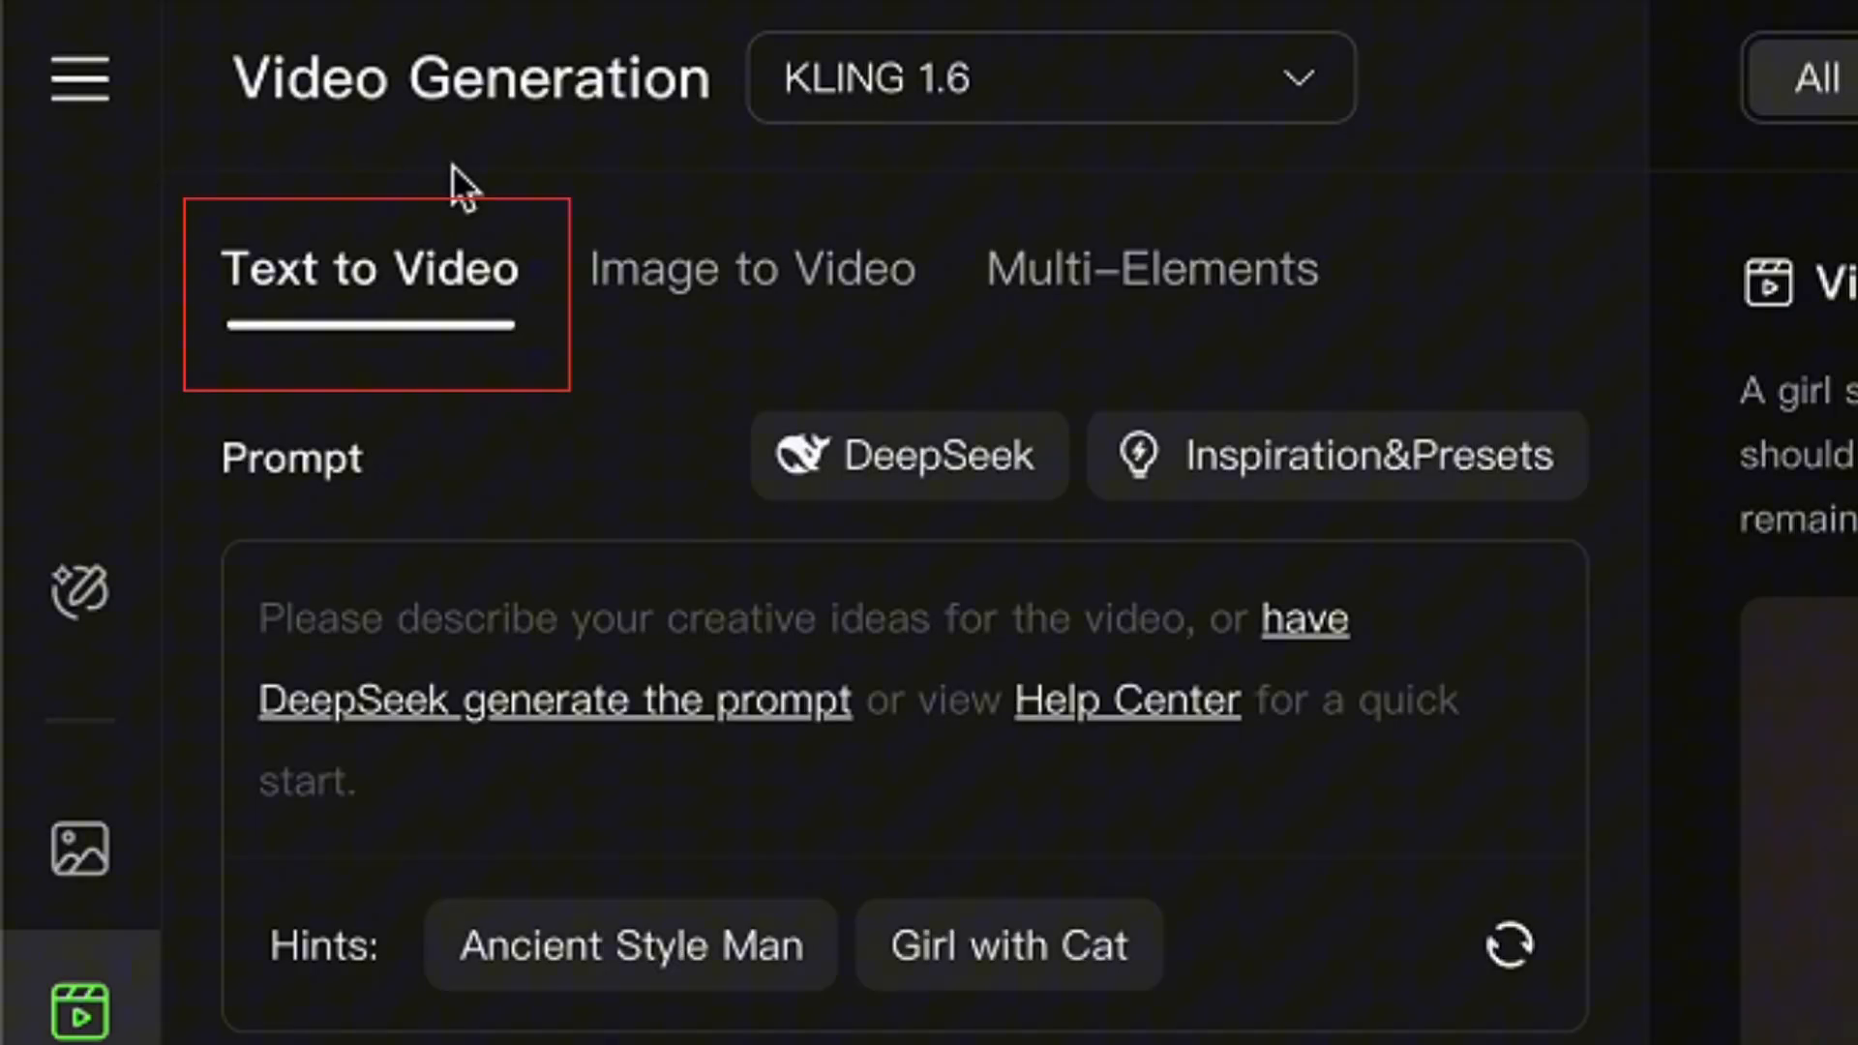
pyautogui.moveTo(207, 391)
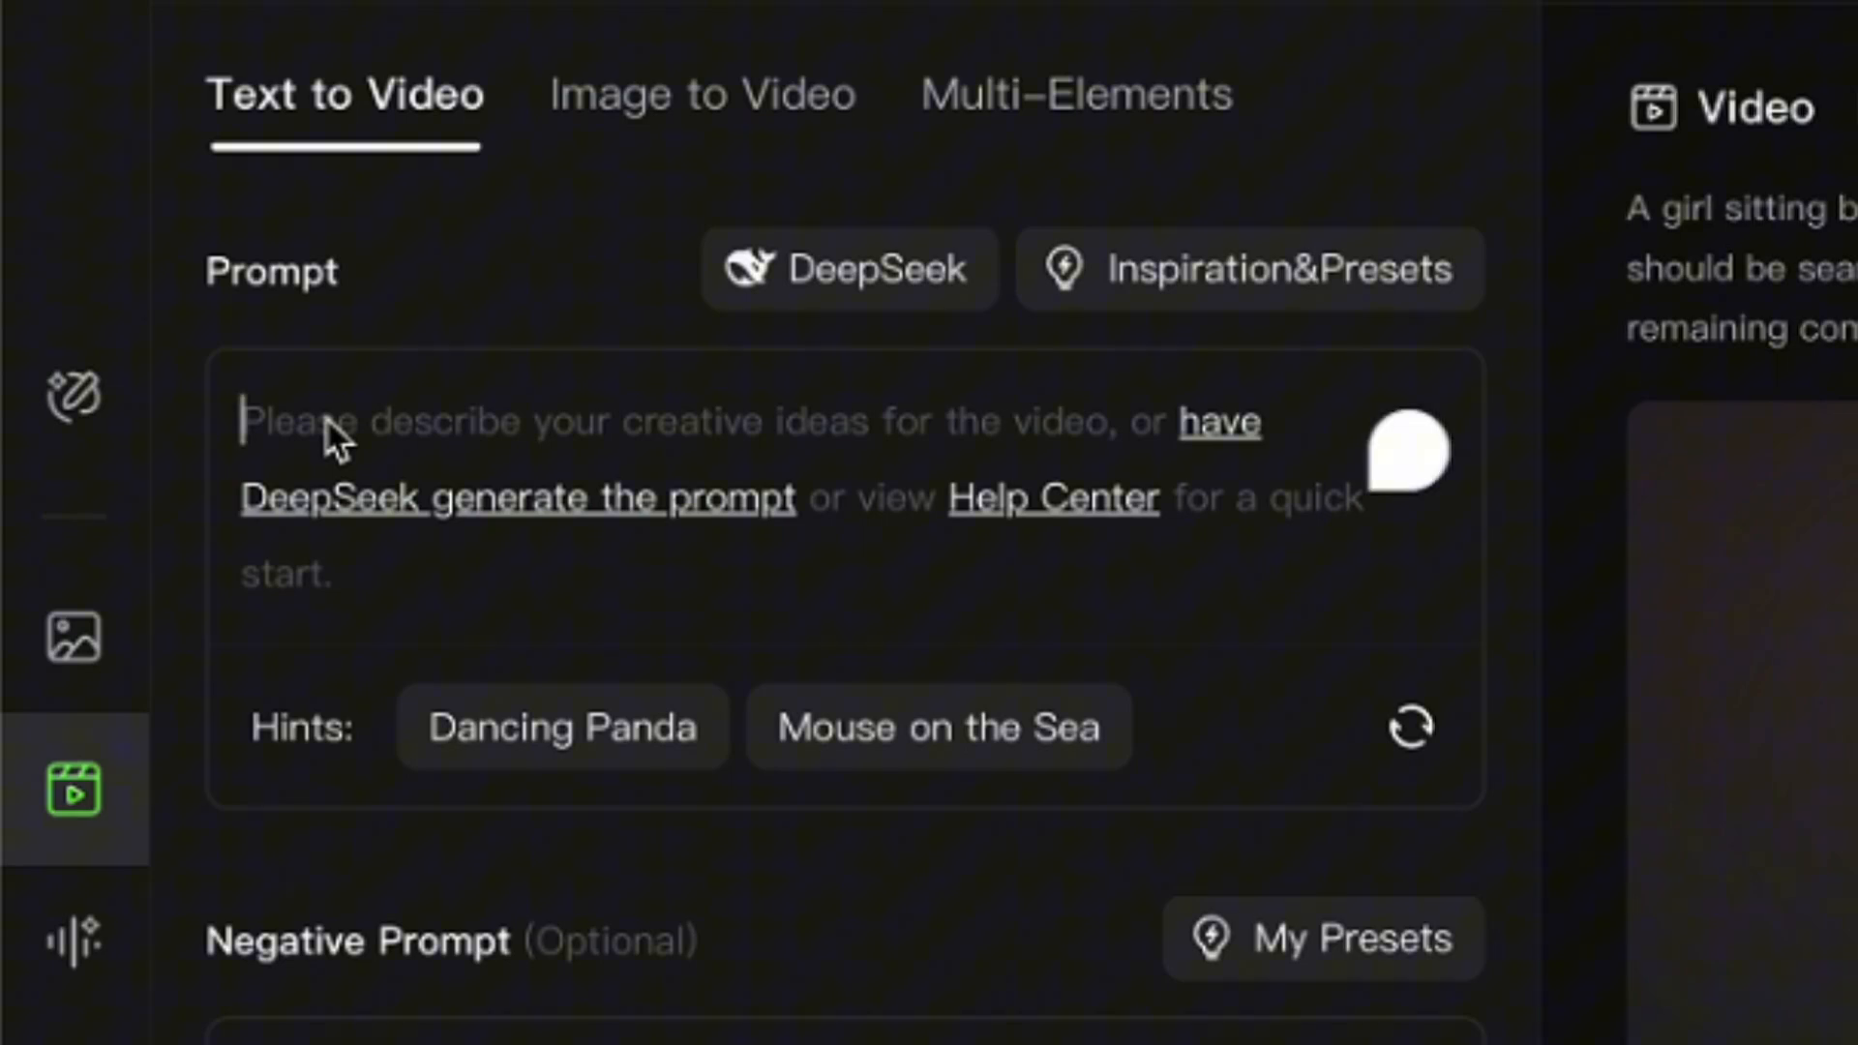
pyautogui.write('beach sunset')
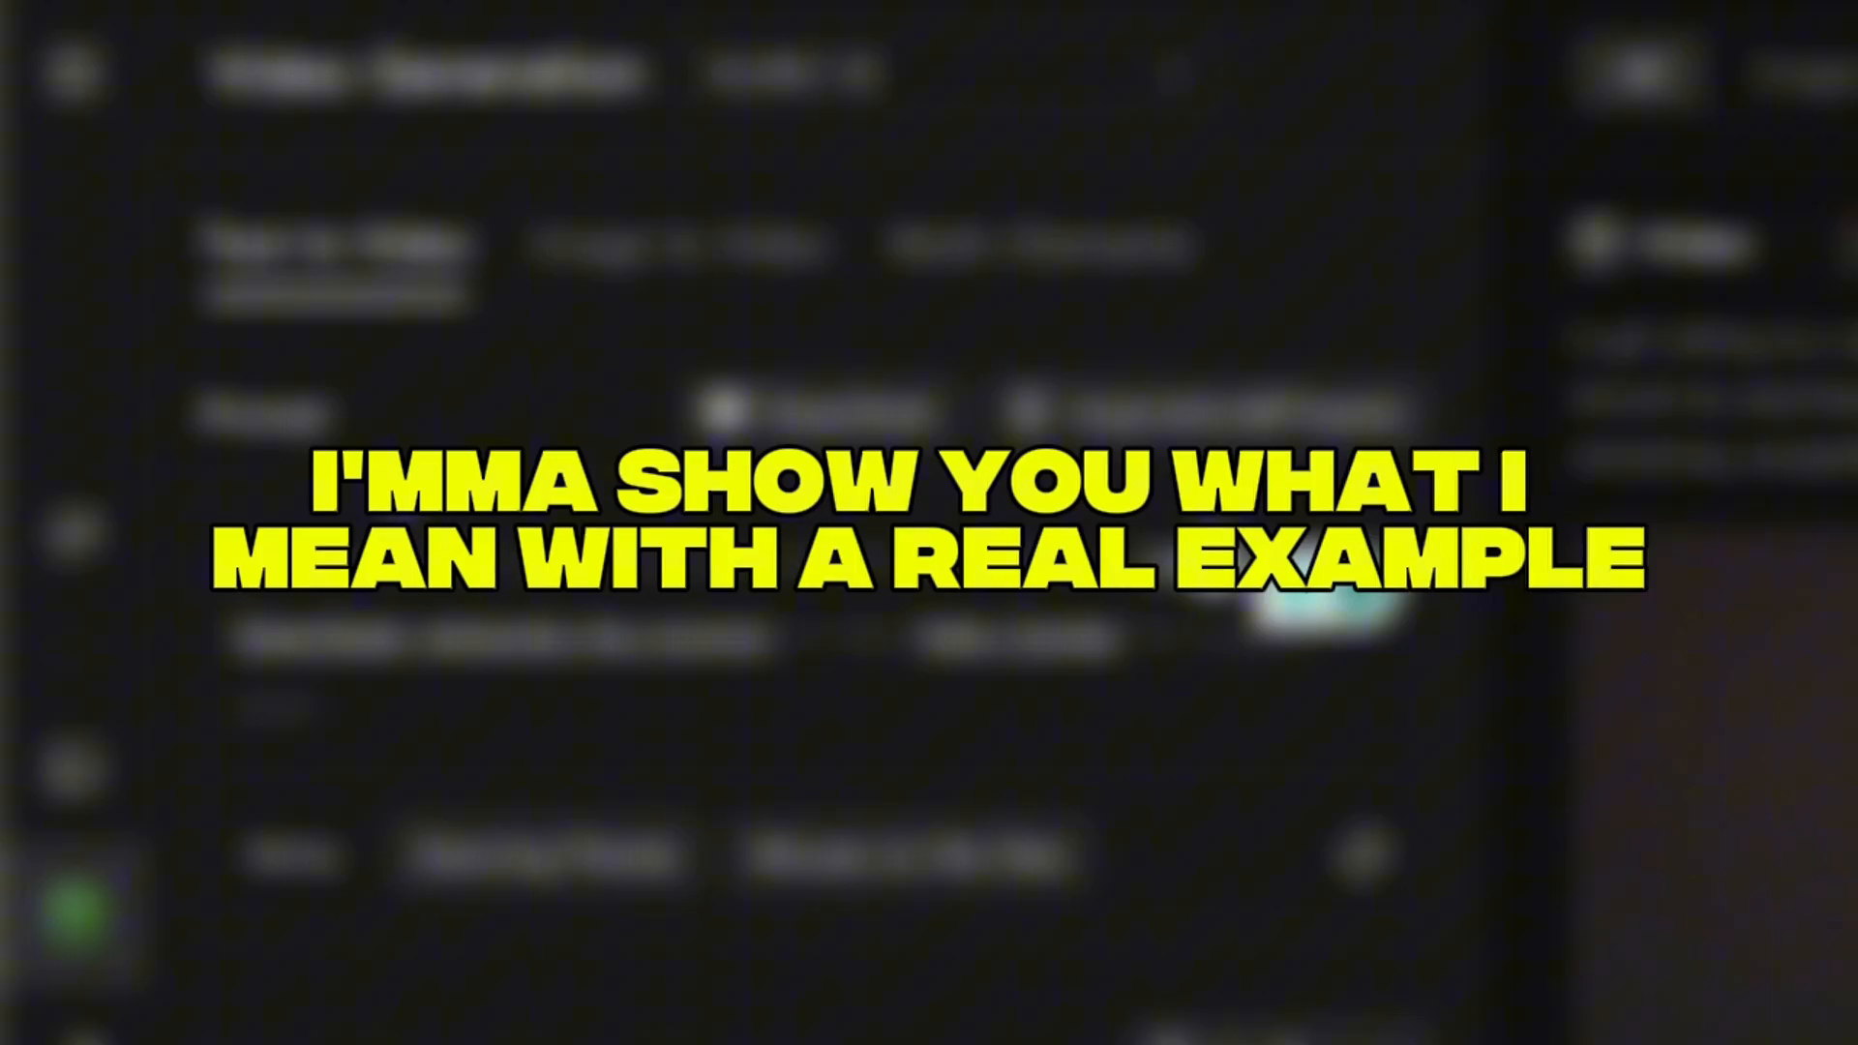
# Step: Write a prompt of a muscular man in a black tank top climbing a steep rocky cliff, camera in tight shot
pyautogui.write('man climbing a cliff')
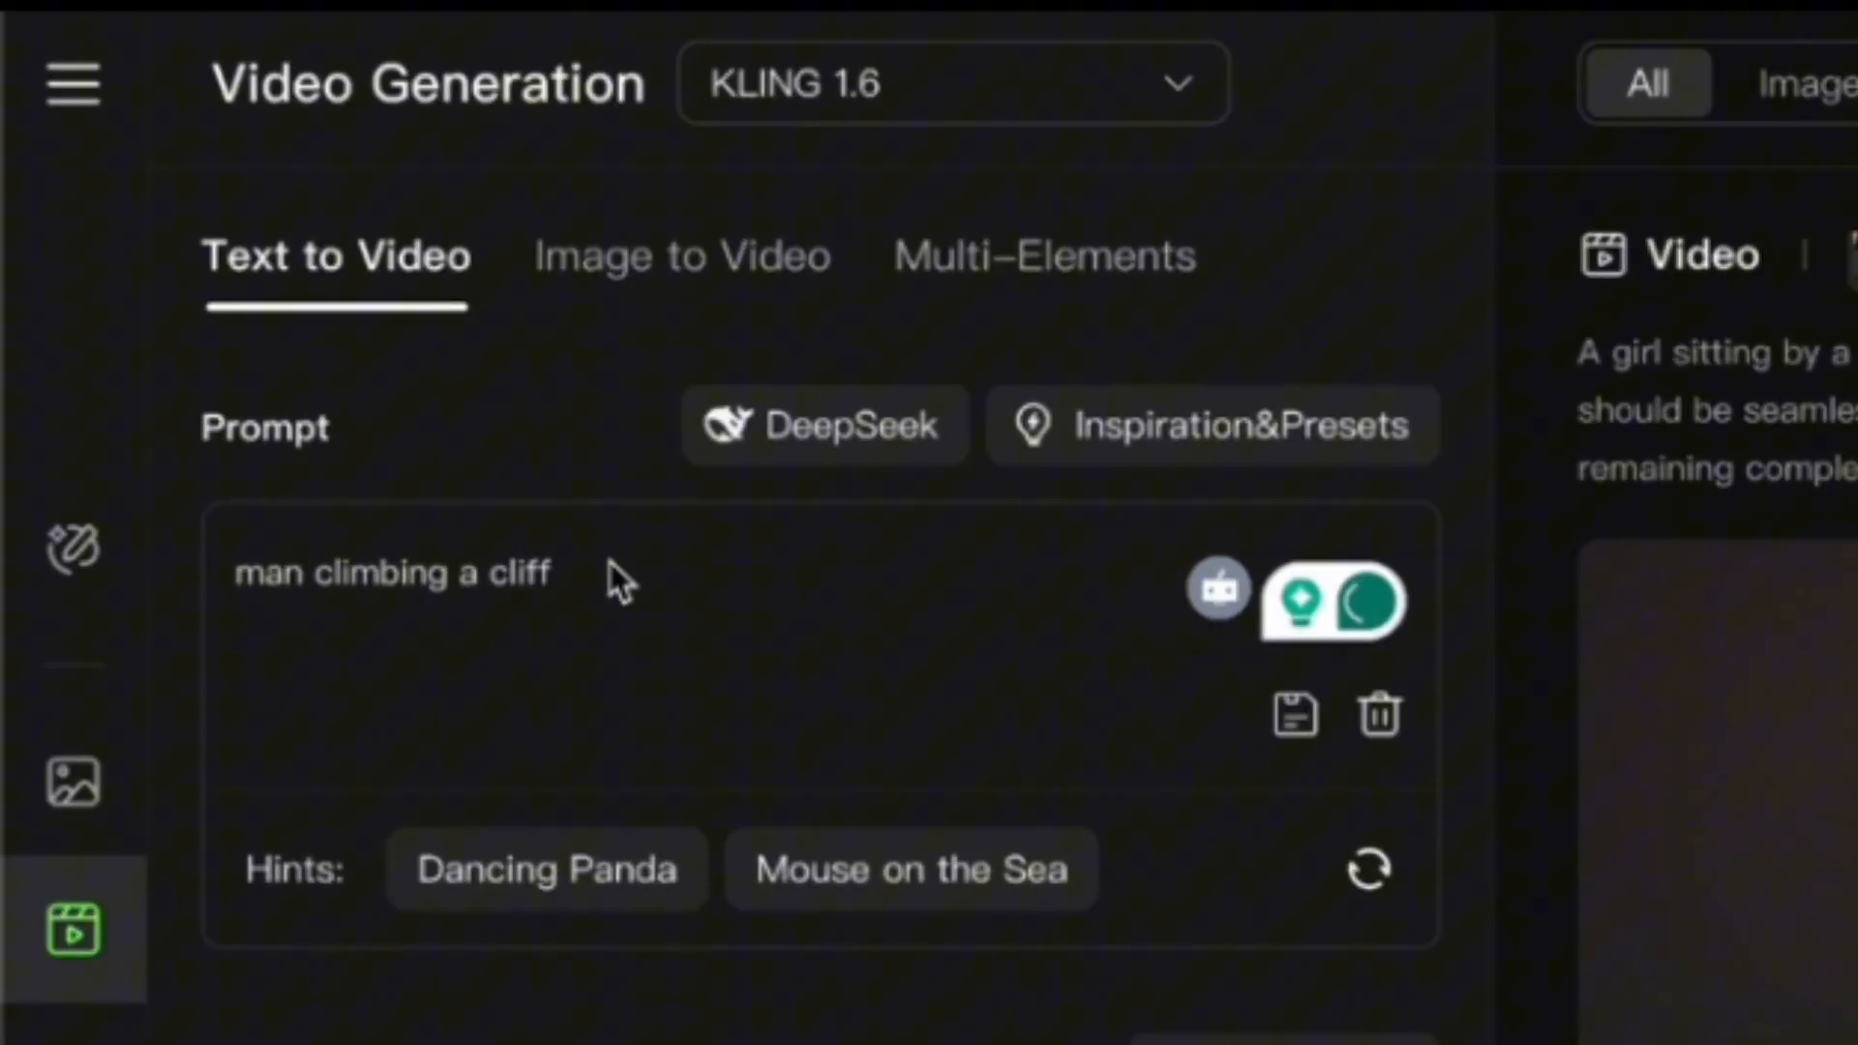
pyautogui.write('A muscular man wearing a black tank')
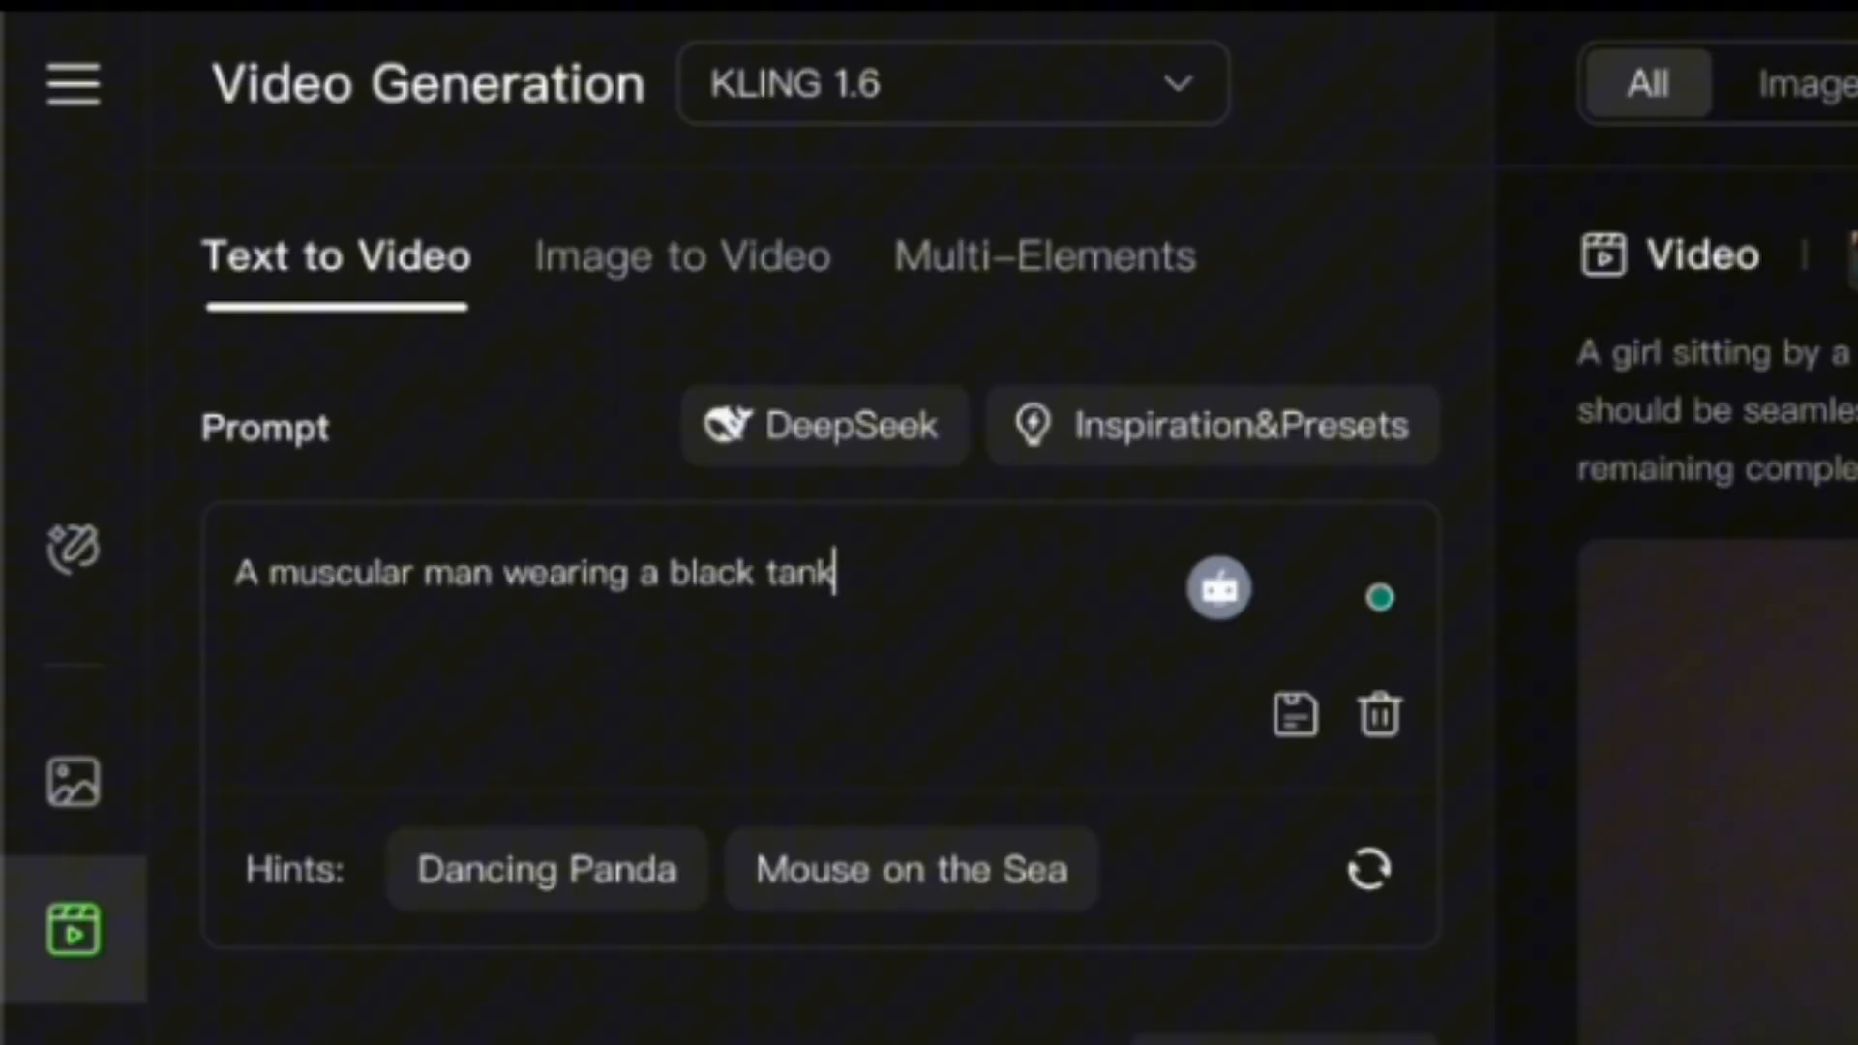
pyautogui.write('top climbs a steep, rocky cliff')
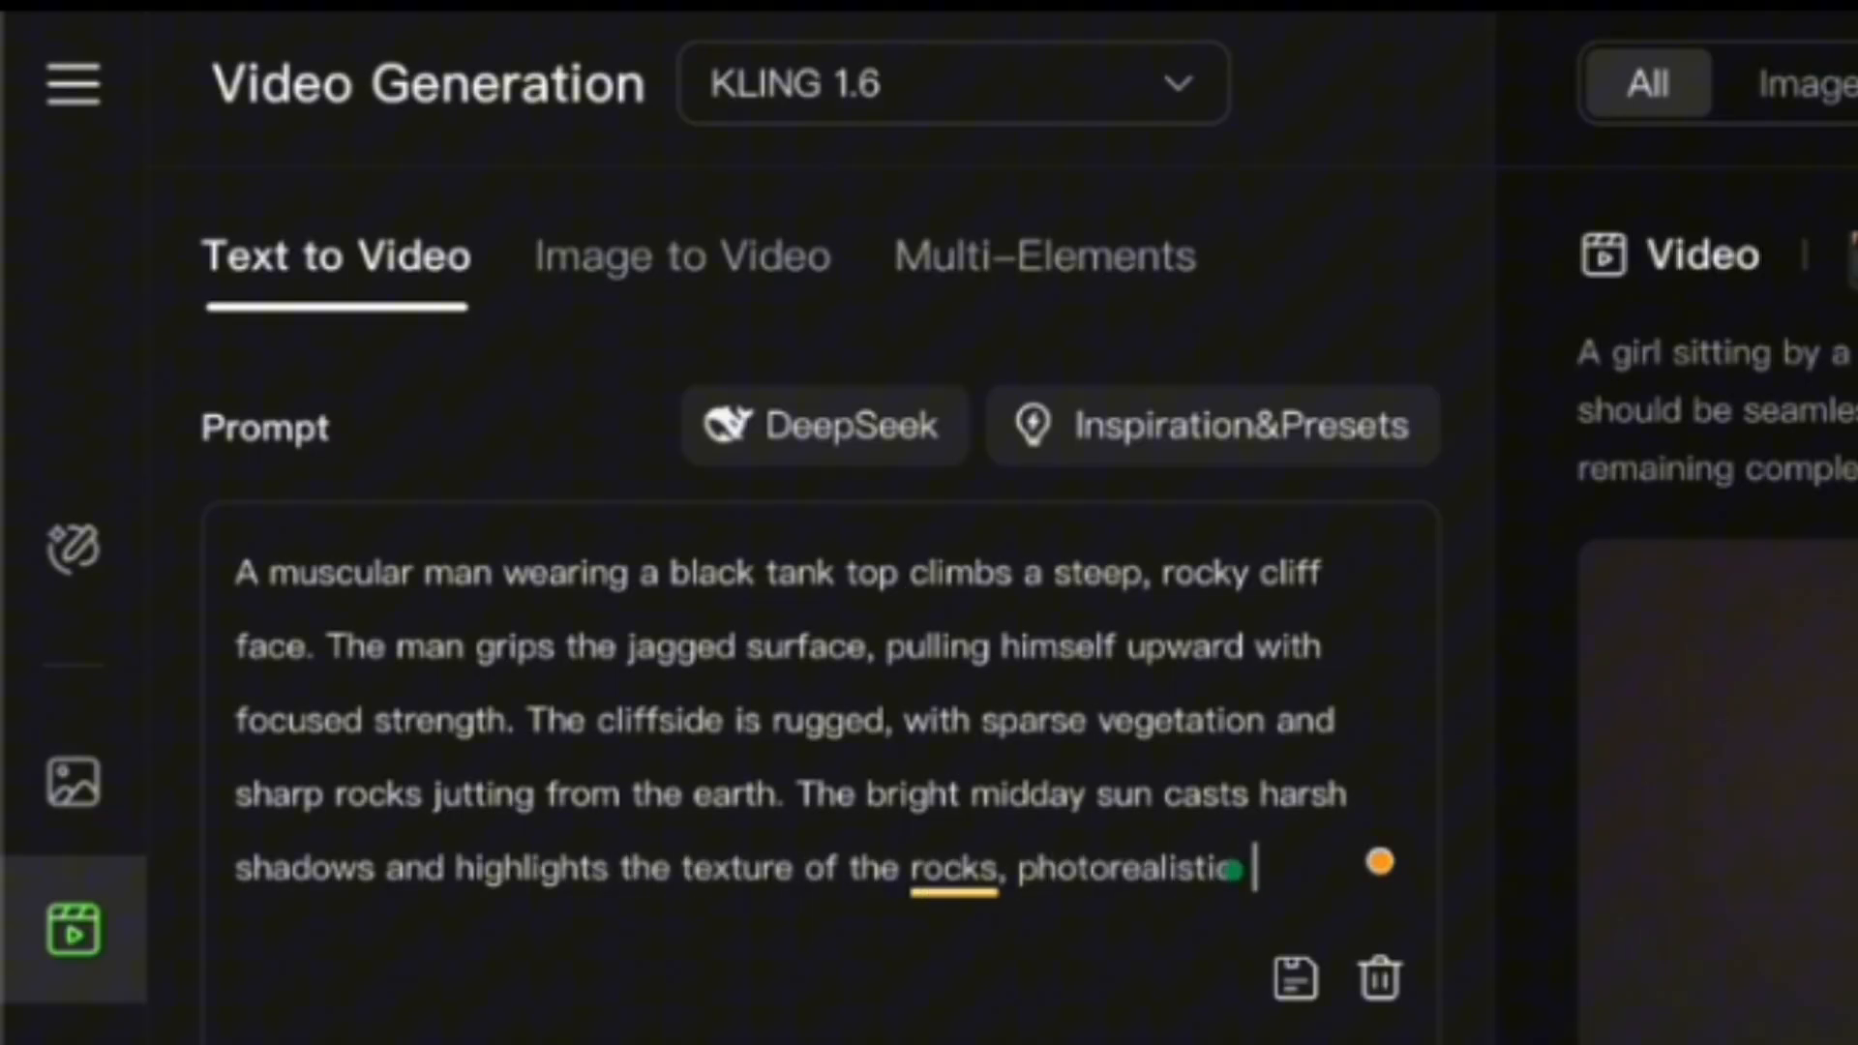
pyautogui.write('The camera follows him in a tight shot.')
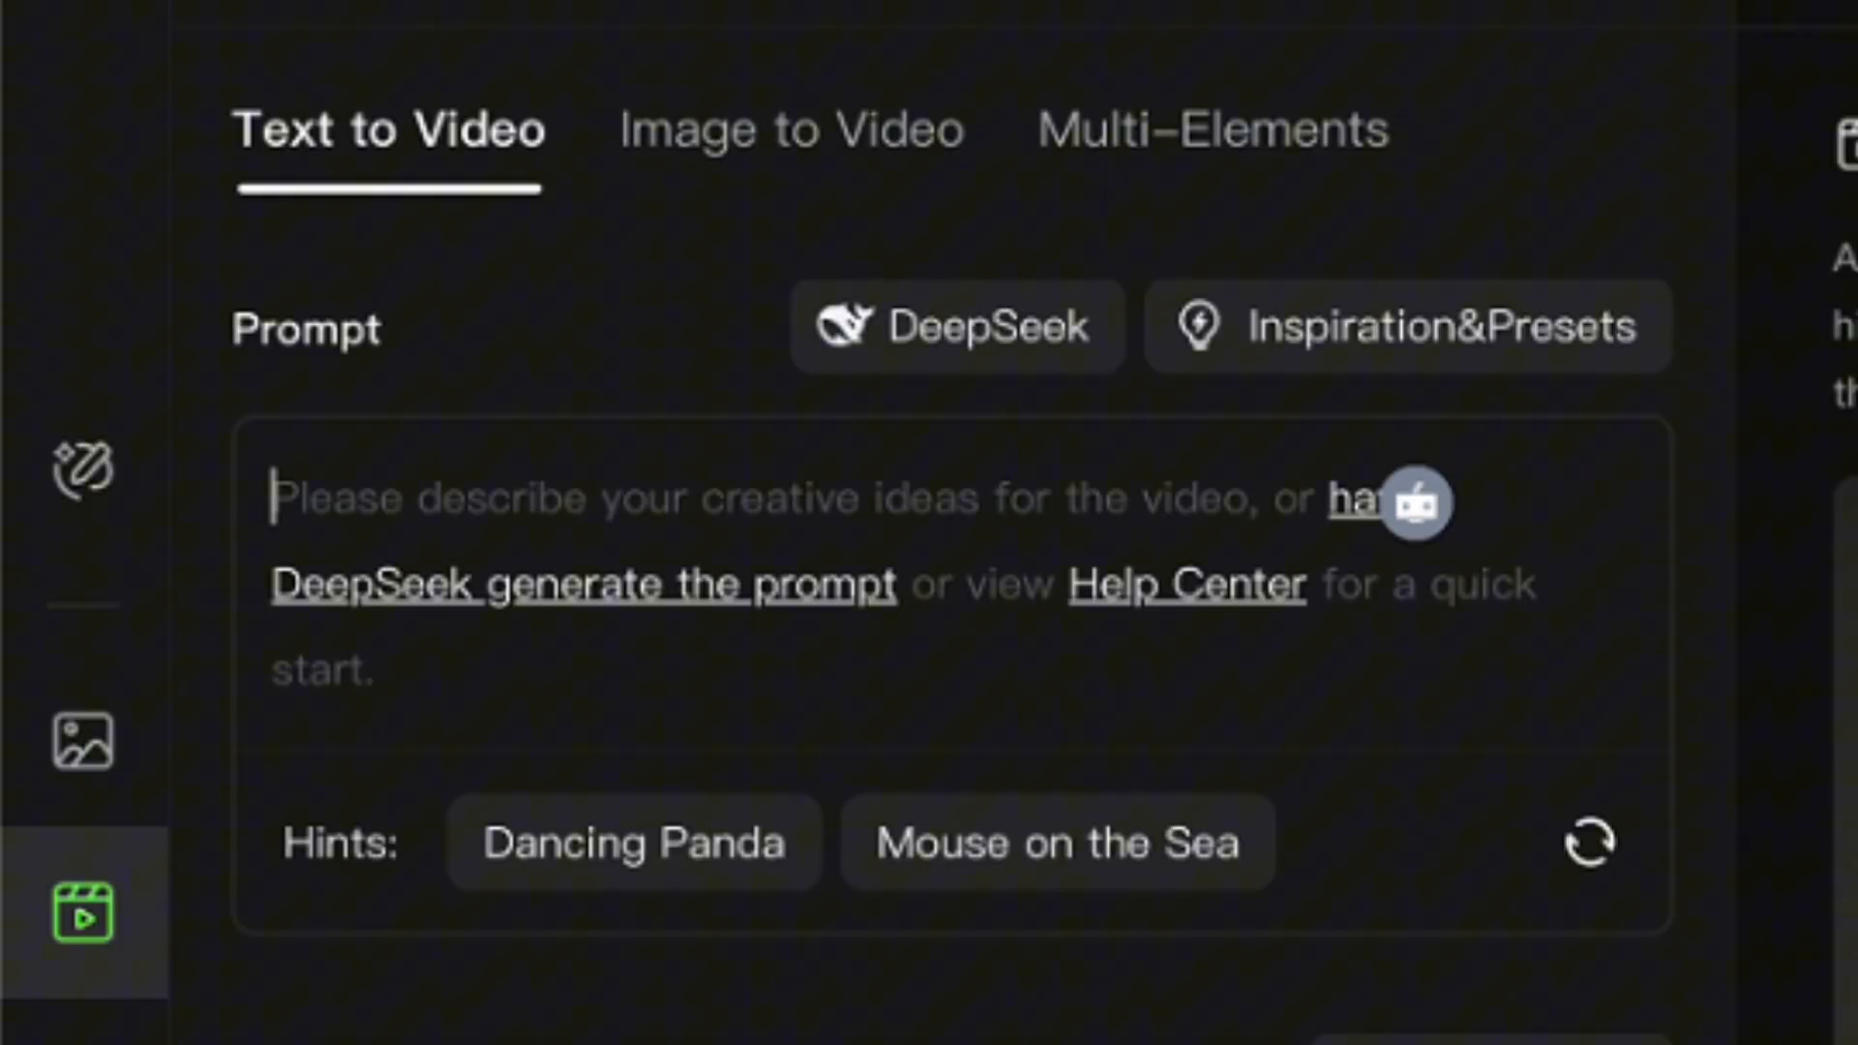
# Step: Write a futuristic metropolis prompt with glass skyscrapers, flying vehicles, holographic ads and neon on wet pavement
pyautogui.write('A gleaming futuristic metropolis')
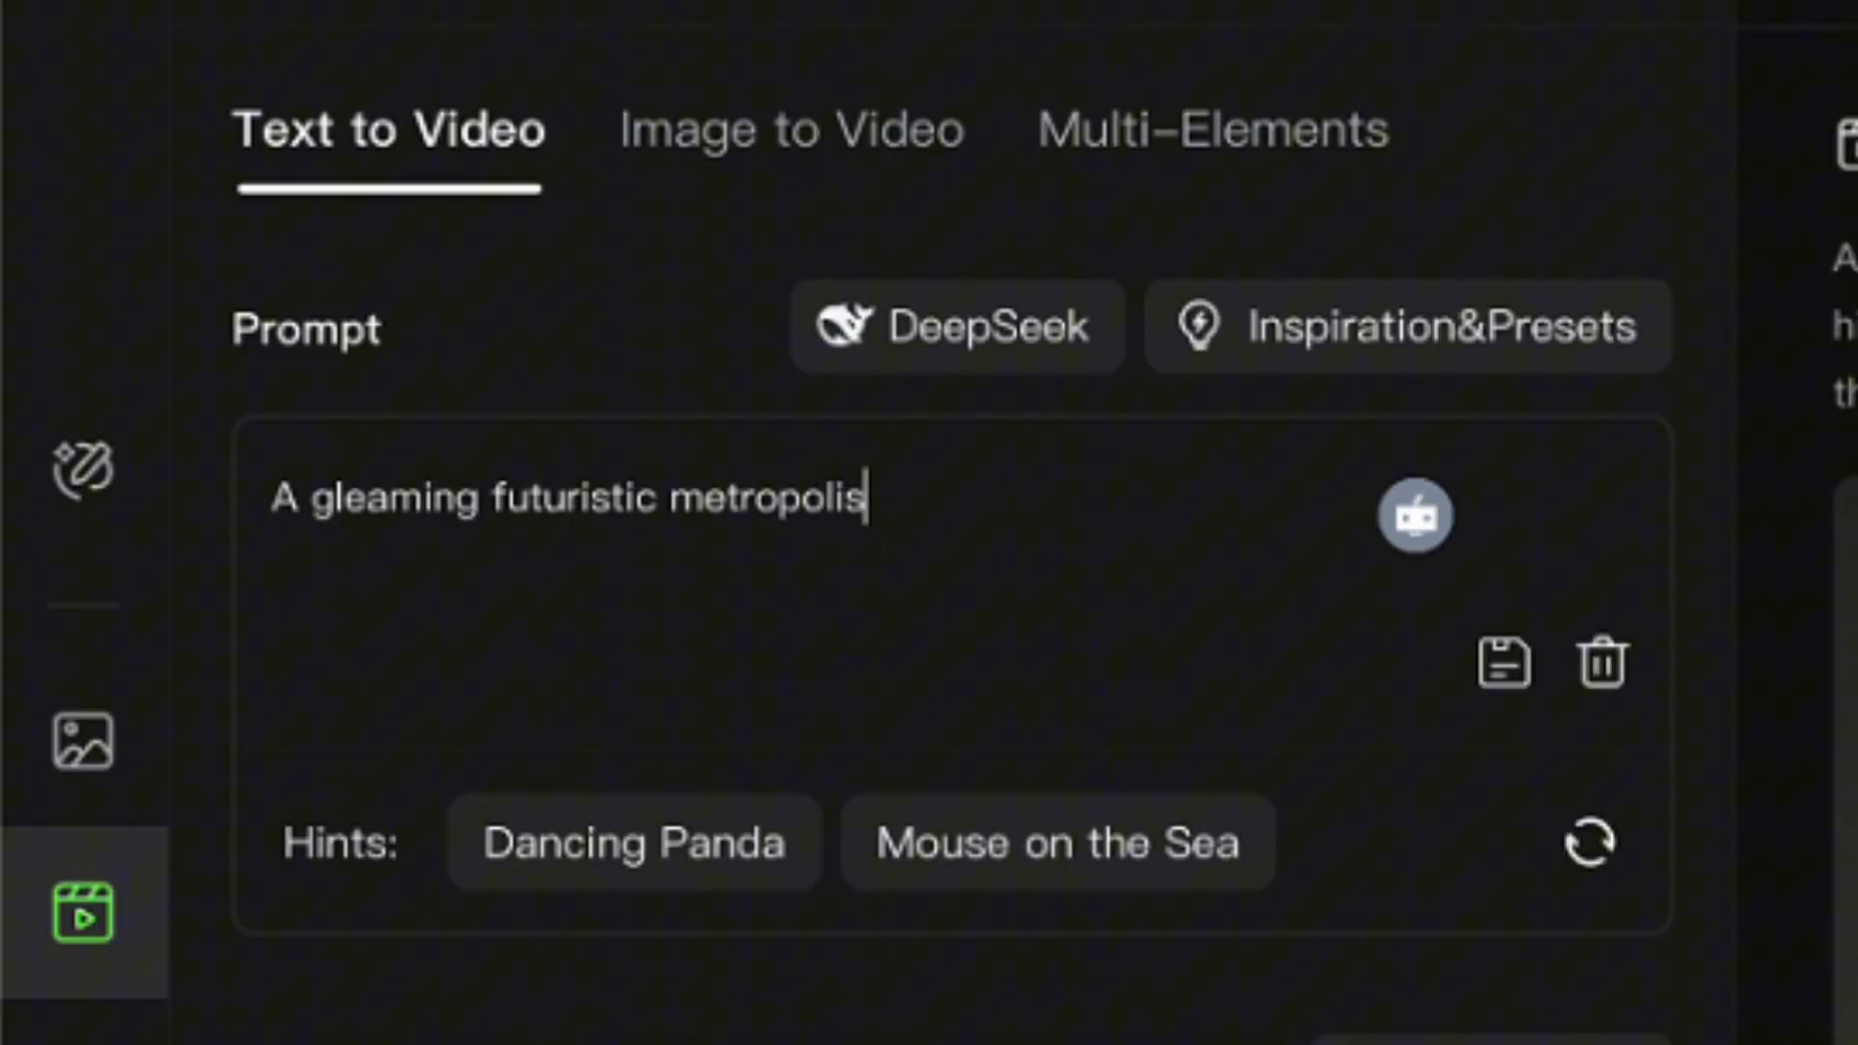
pyautogui.write('with towering glass skyscrapers and flying vehicles z')
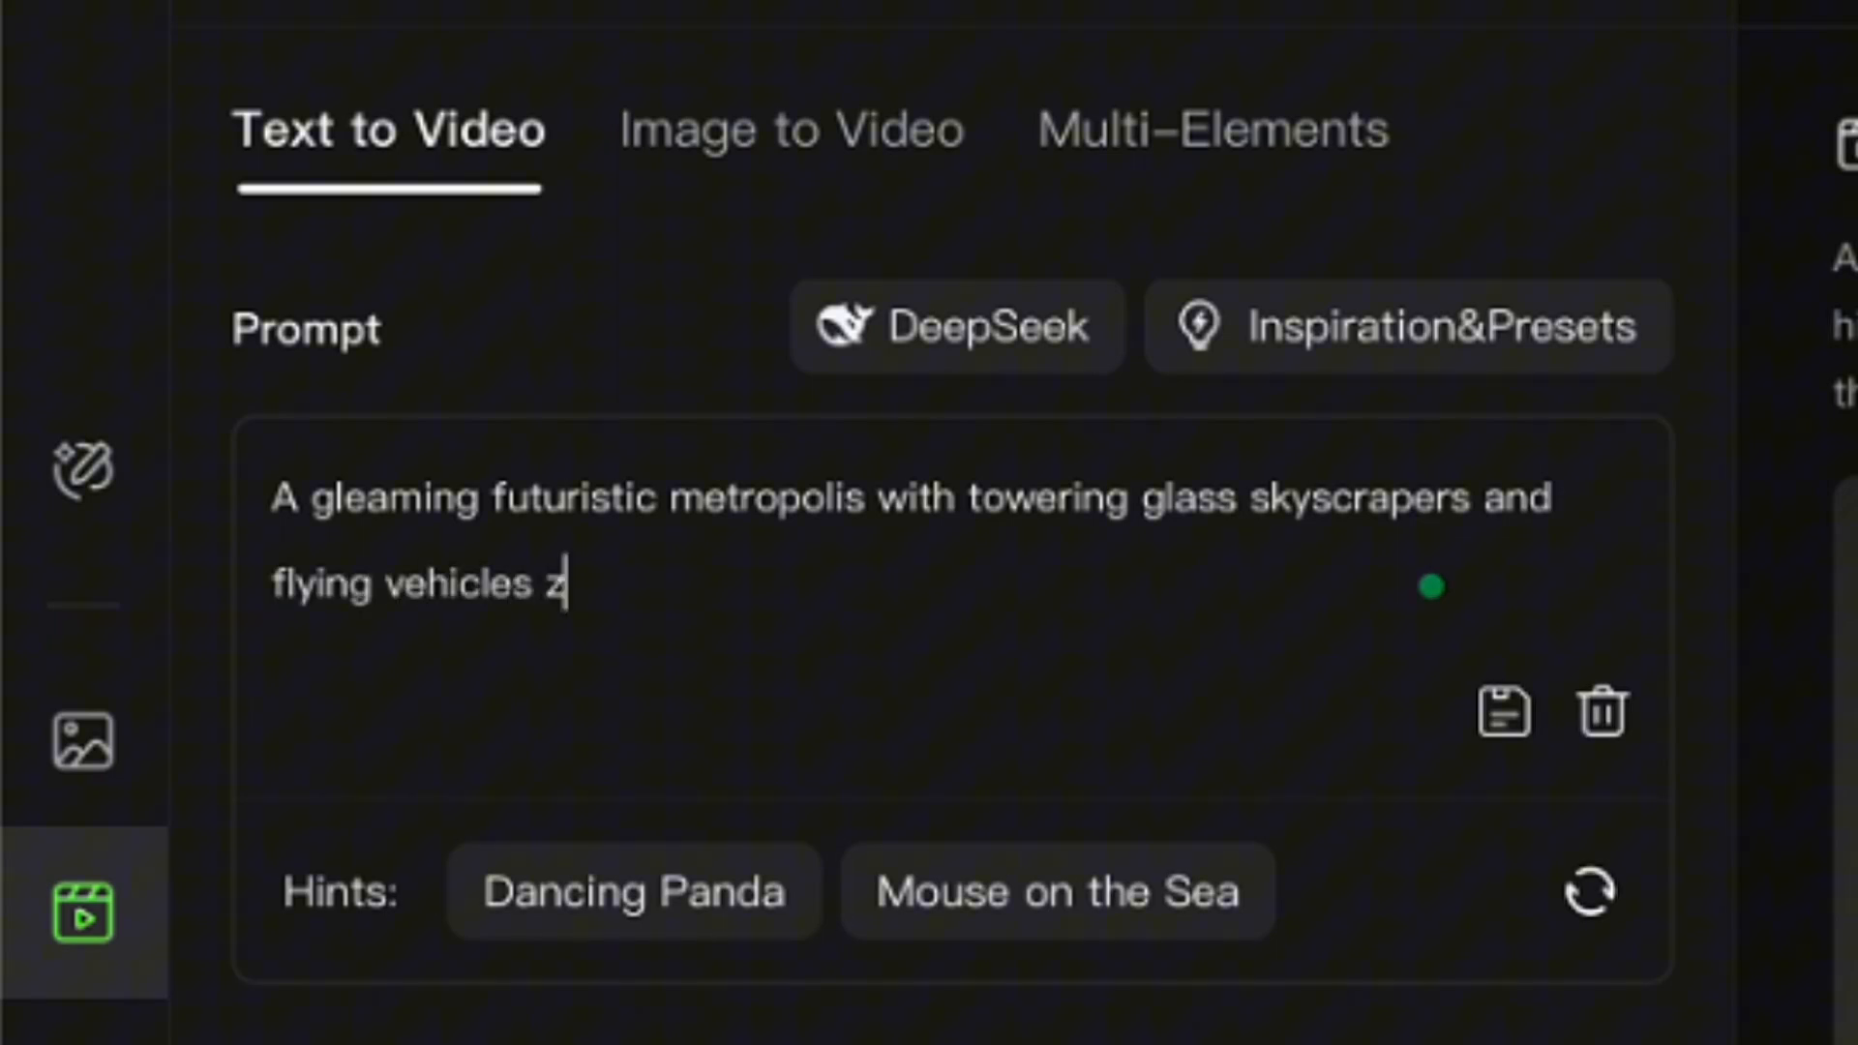
pyautogui.write('ooming between buildings')
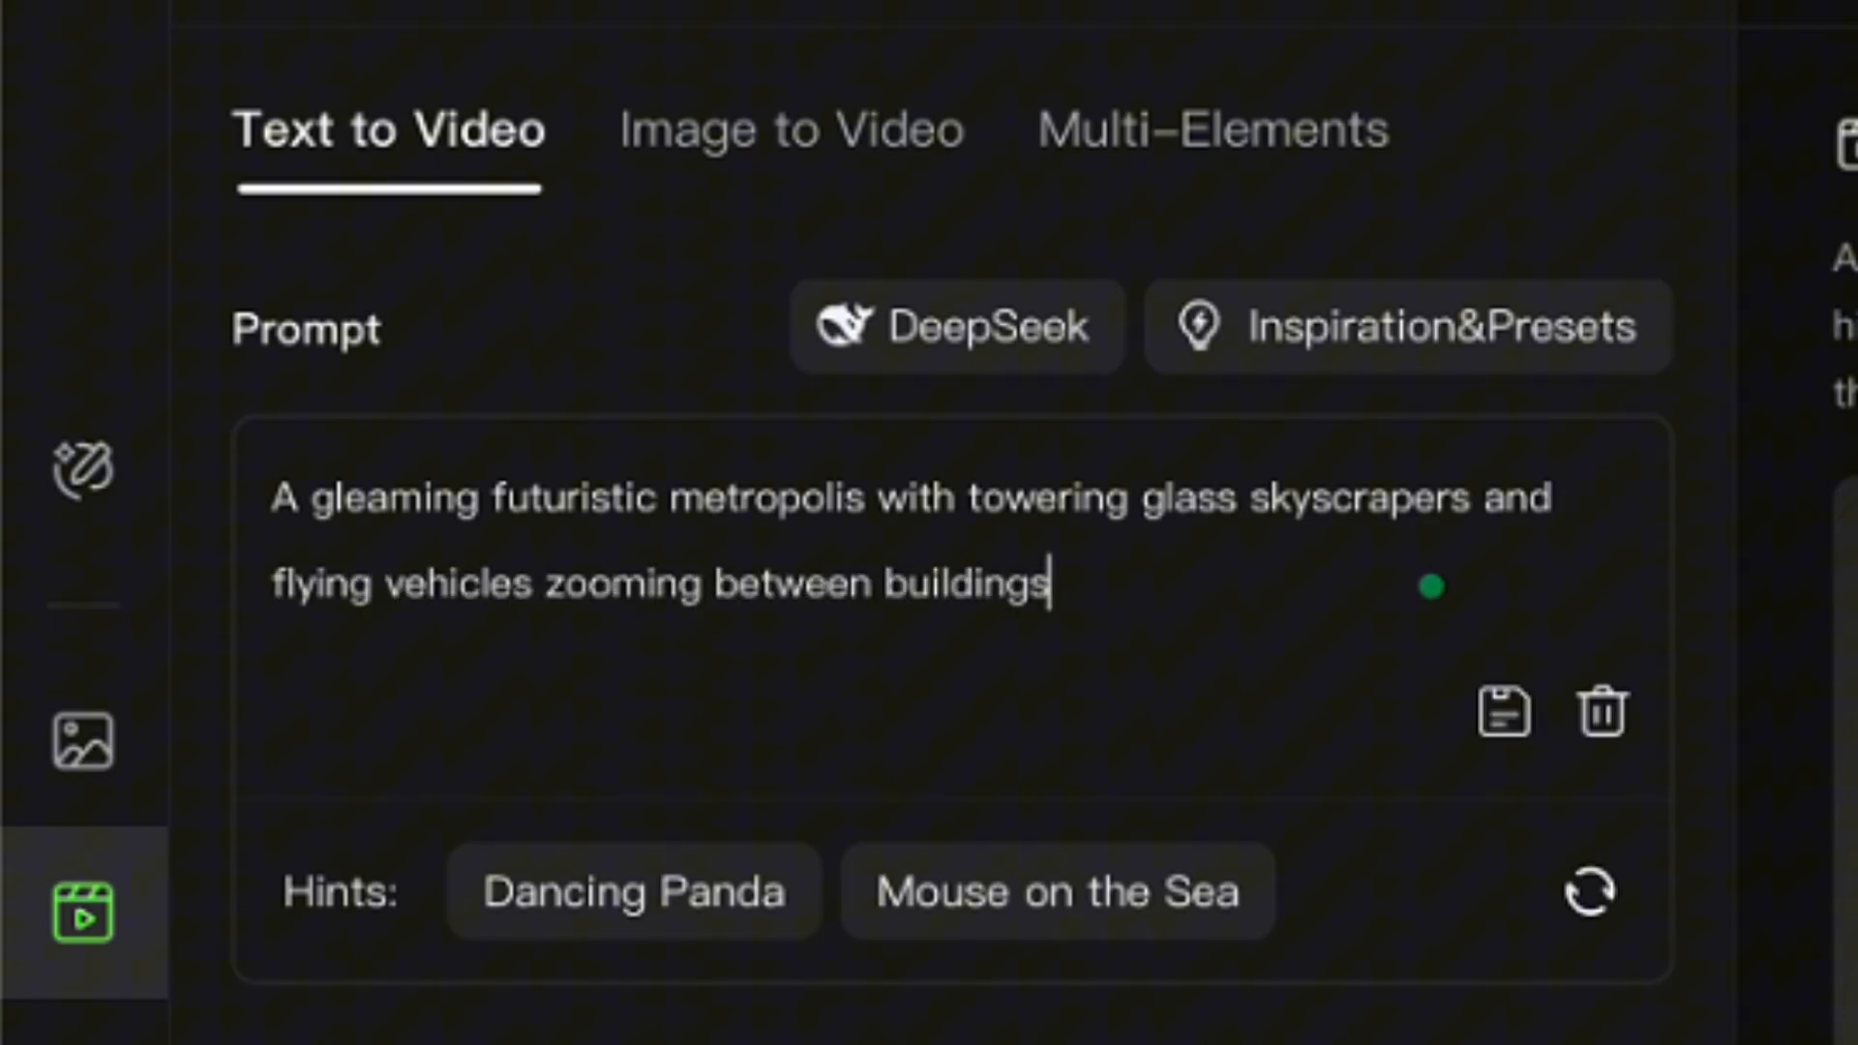
pyautogui.write('. The city is bustling with')
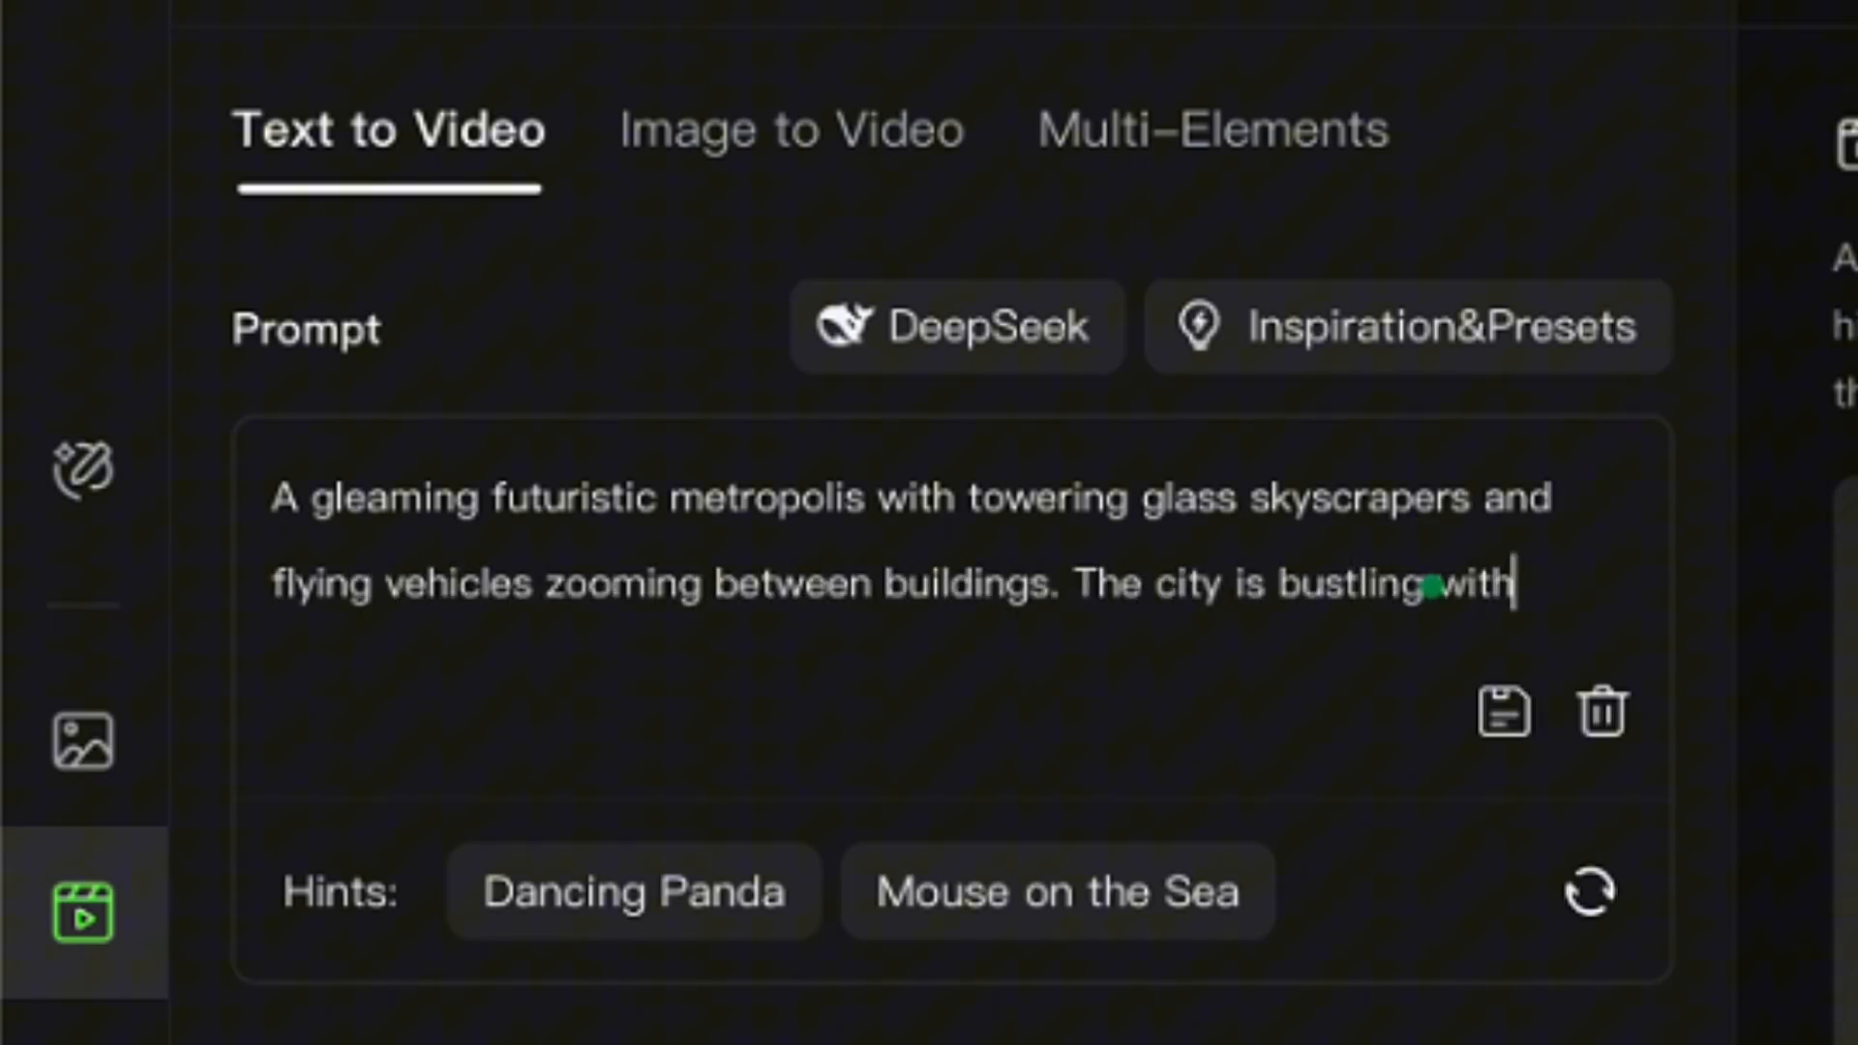
pyautogui.write('activity as holo')
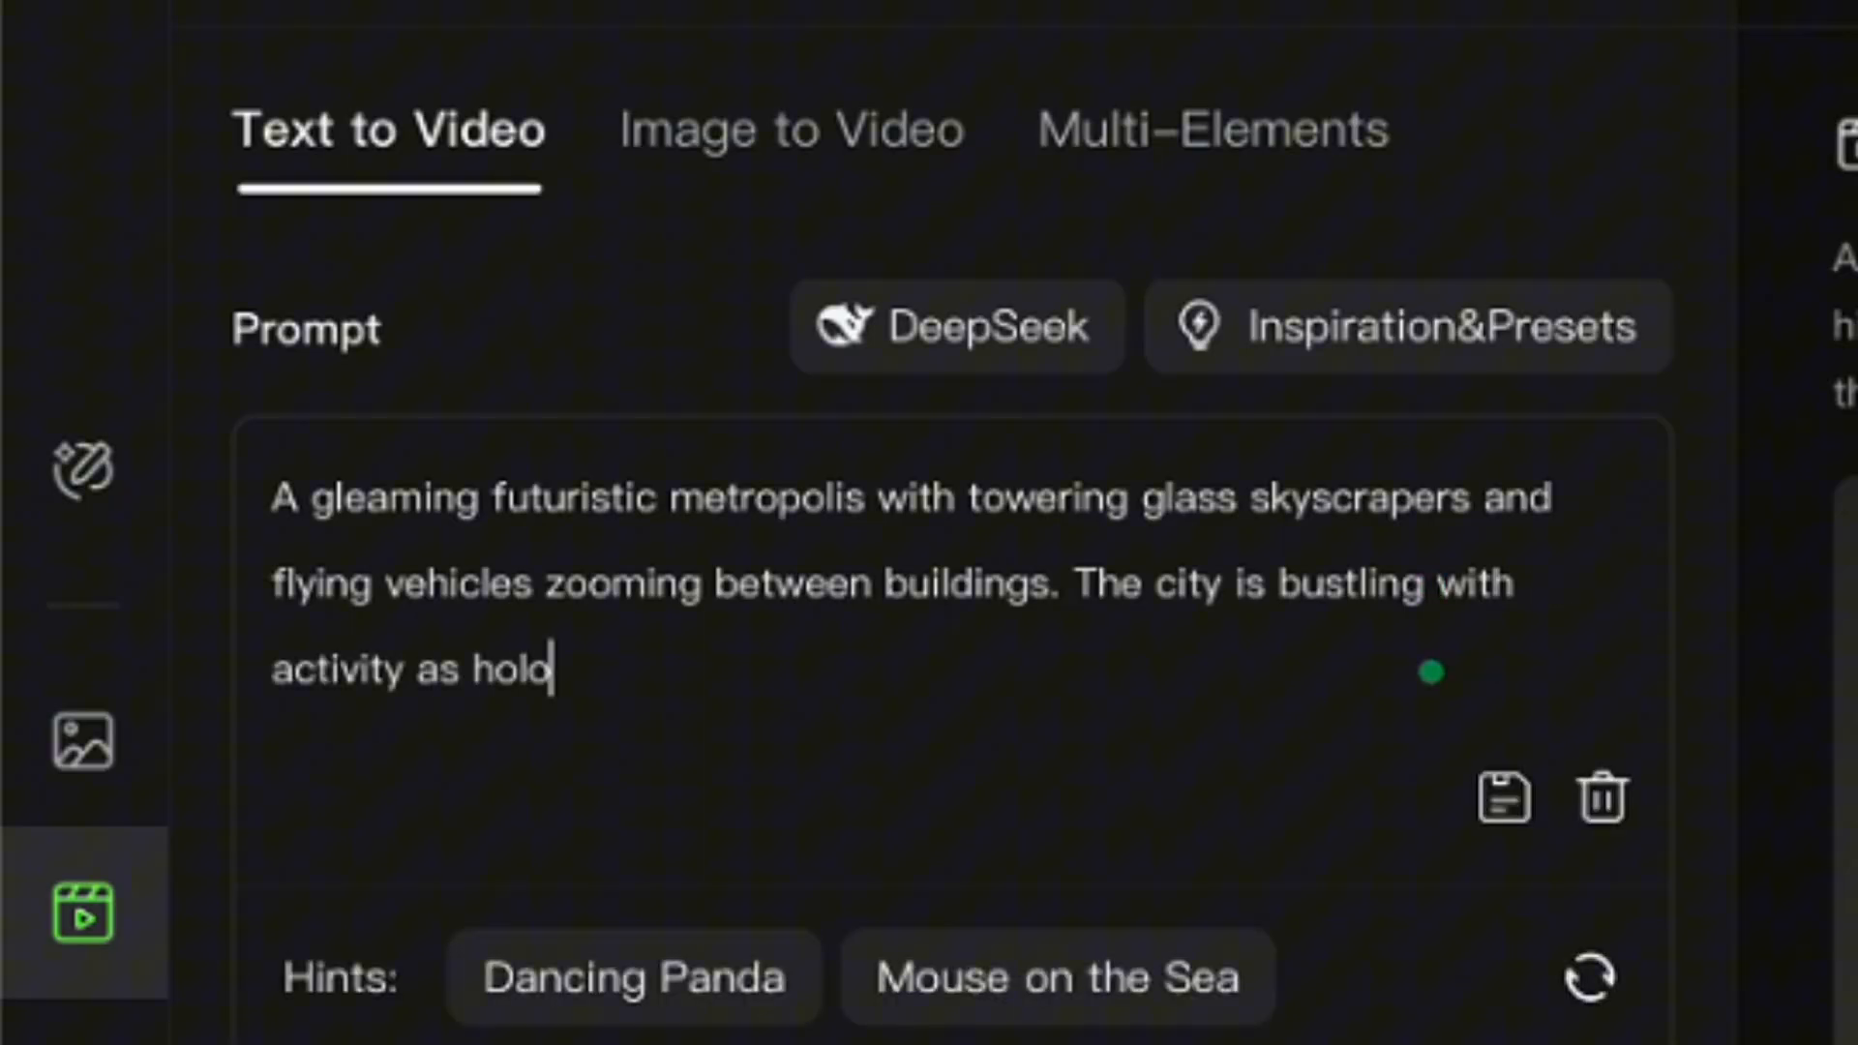
pyautogui.write('graphic advertisements illuminate the streets below.')
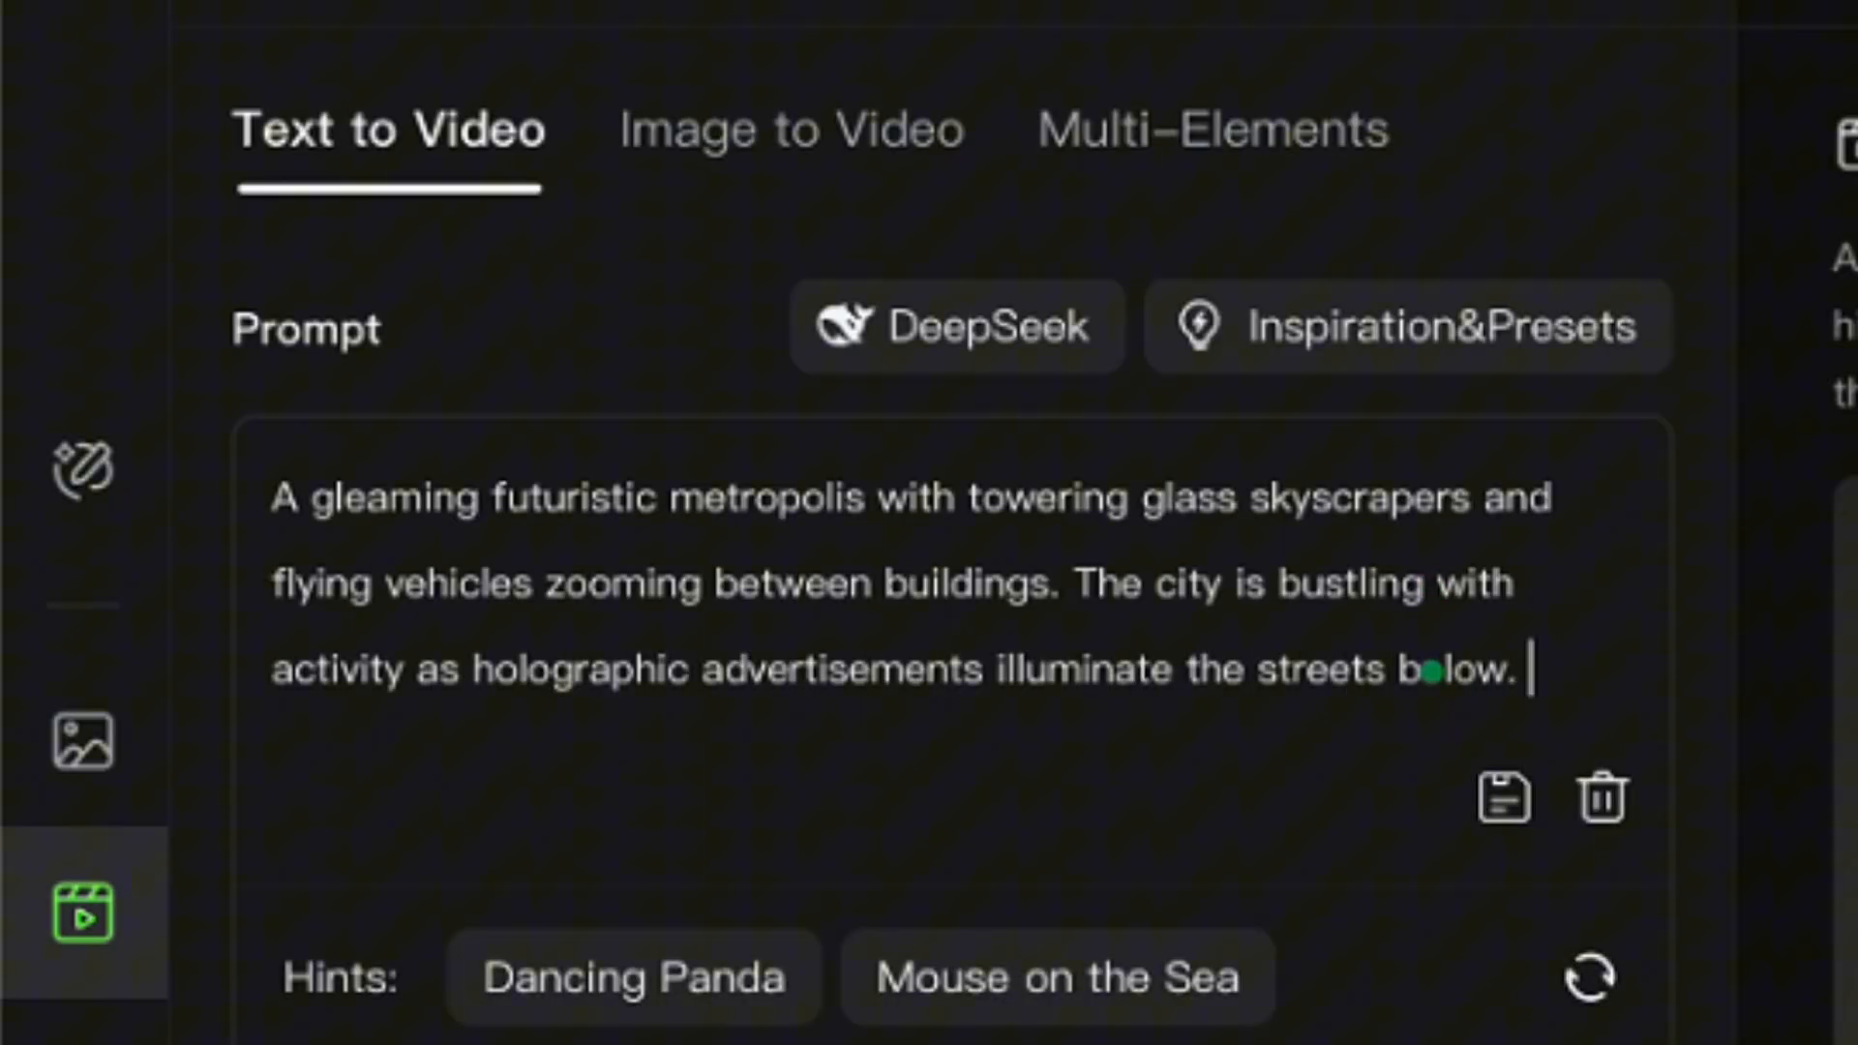
pyautogui.write('Neon lights reflect off wet pa')
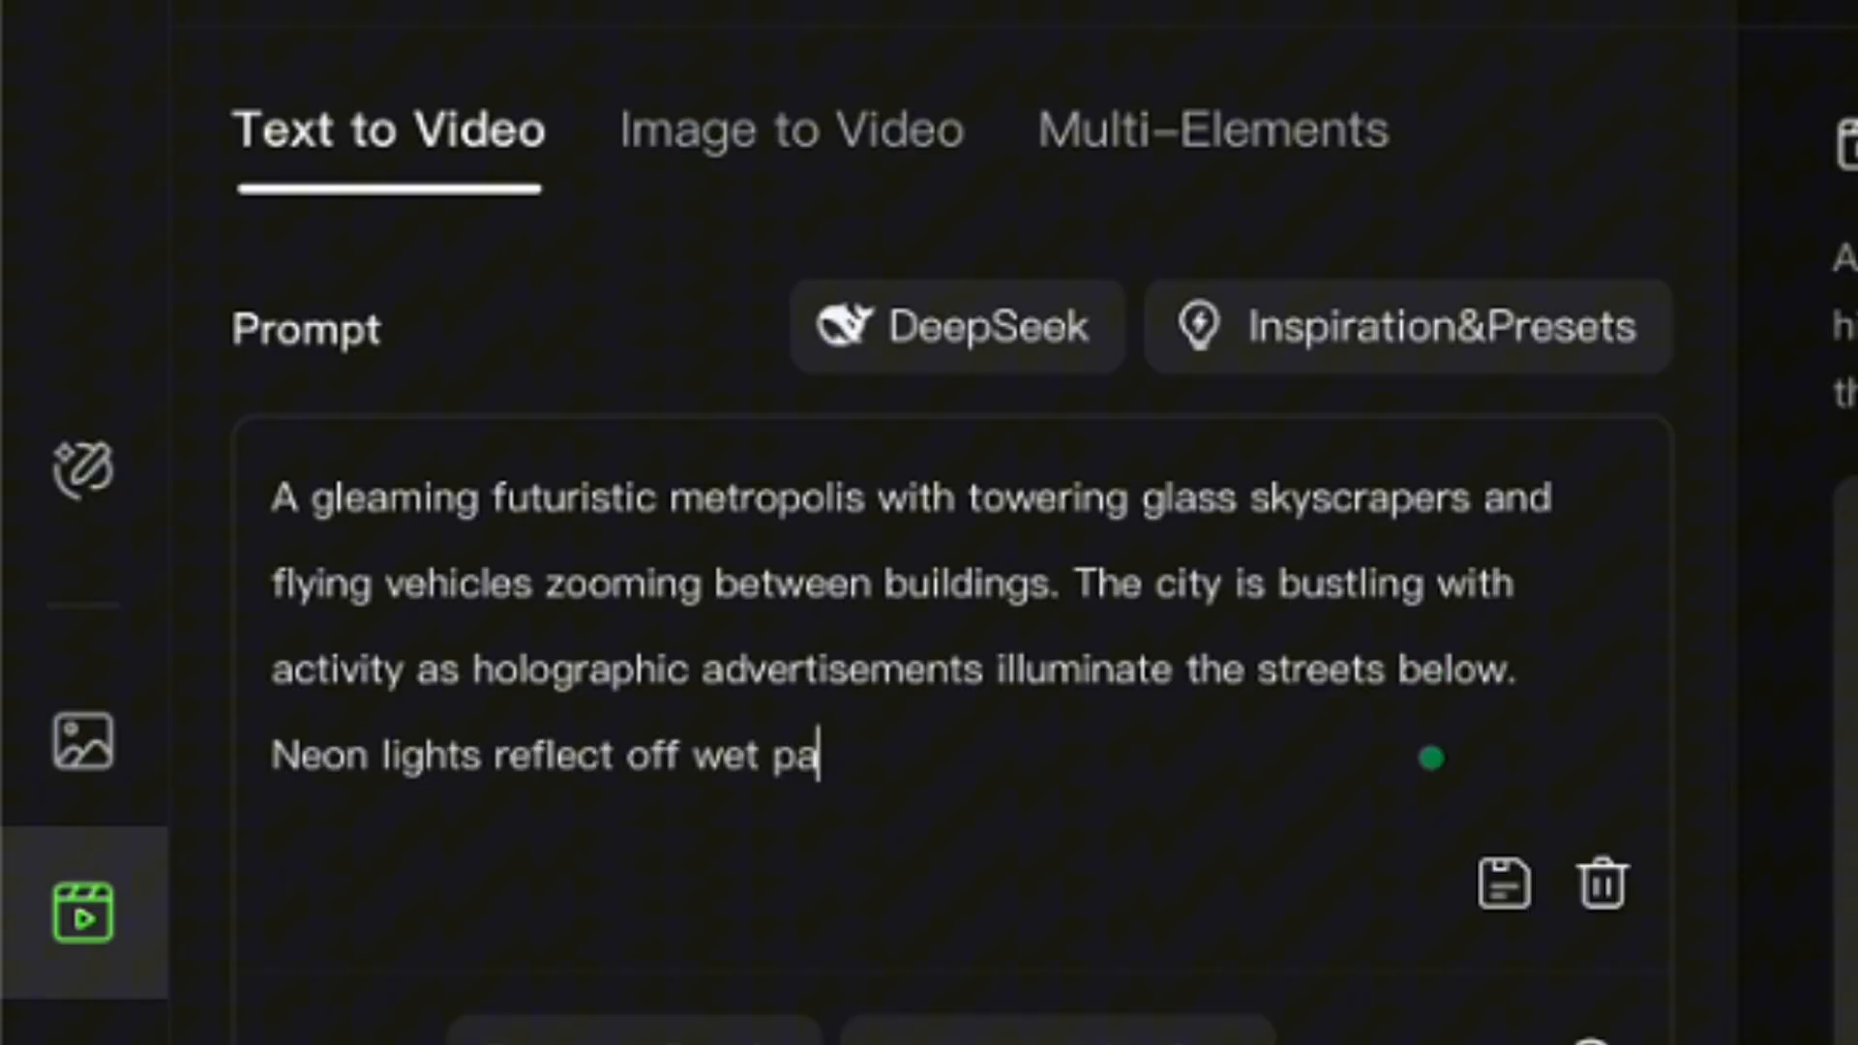
pyautogui.write('vement after a rainfall')
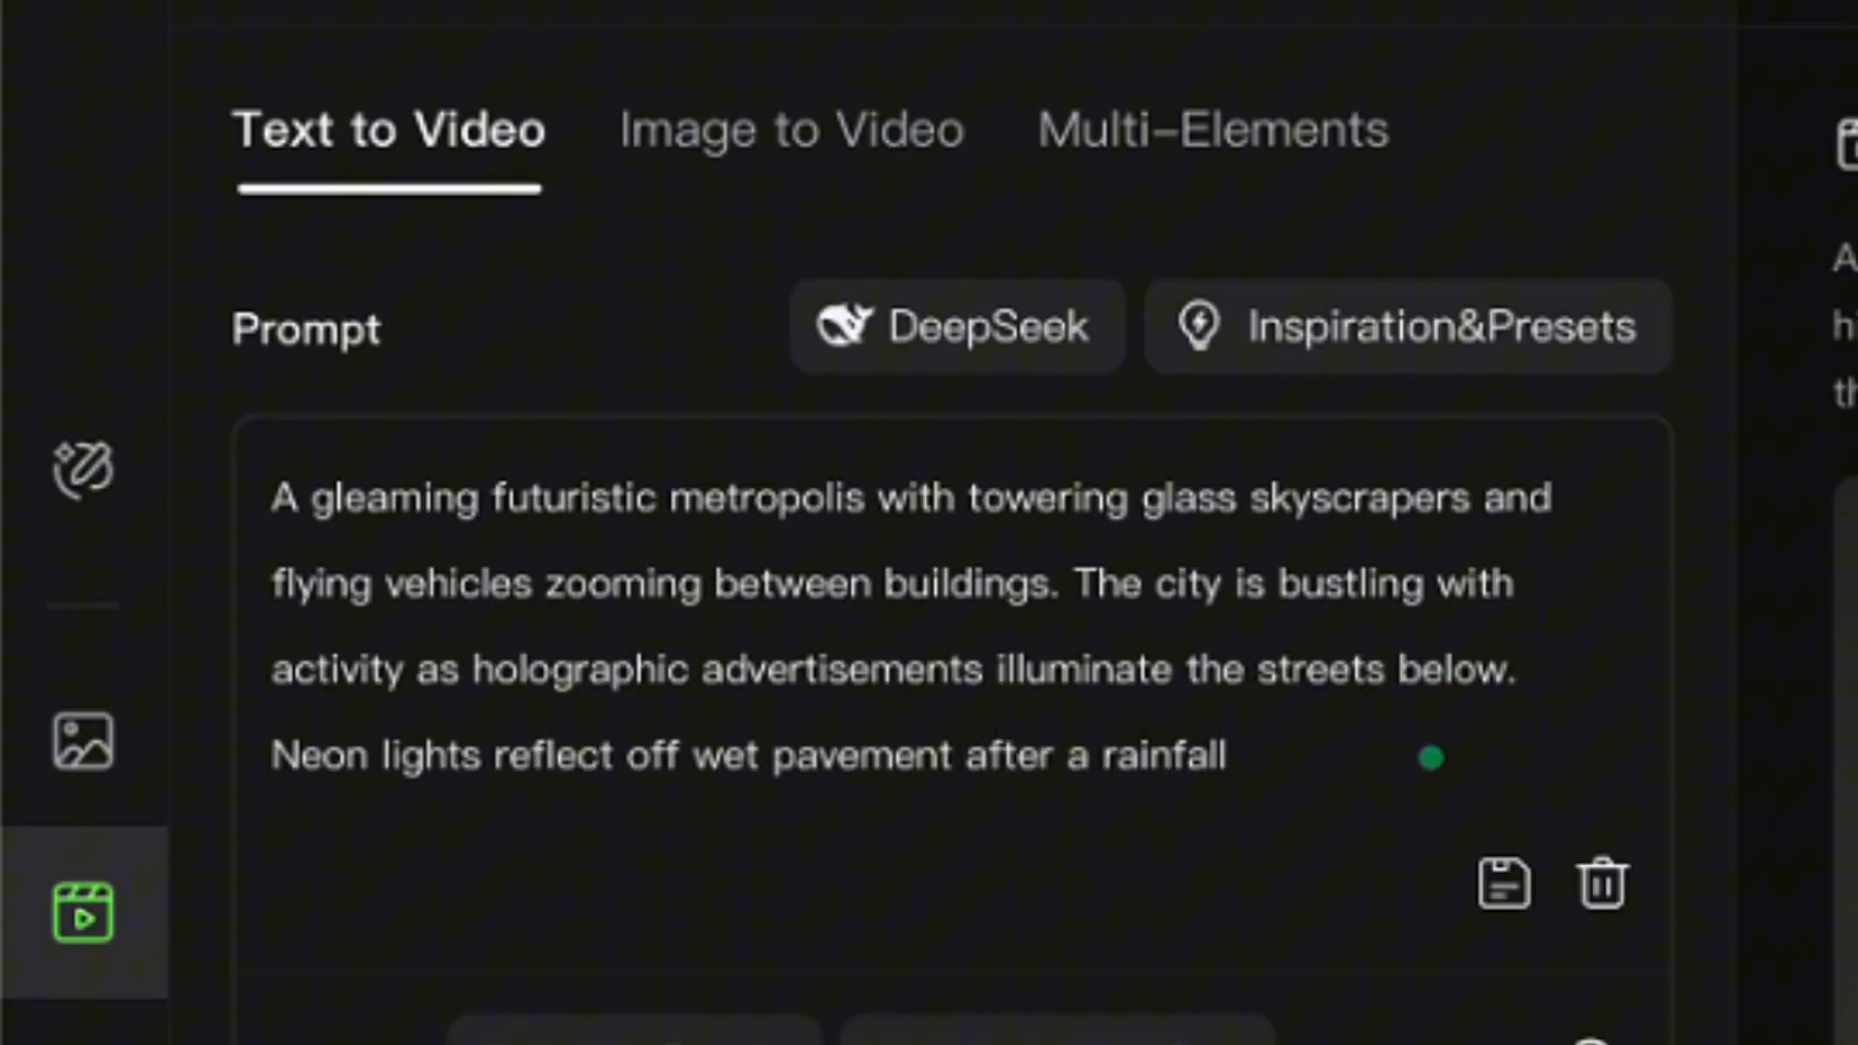
pyautogui.write('. The camera starts high above the city')
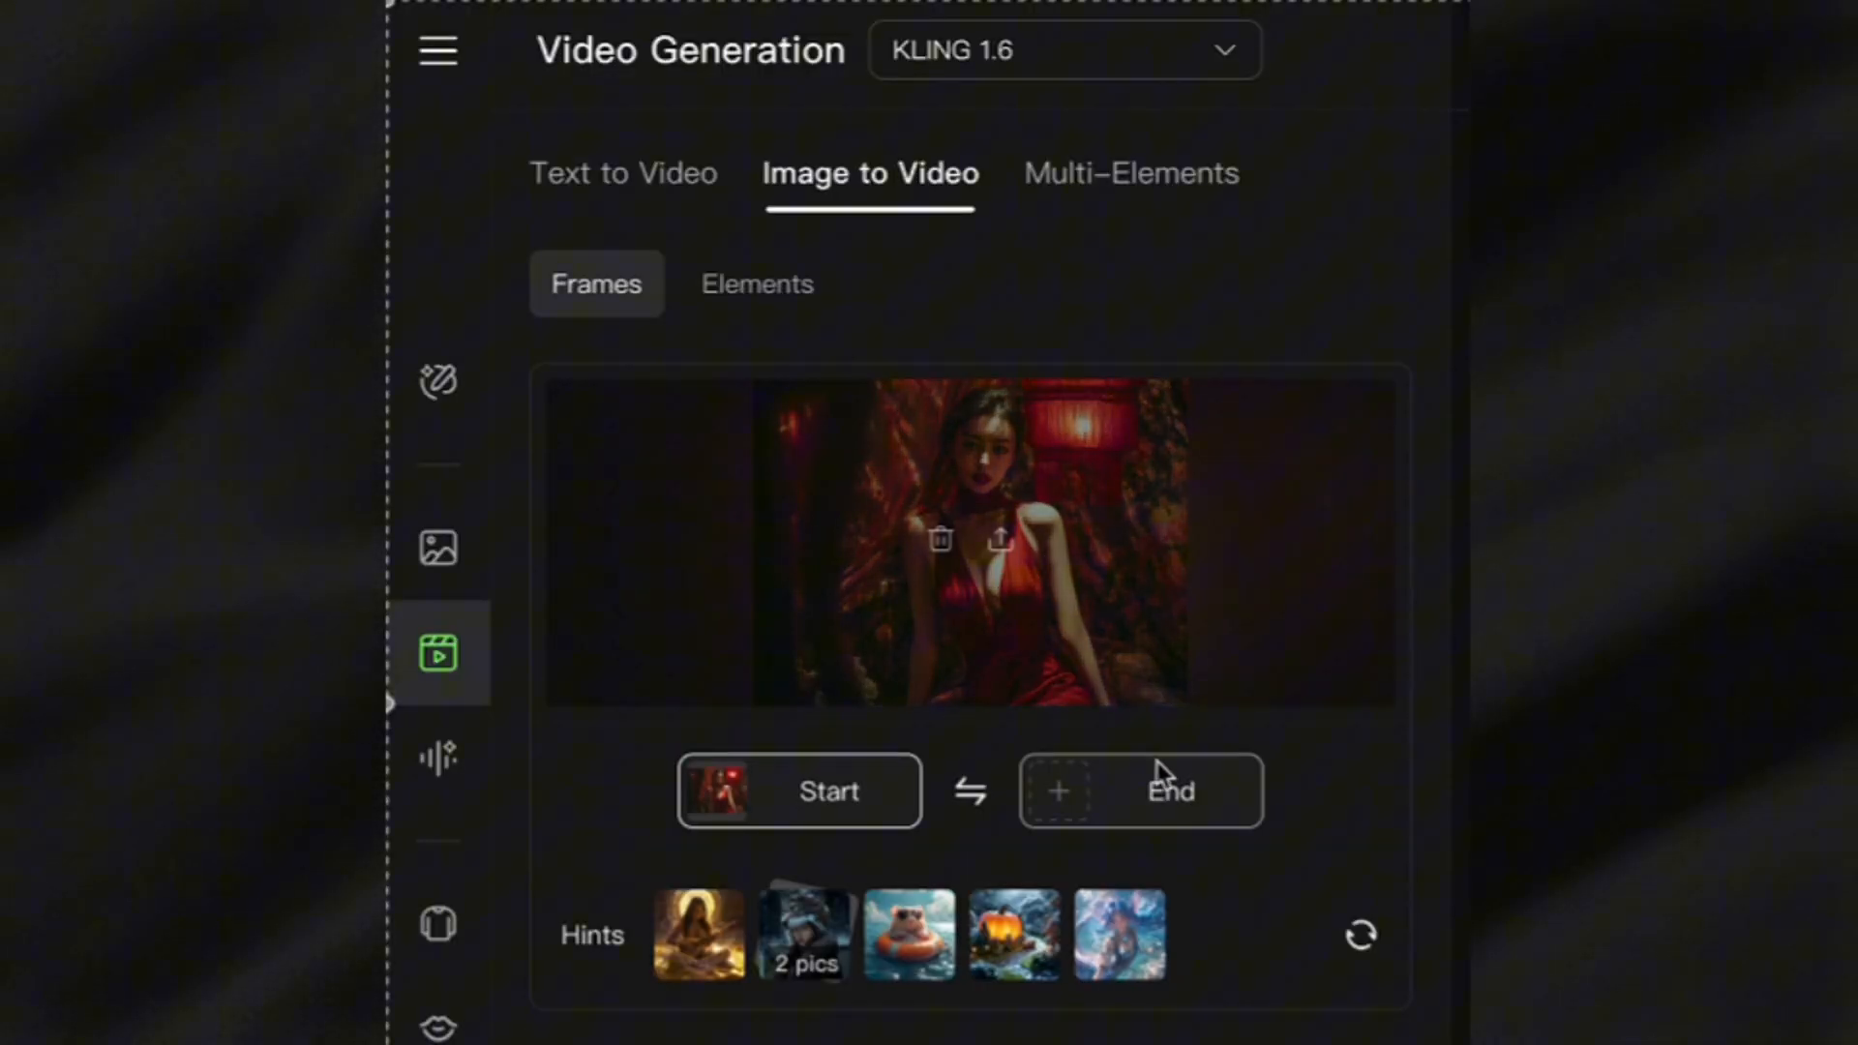
pyautogui.moveTo(526, 666)
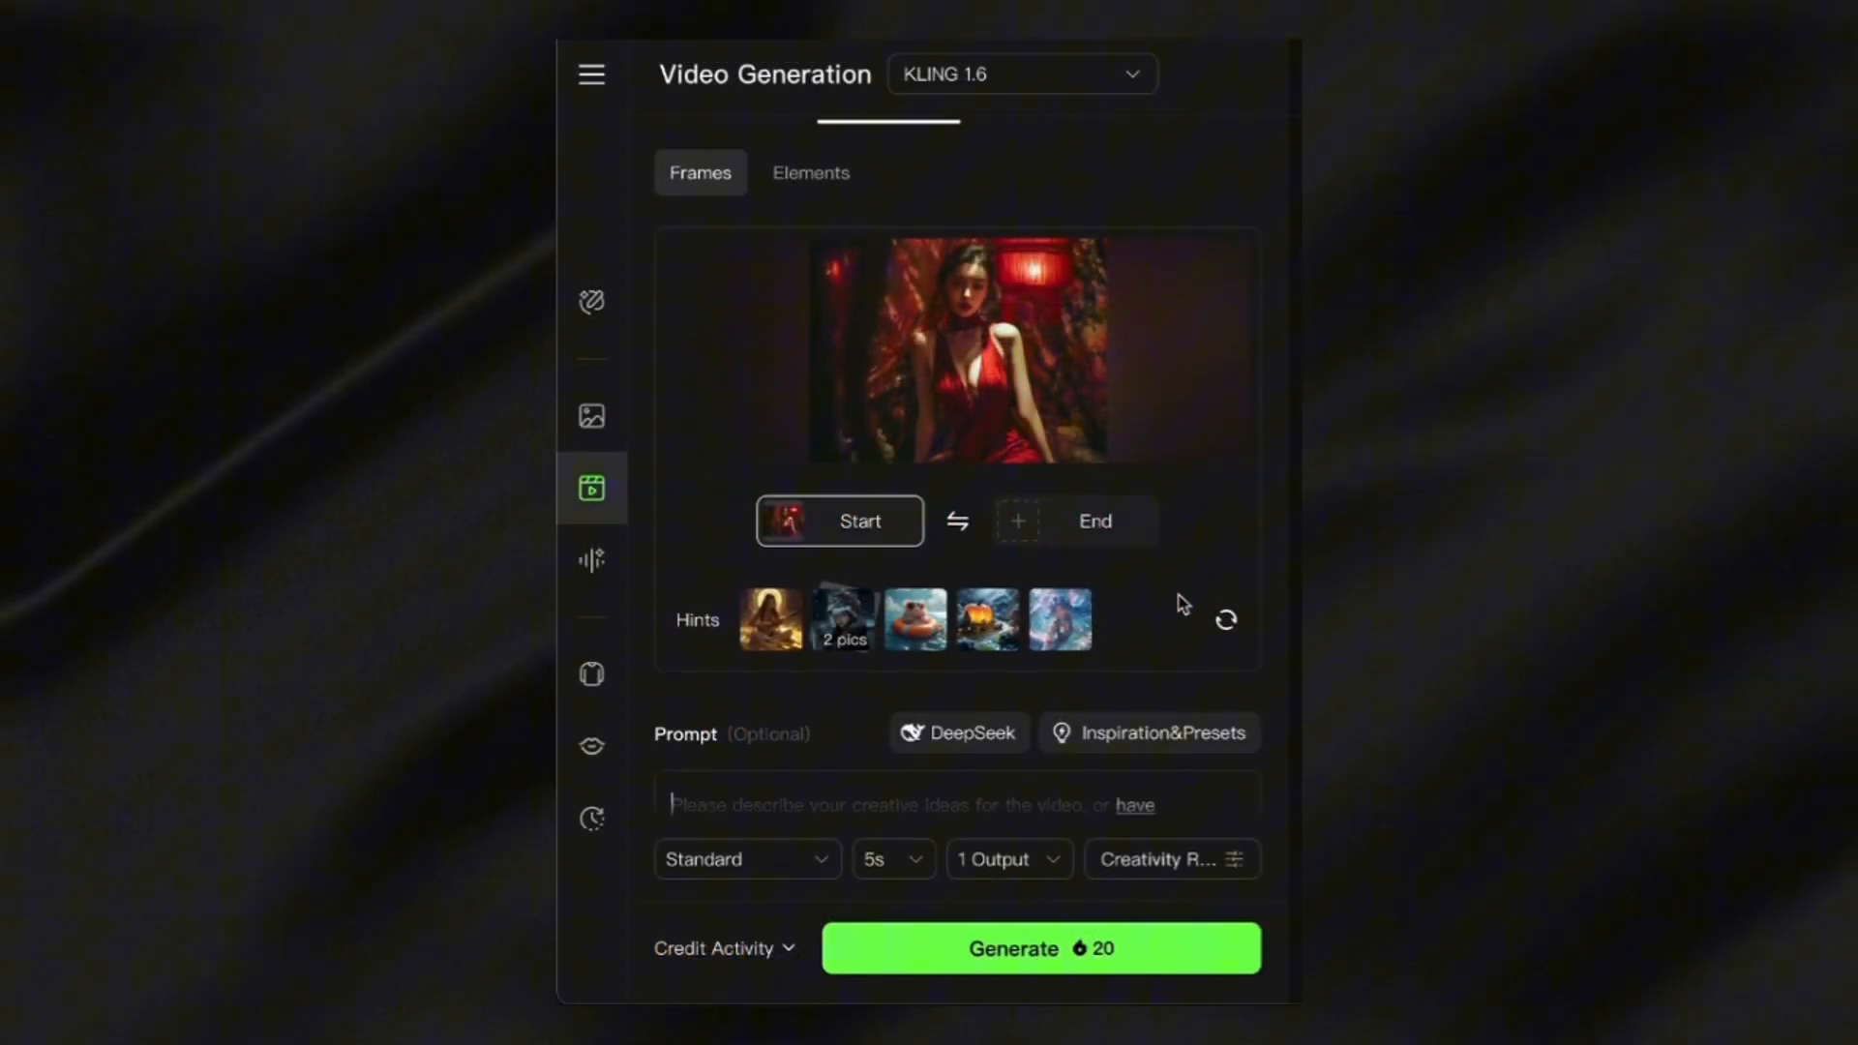
# Step: Write the red-dress prompt: head turn toward camera, flickering candlelight, intimate atmosphere and slow zoom
pyautogui.scroll(-3)
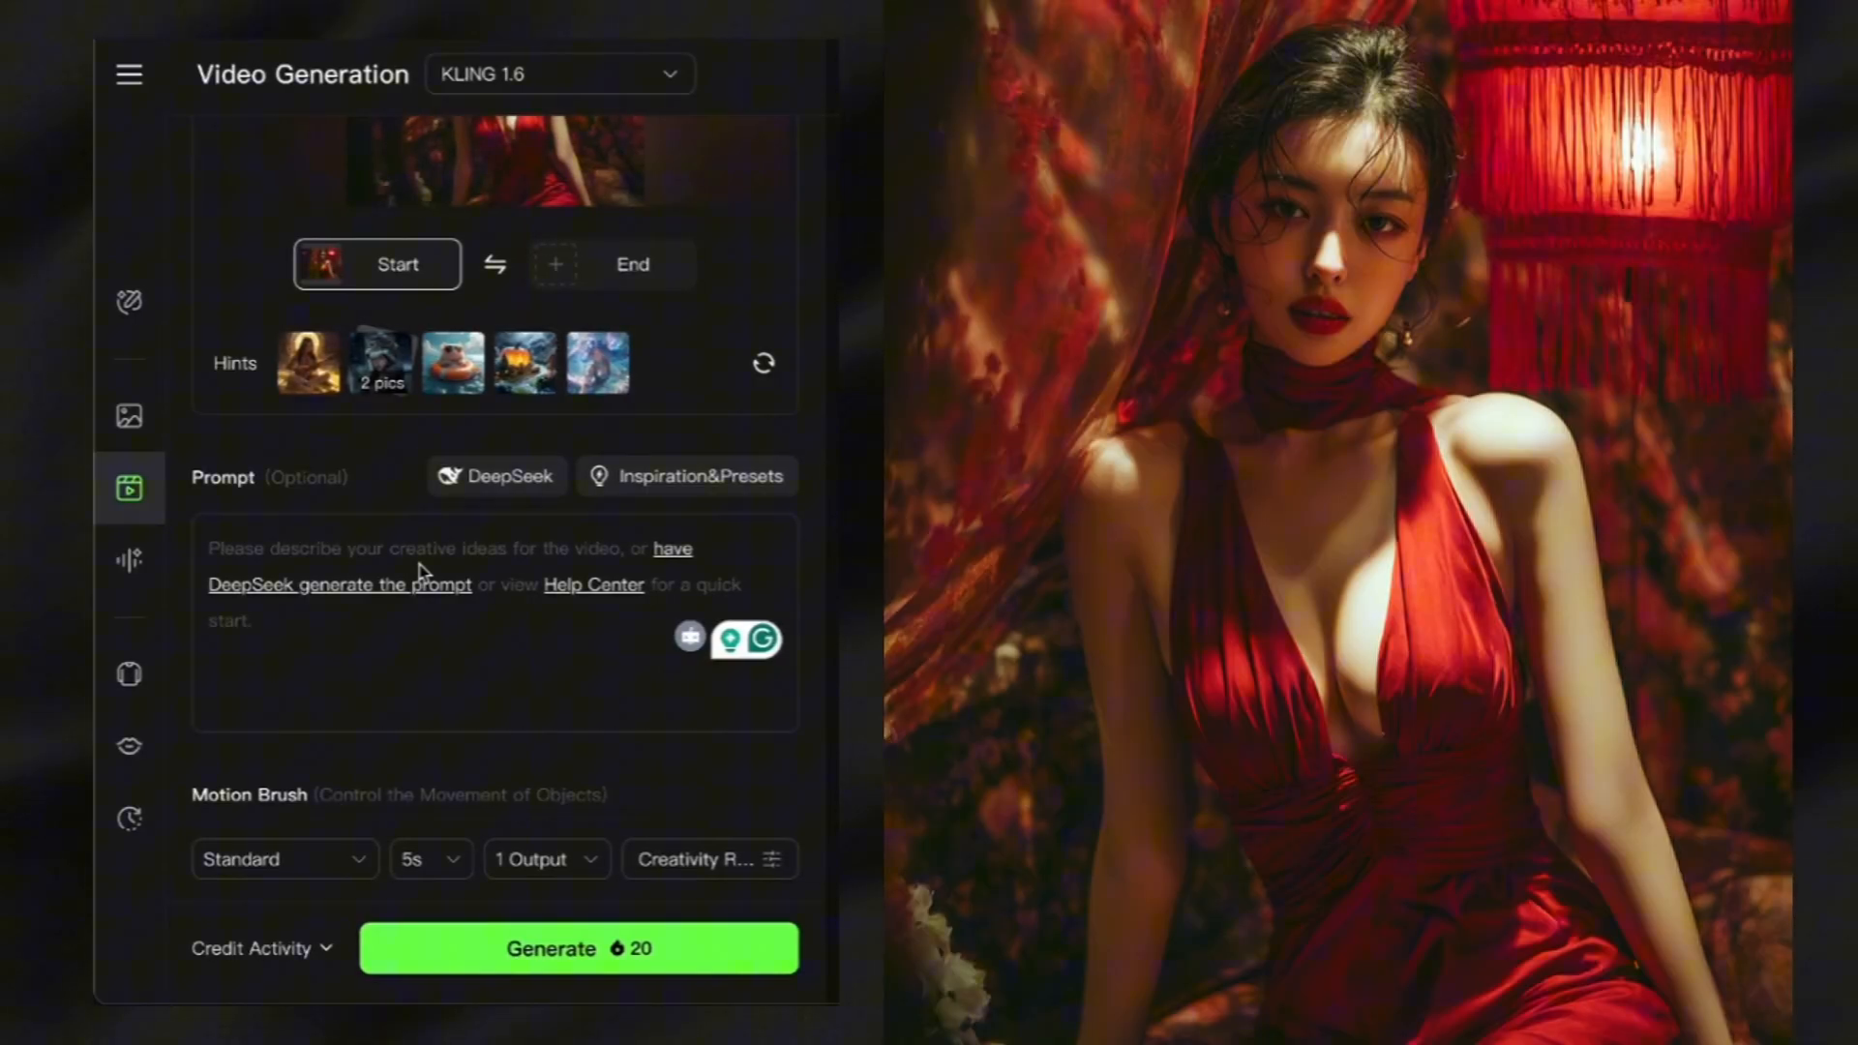
pyautogui.write('A woman')
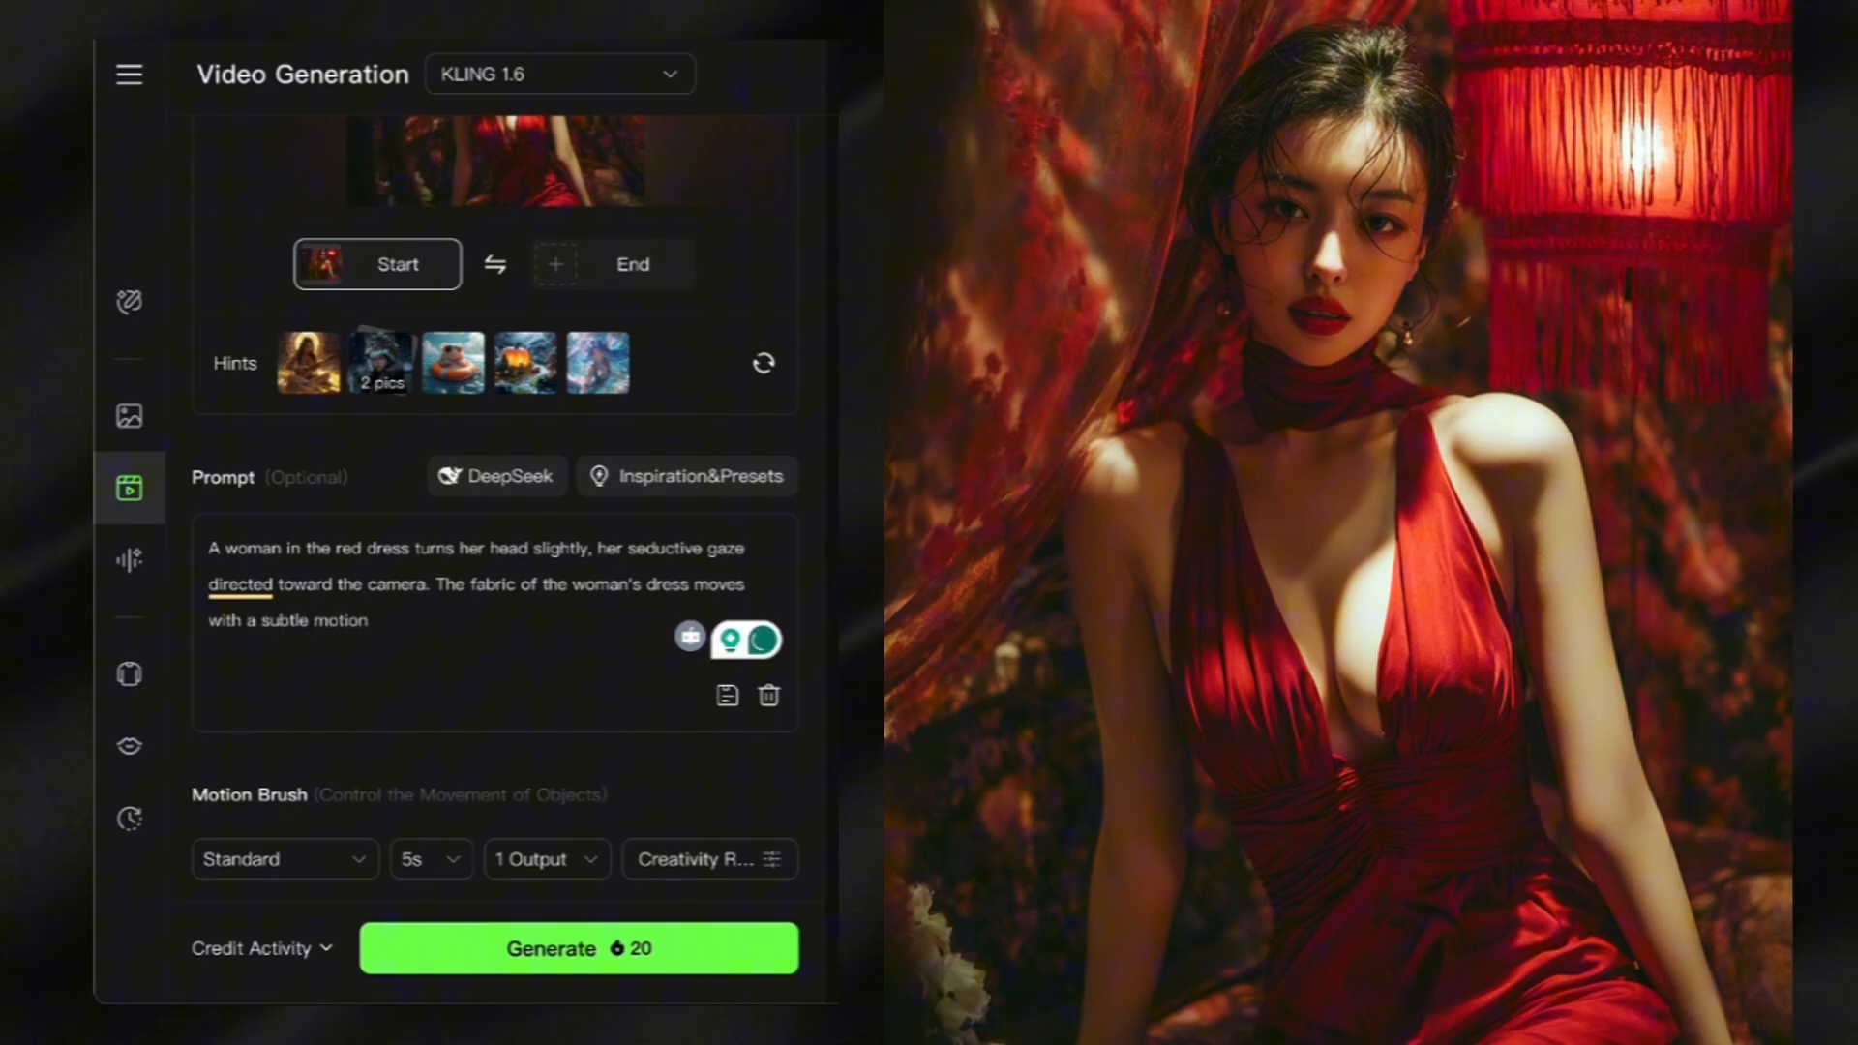
pyautogui.write(', accentuating her beautiful figure. The ambient light')
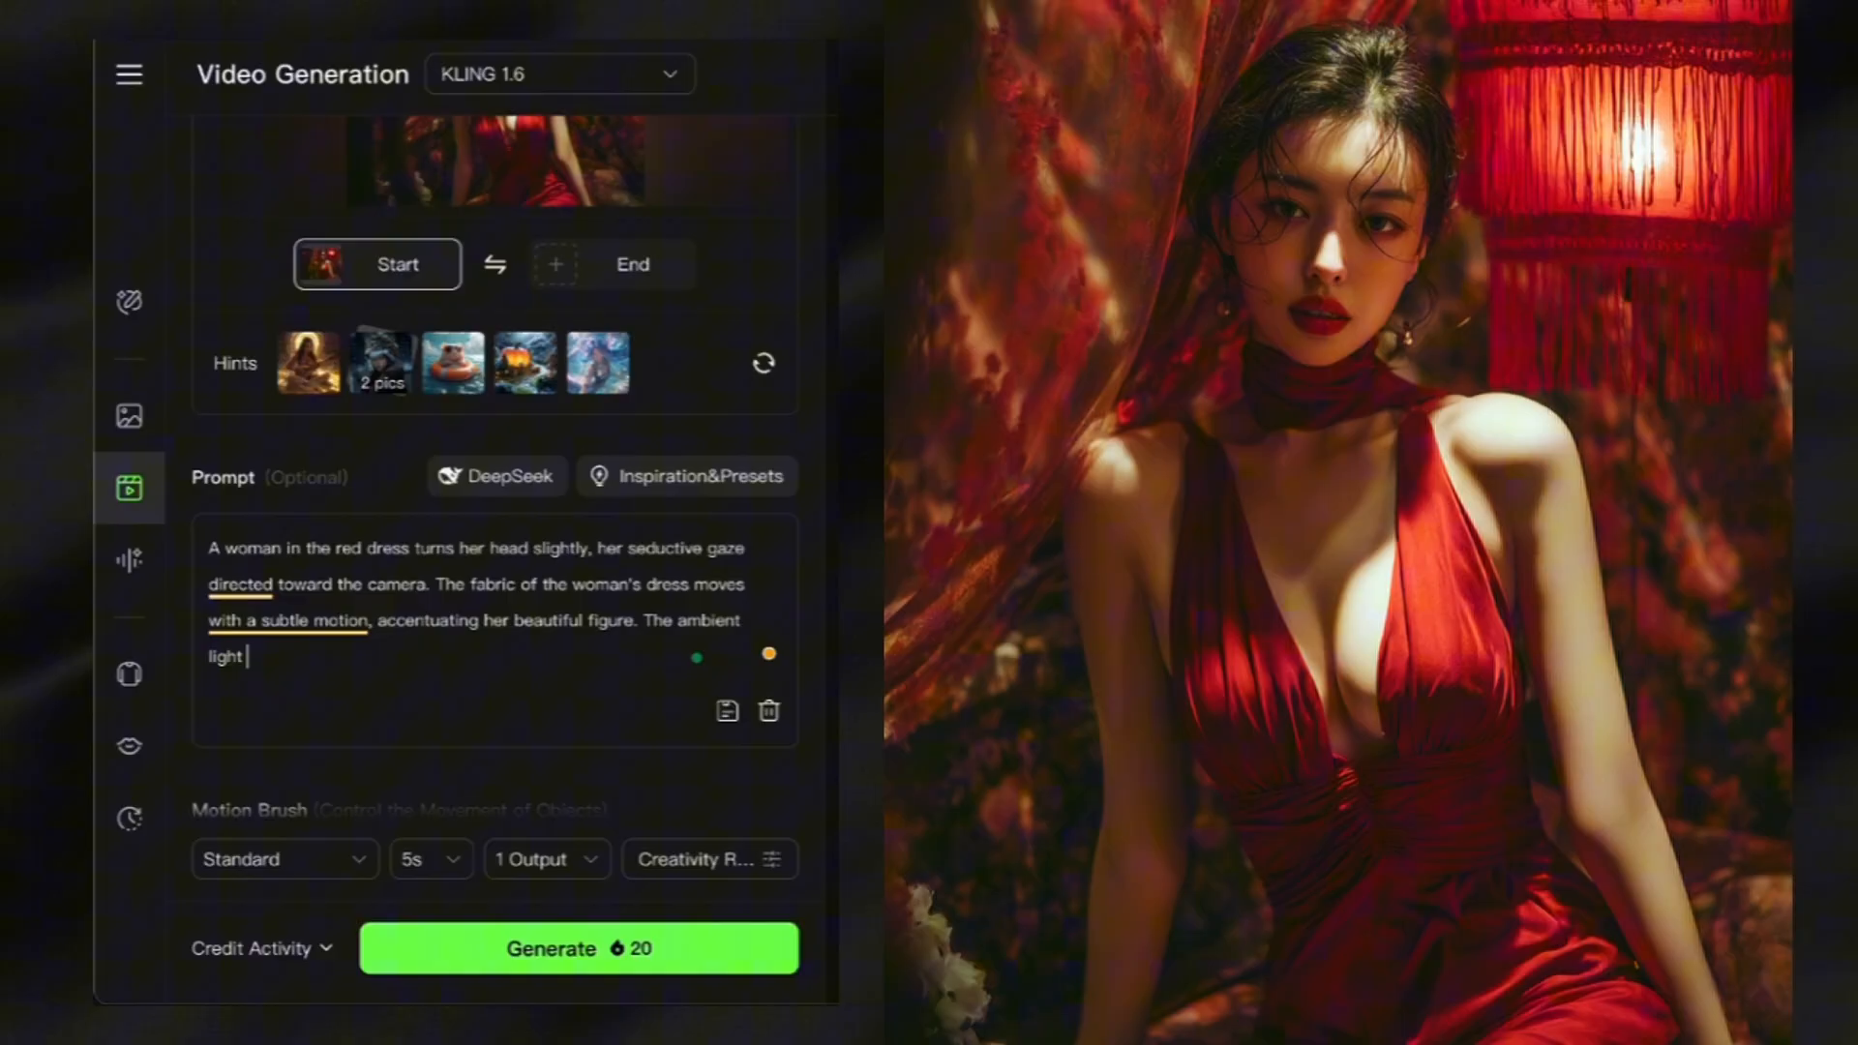
pyautogui.write('gently flickers, resembling the warm glow of candlelight,')
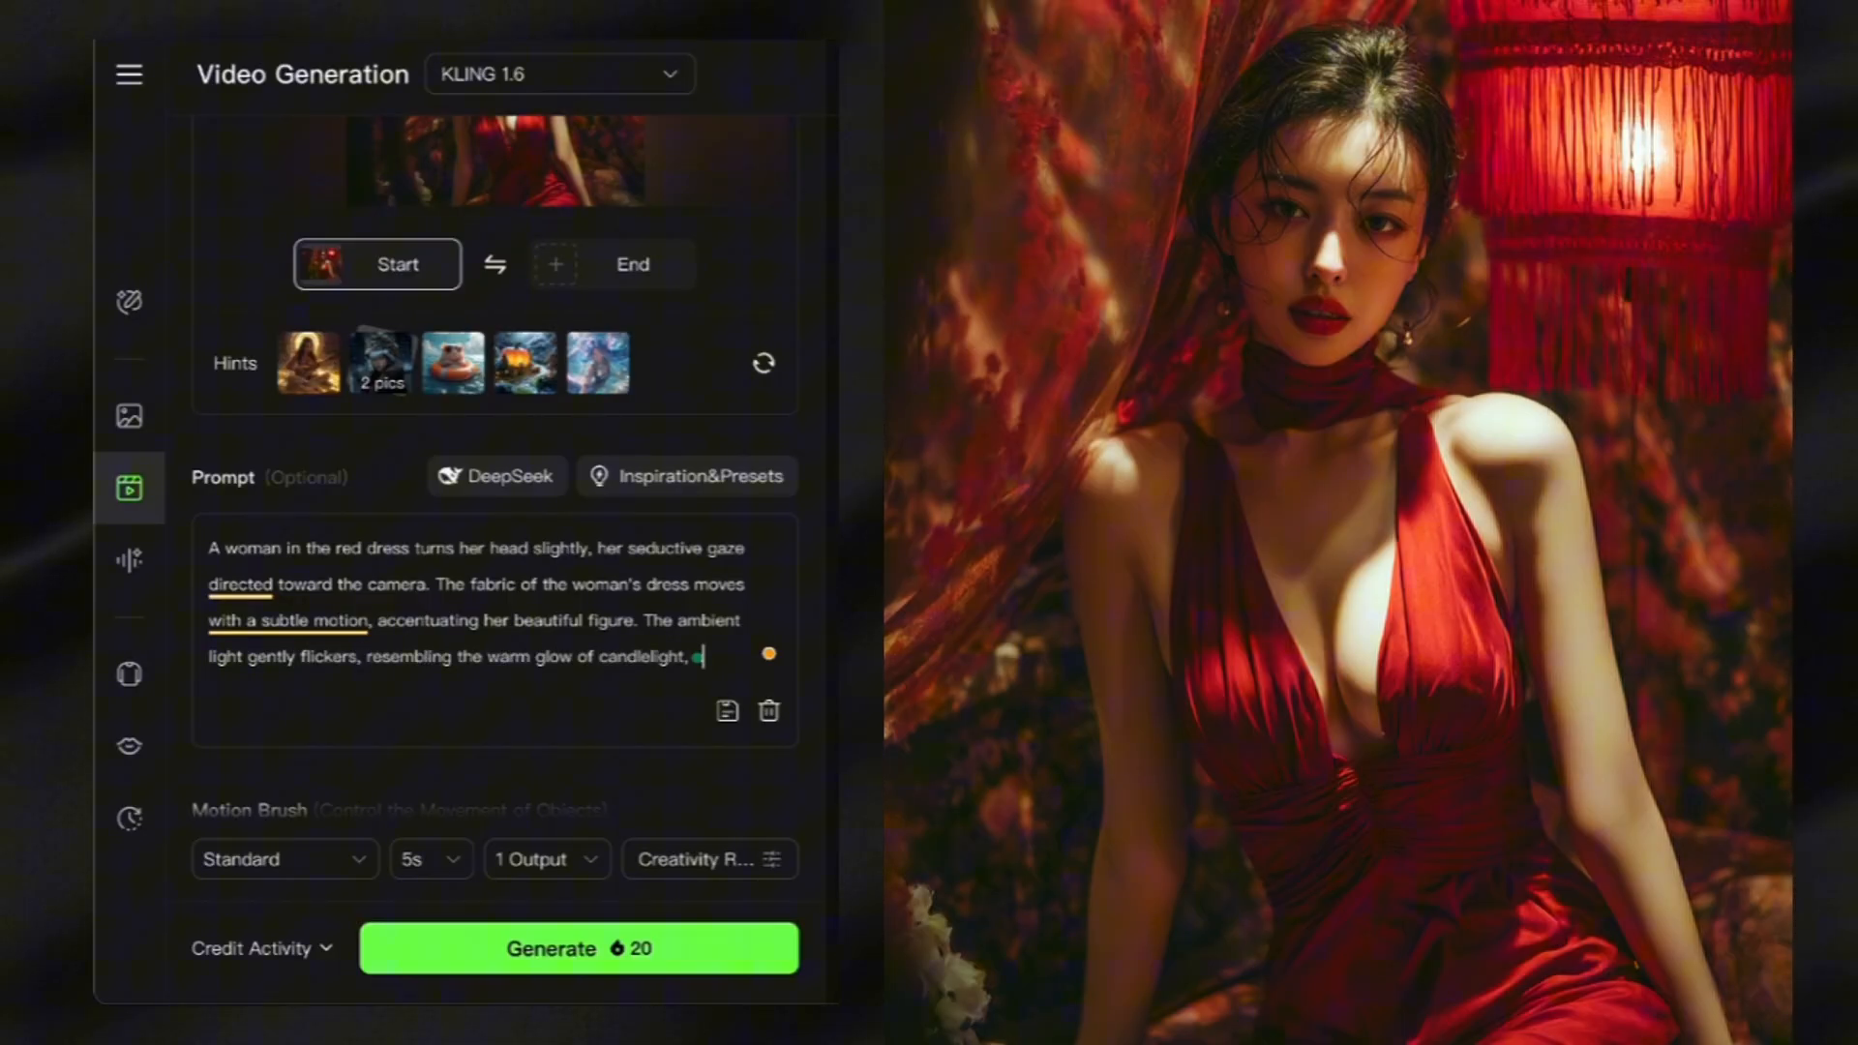
pyautogui.write('adding to the intimate asmosphere. The camera slowly zoom')
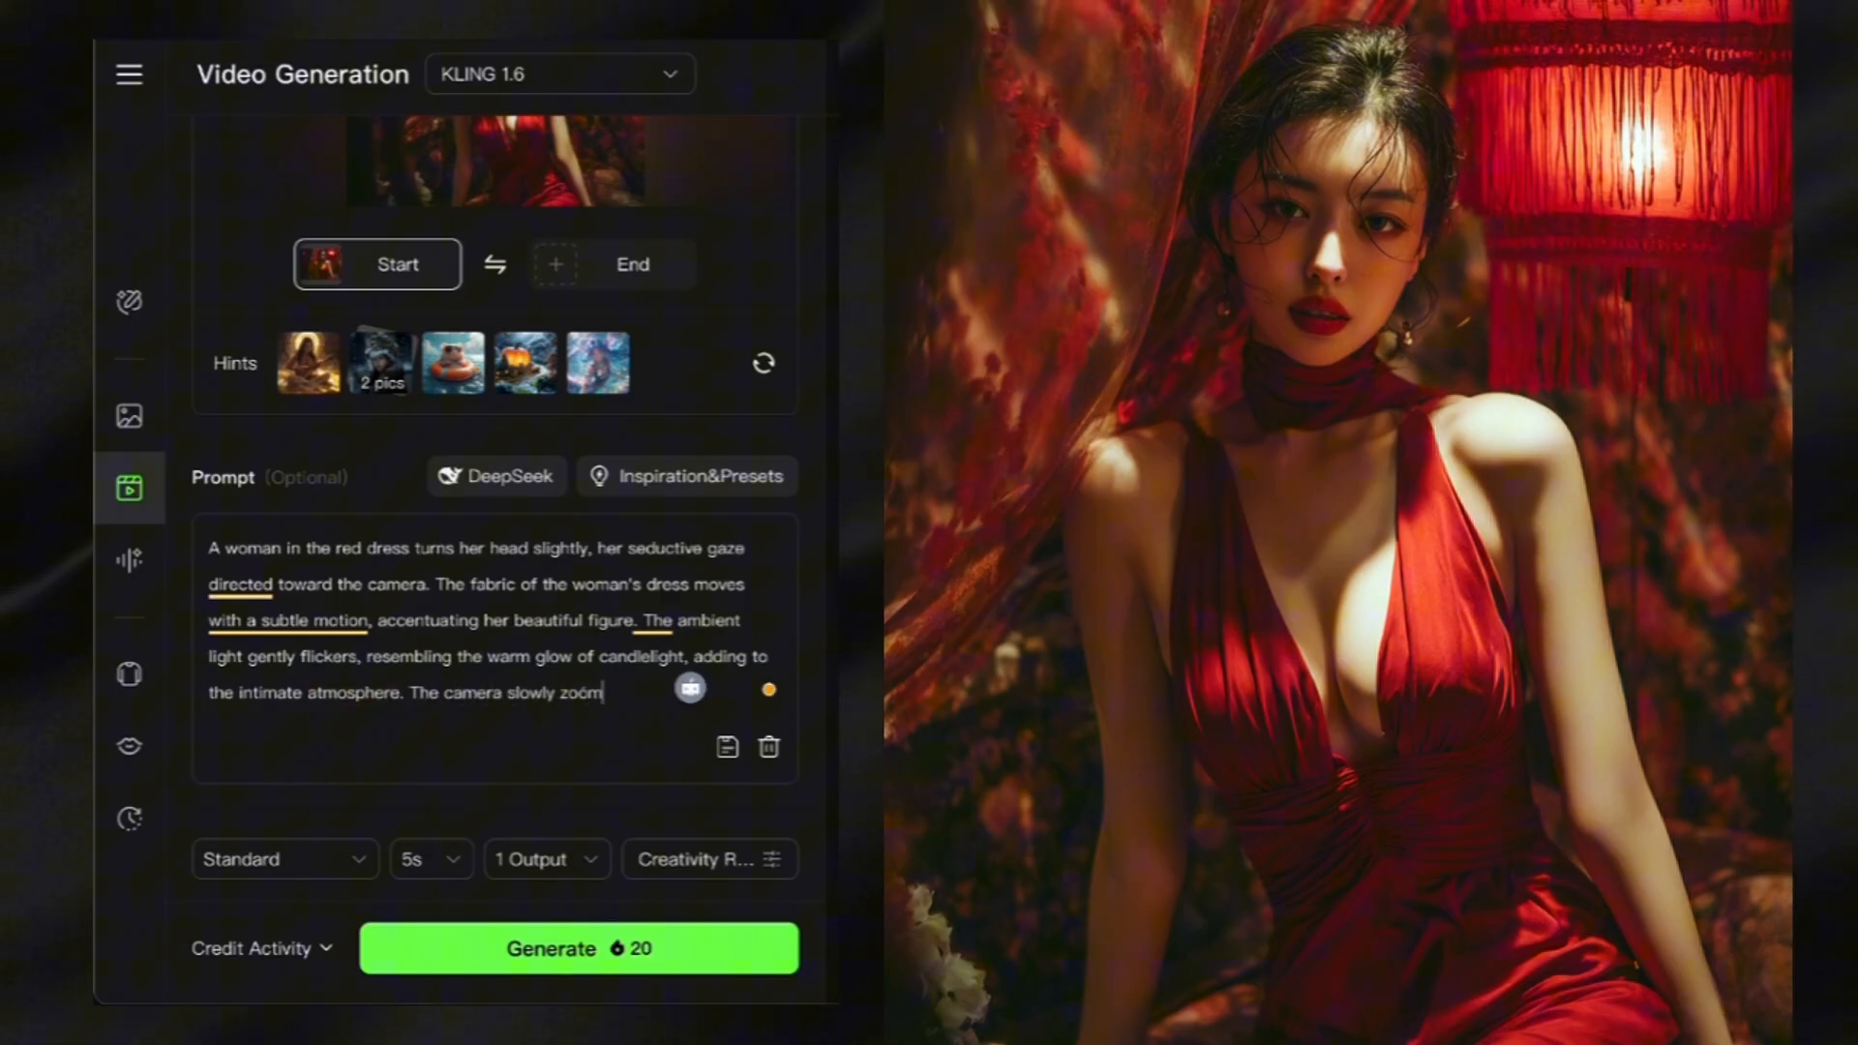
pyautogui.click(430, 859)
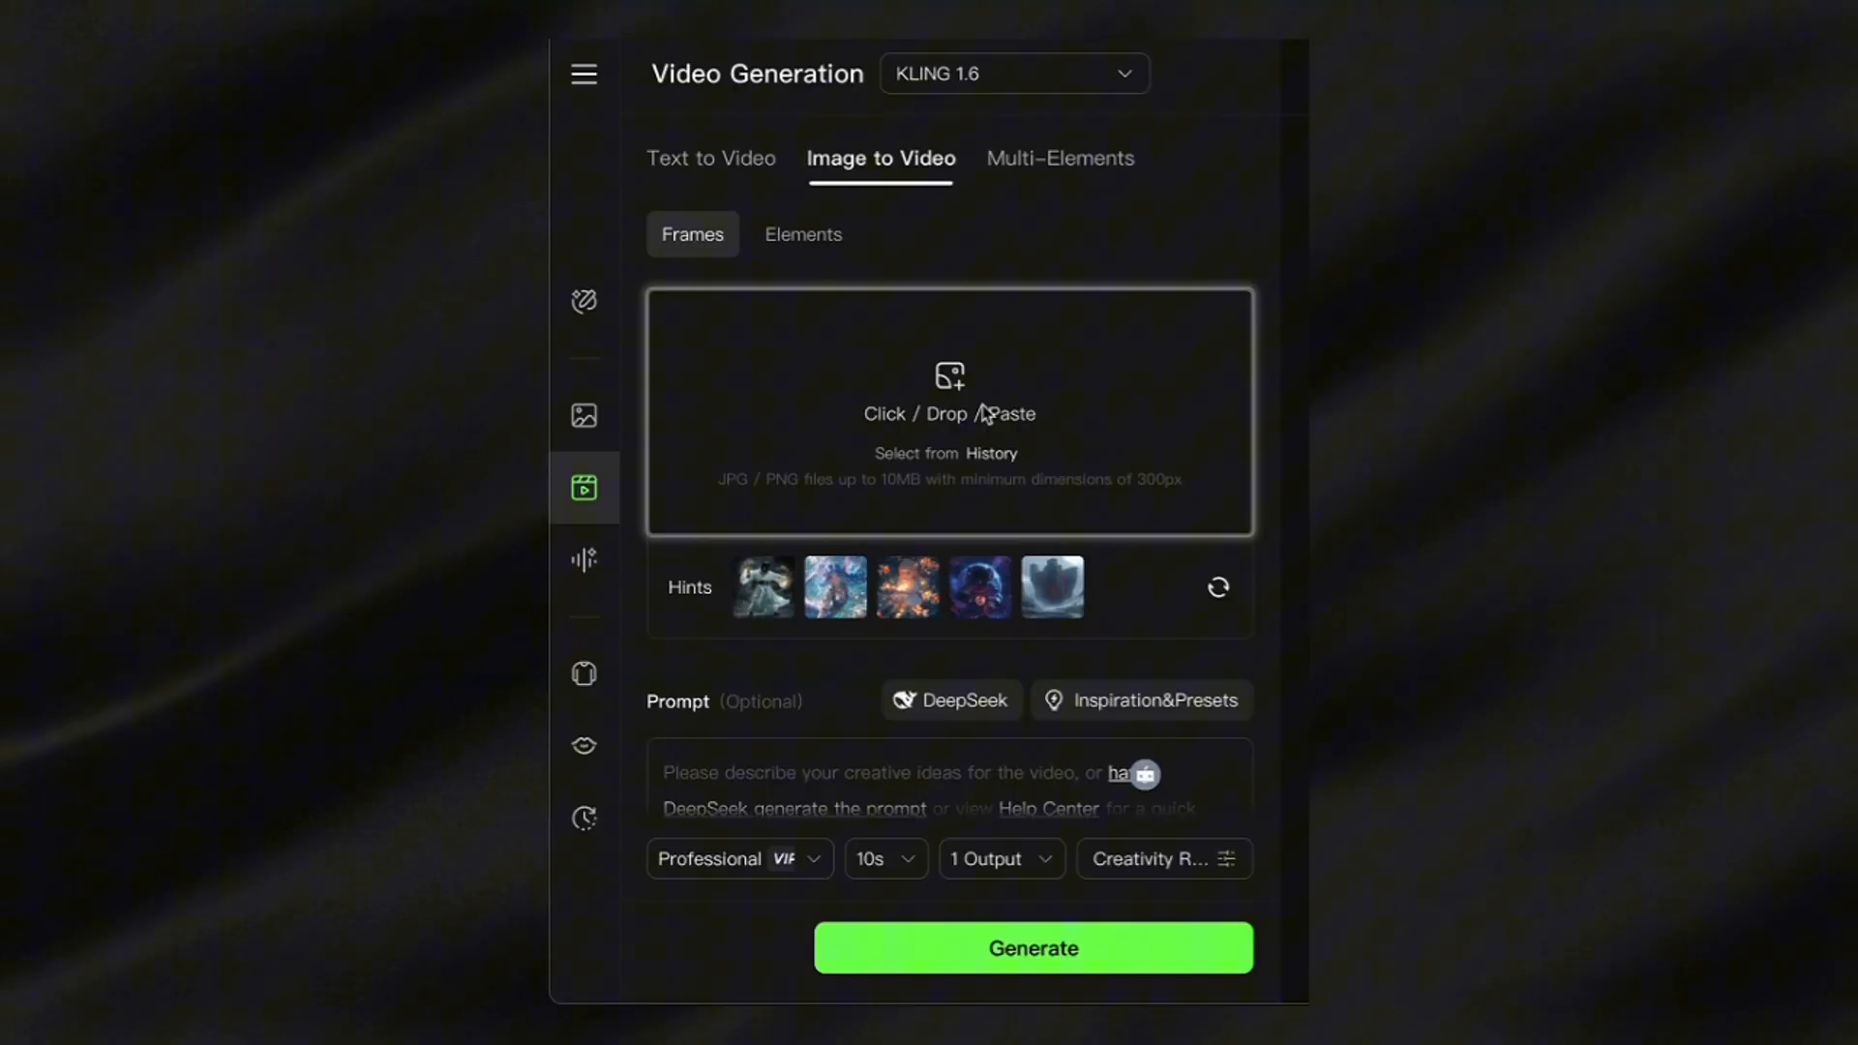
# Step: Load the coffee-cup start frame and describe rising steam, passers-by on a busy street and a slow camera arc
pyautogui.click(949, 410)
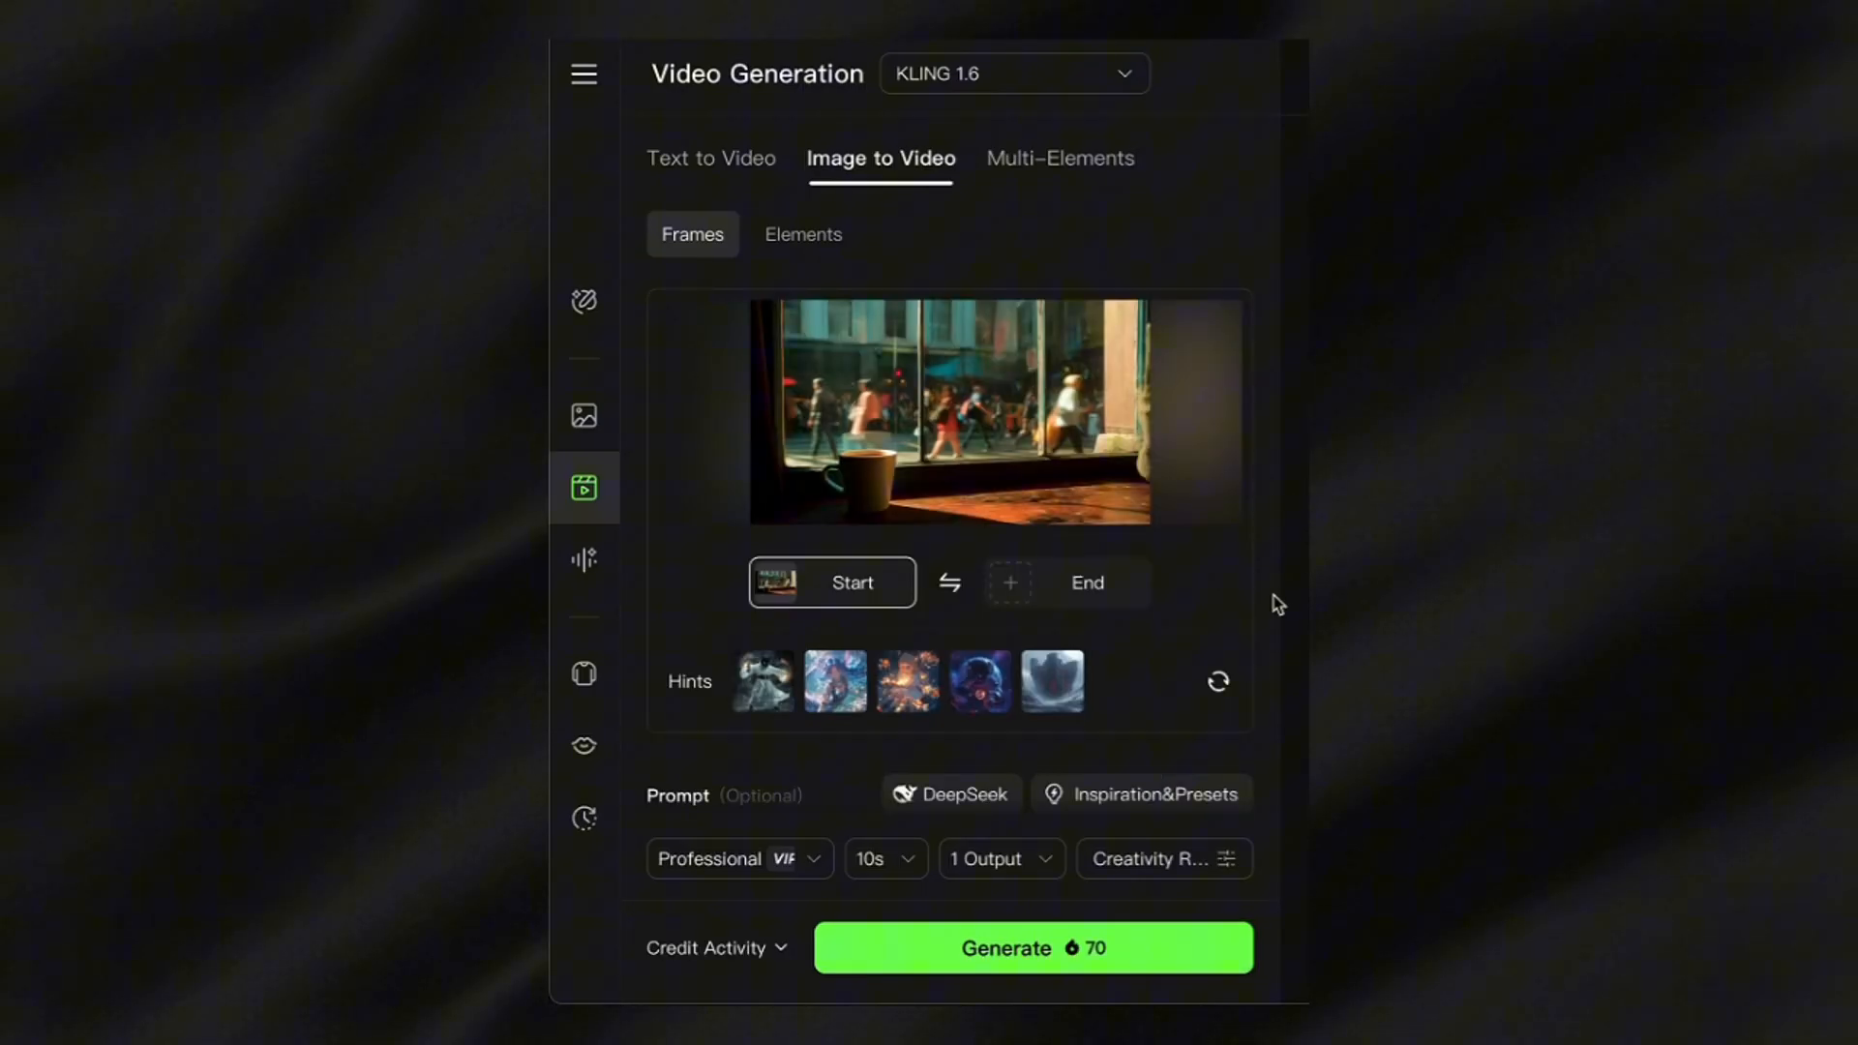
pyautogui.scroll(-3)
pyautogui.write('A coffee cup sits on a wooden windowsill with soft light coming from the window; a soft')
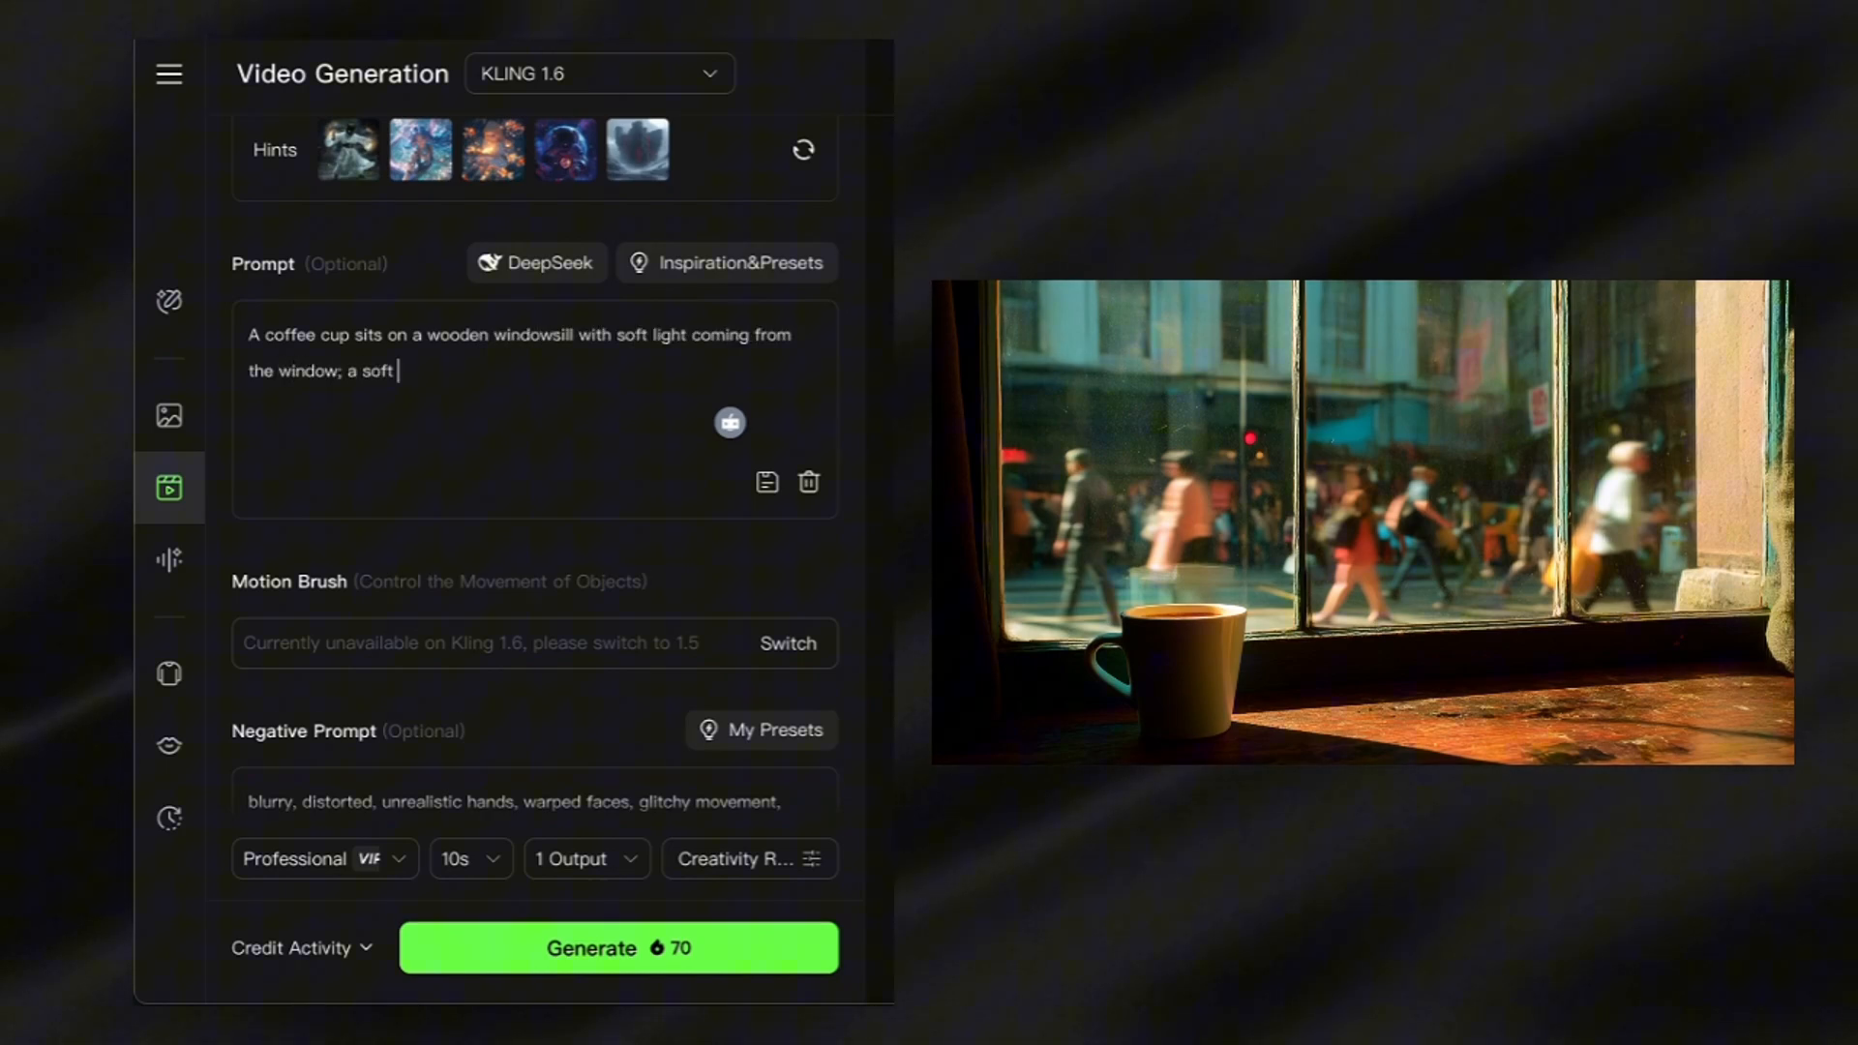
pyautogui.write('swirl of steam rises from the coffee cup. Outside, people walk by on the')
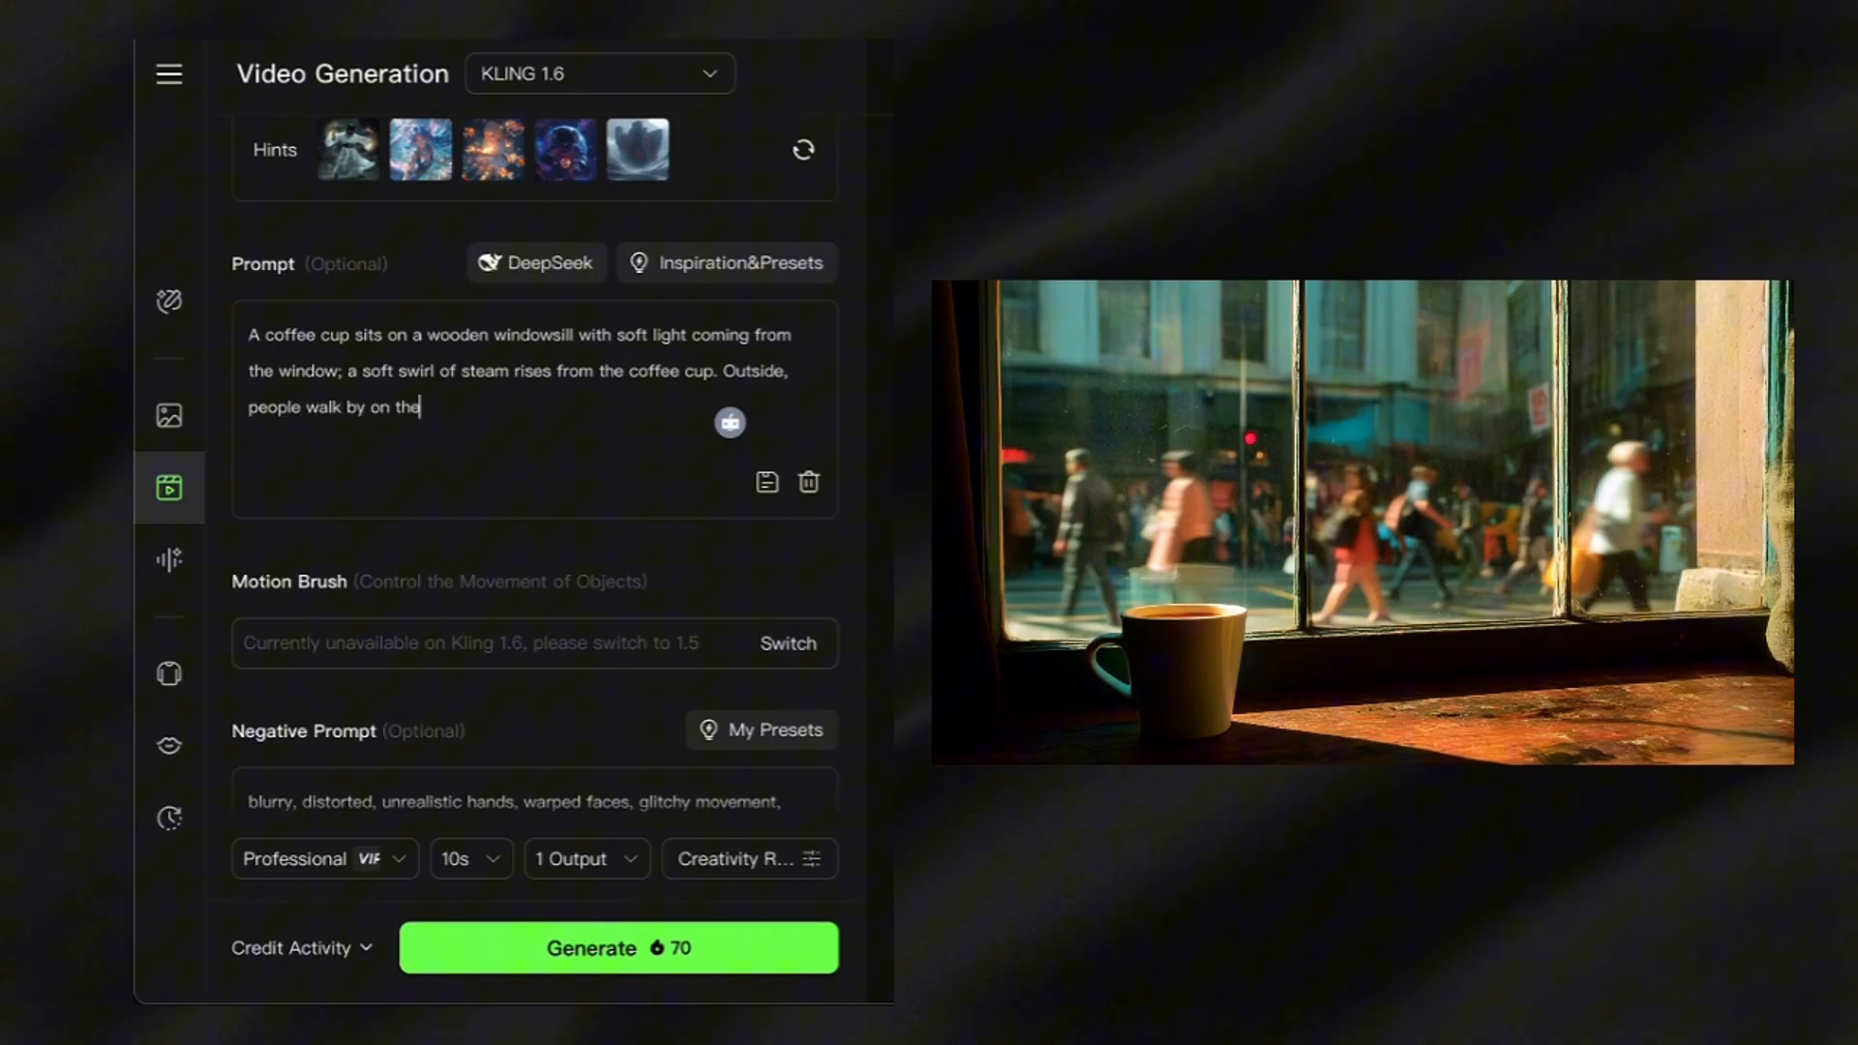
pyautogui.write('busy street, some rushing, others strolling. The camera slowly moves in a subtle arc')
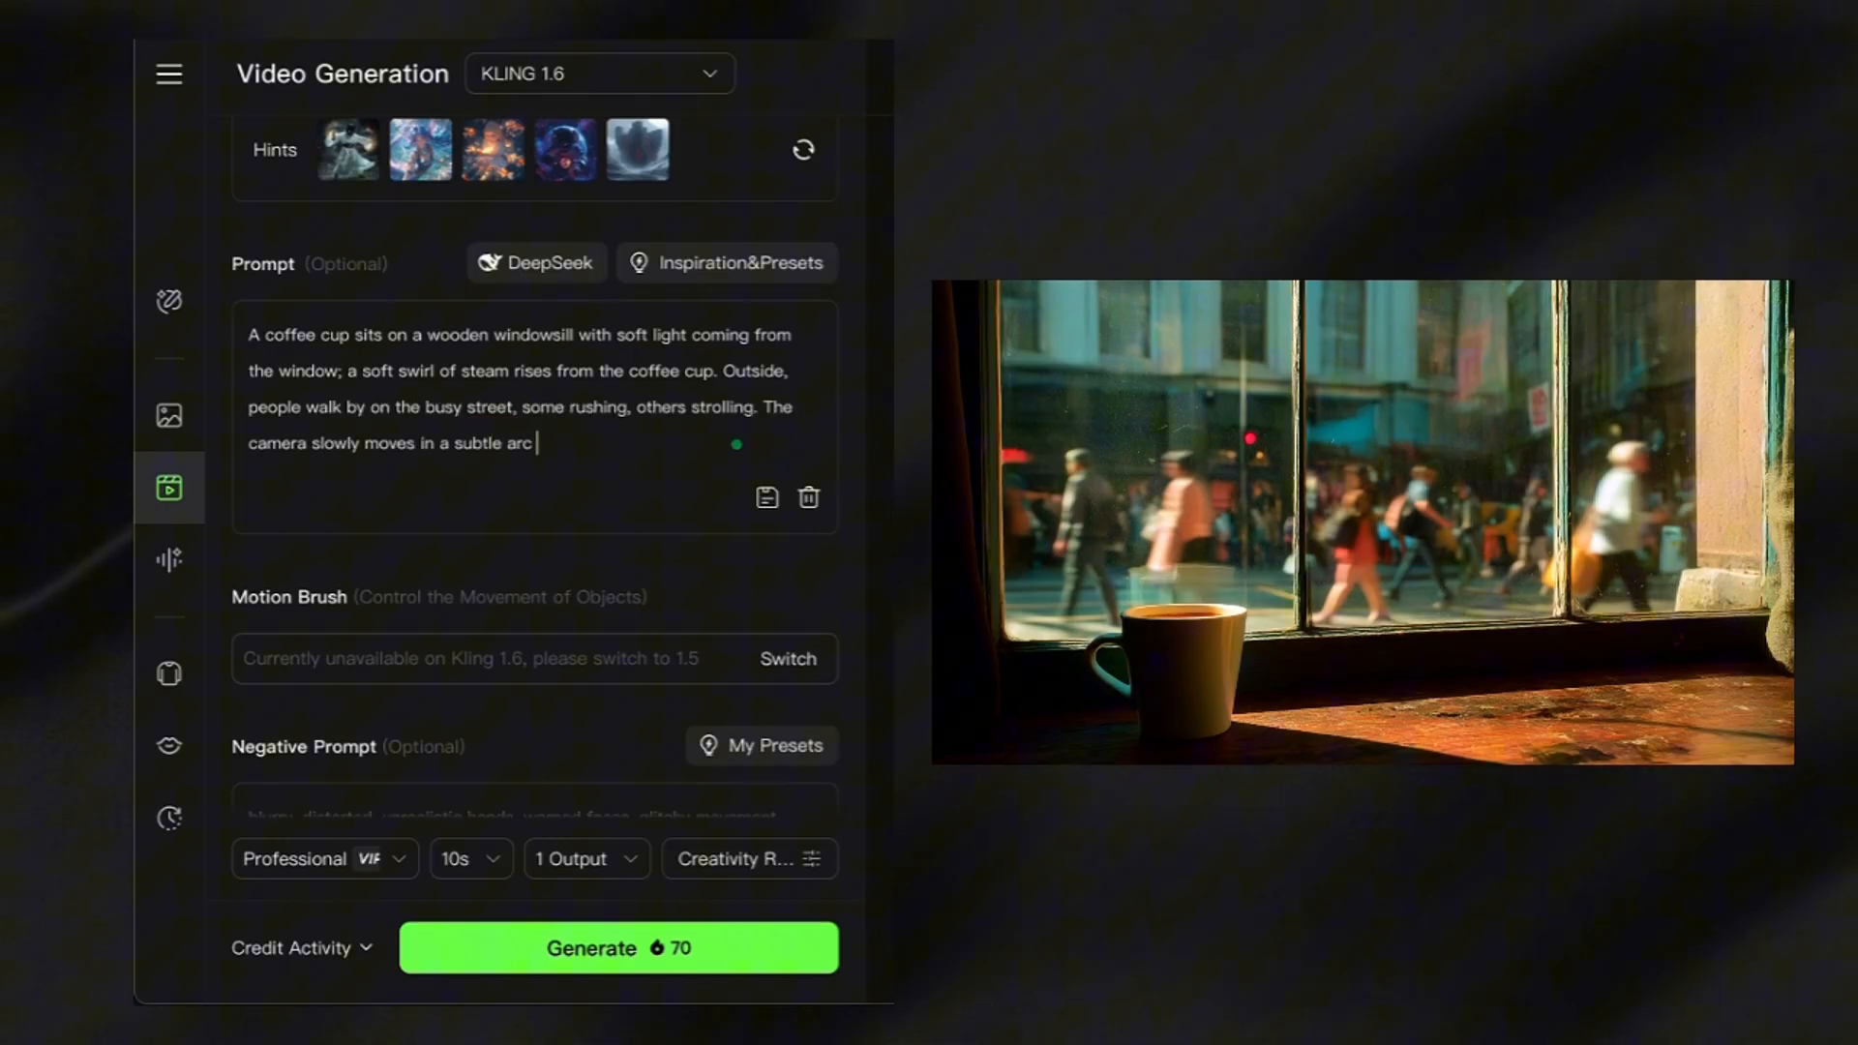
pyautogui.write('around the cup, maintaining focus on the coffee')
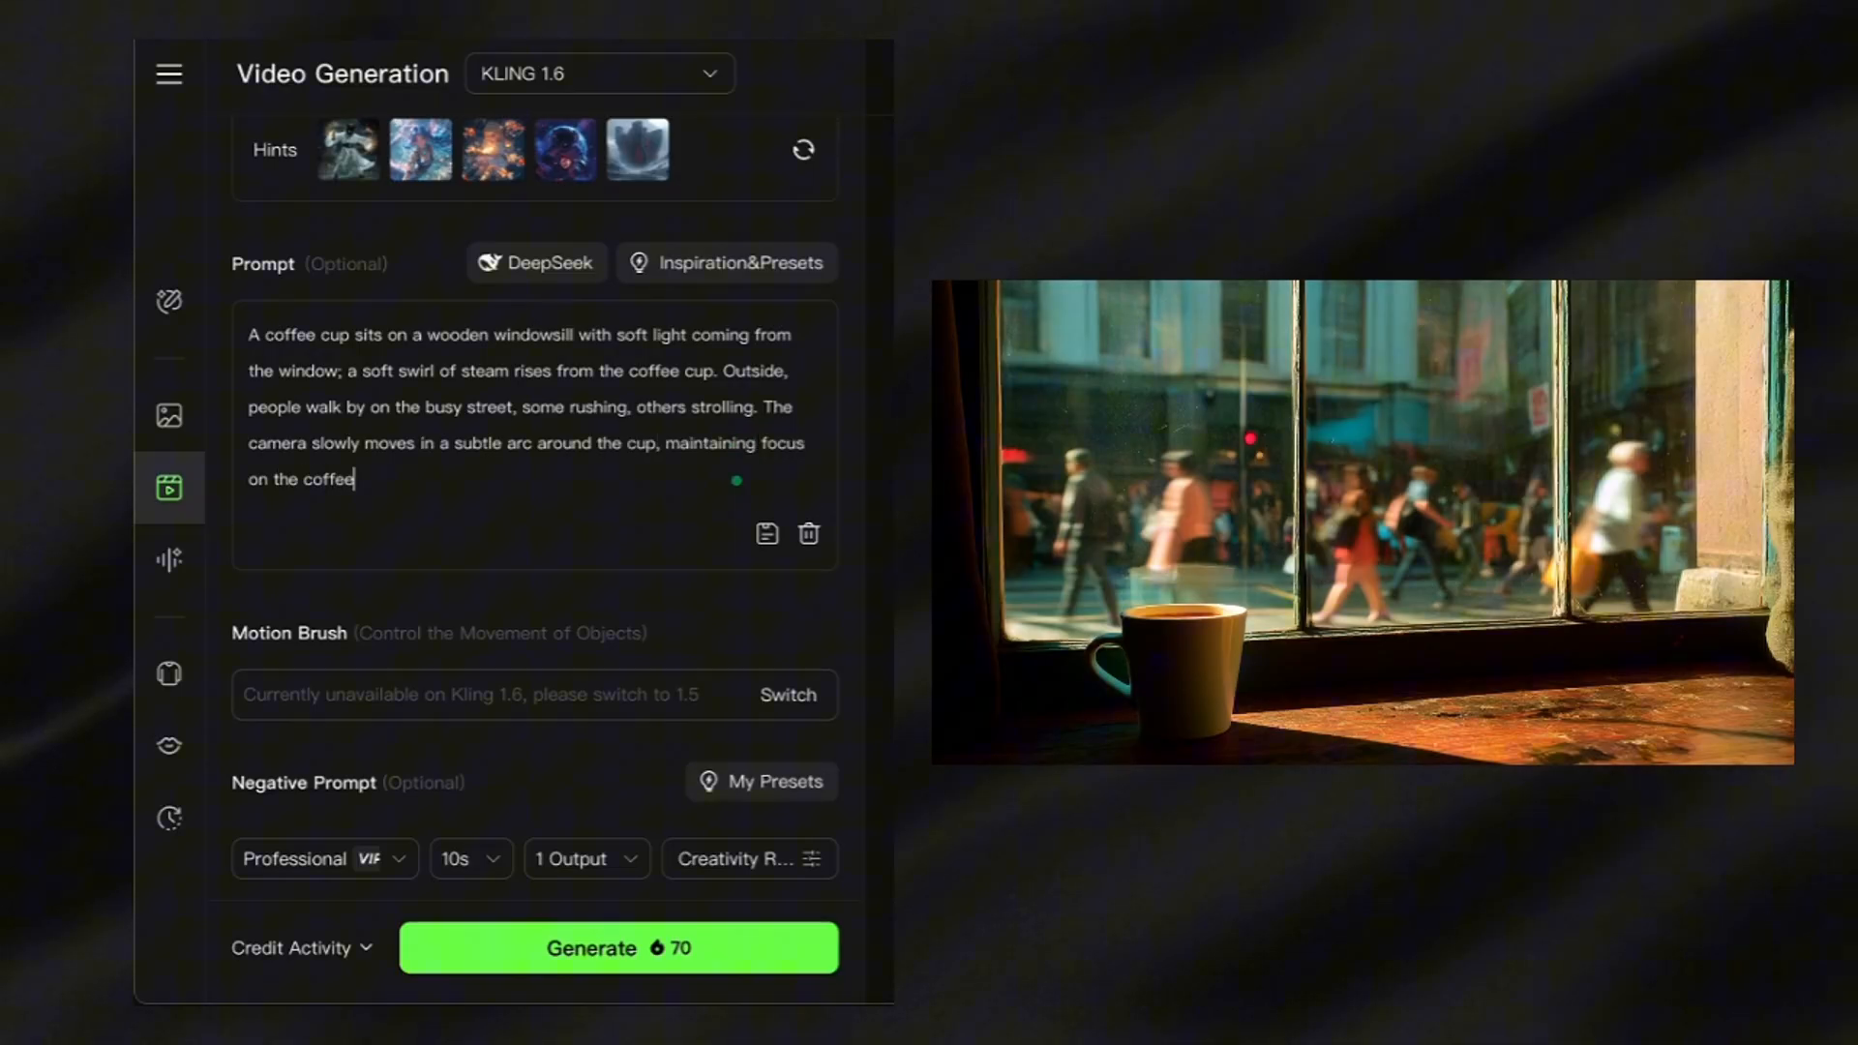
pyautogui.click(323, 857)
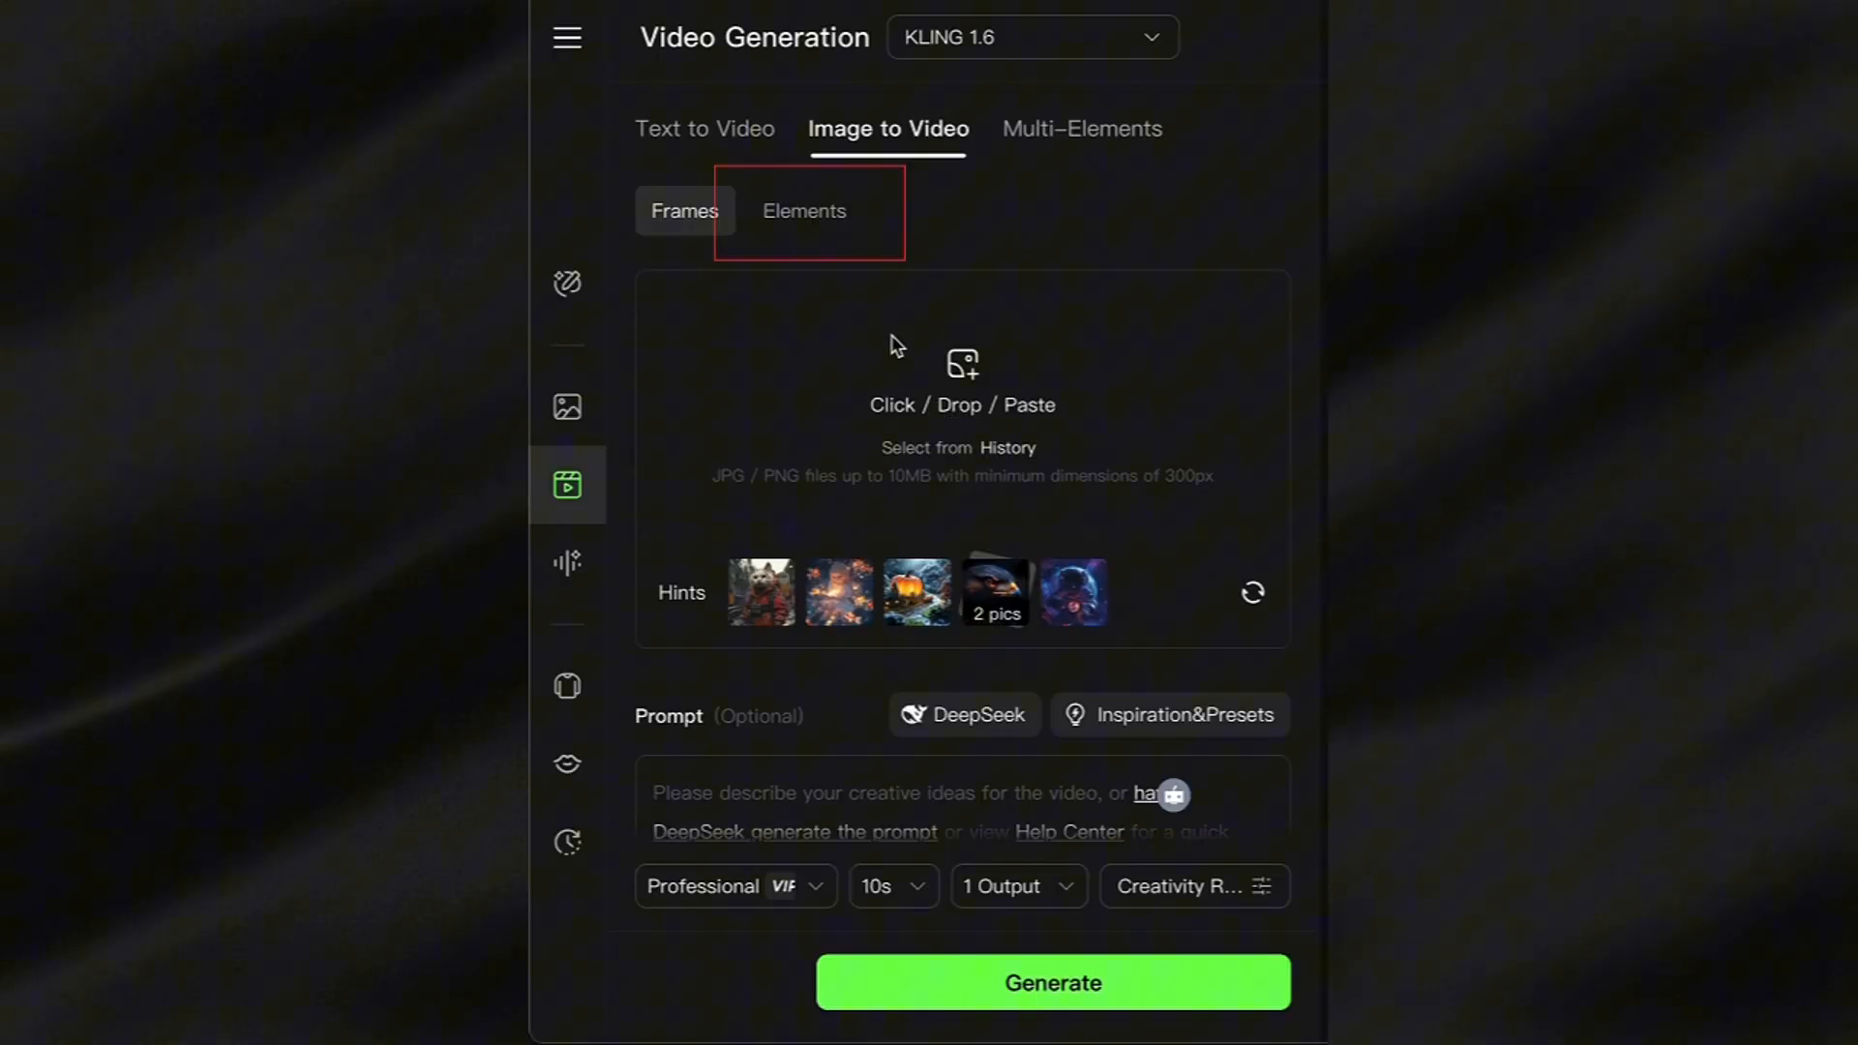
# Step: Switch Image to Video from Frames to the Elements mode
pyautogui.click(805, 211)
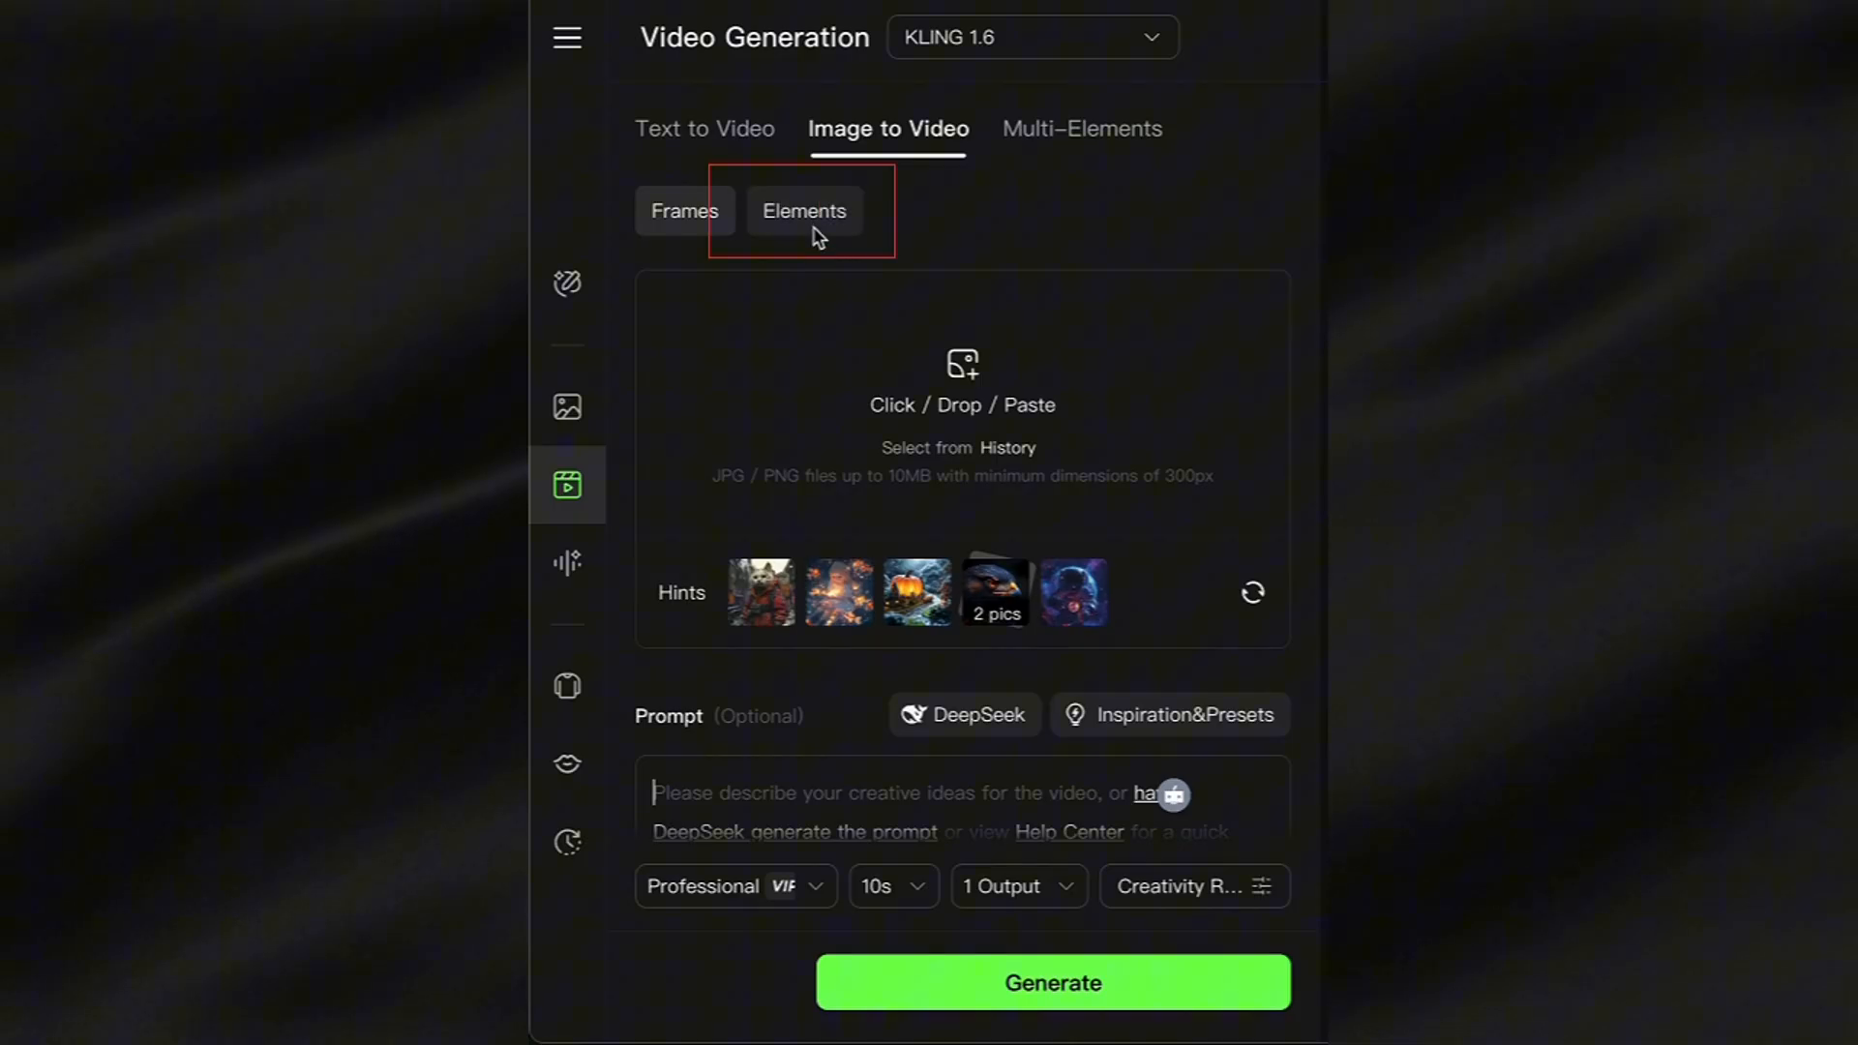
pyautogui.click(805, 211)
pyautogui.write('The woman in a black')
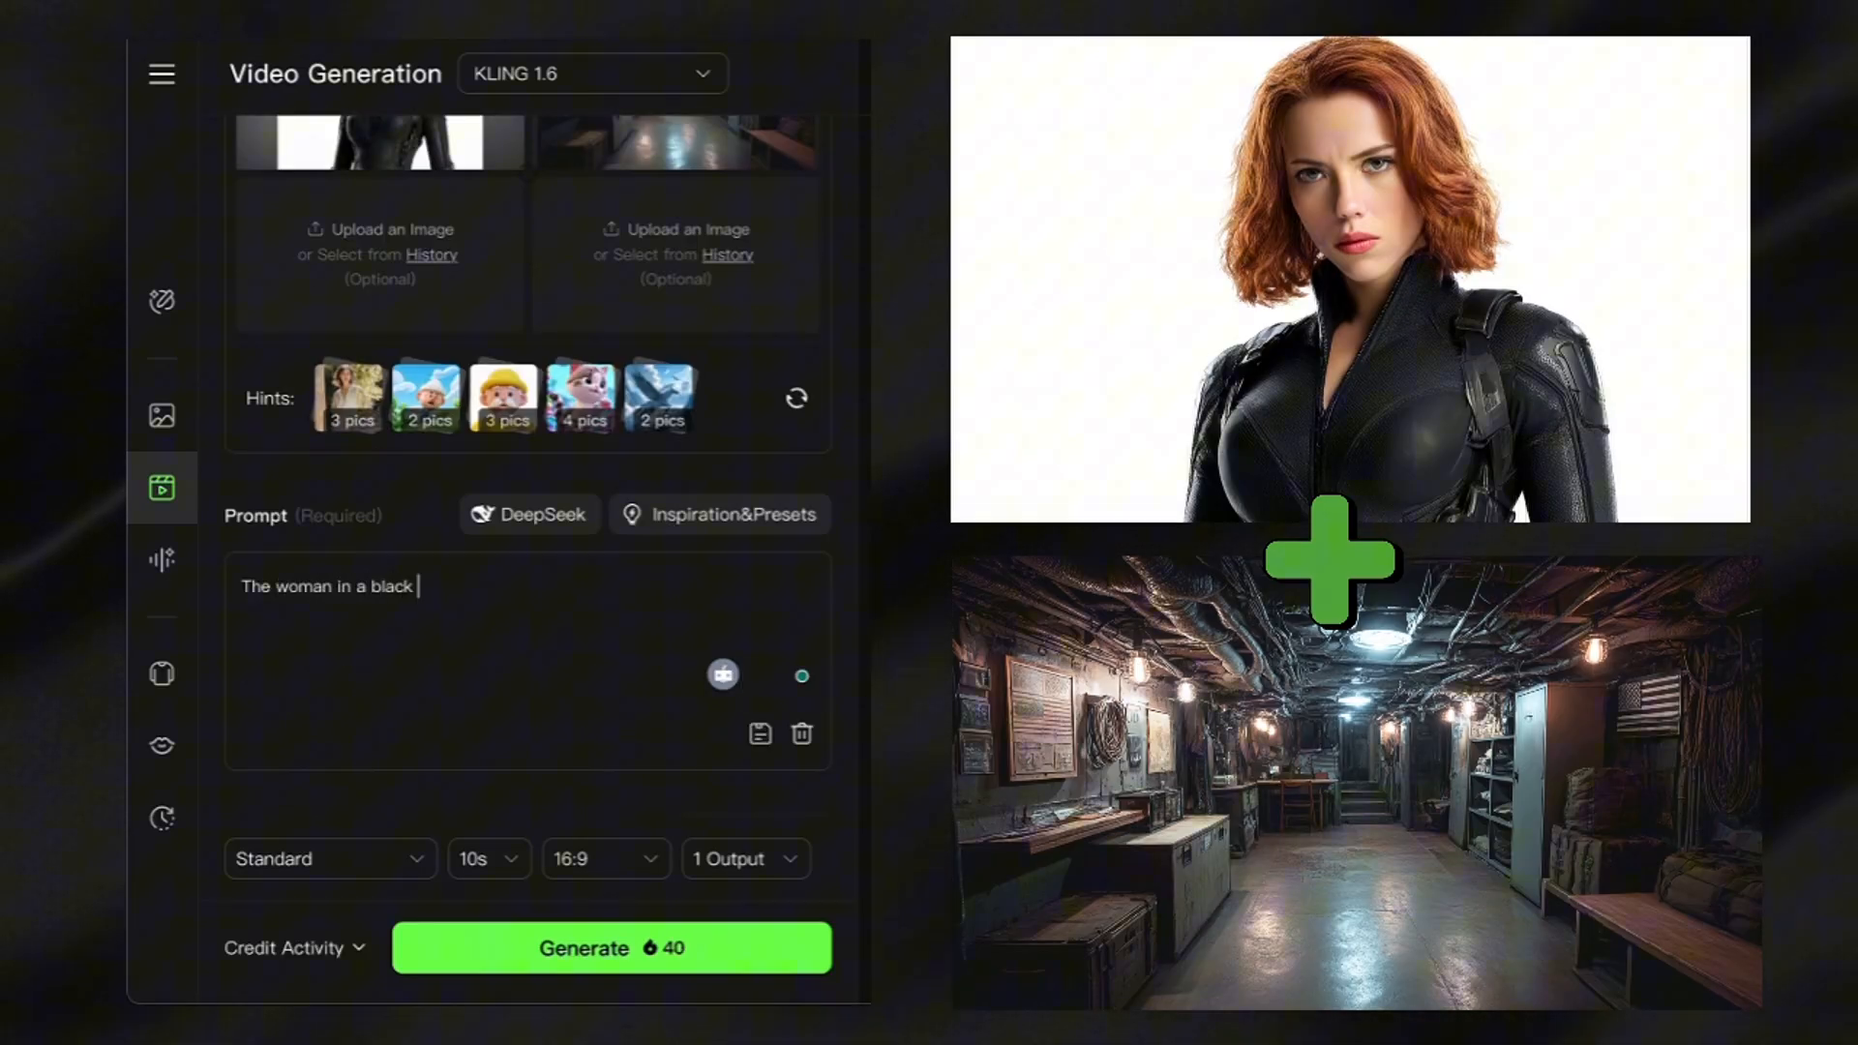
# Step: Describe the bodysuit woman talking doubtfully in a dim basement as the camera slowly zooms in
pyautogui.write('bodysuit is talking to an unseen person in a dimly')
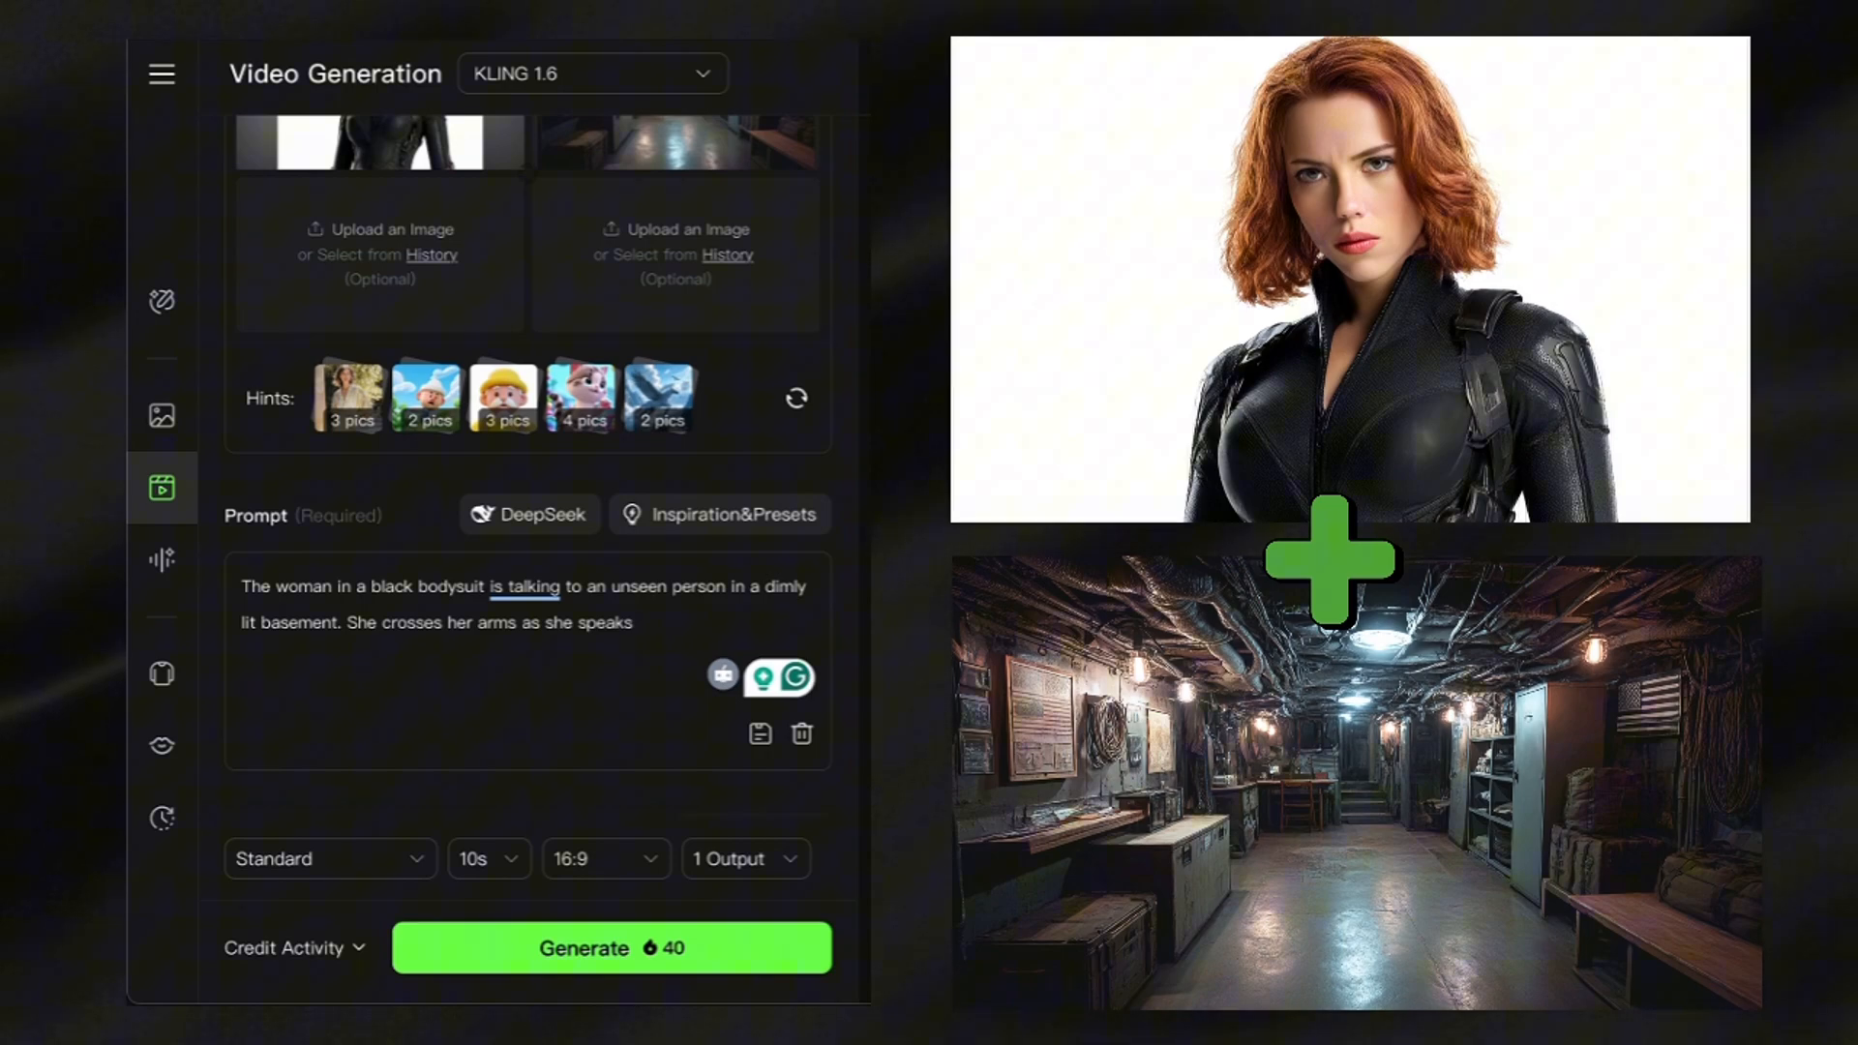
pyautogui.write(', her expression')
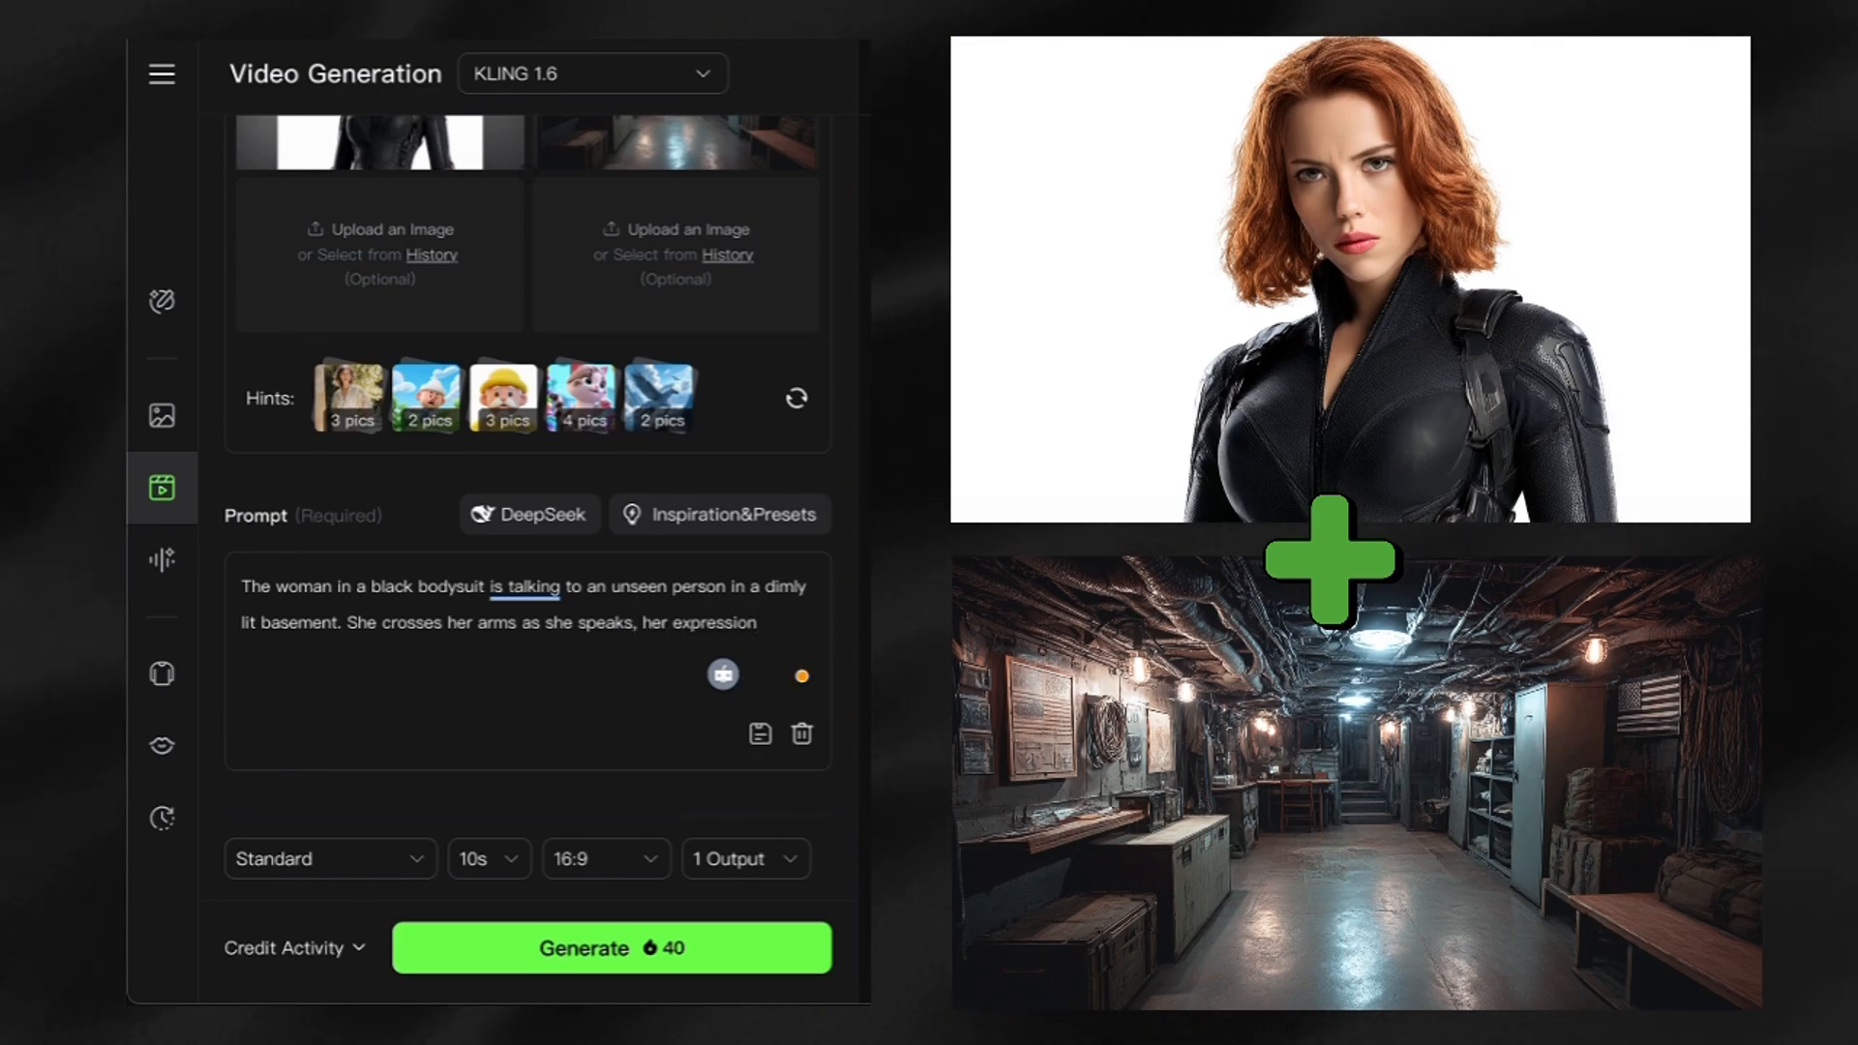
pyautogui.write('doubtful and concerned. The basement environment remains static while she moves naturally.')
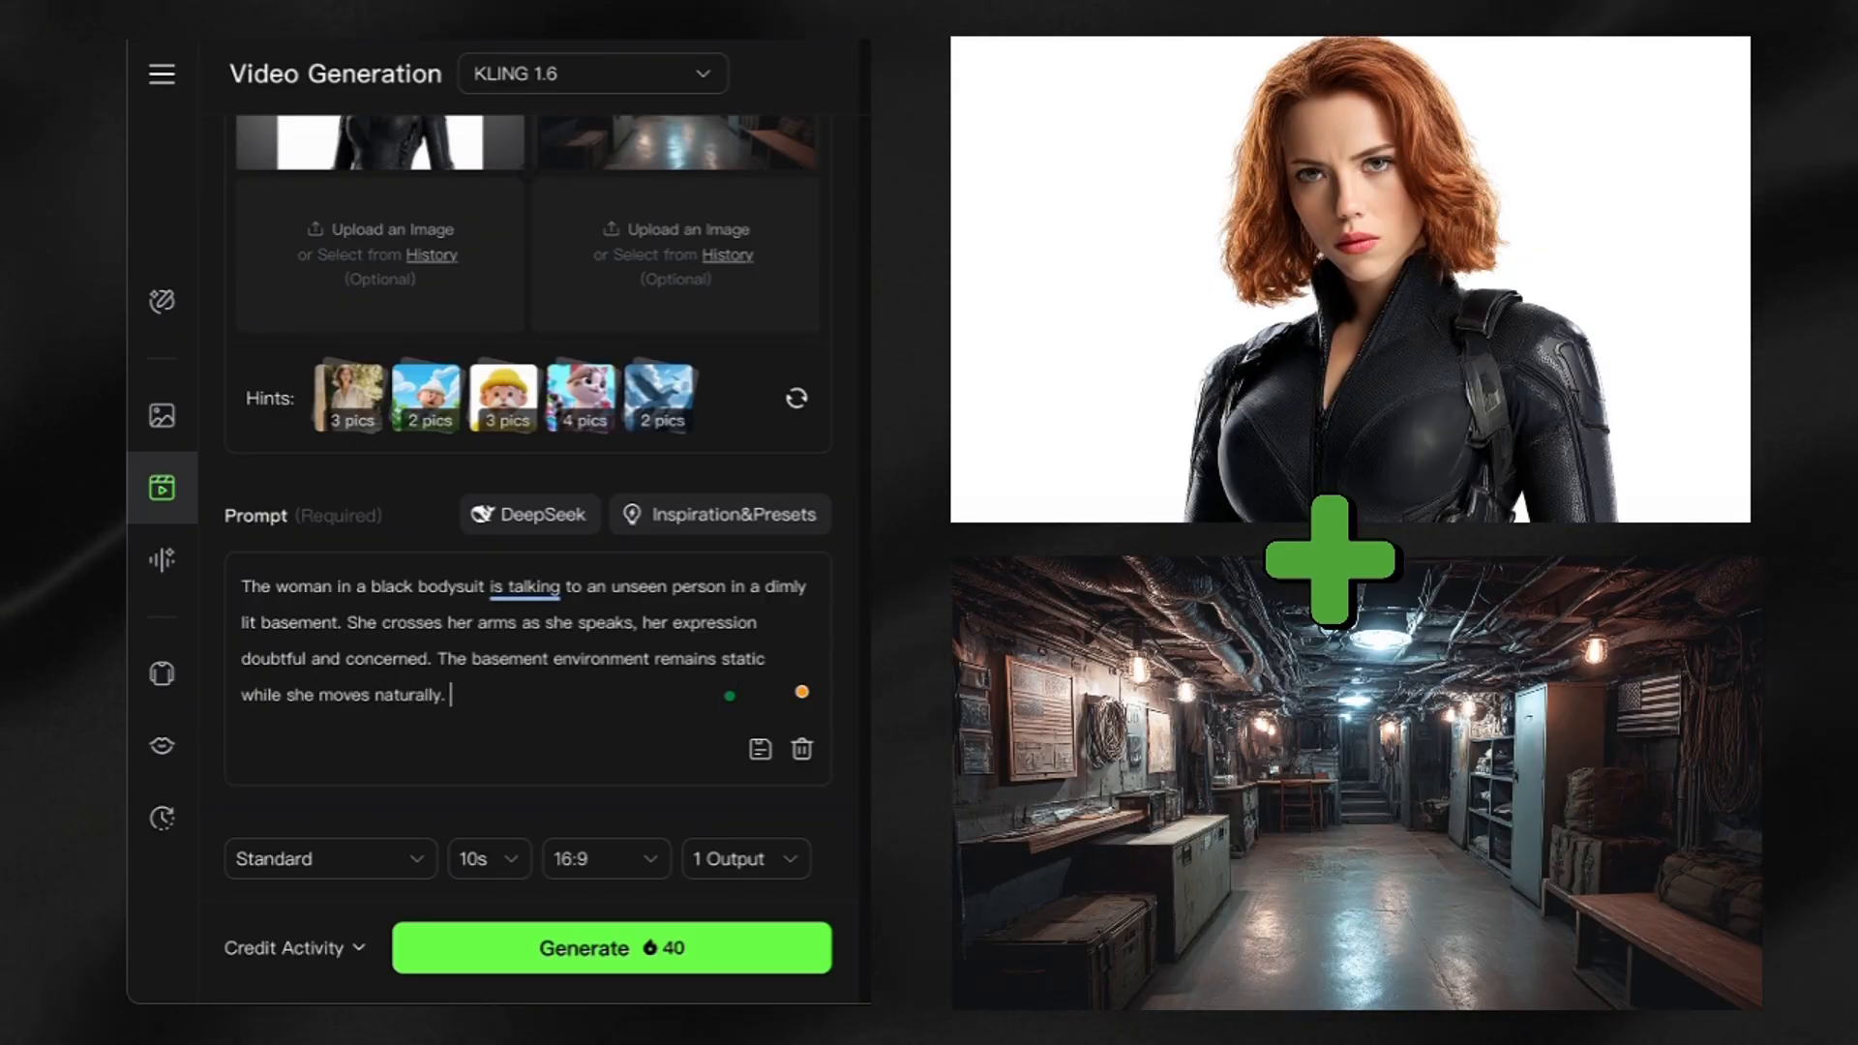
pyautogui.write('The camera slowly zooms in on her as she deliver')
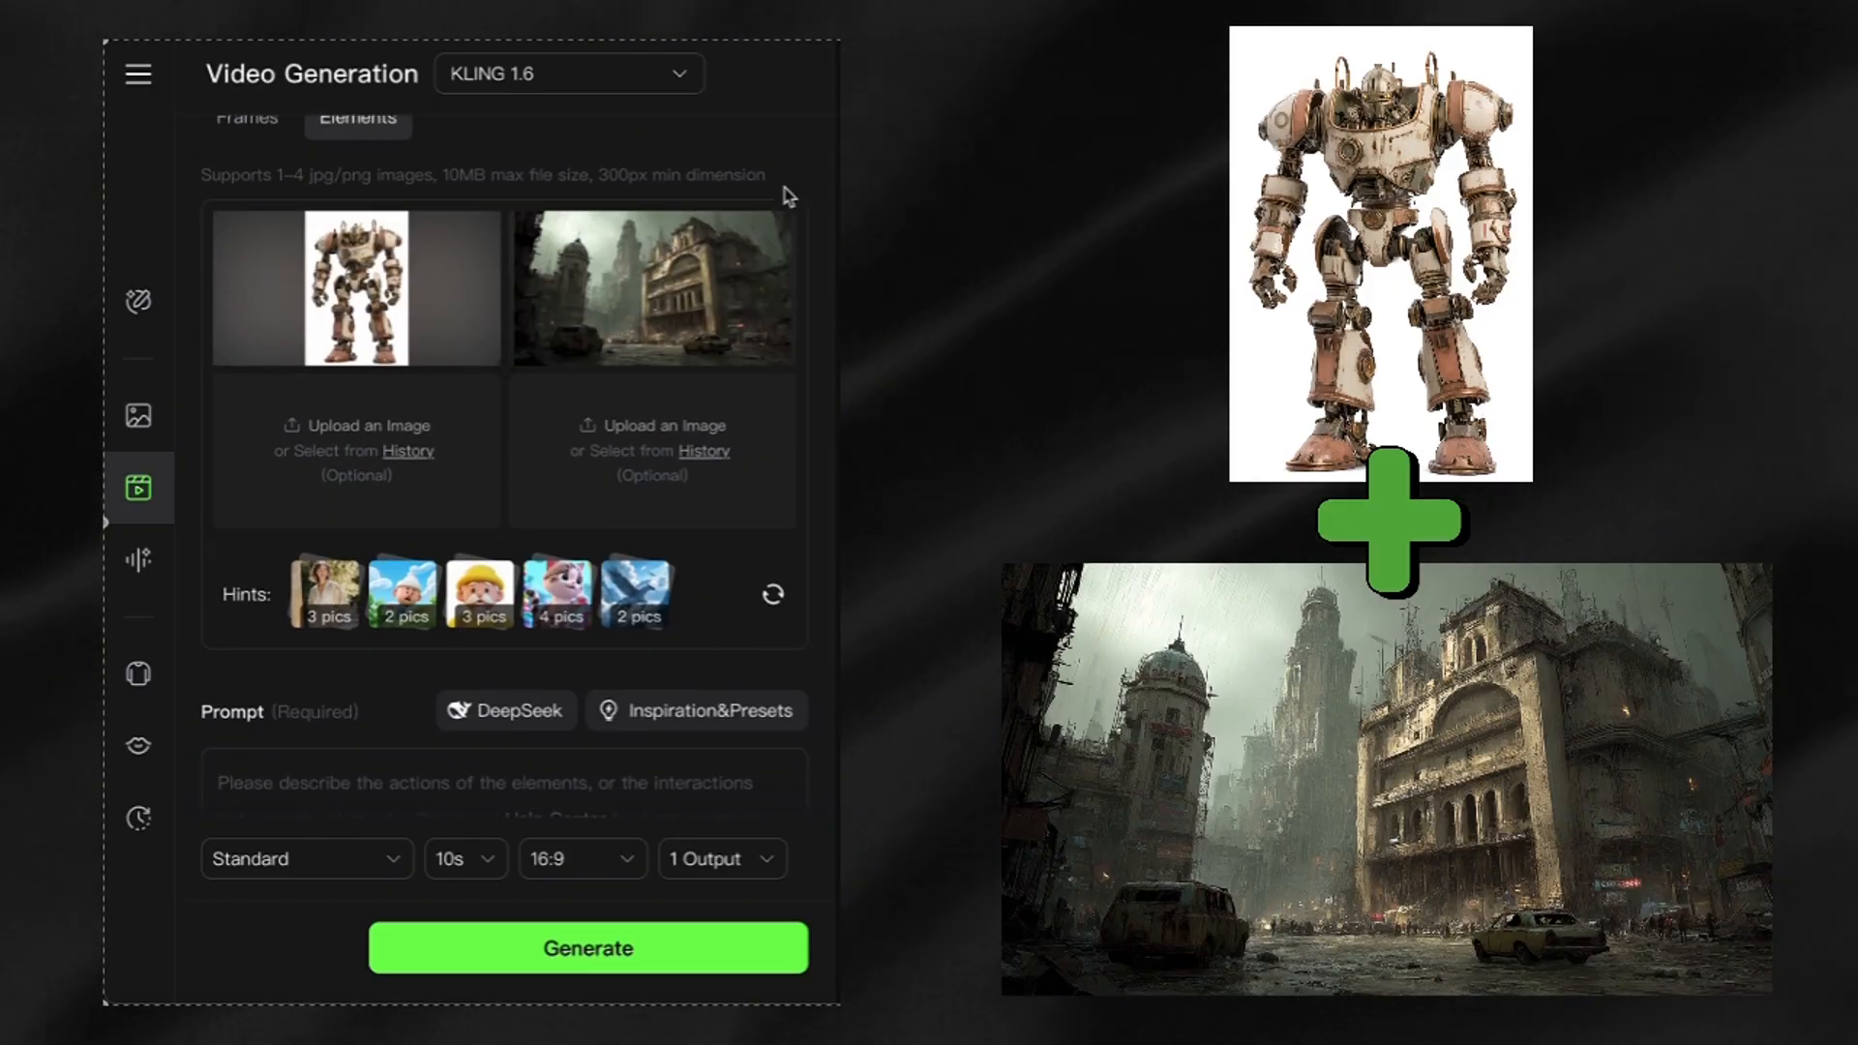
# Step: Describe the heavily armored robot walking through dystopian ruins with light rain bouncing off its metallic body
pyautogui.write('The towering, heavily-')
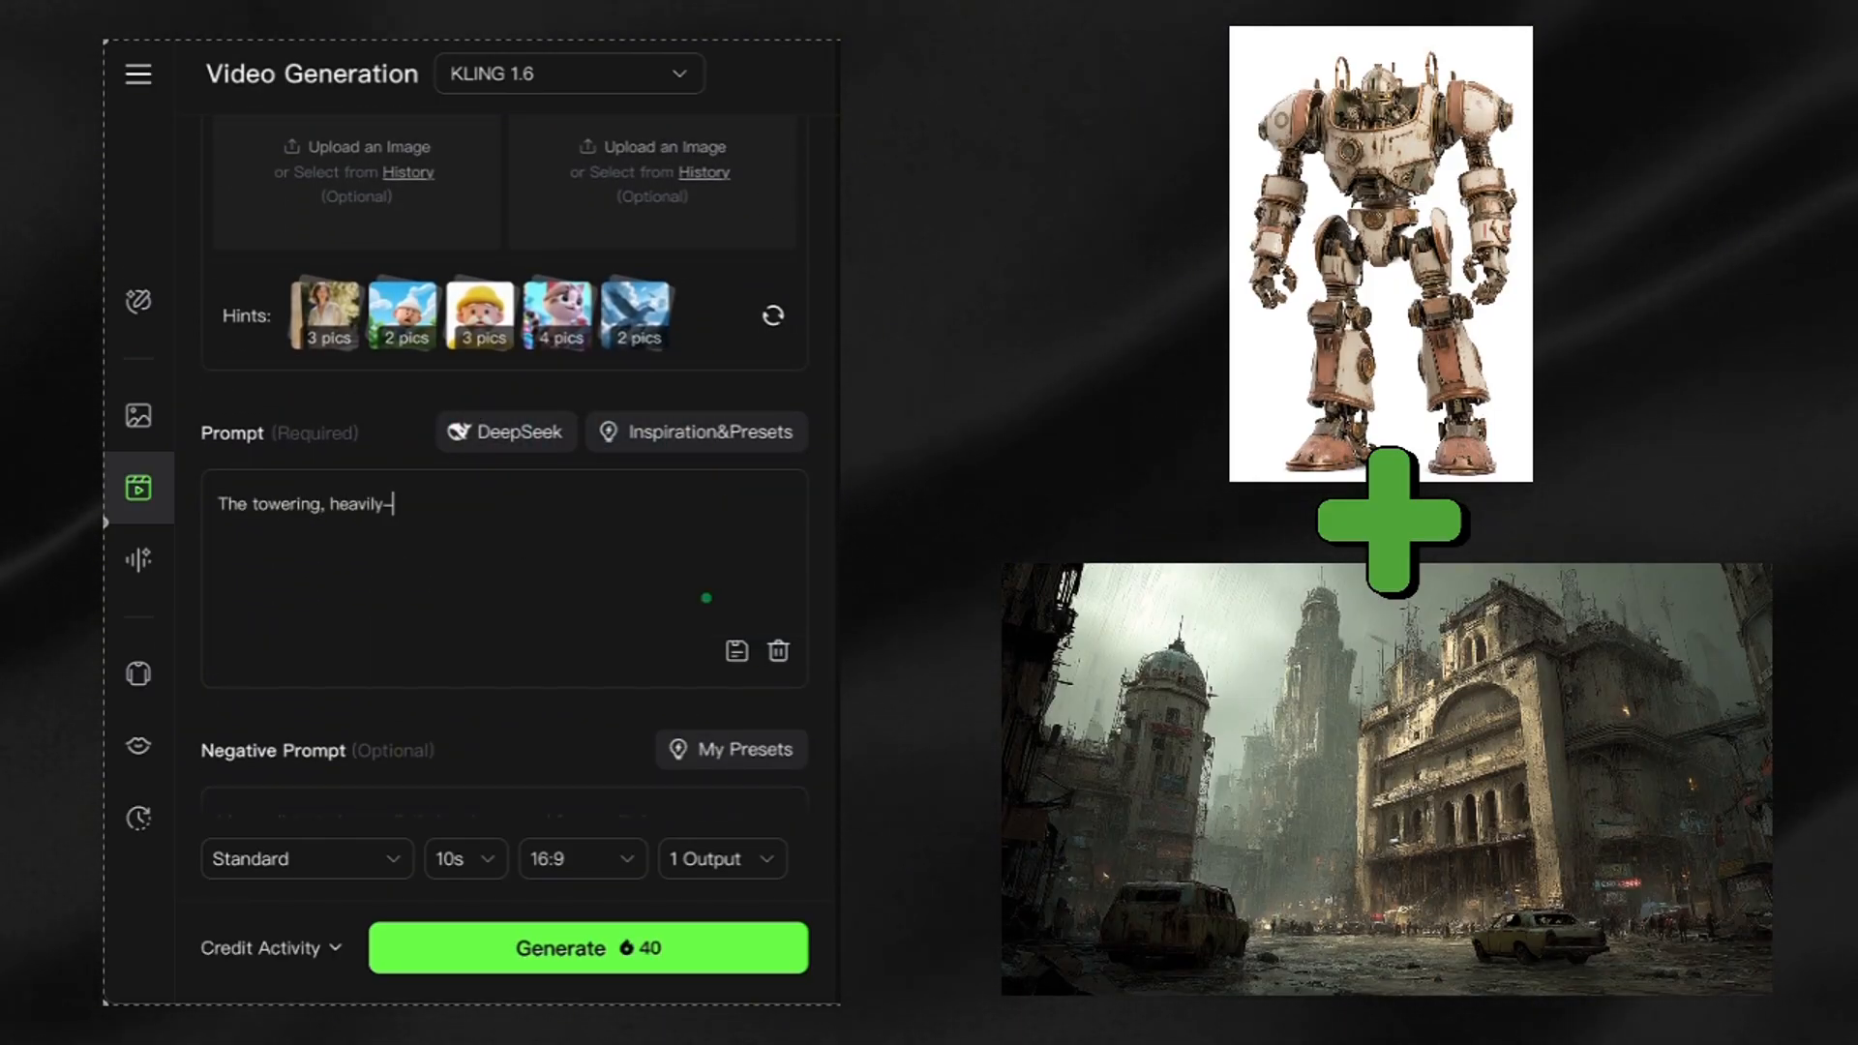
pyautogui.write('armored robot is walking')
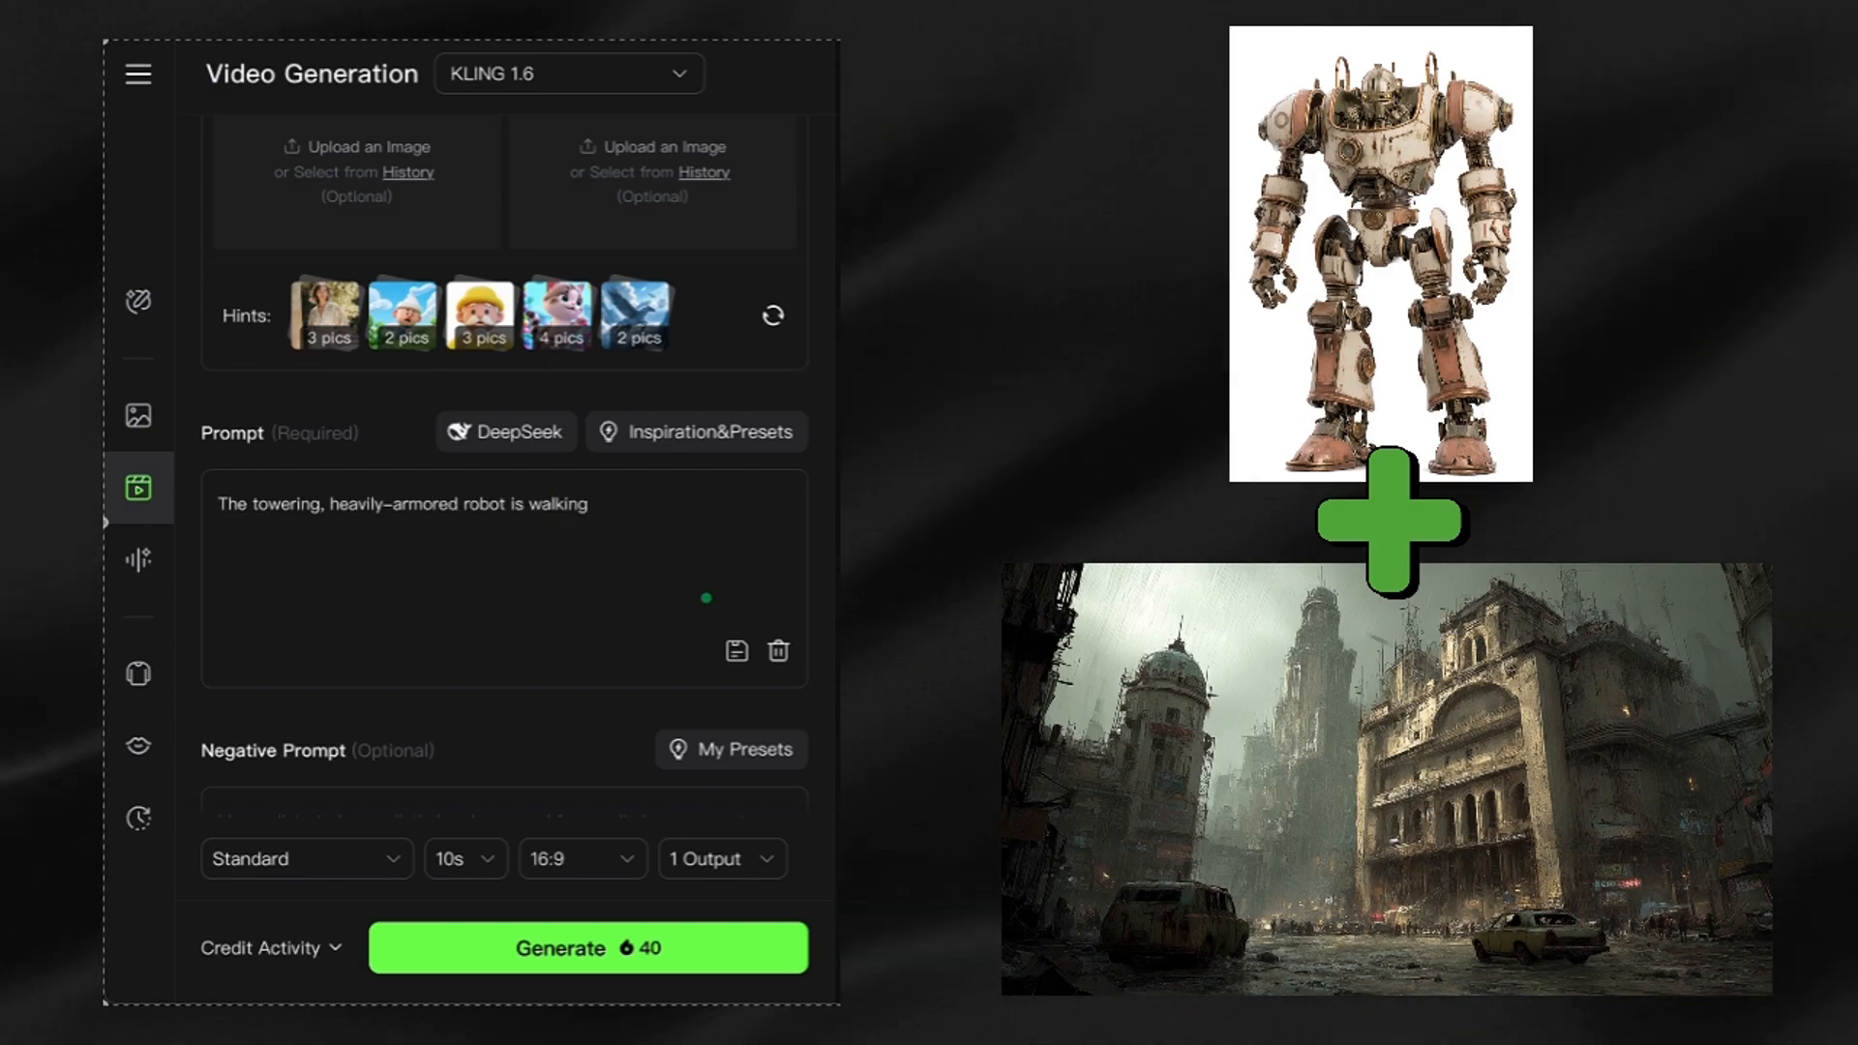
pyautogui.write('amidst the ruins of the dystopian city, scanning the desolate landscape.')
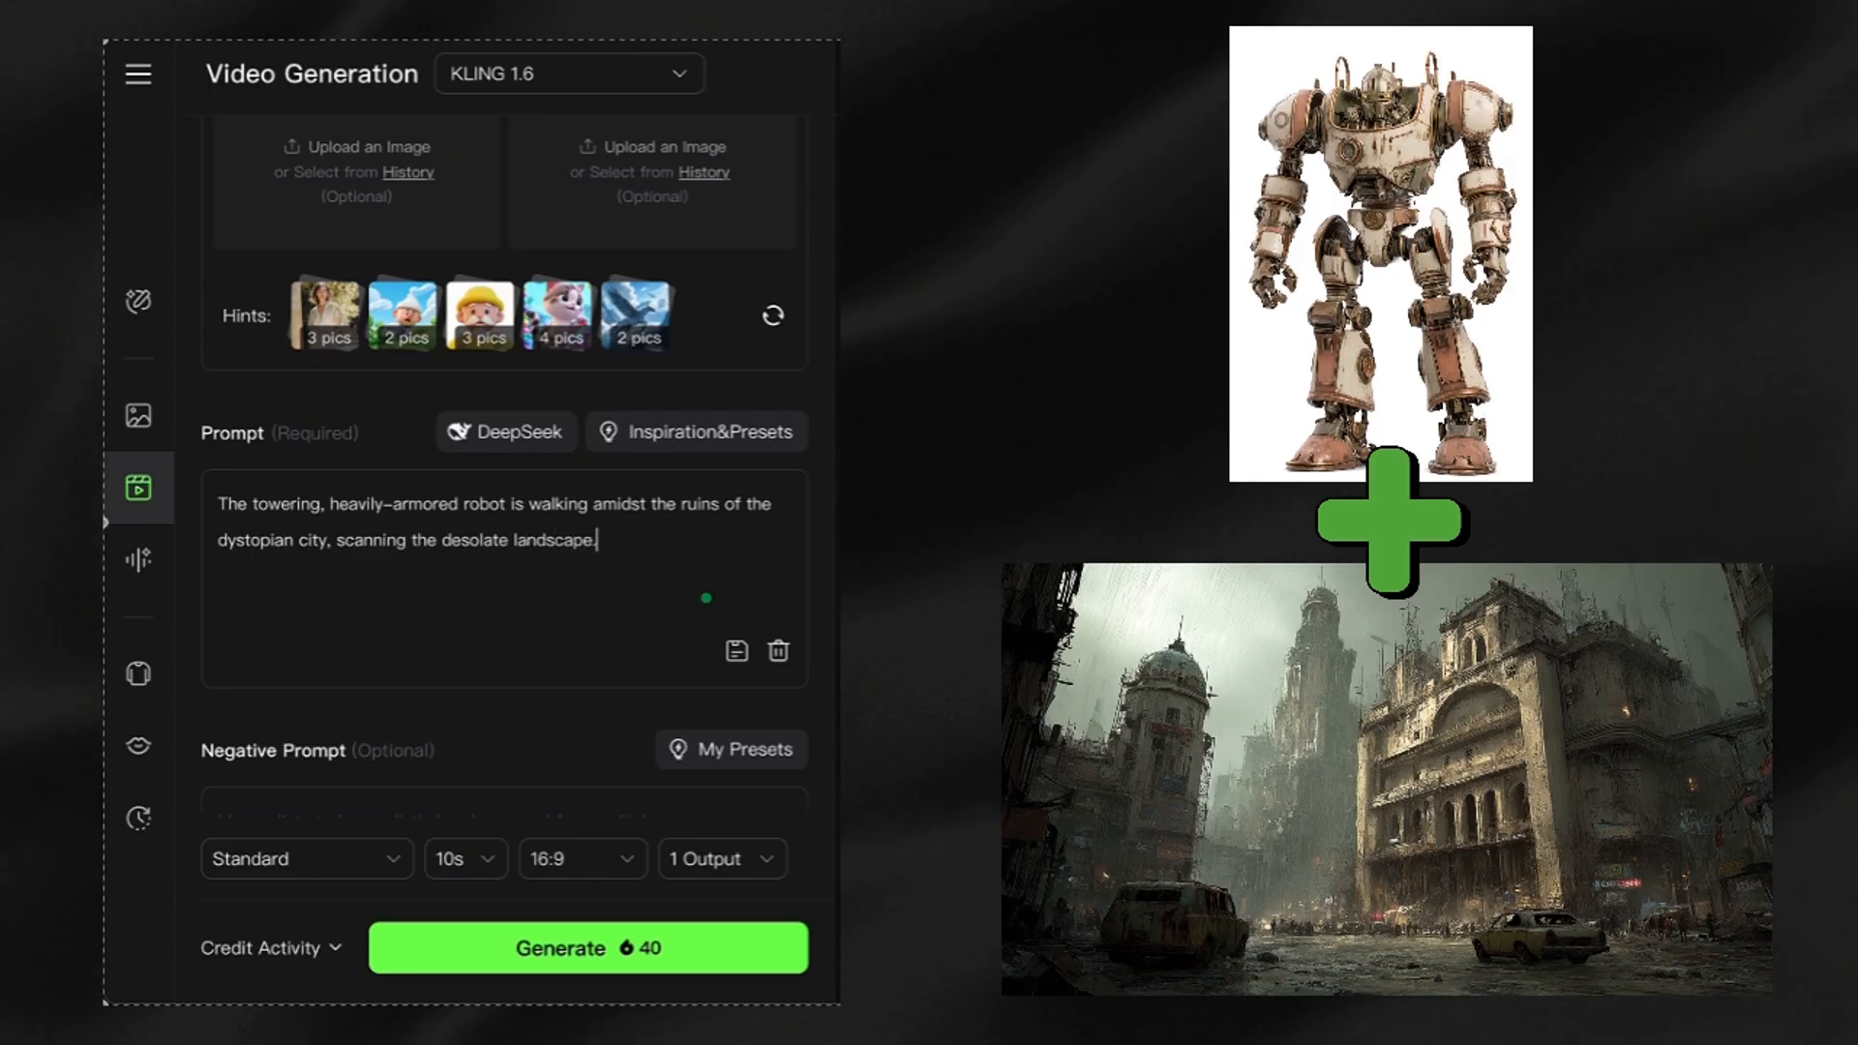
pyautogui.write('Its head turns sharply, following unseen threats, while its arm')
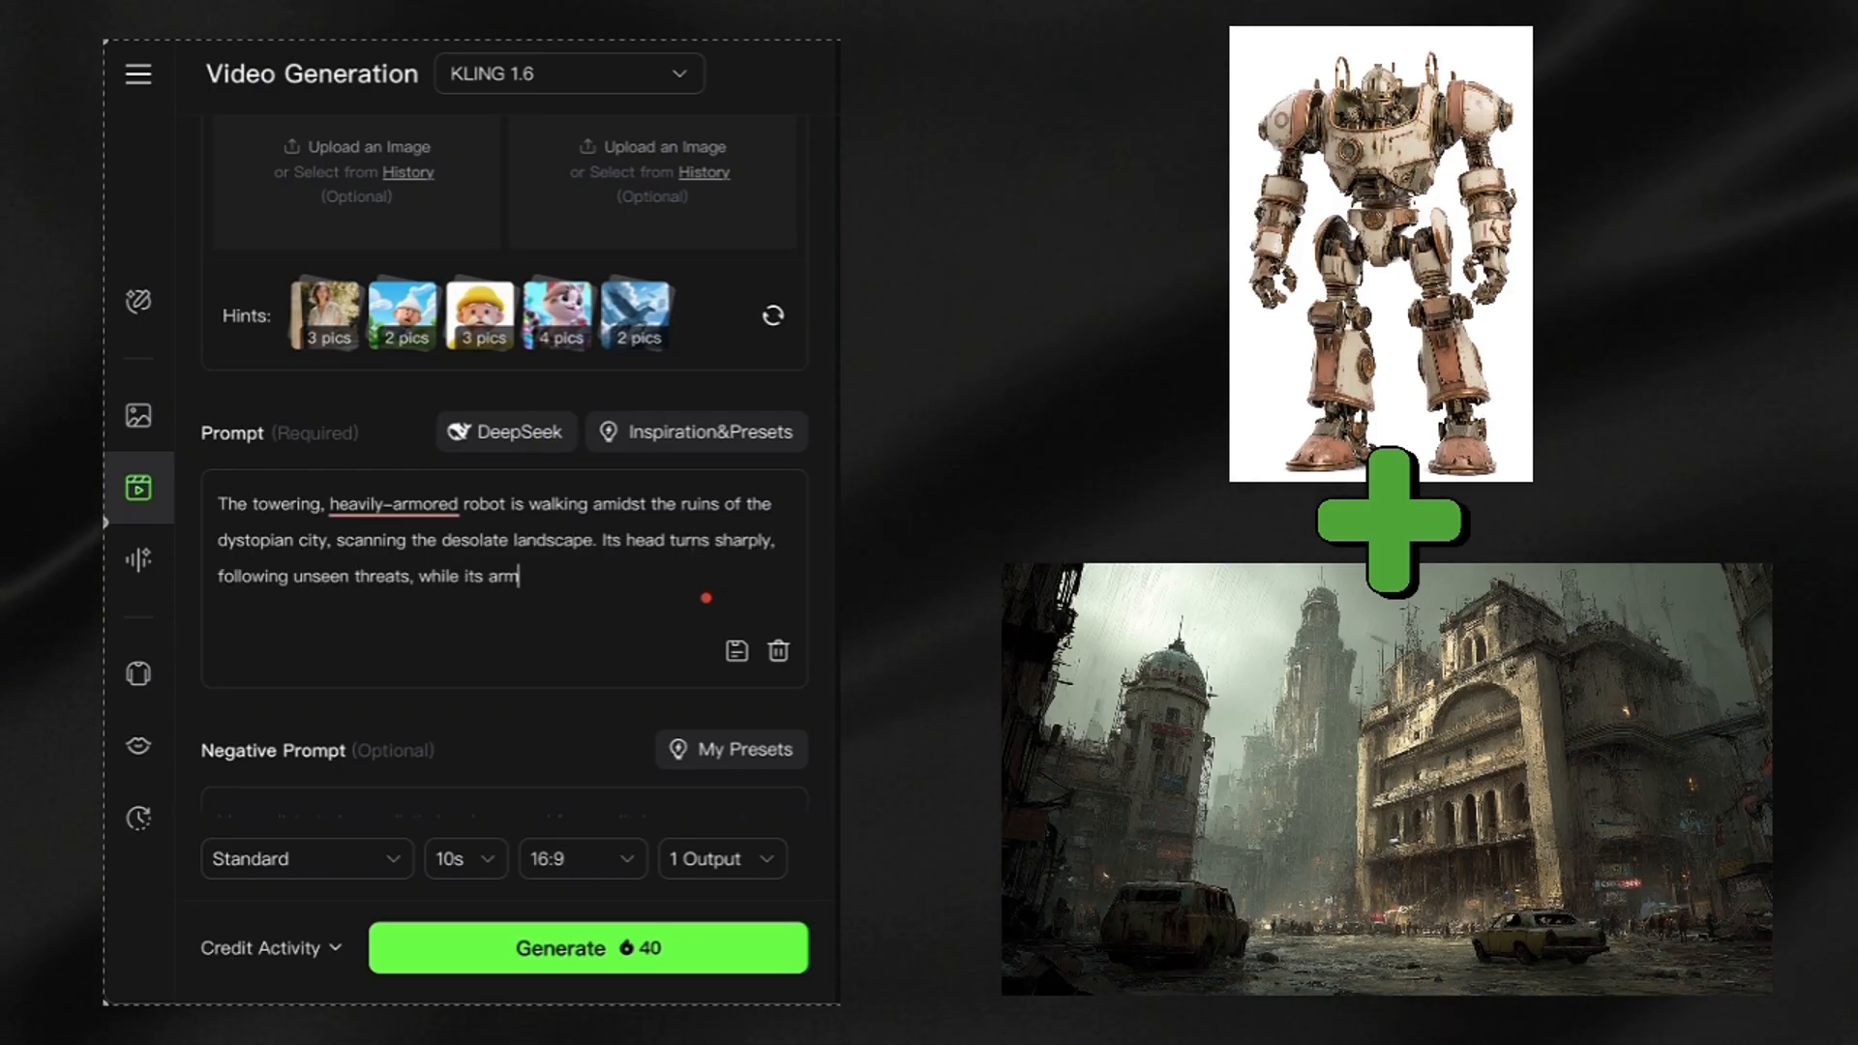
pyautogui.write('s swing with purpose. Light rainfall')
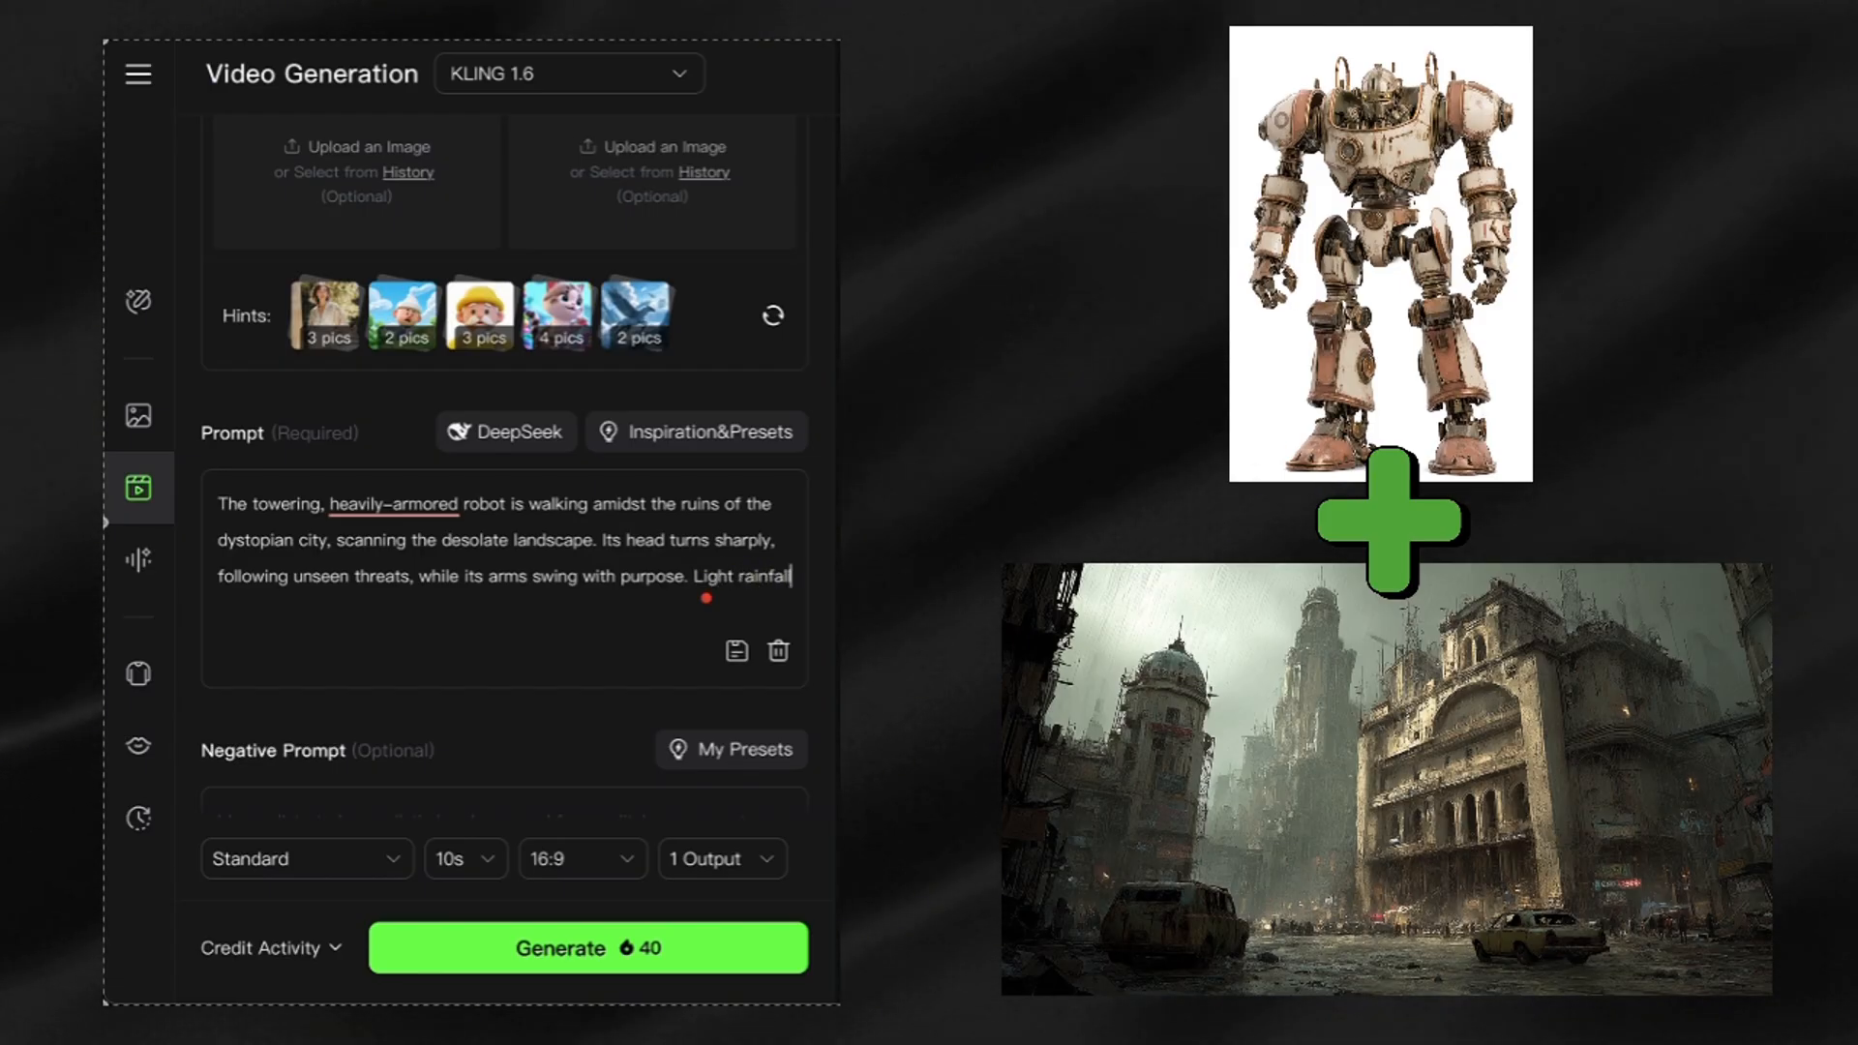
pyautogui.write('falls from the dark clouds above,')
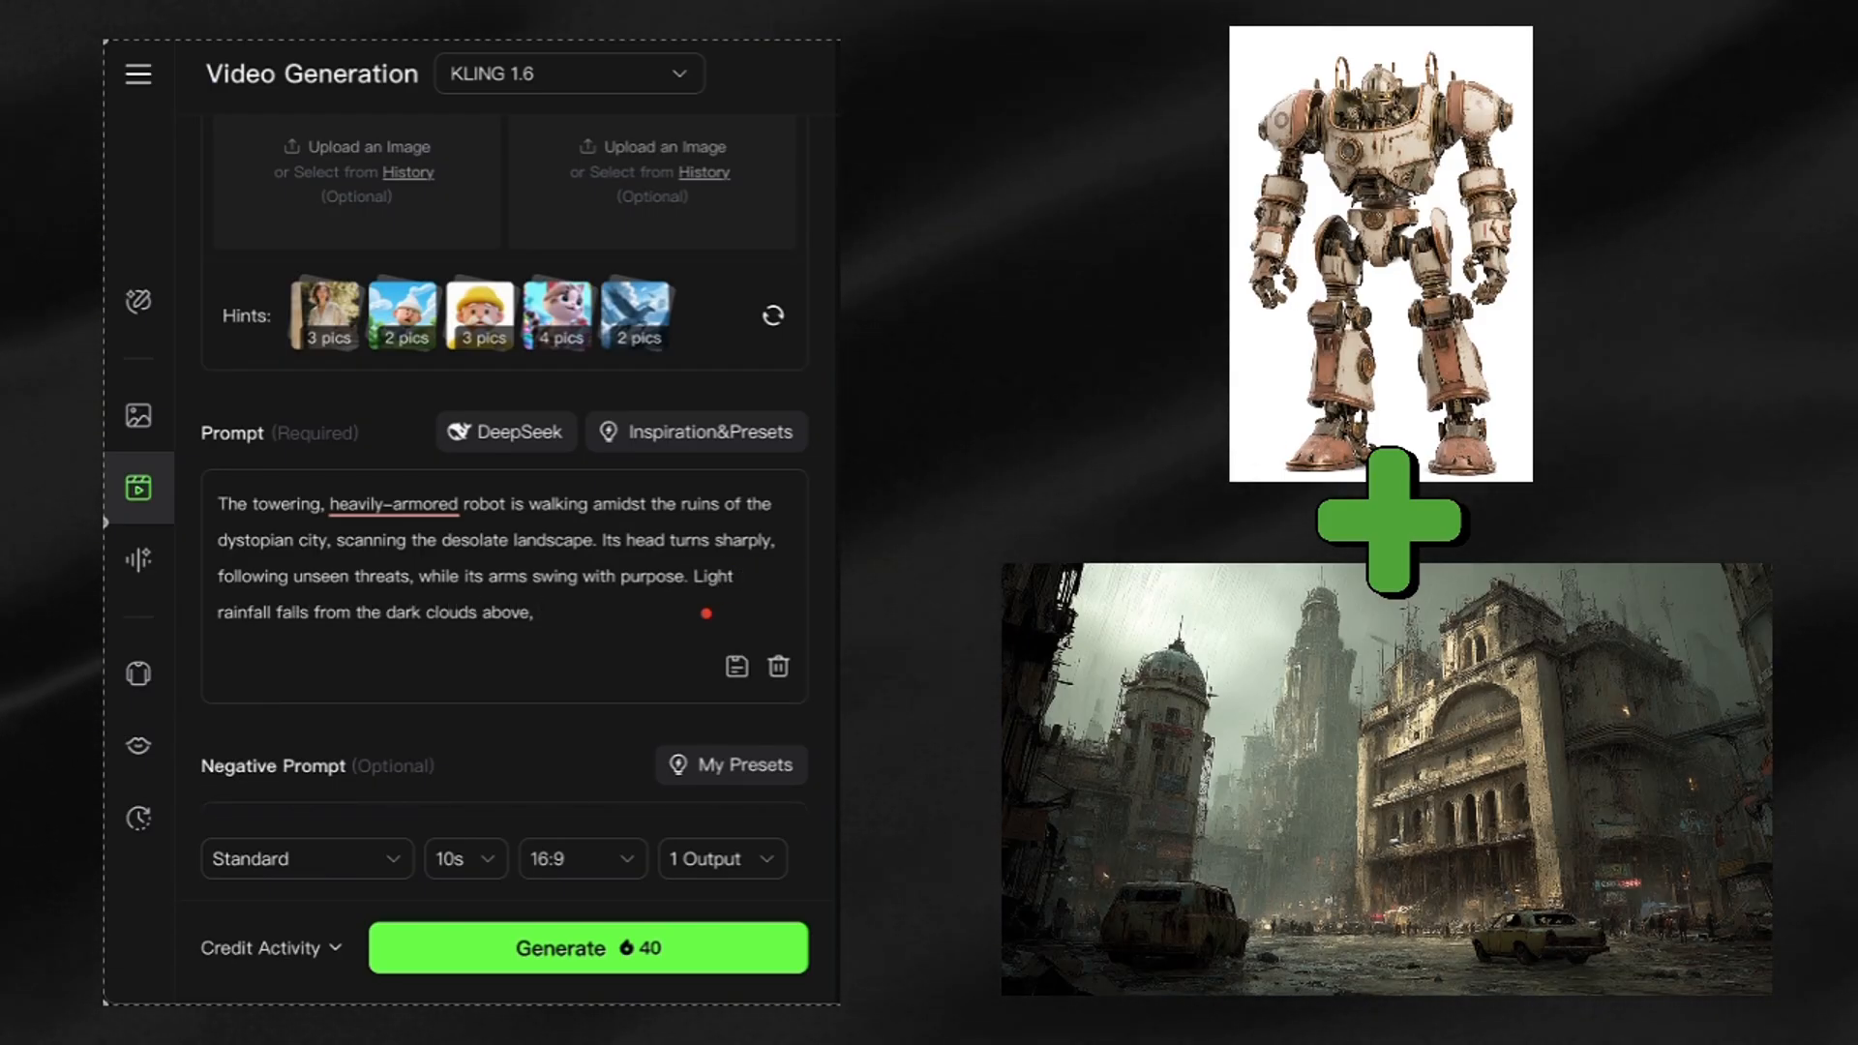
pyautogui.write("the droplets hitting the robot's")
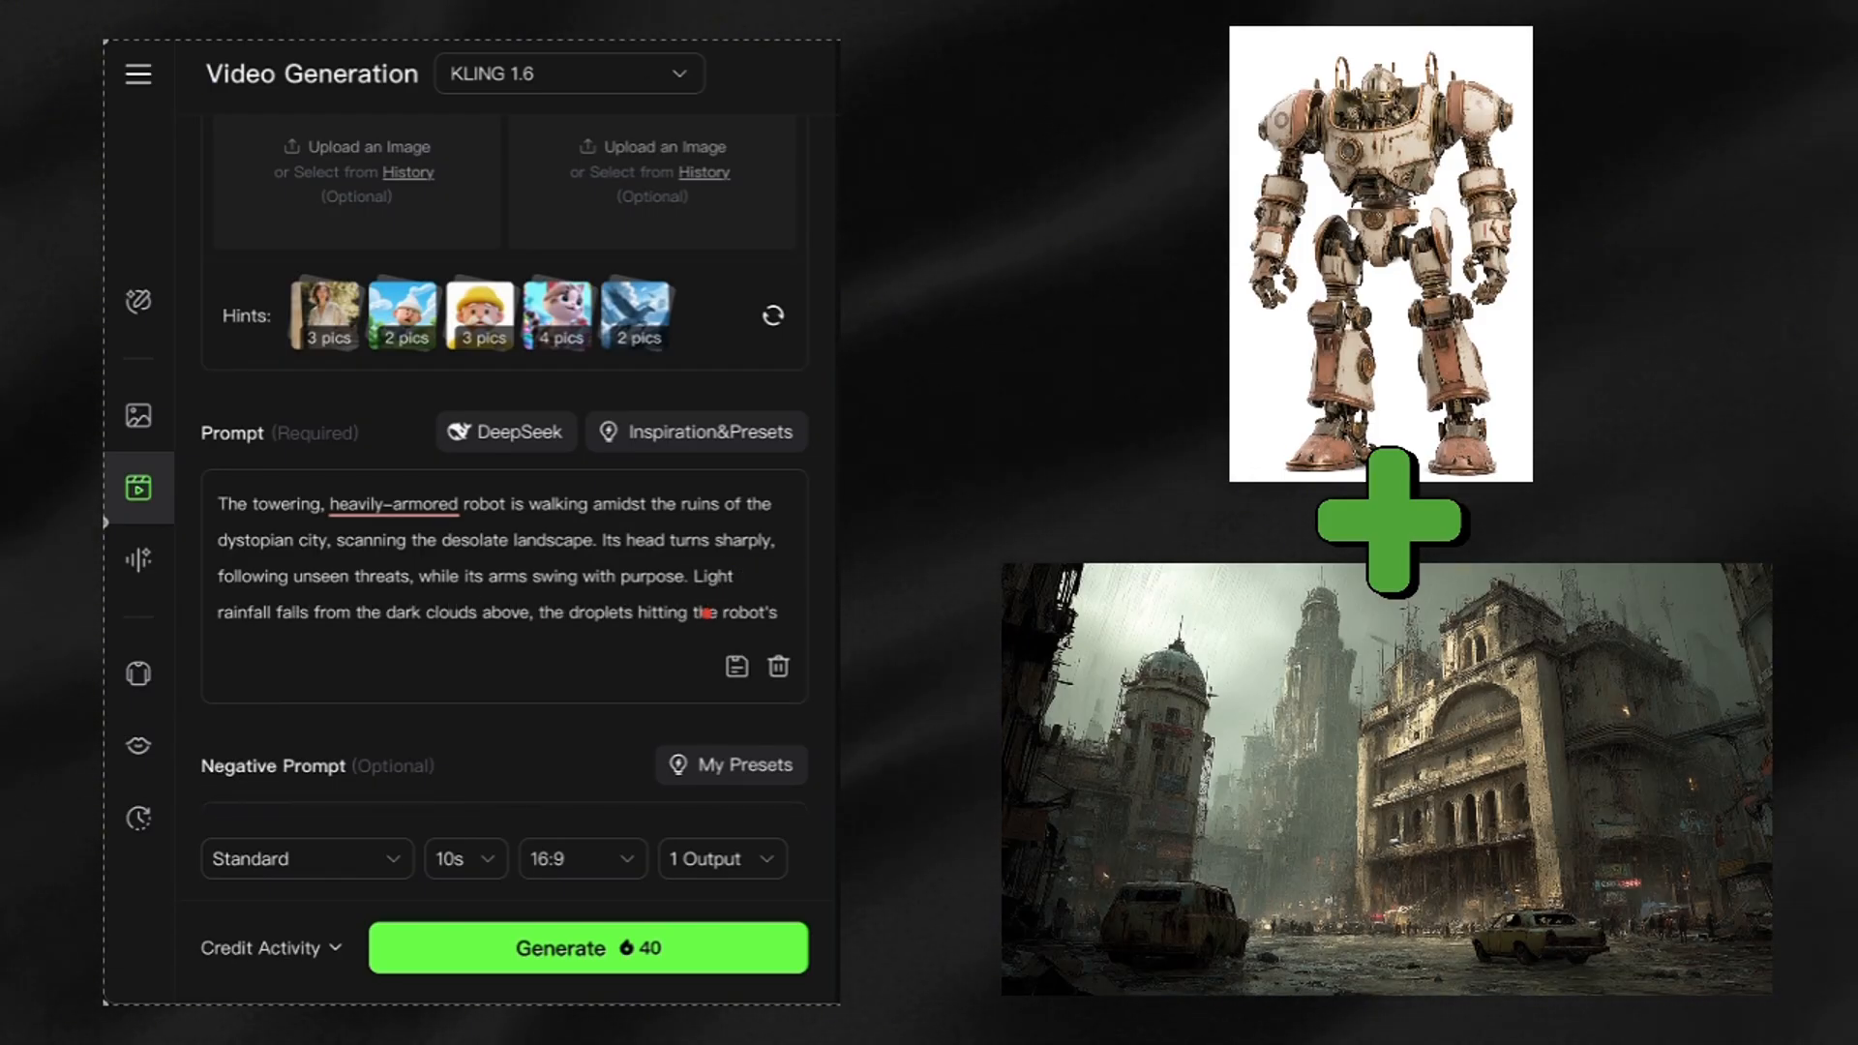
pyautogui.write('metallic body and bouncing off the')
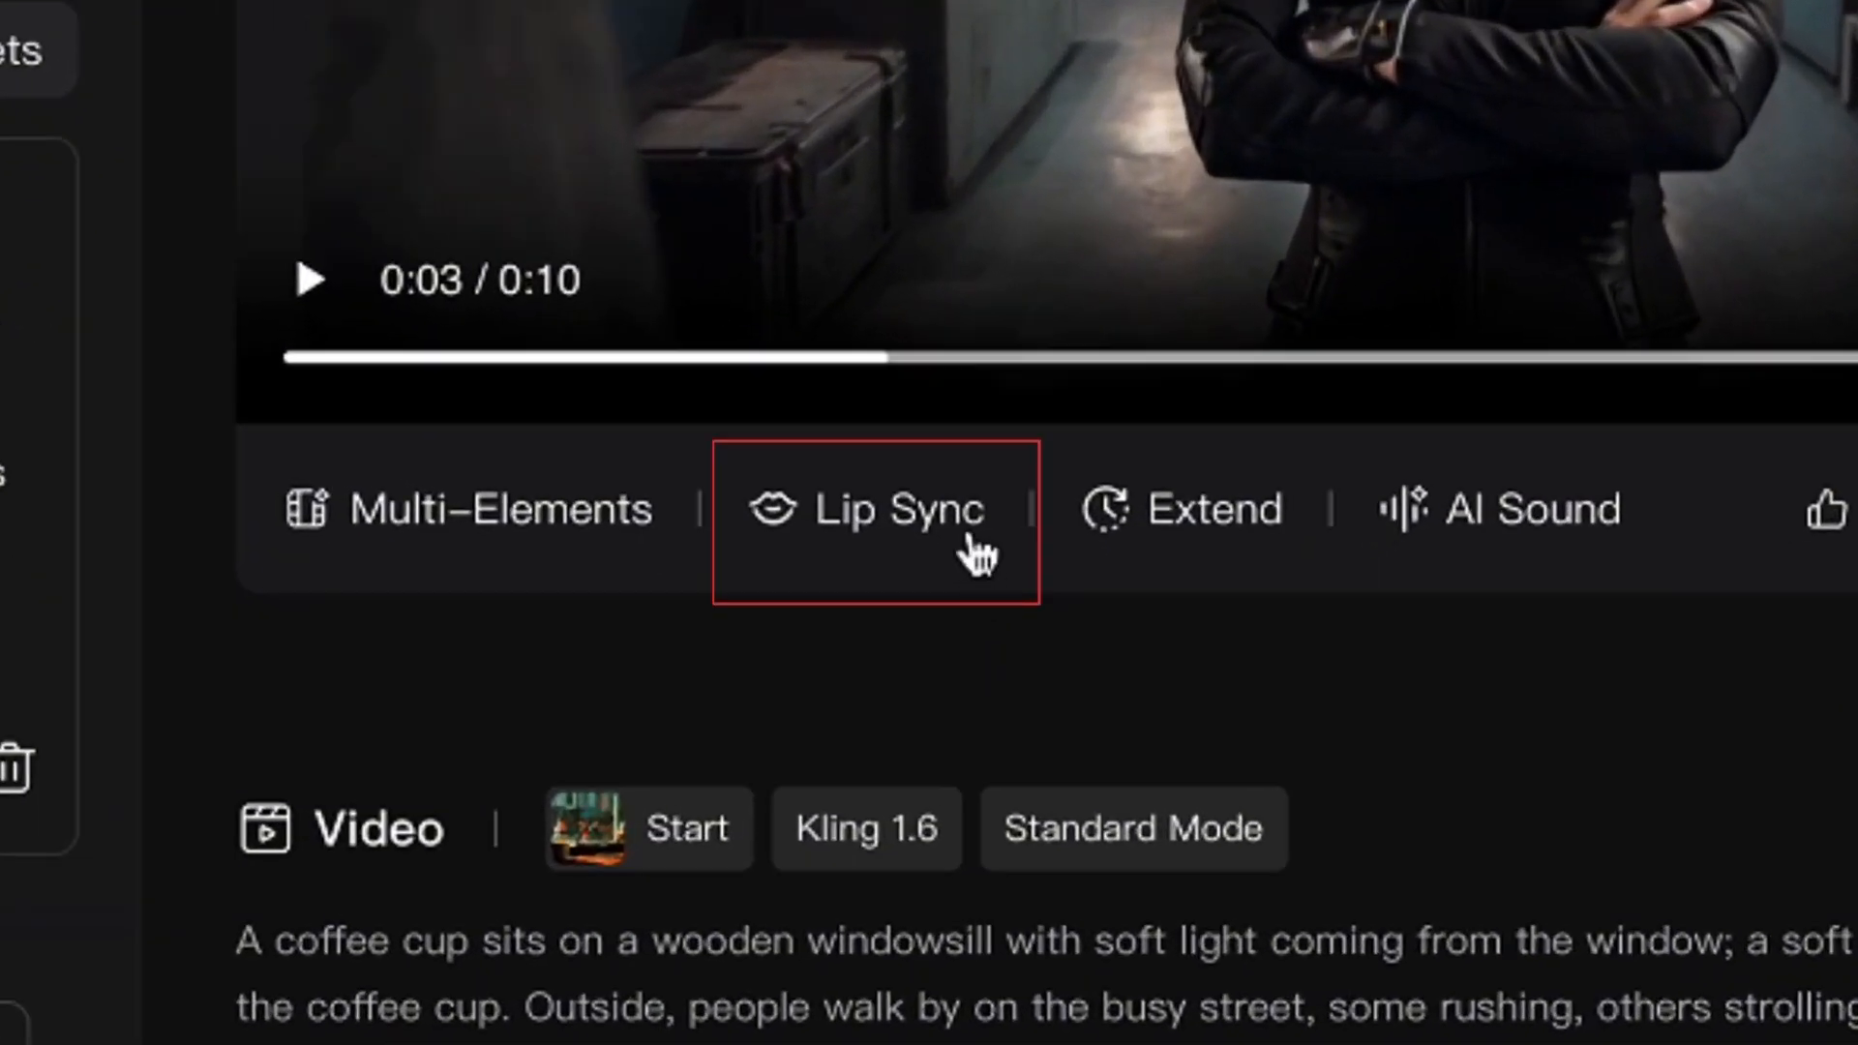
# Step: Start Lip Sync on the basement woman video and browse the text-to-speech Voices list
pyautogui.click(896, 509)
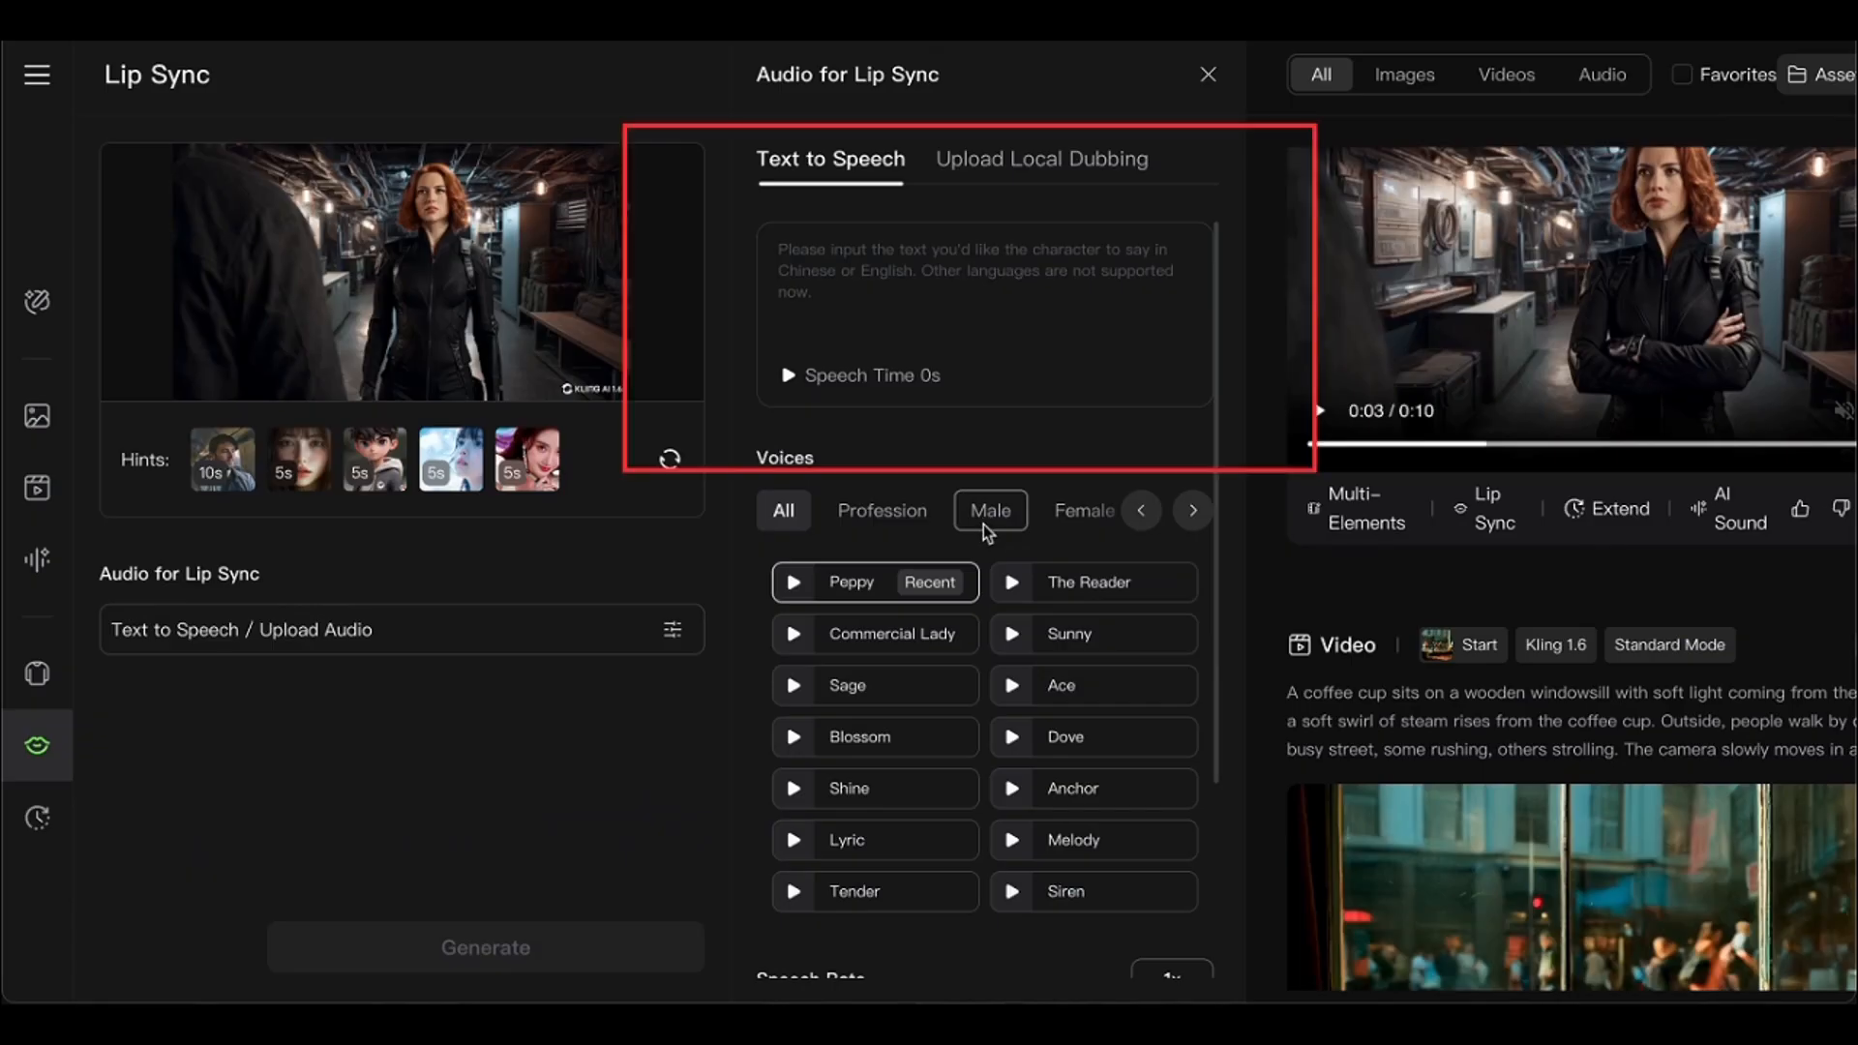
pyautogui.scroll(-3)
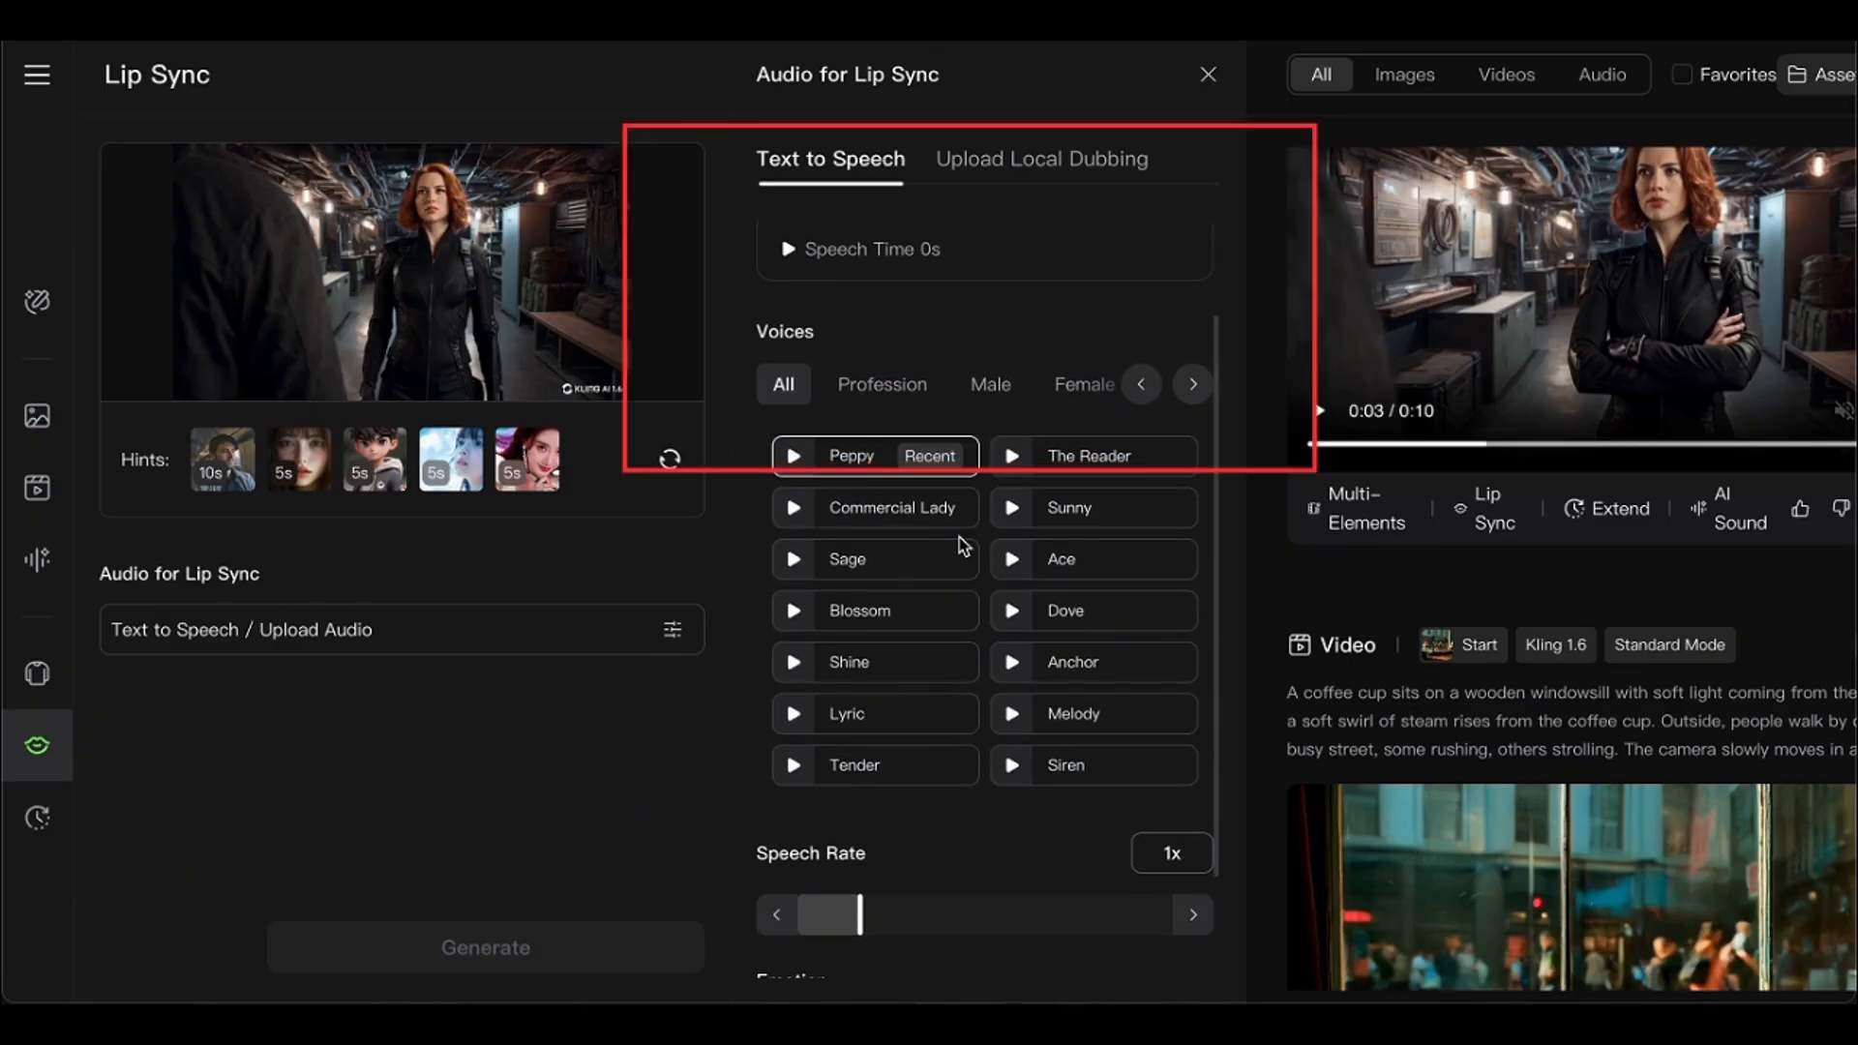
pyautogui.scroll(-3)
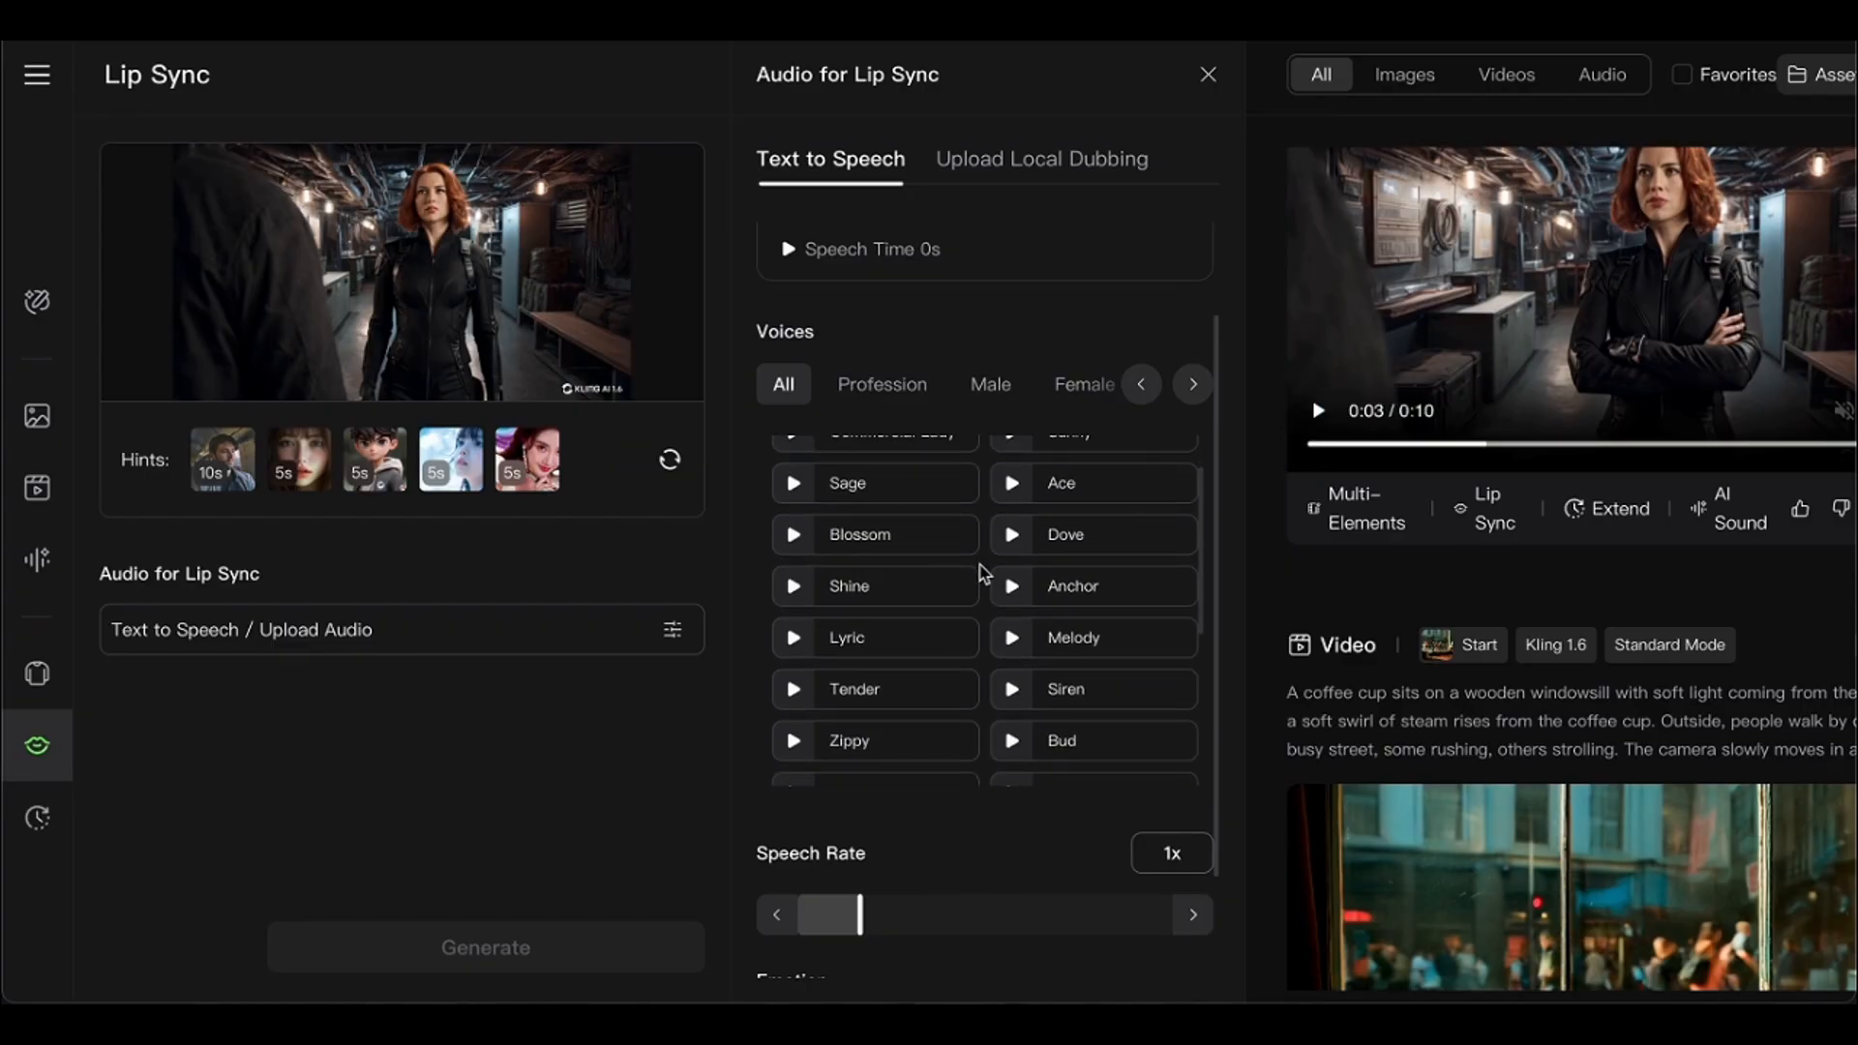
pyautogui.scroll(-3)
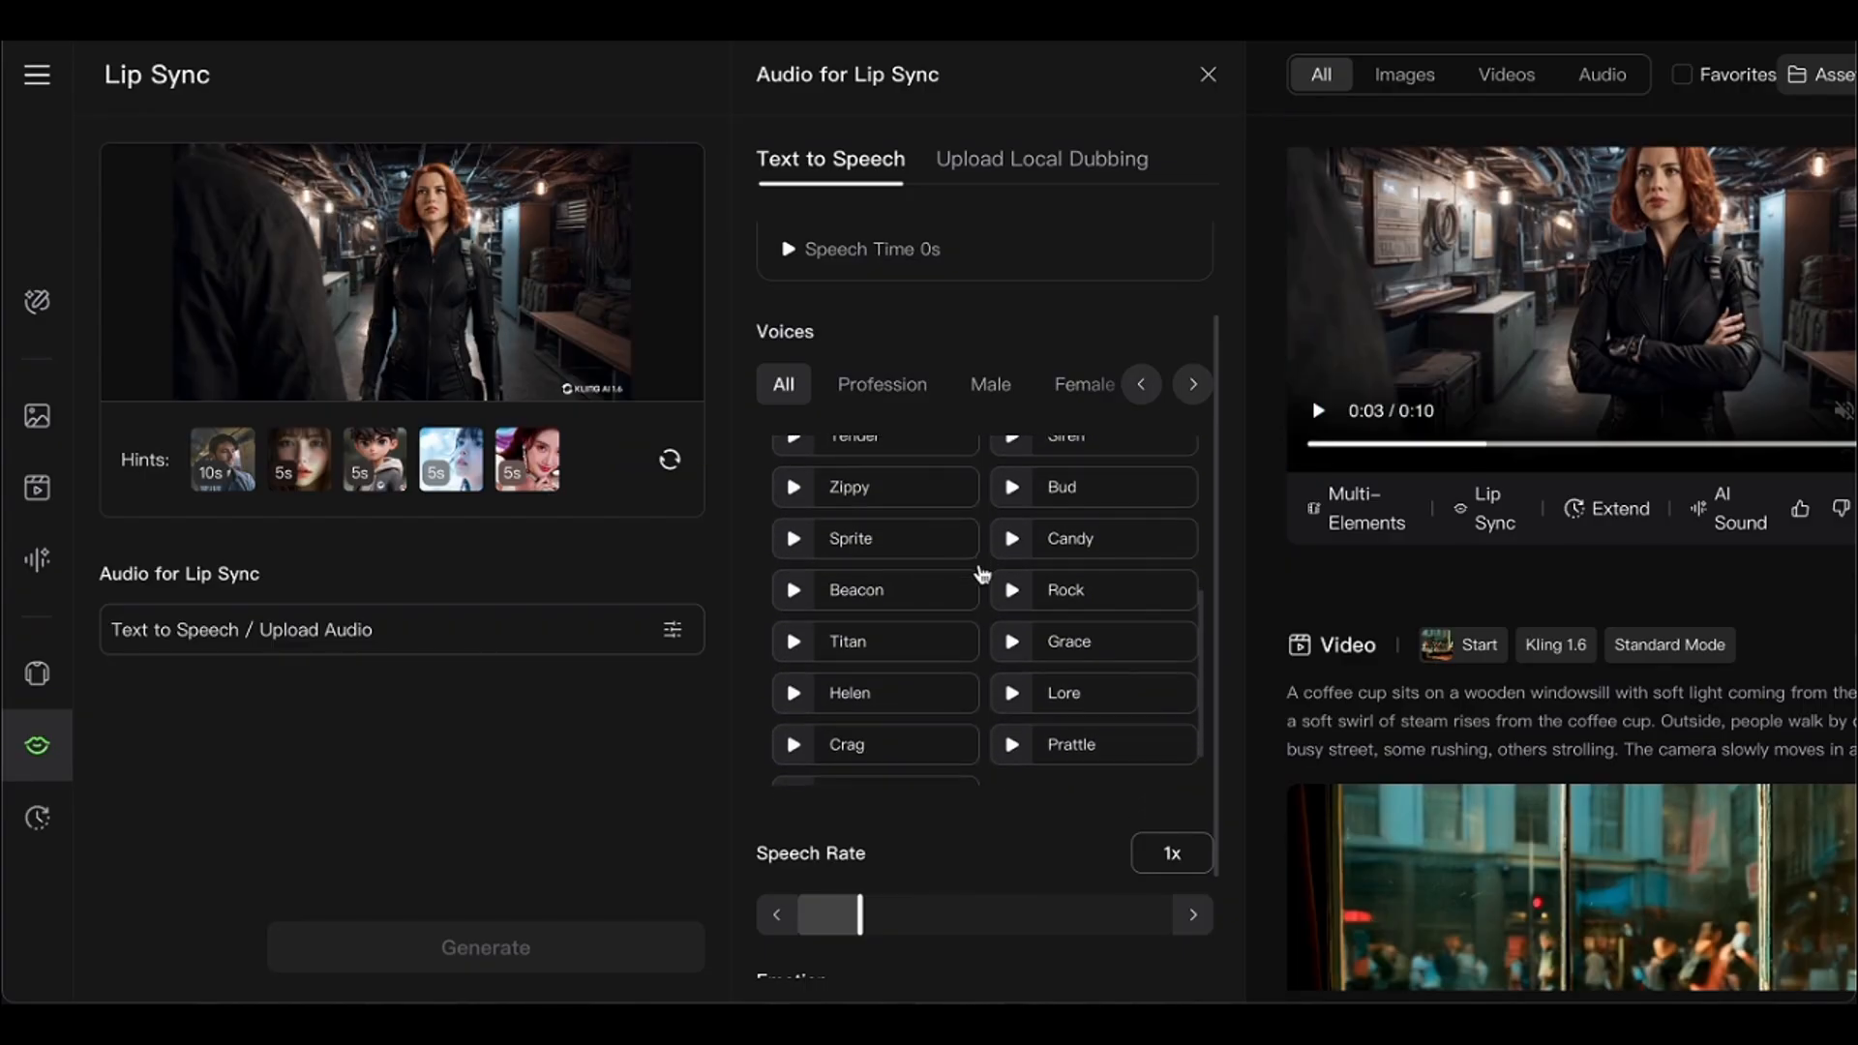
pyautogui.click(883, 383)
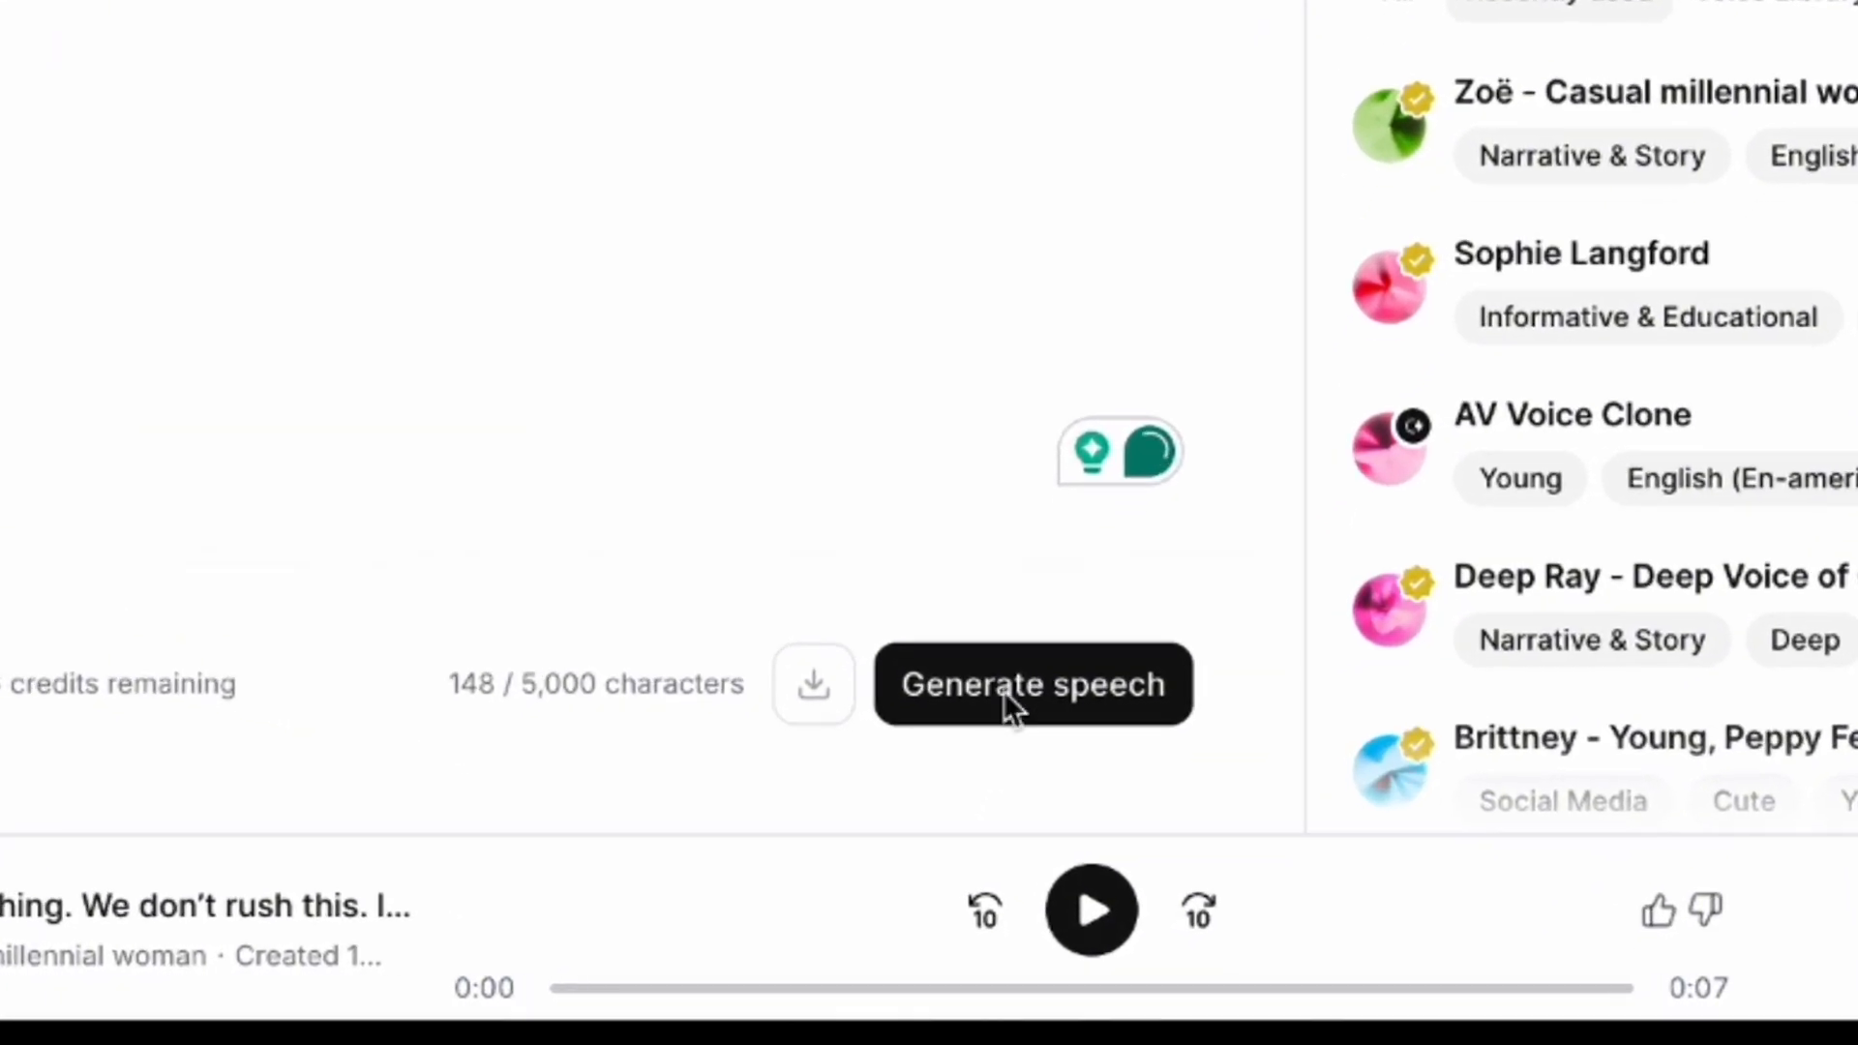
# Step: Generate speech in ElevenLabs, then expand the YouTube tutorial's full description with its timestamps
pyautogui.click(1031, 683)
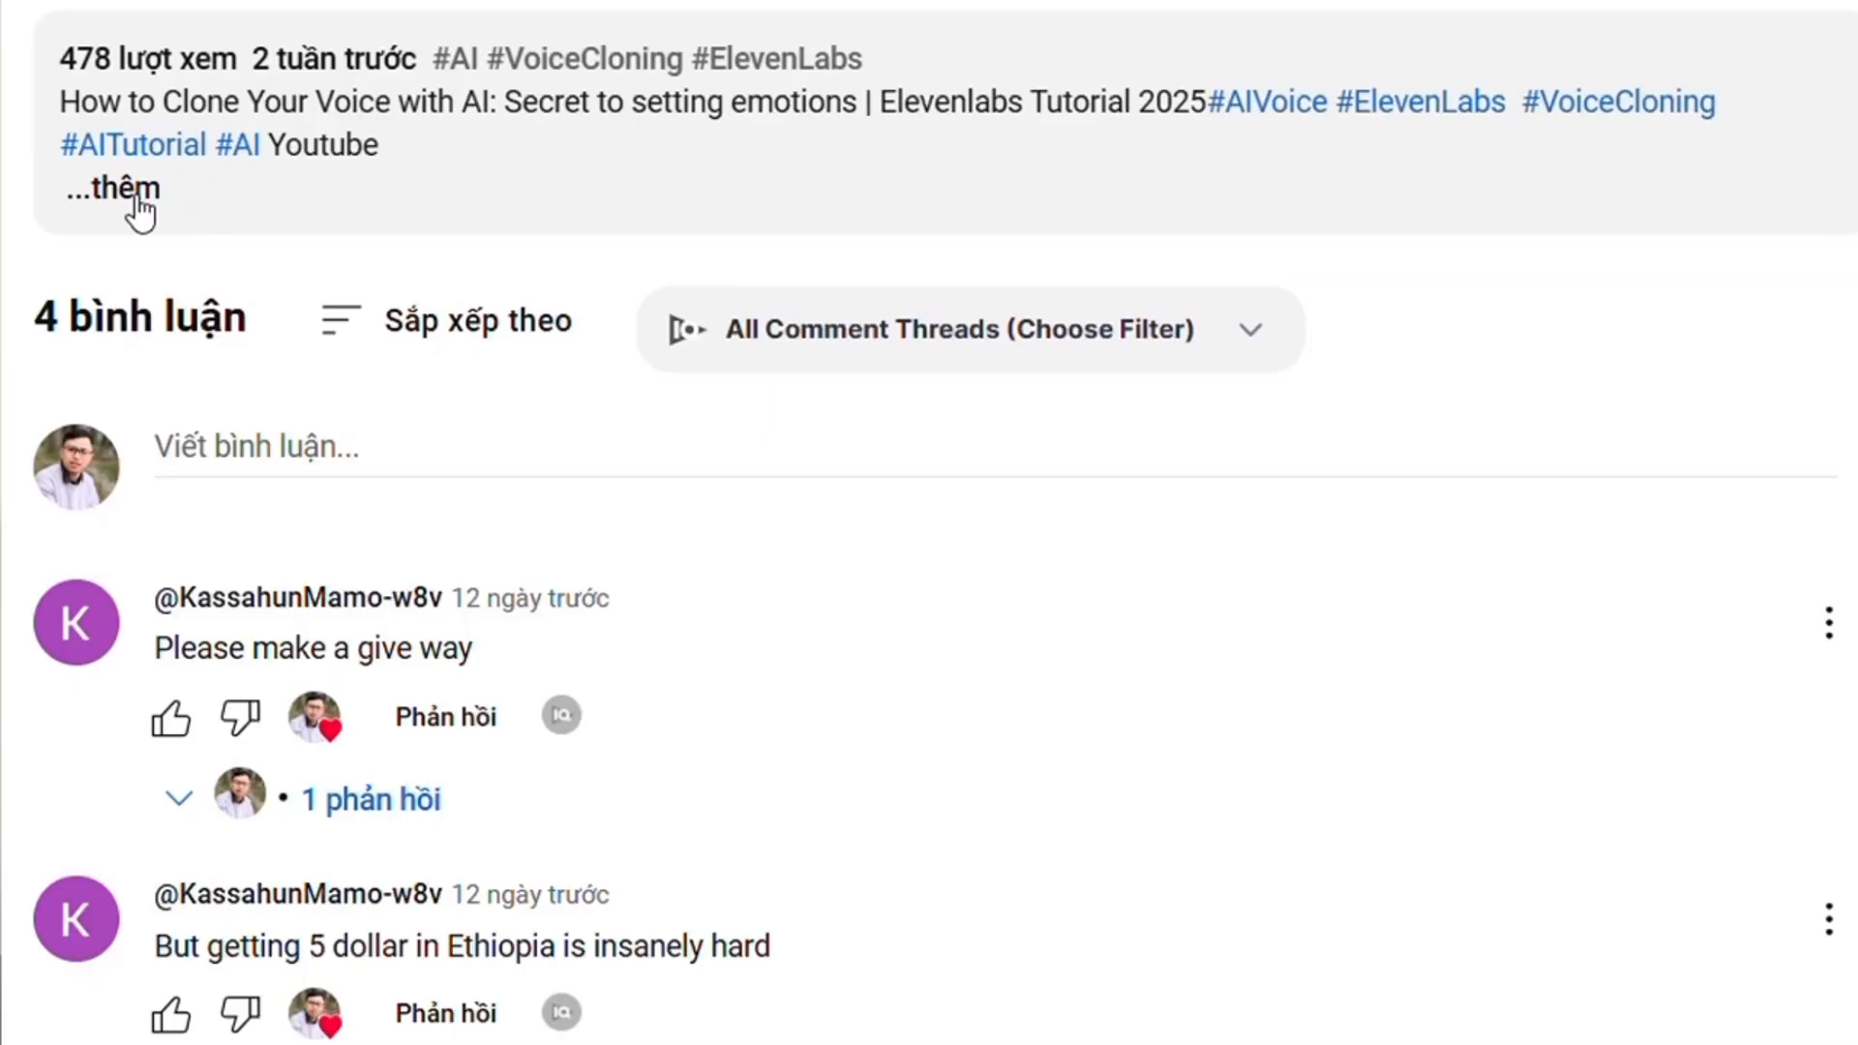
pyautogui.click(115, 190)
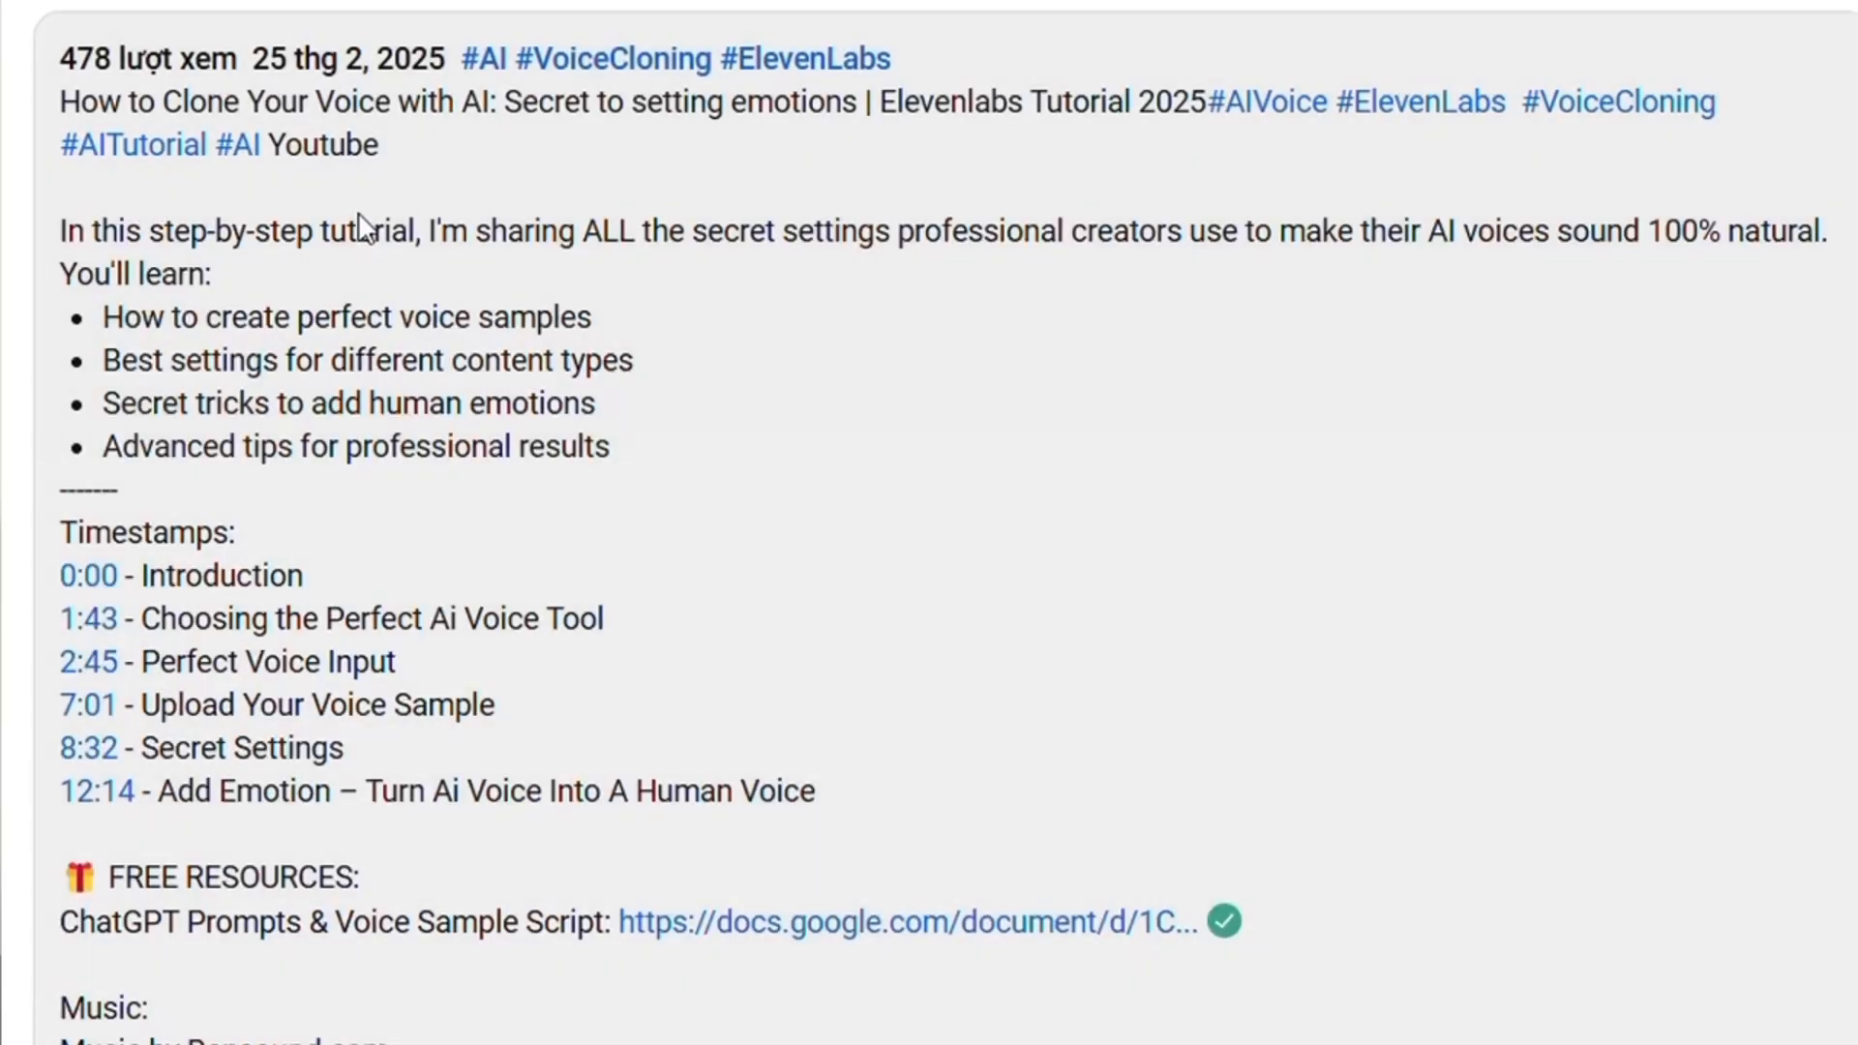
pyautogui.scroll(-3)
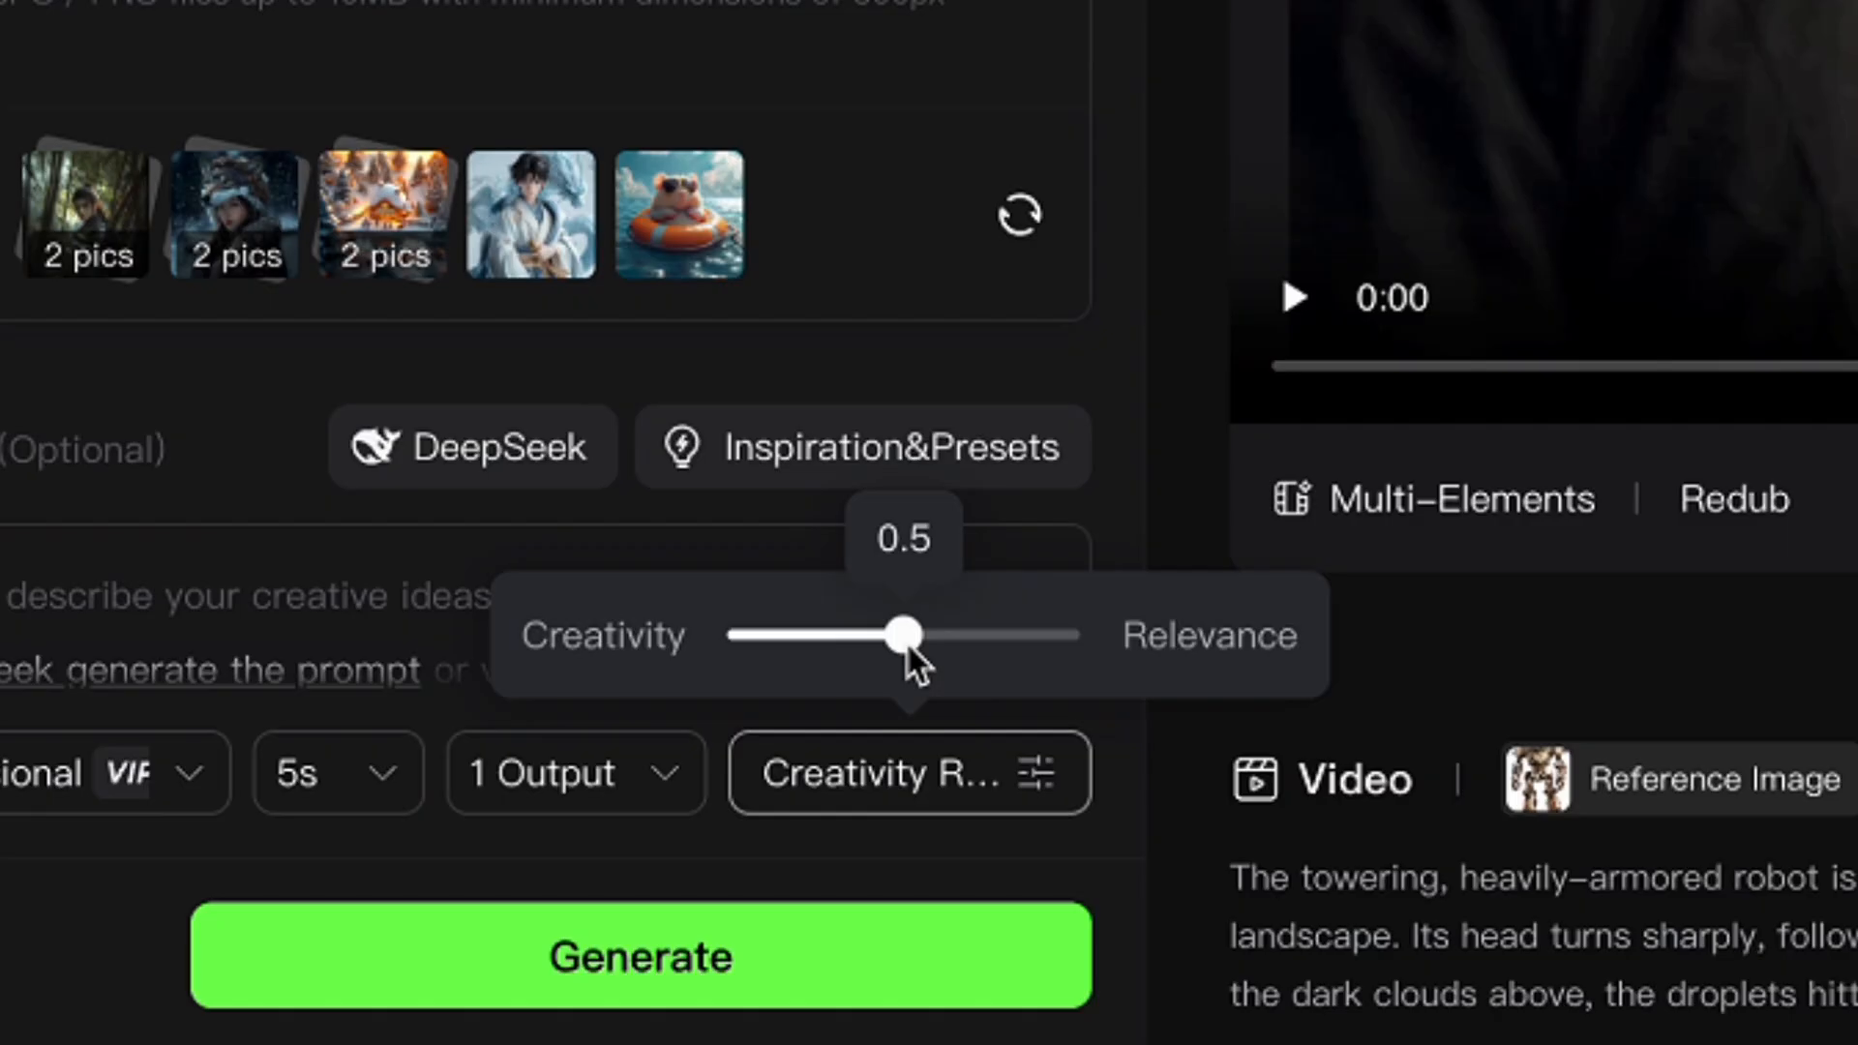
# Step: Sweep the creativity-relevance slider up to 0.6, 0.9 and 1, then down to 0.1
pyautogui.moveTo(903, 635); pyautogui.dragTo(945, 635)
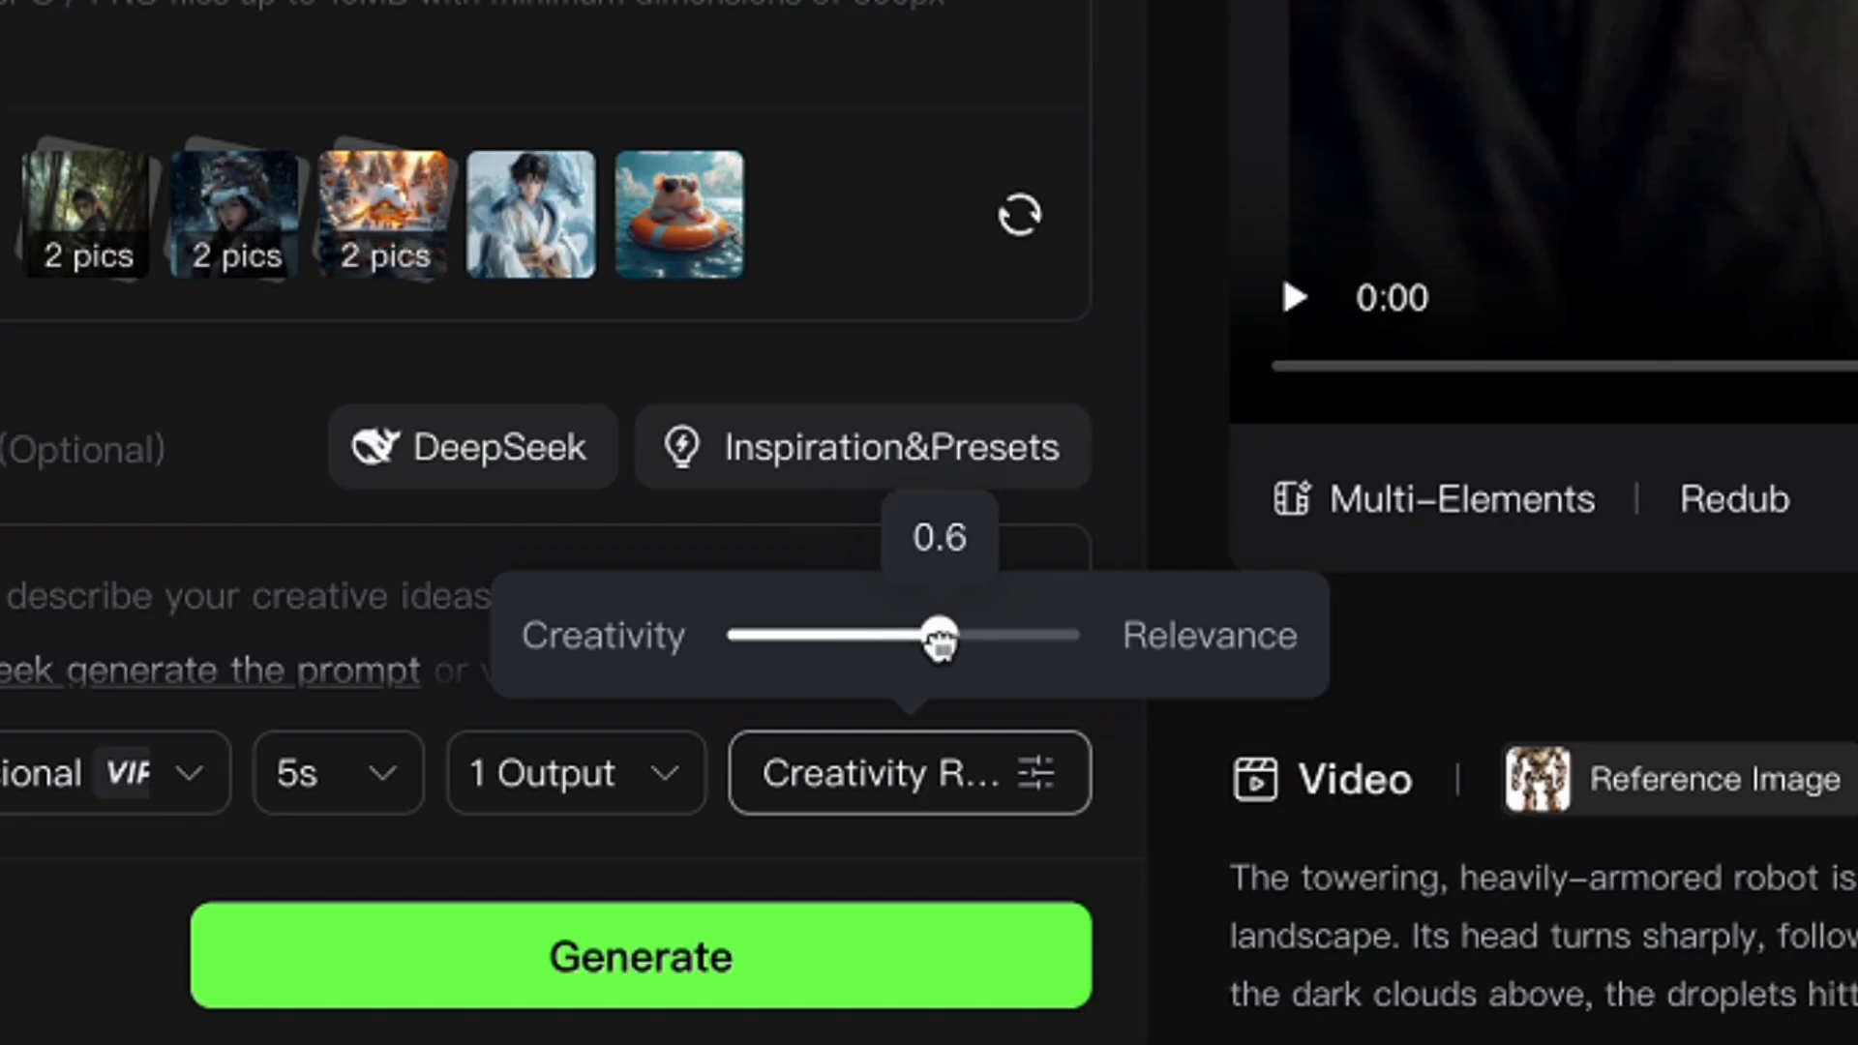
pyautogui.moveTo(940, 634); pyautogui.dragTo(1047, 635)
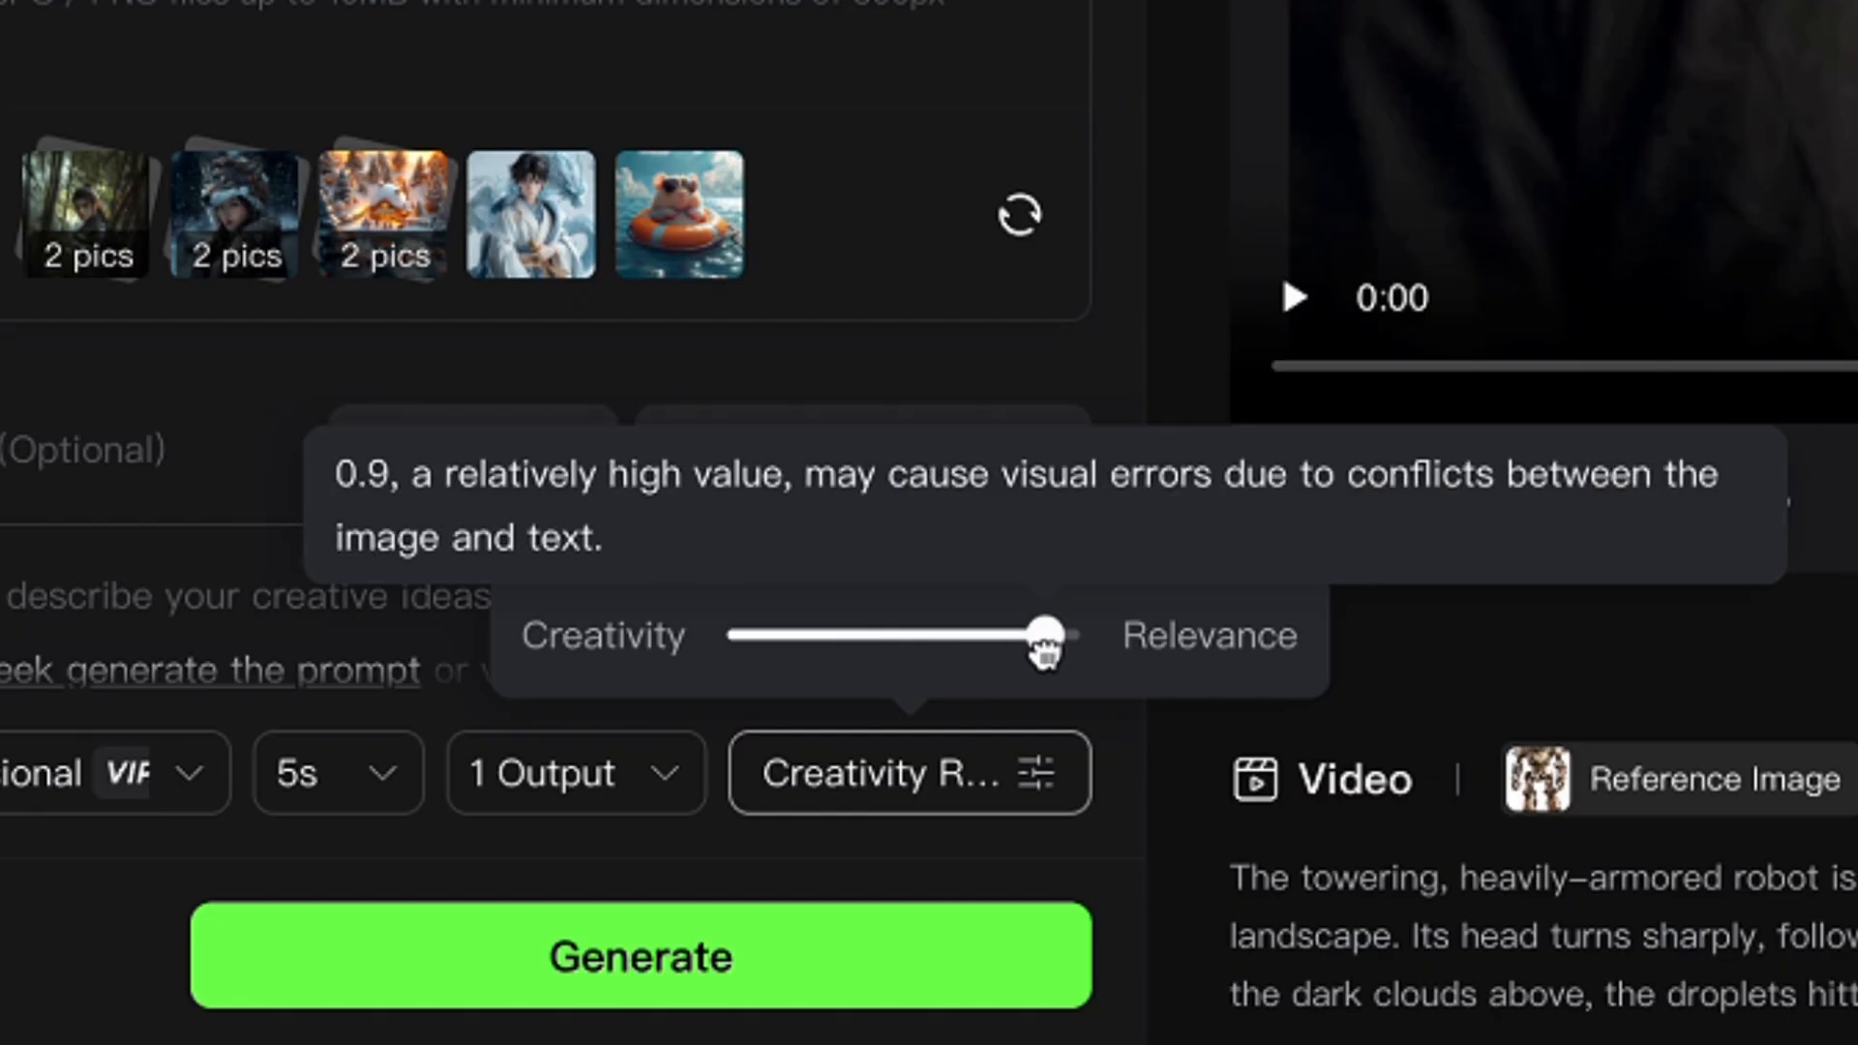
pyautogui.moveTo(1043, 637); pyautogui.dragTo(1083, 636)
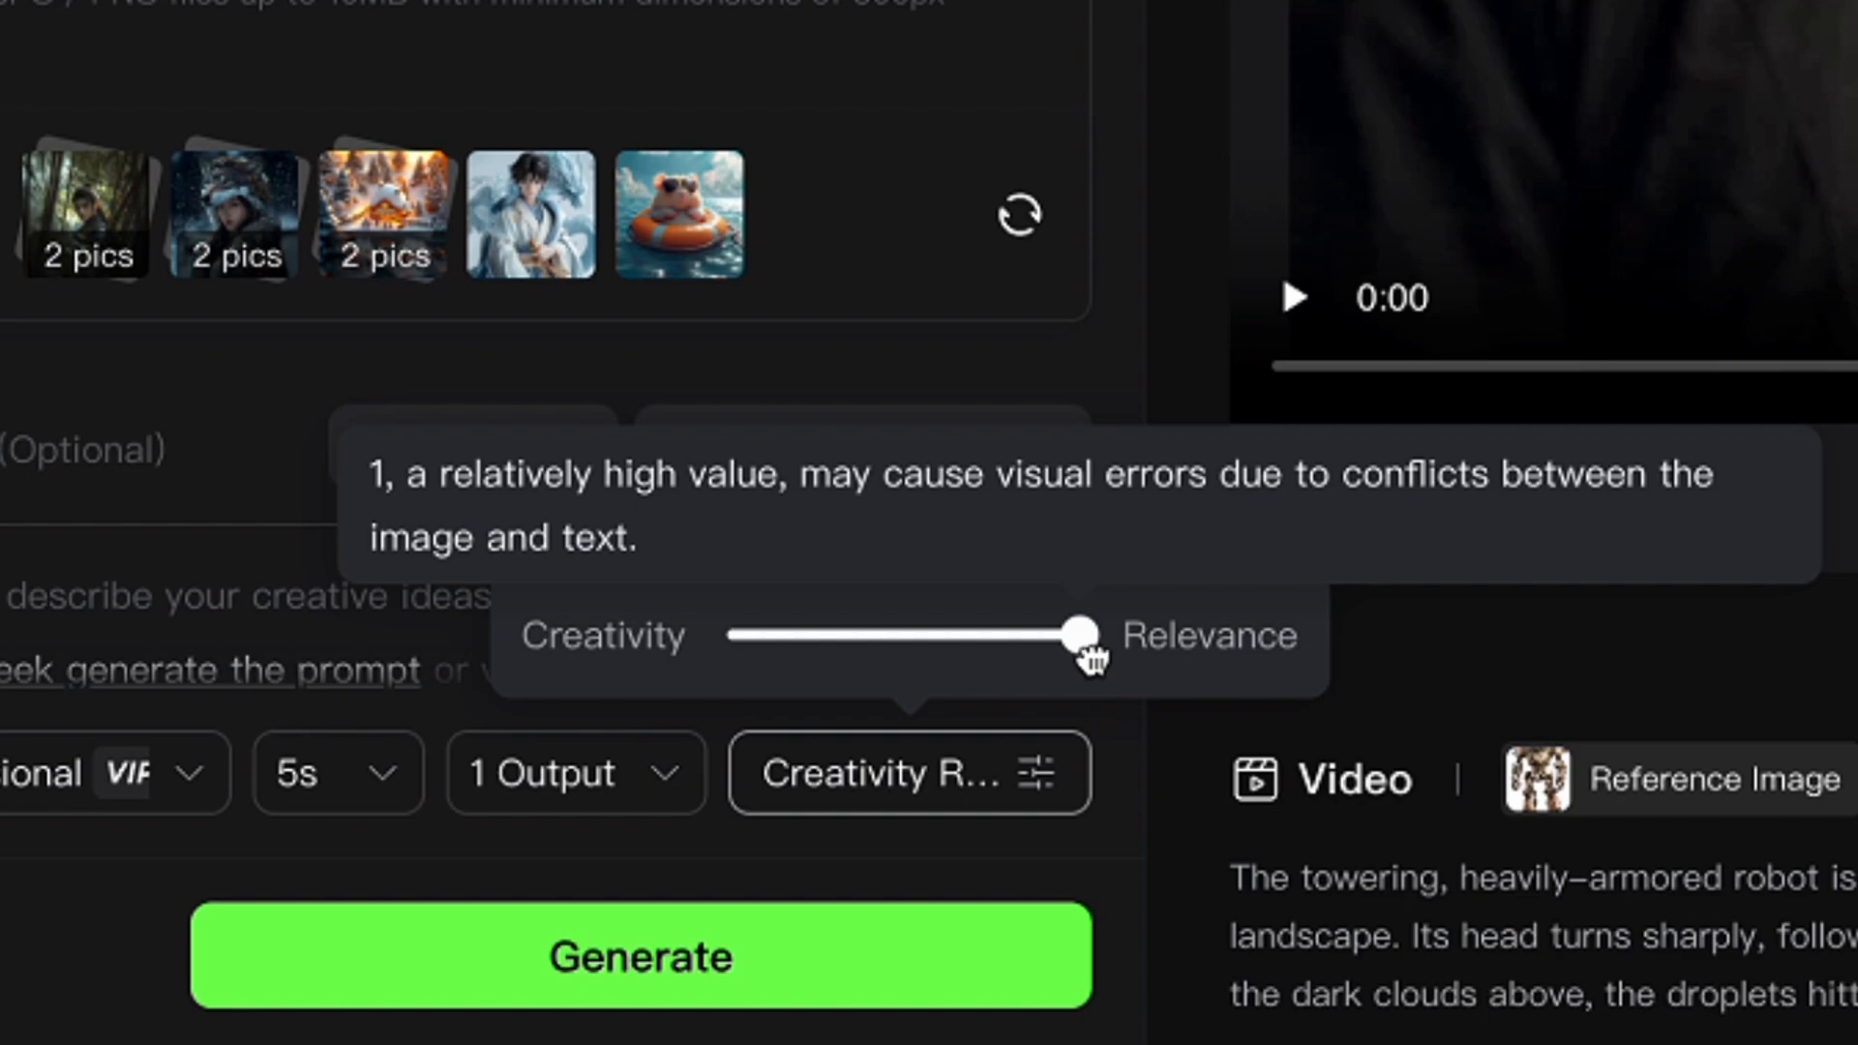
pyautogui.moveTo(1076, 635); pyautogui.dragTo(765, 634)
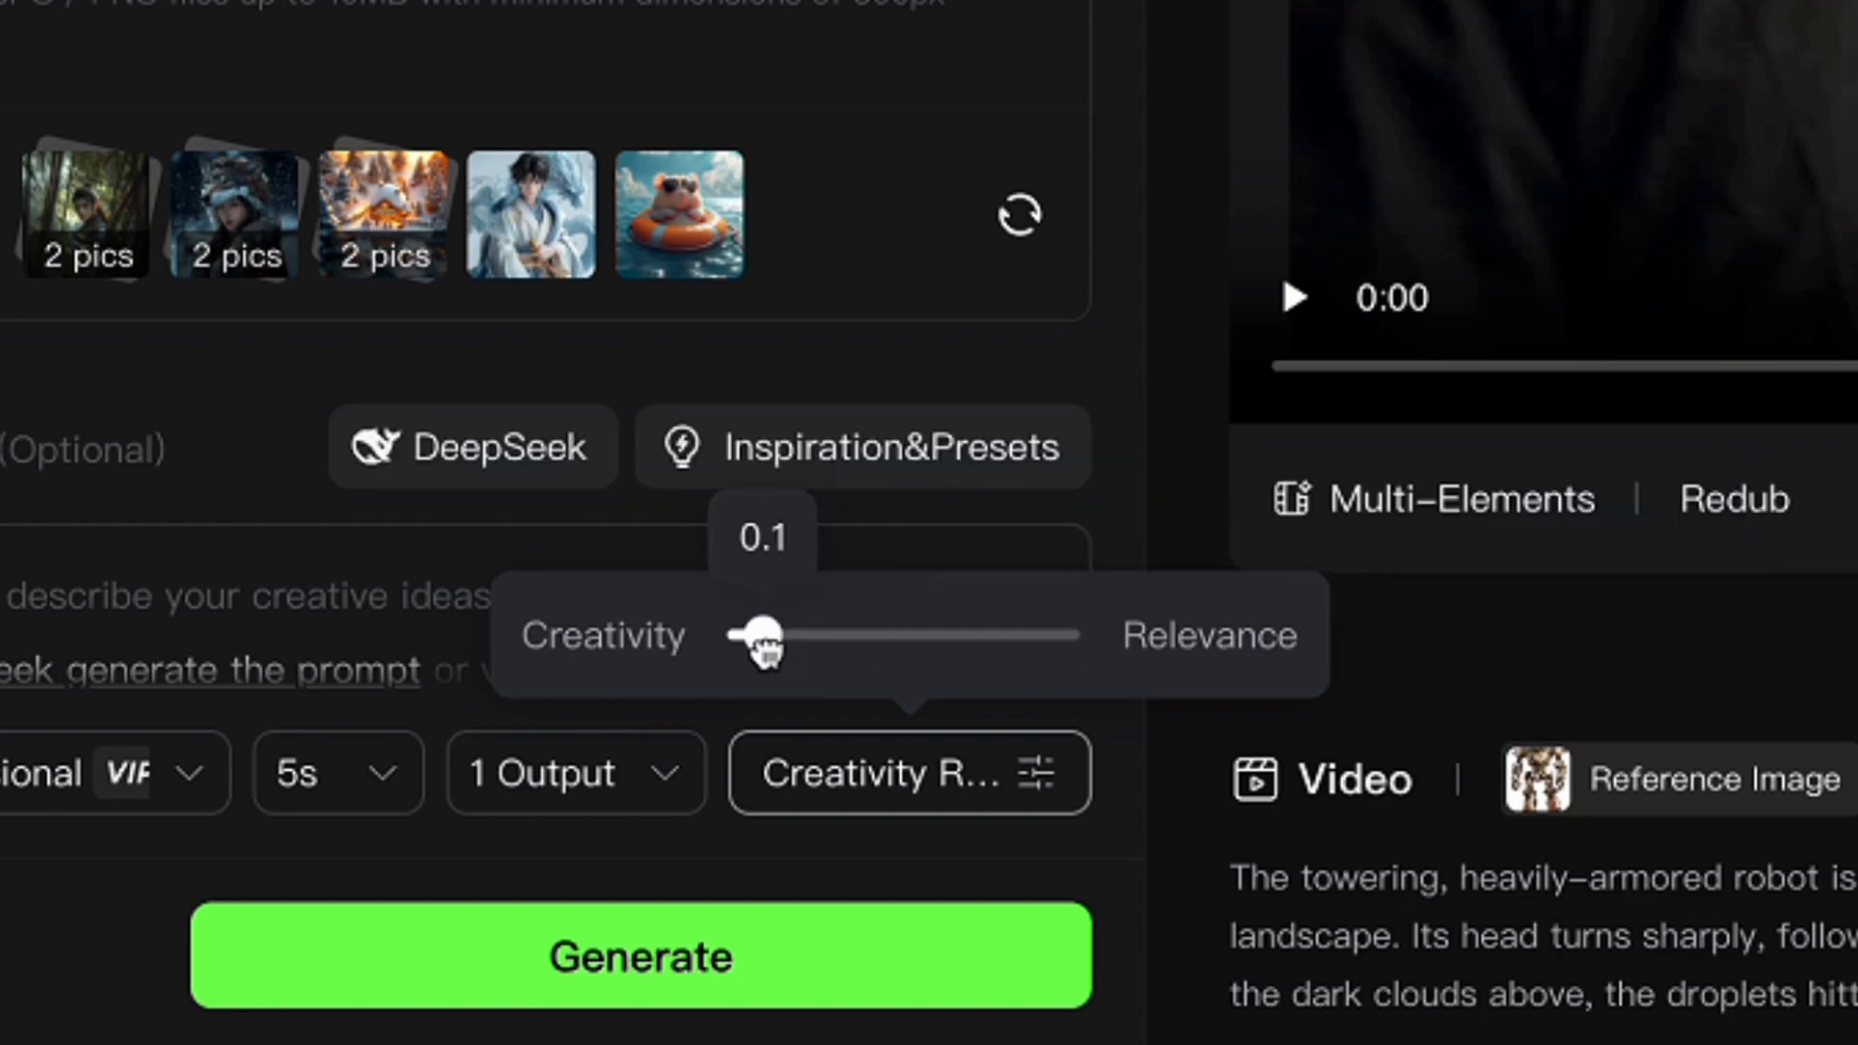
# Step: Try the slider at 0 and 0.5, then leave the balance slightly toward relevance at 0.65
pyautogui.moveTo(770, 637); pyautogui.dragTo(741, 637)
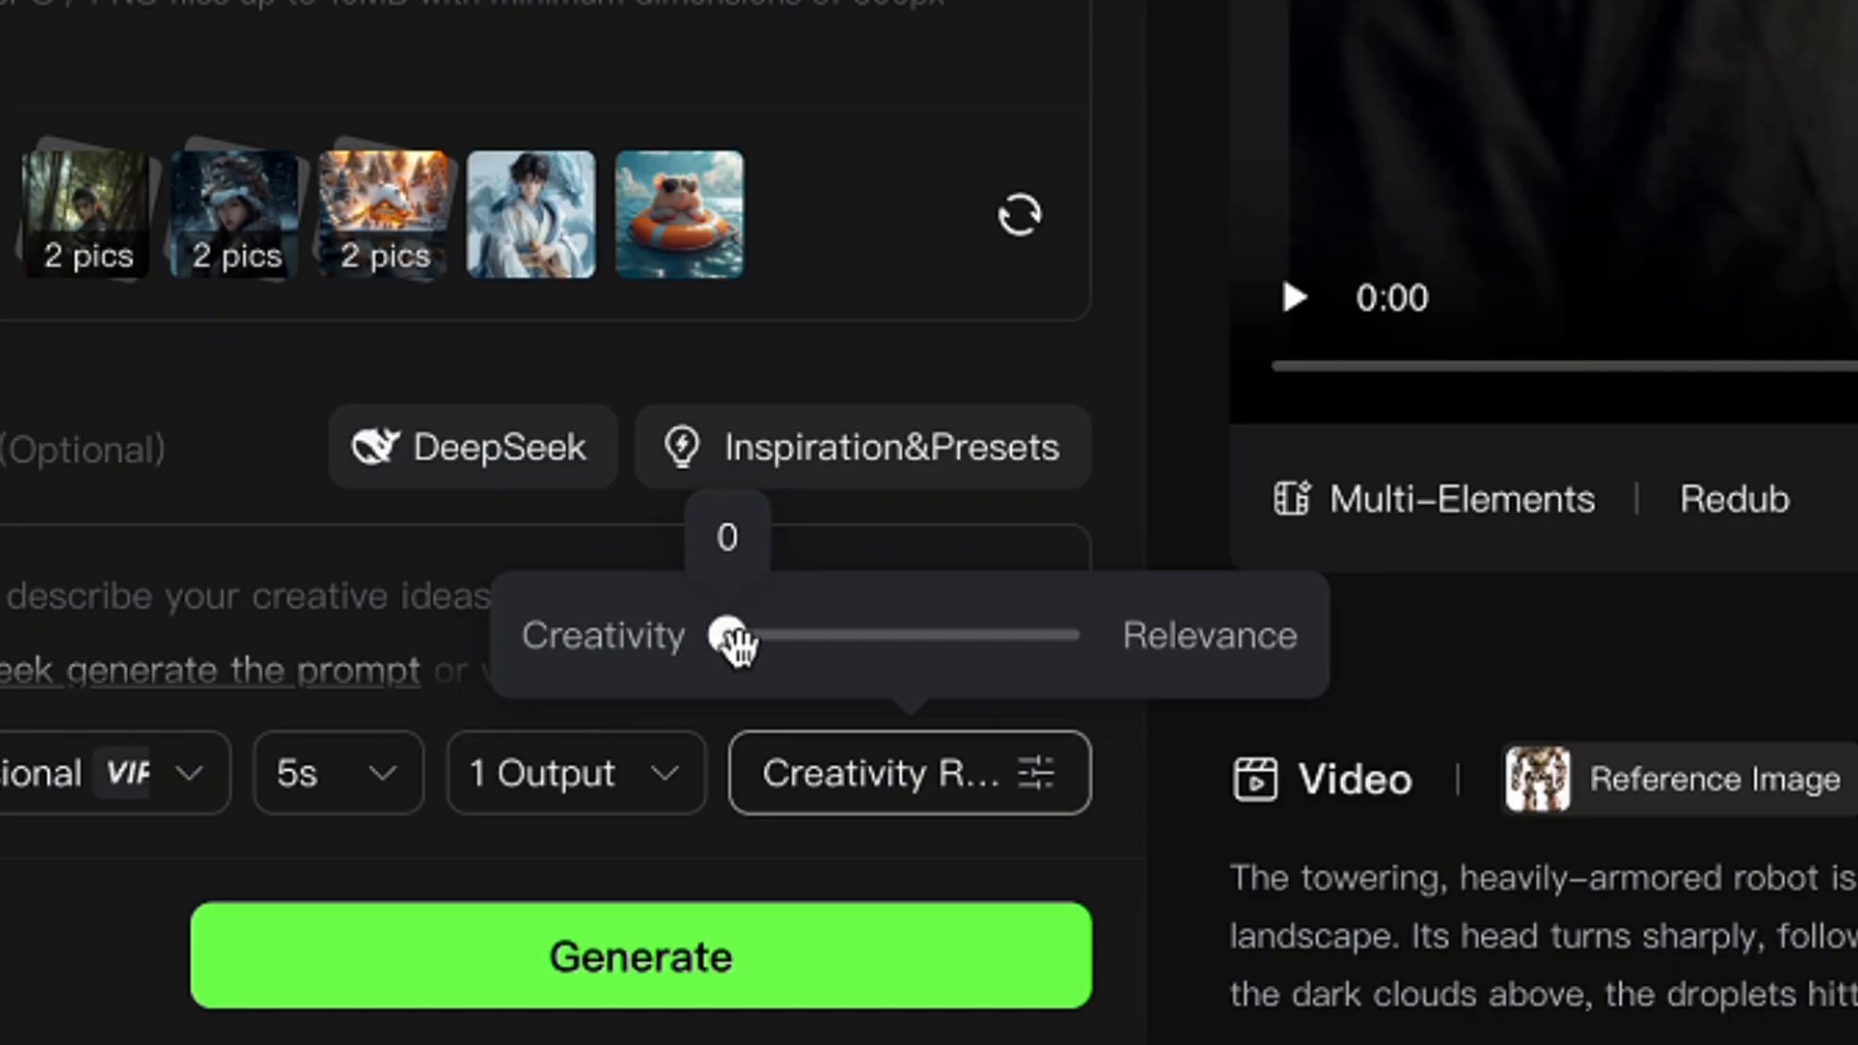
pyautogui.moveTo(735, 637); pyautogui.dragTo(906, 637)
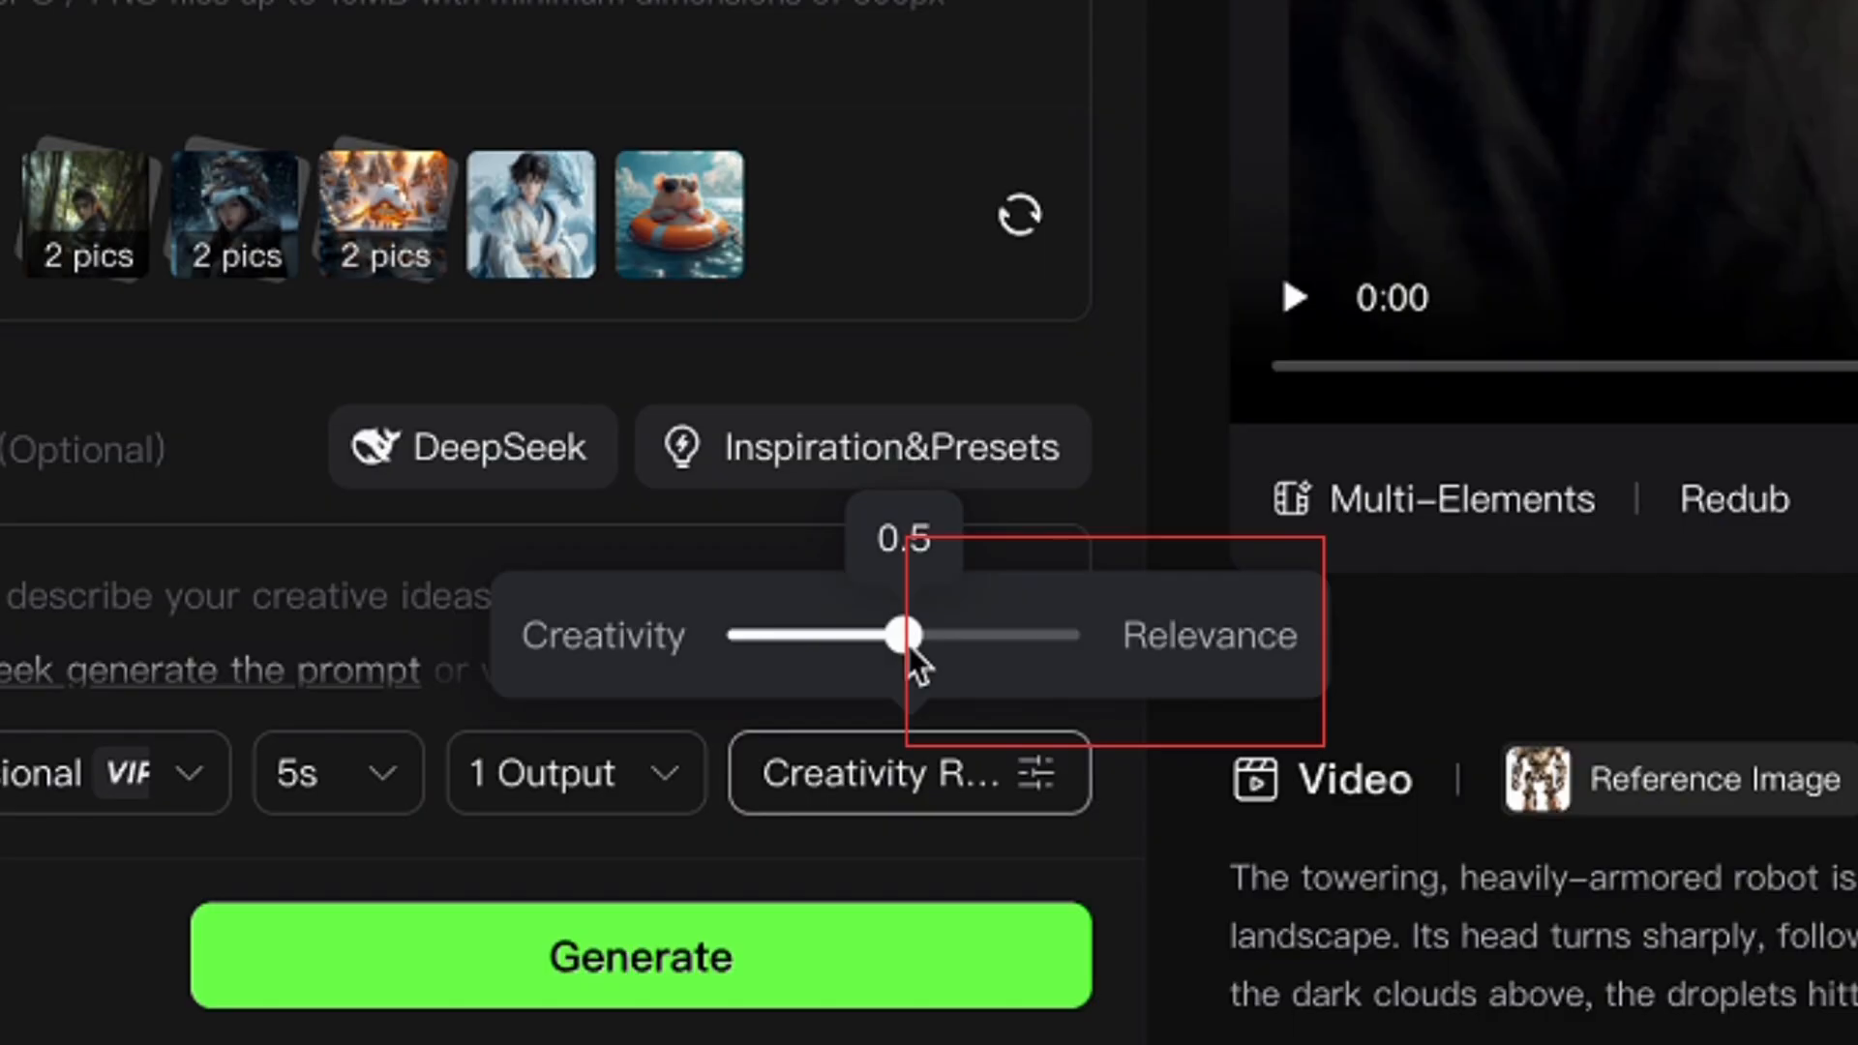
pyautogui.moveTo(906, 636); pyautogui.dragTo(958, 637)
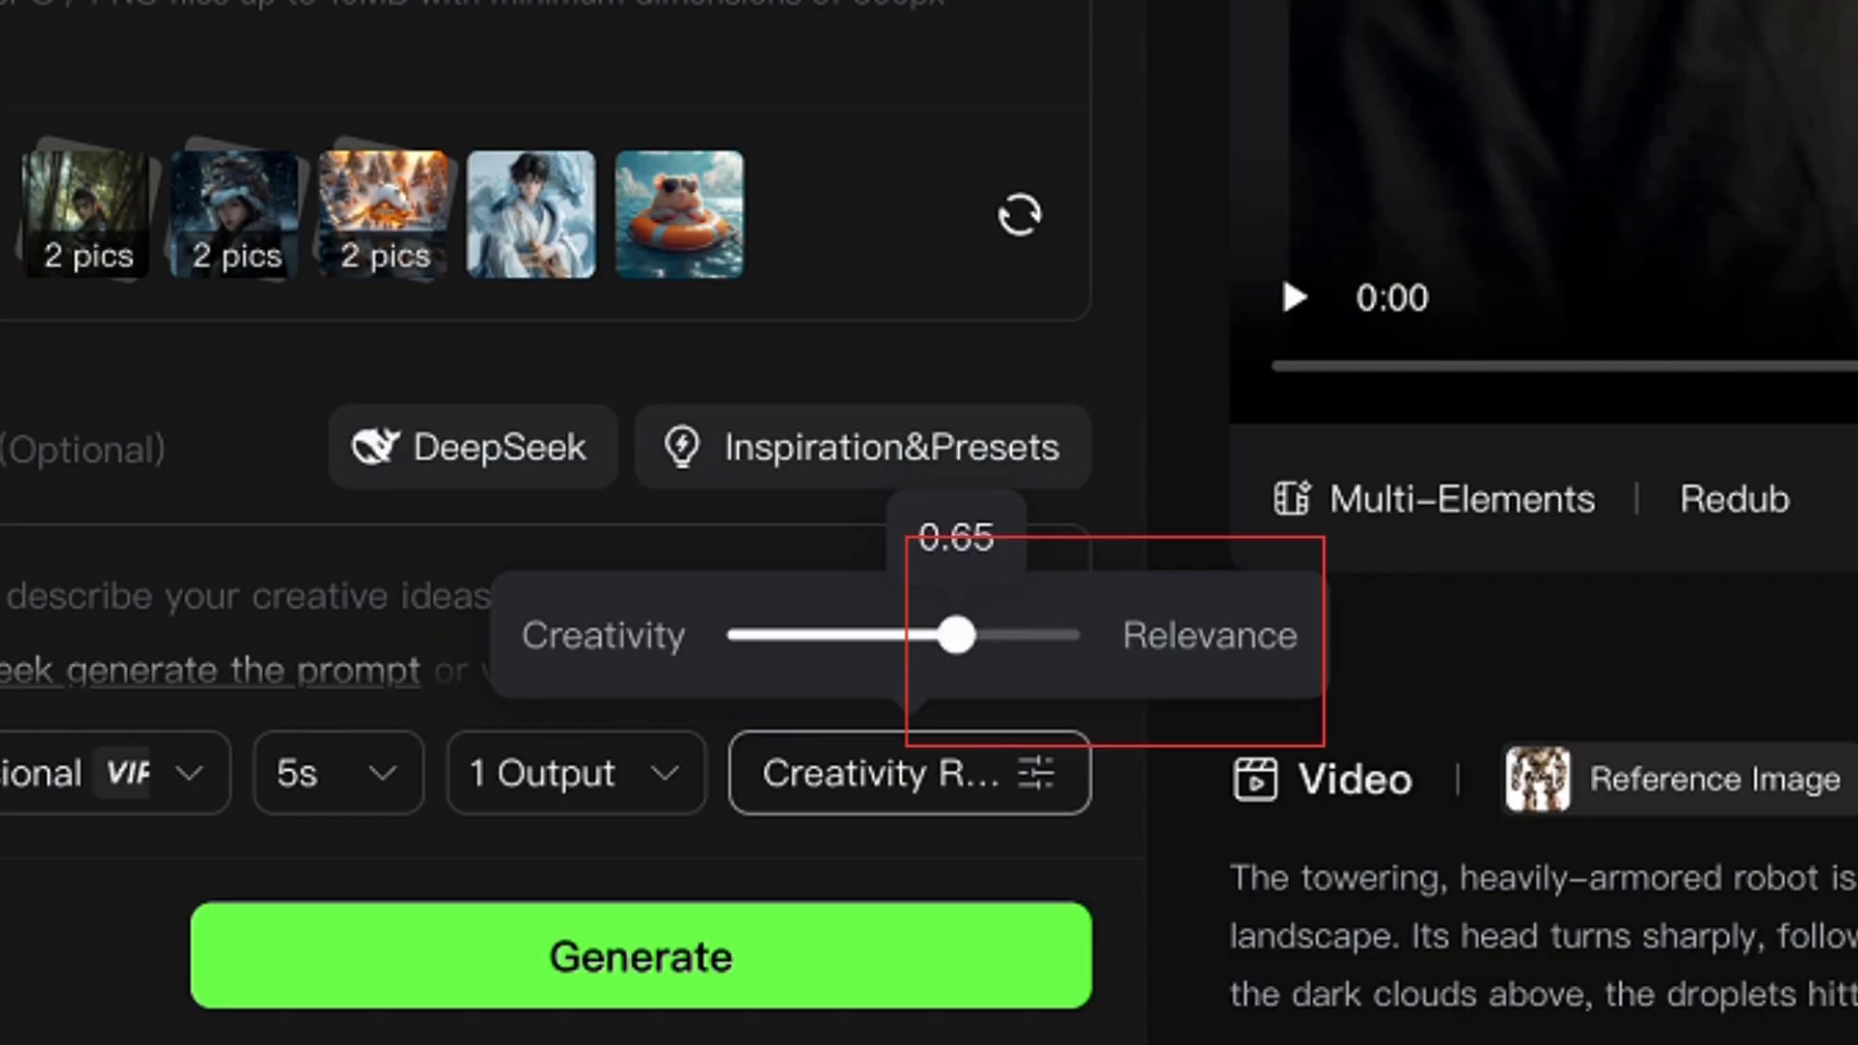
pyautogui.moveTo(958, 635); pyautogui.dragTo(1012, 635)
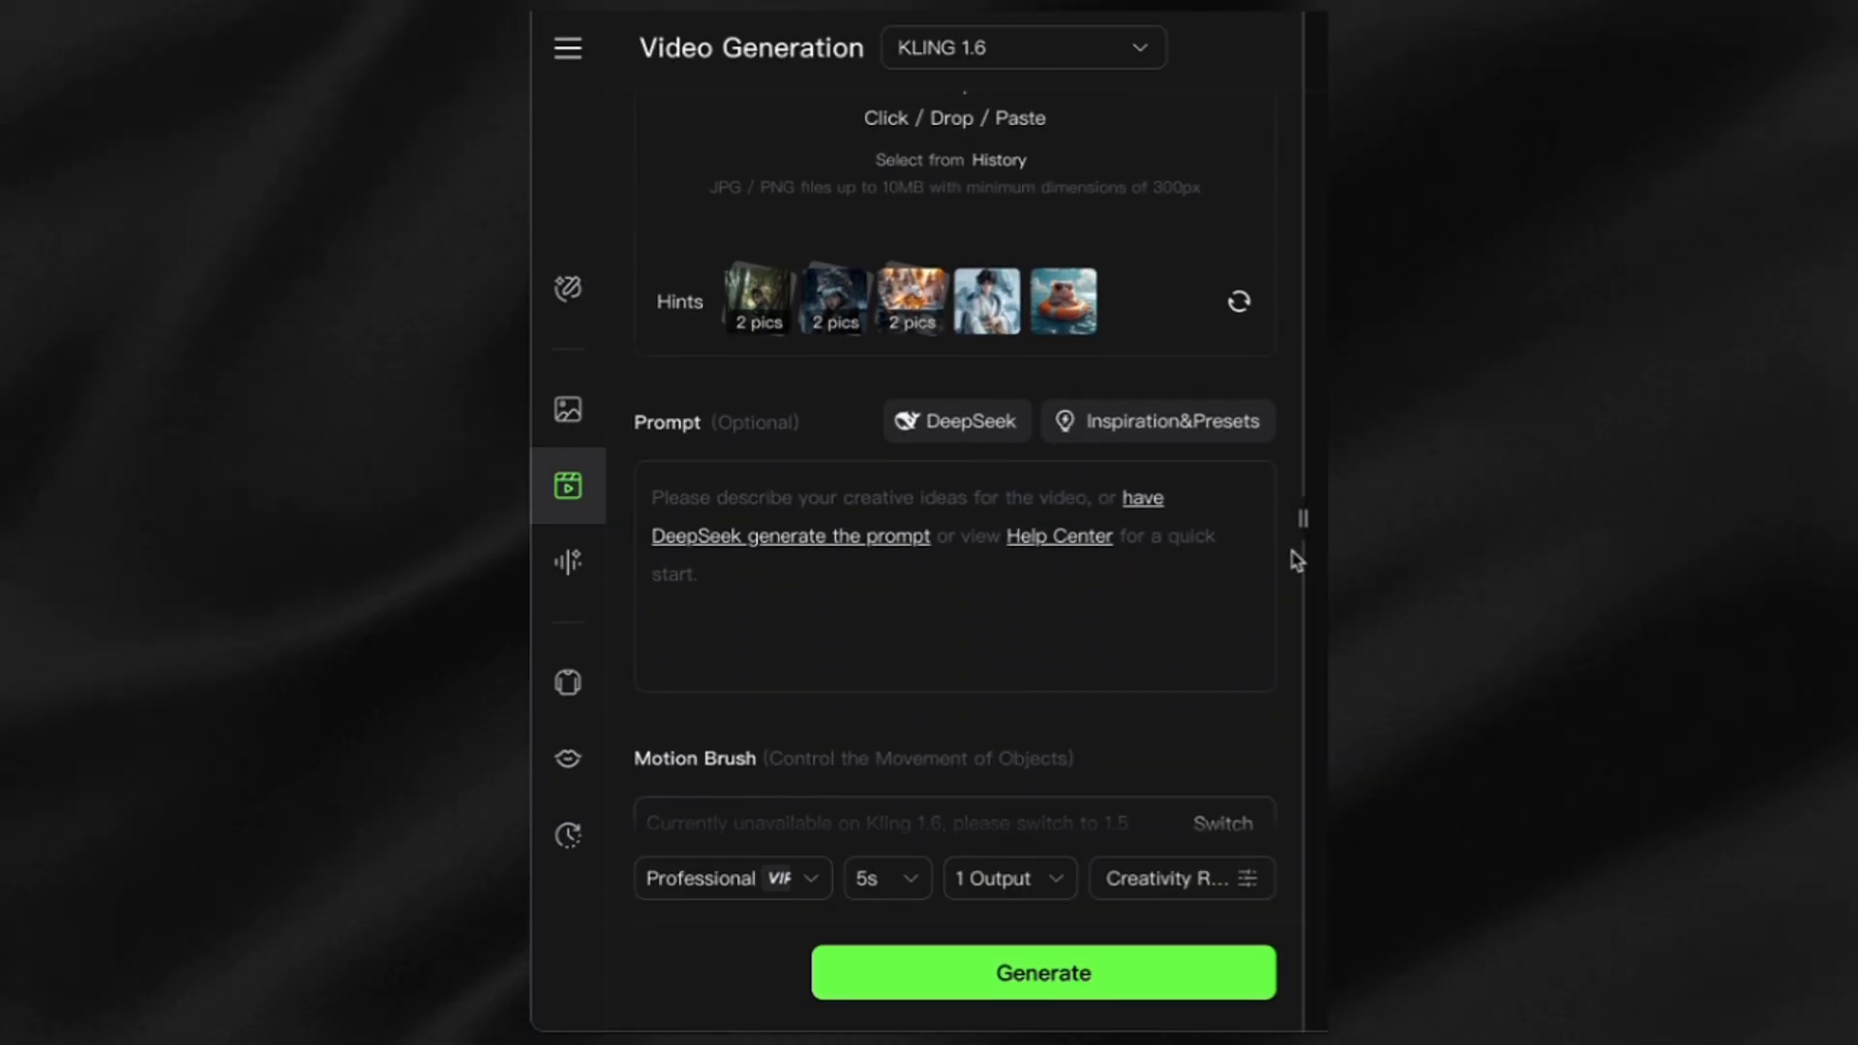
# Step: Fill the negative prompt with blurry, distorted, unrealistic hands, jerky camera and unnatural lighting
pyautogui.scroll(-3)
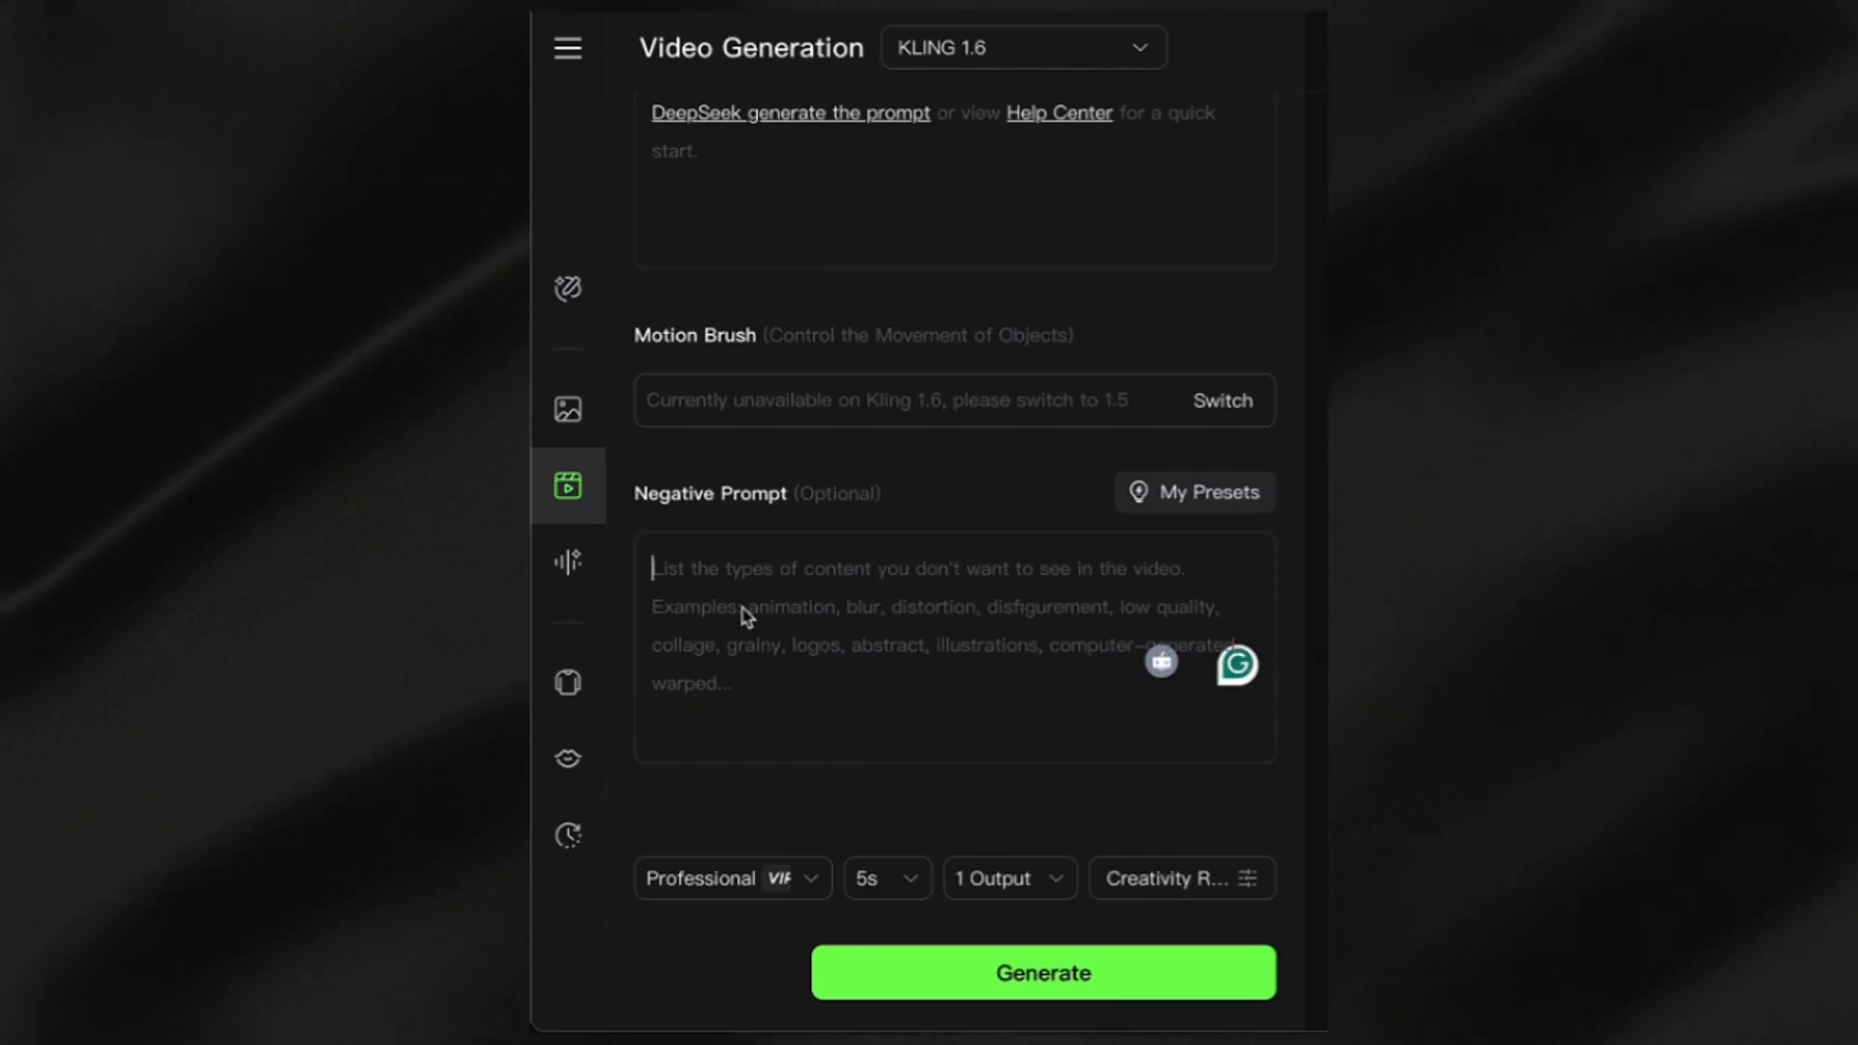
pyautogui.write('blurry, distorted, unrealistic hands, warped faces, glitchy movement, pixelated, low quality,')
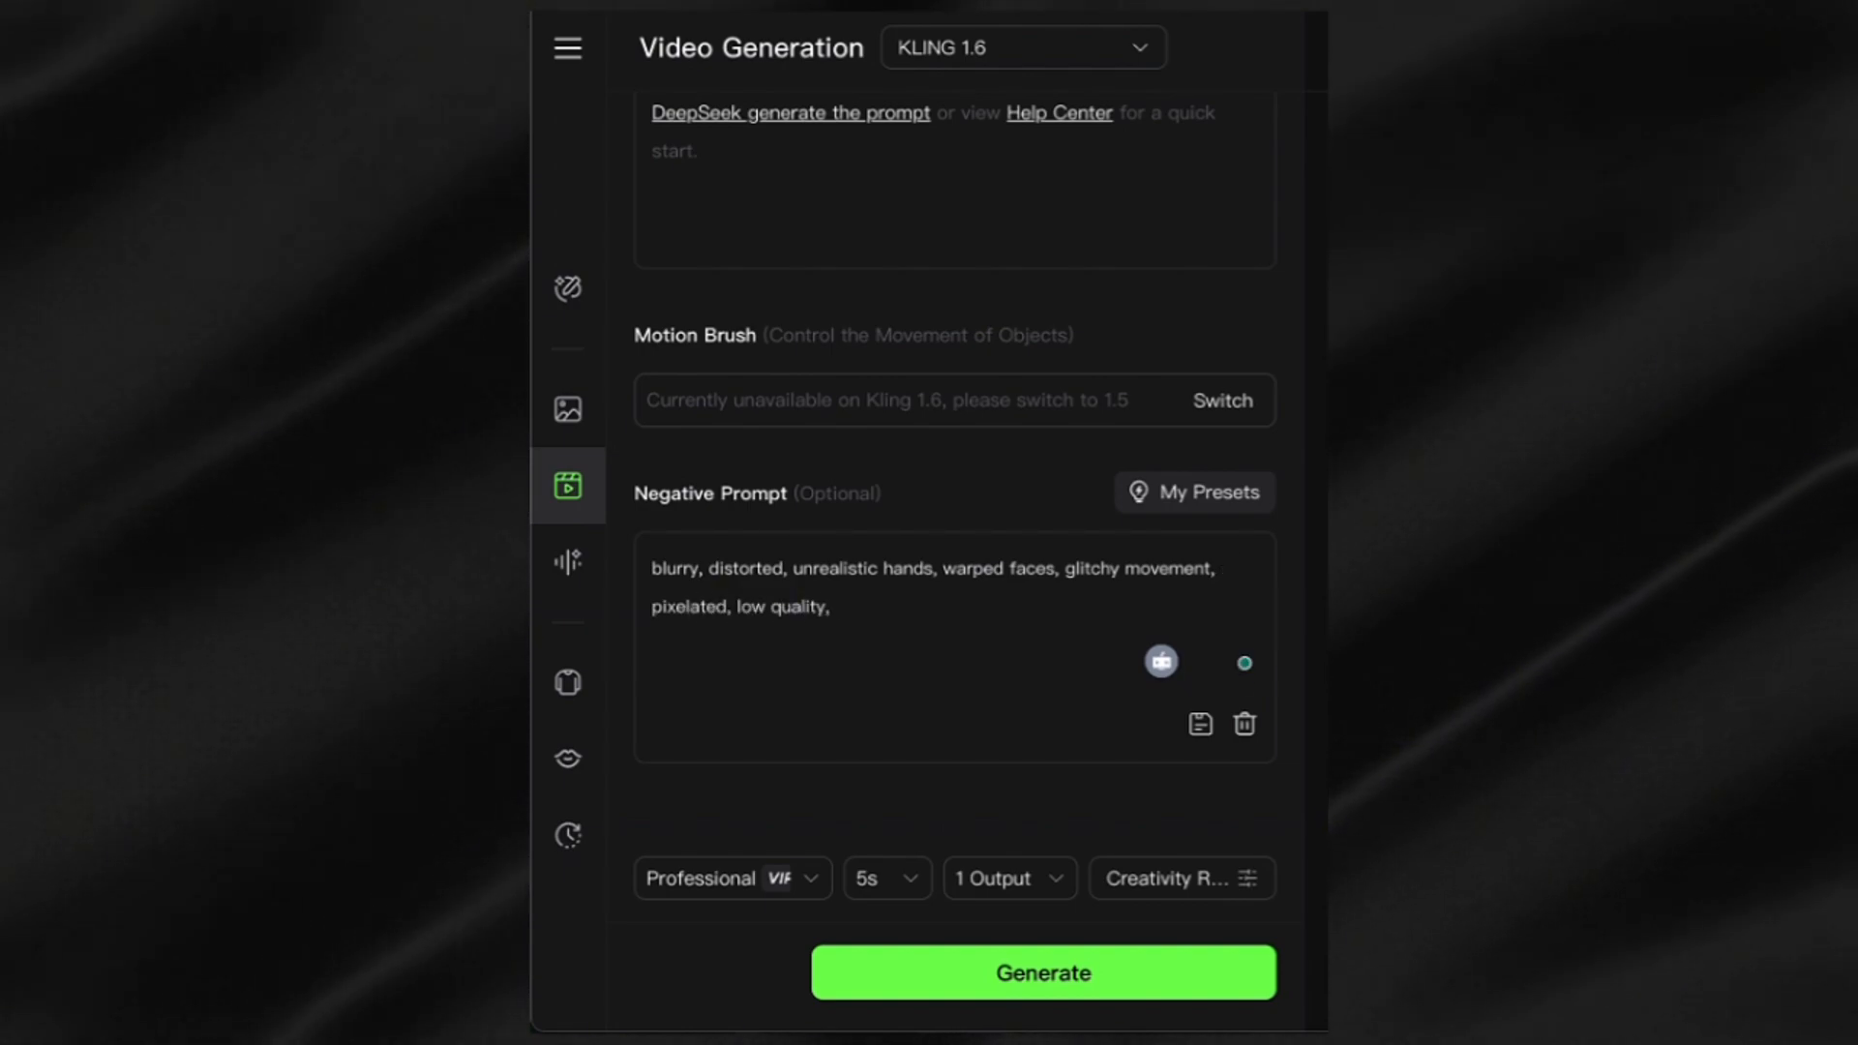
pyautogui.write('jerky camera, unnaturally lighting')
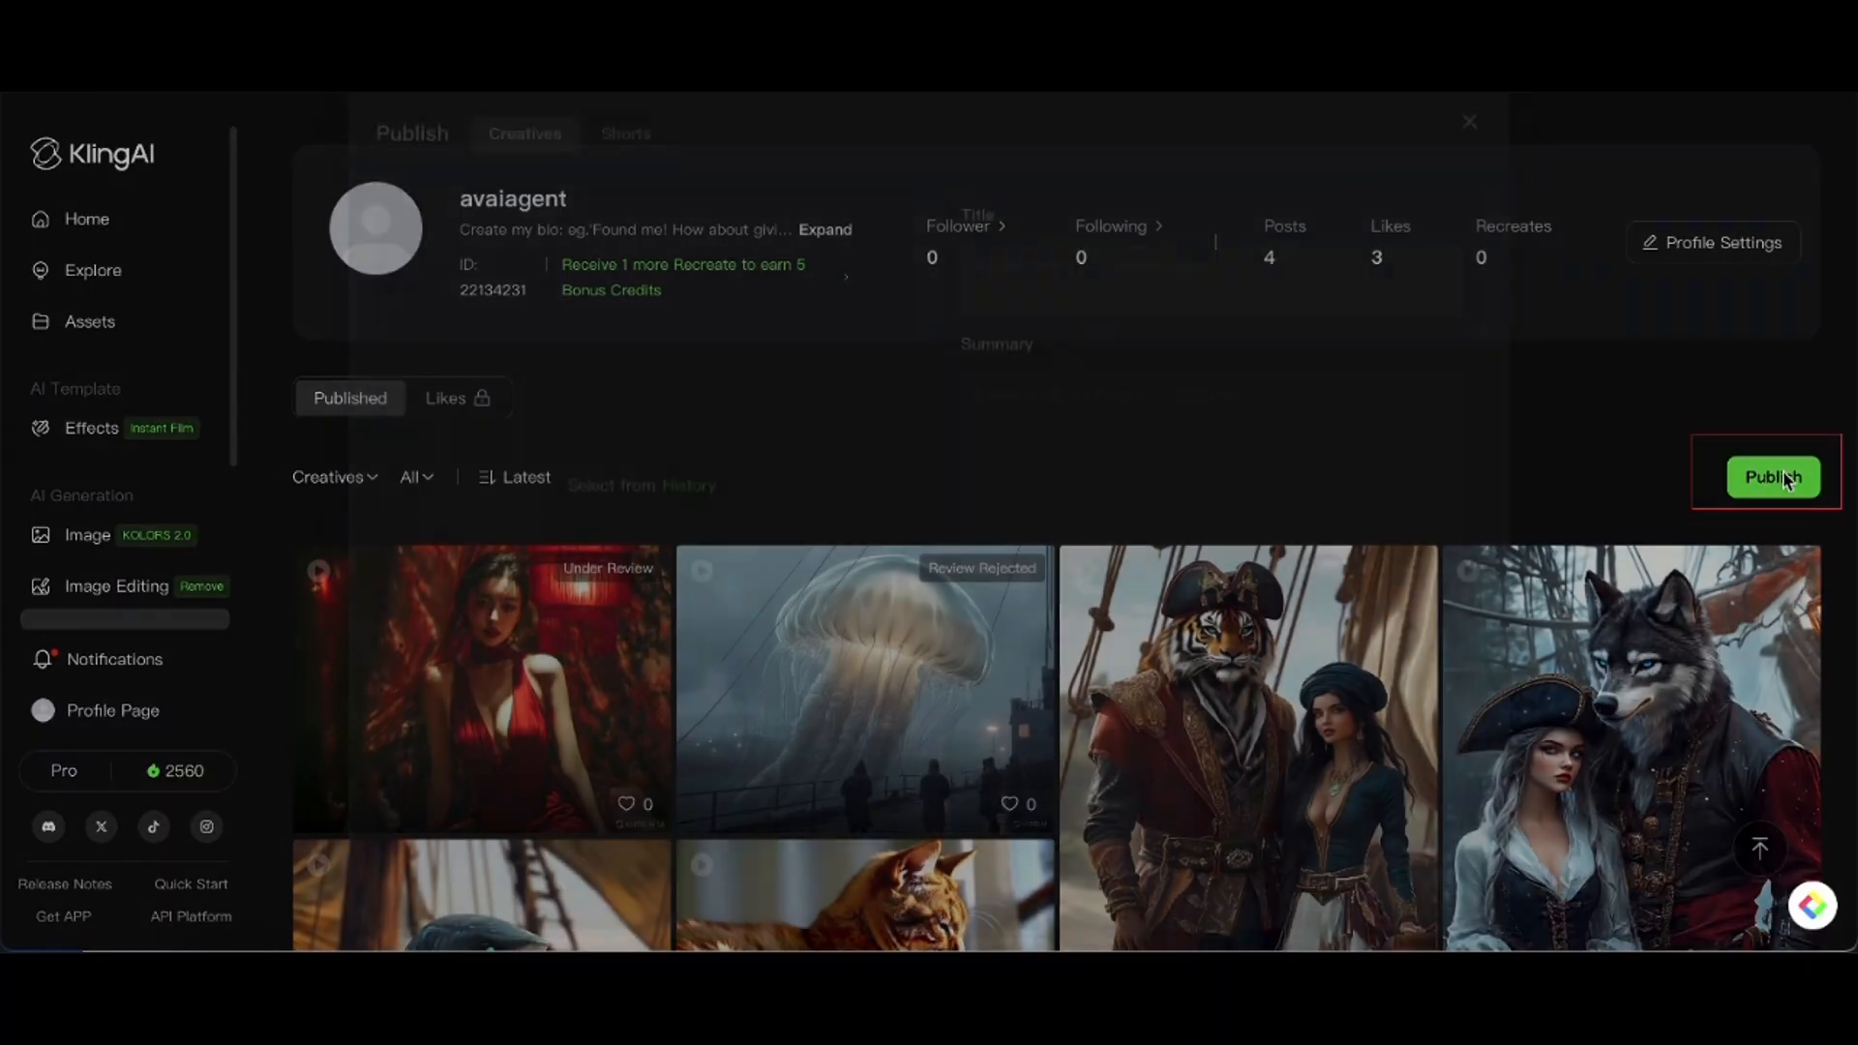
# Step: Publish the red-dress short 'Crimson Threads' under Shorts
pyautogui.click(1773, 476)
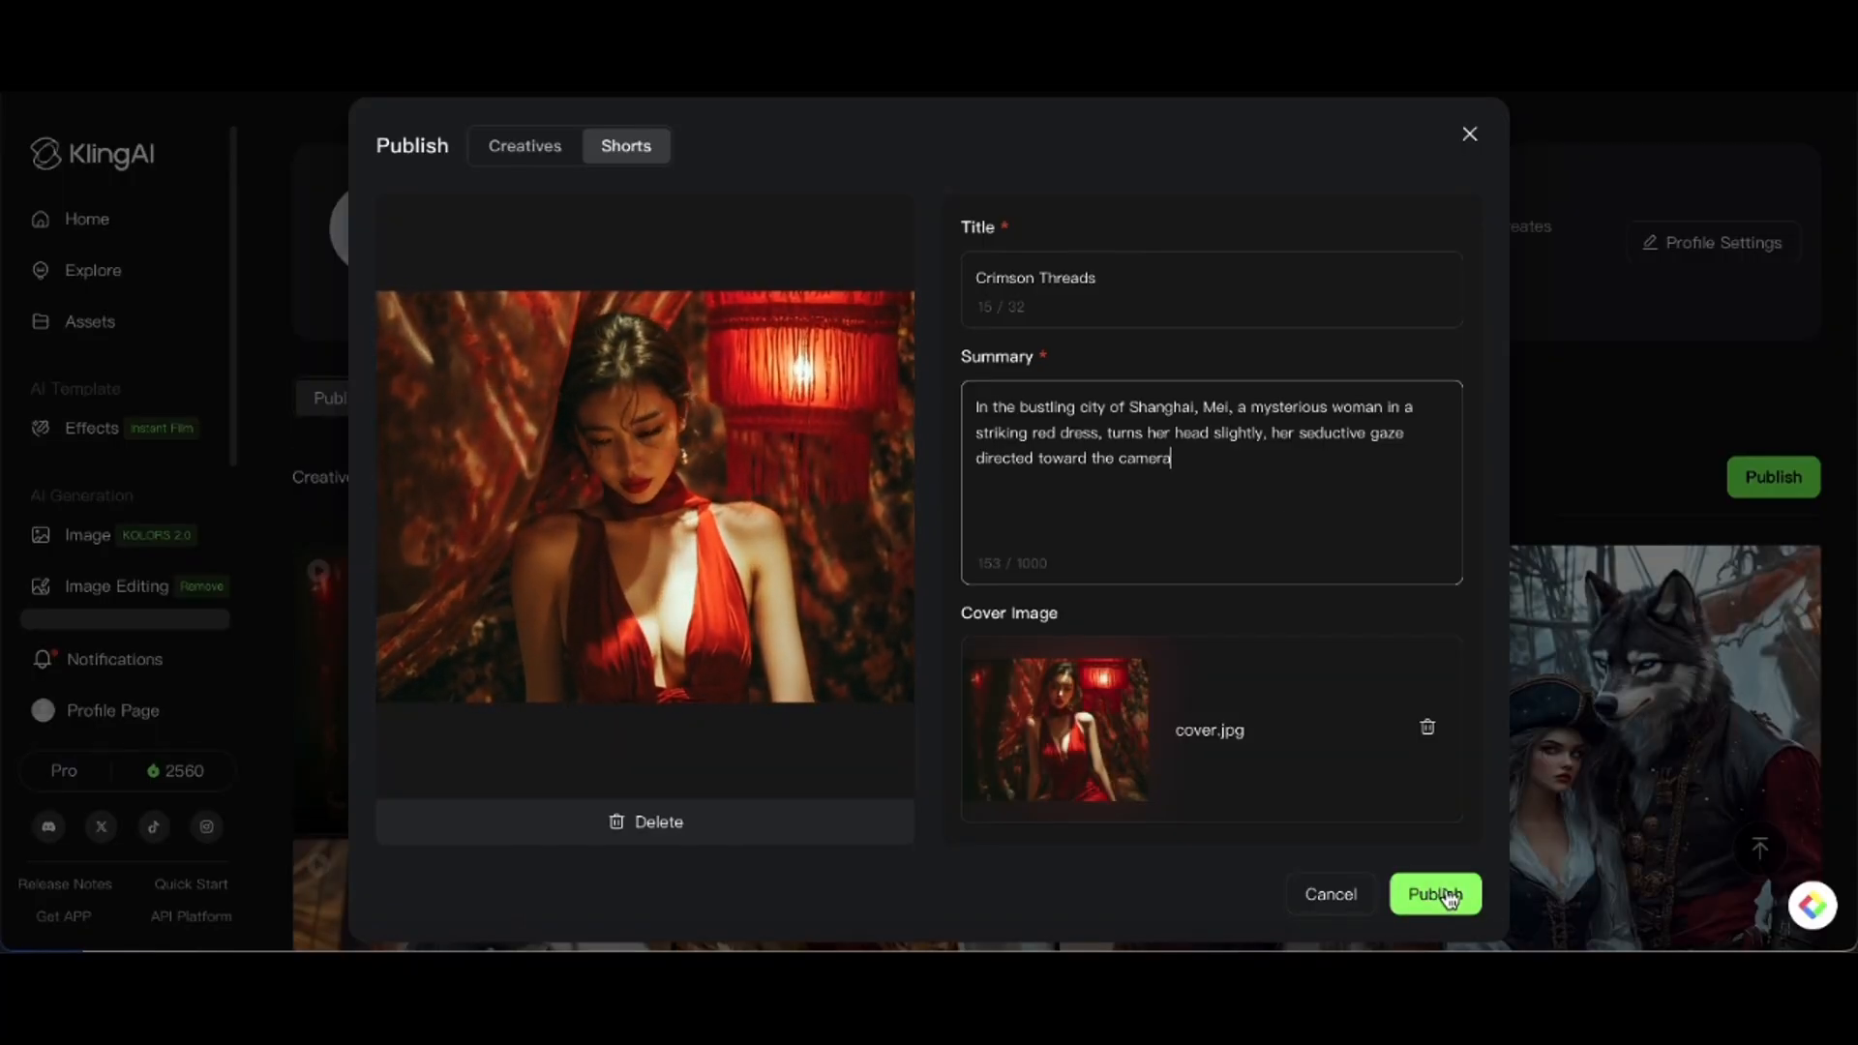
pyautogui.click(1434, 894)
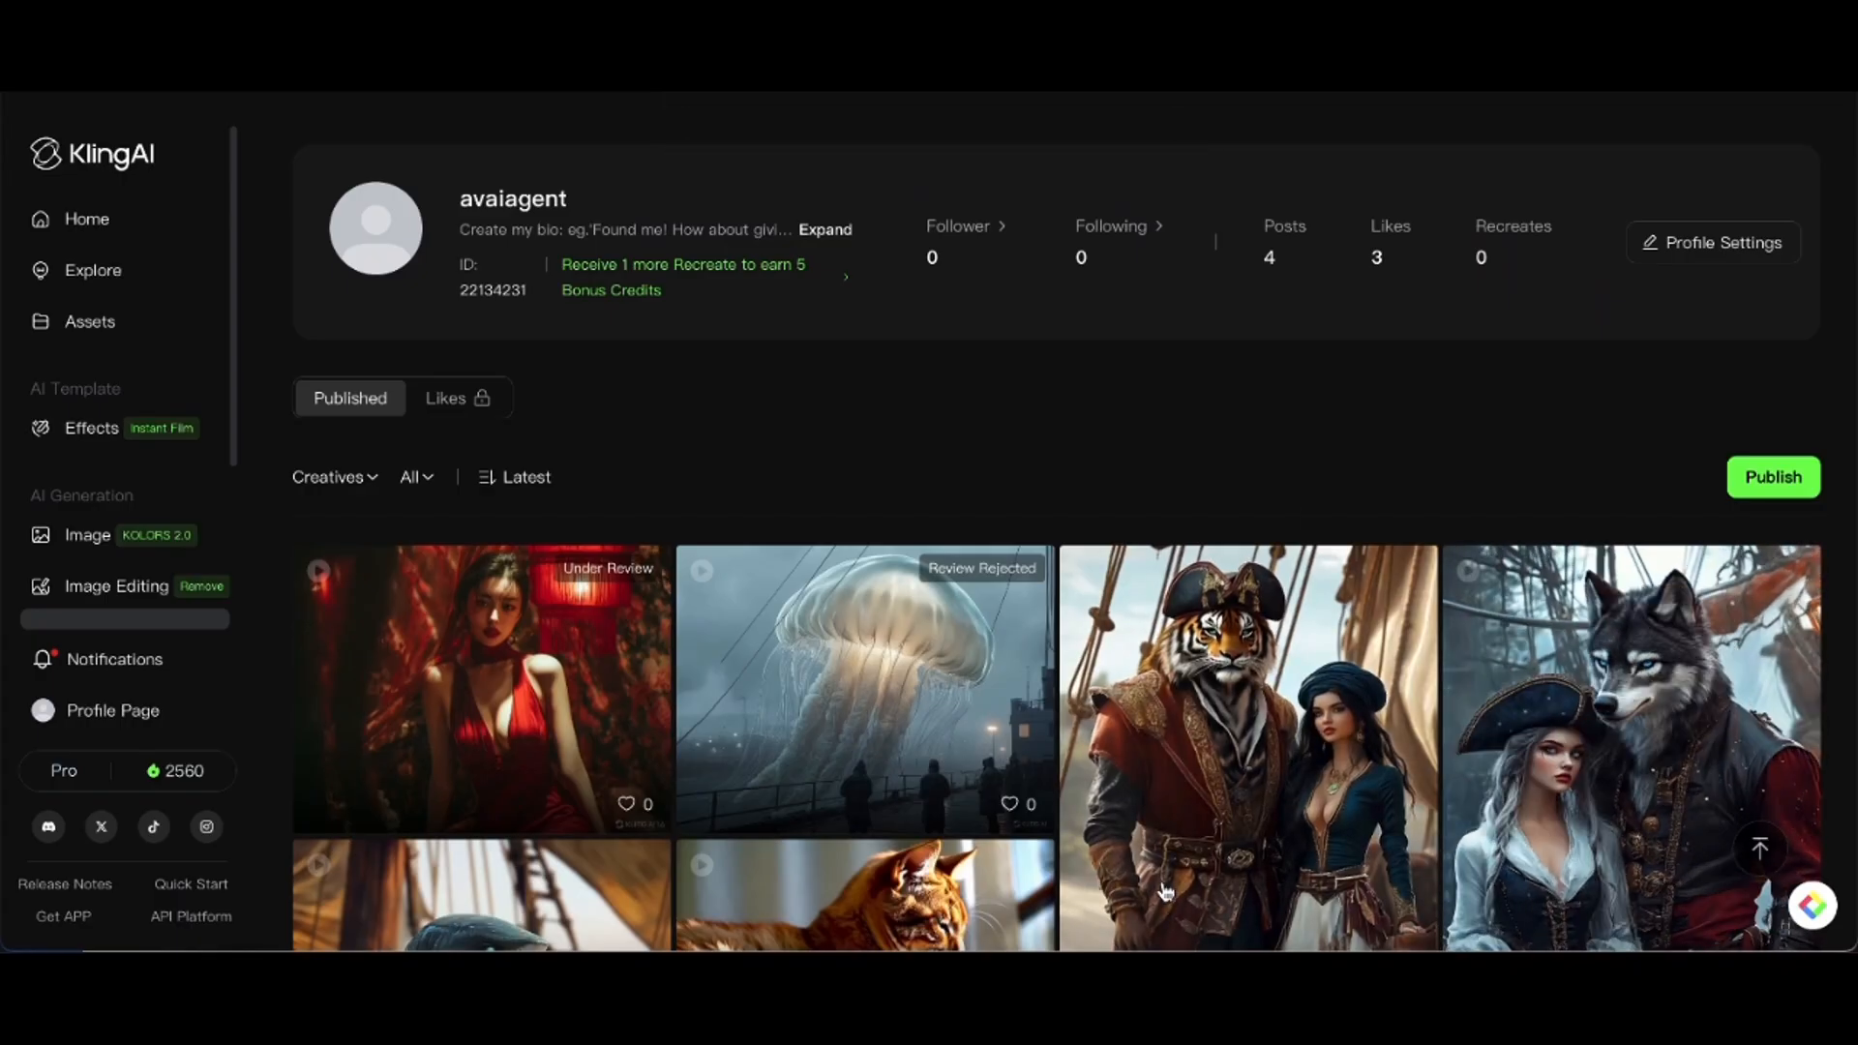
# Step: View the red-dress video's details from the assets and play it back
pyautogui.click(329, 476)
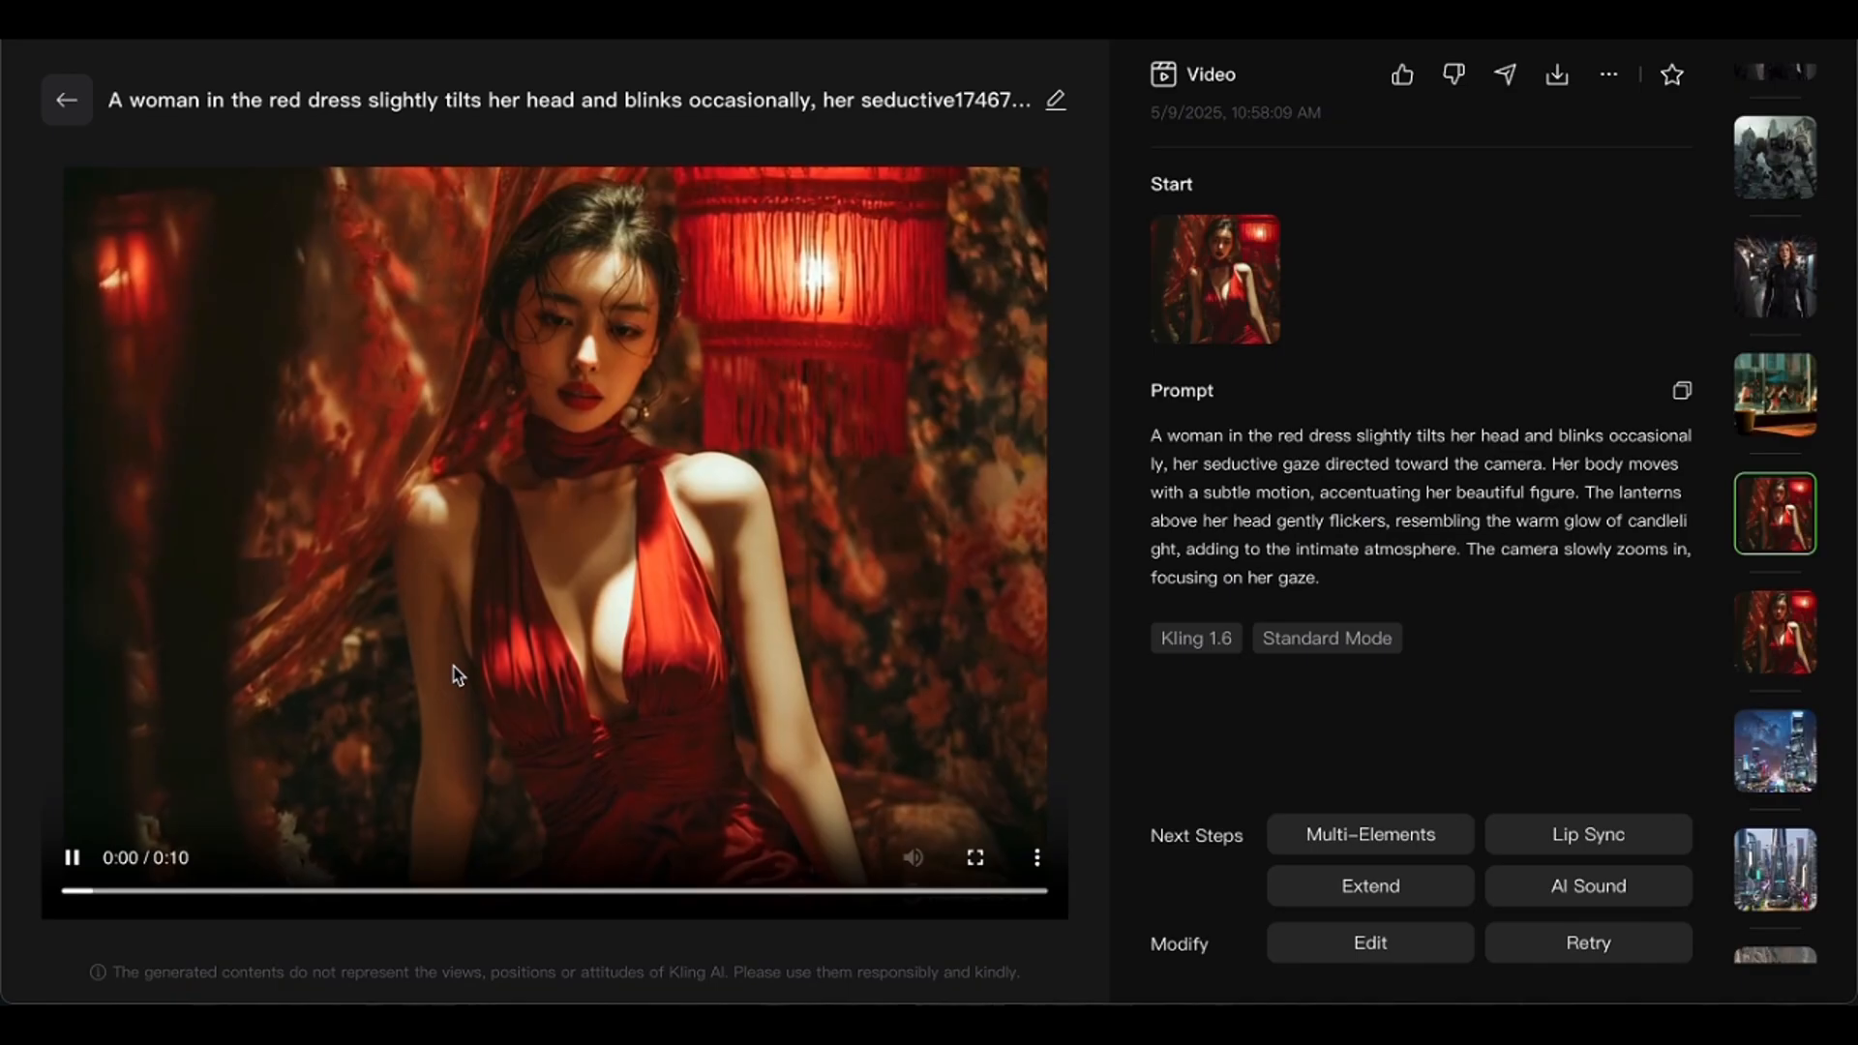
pyautogui.click(1506, 75)
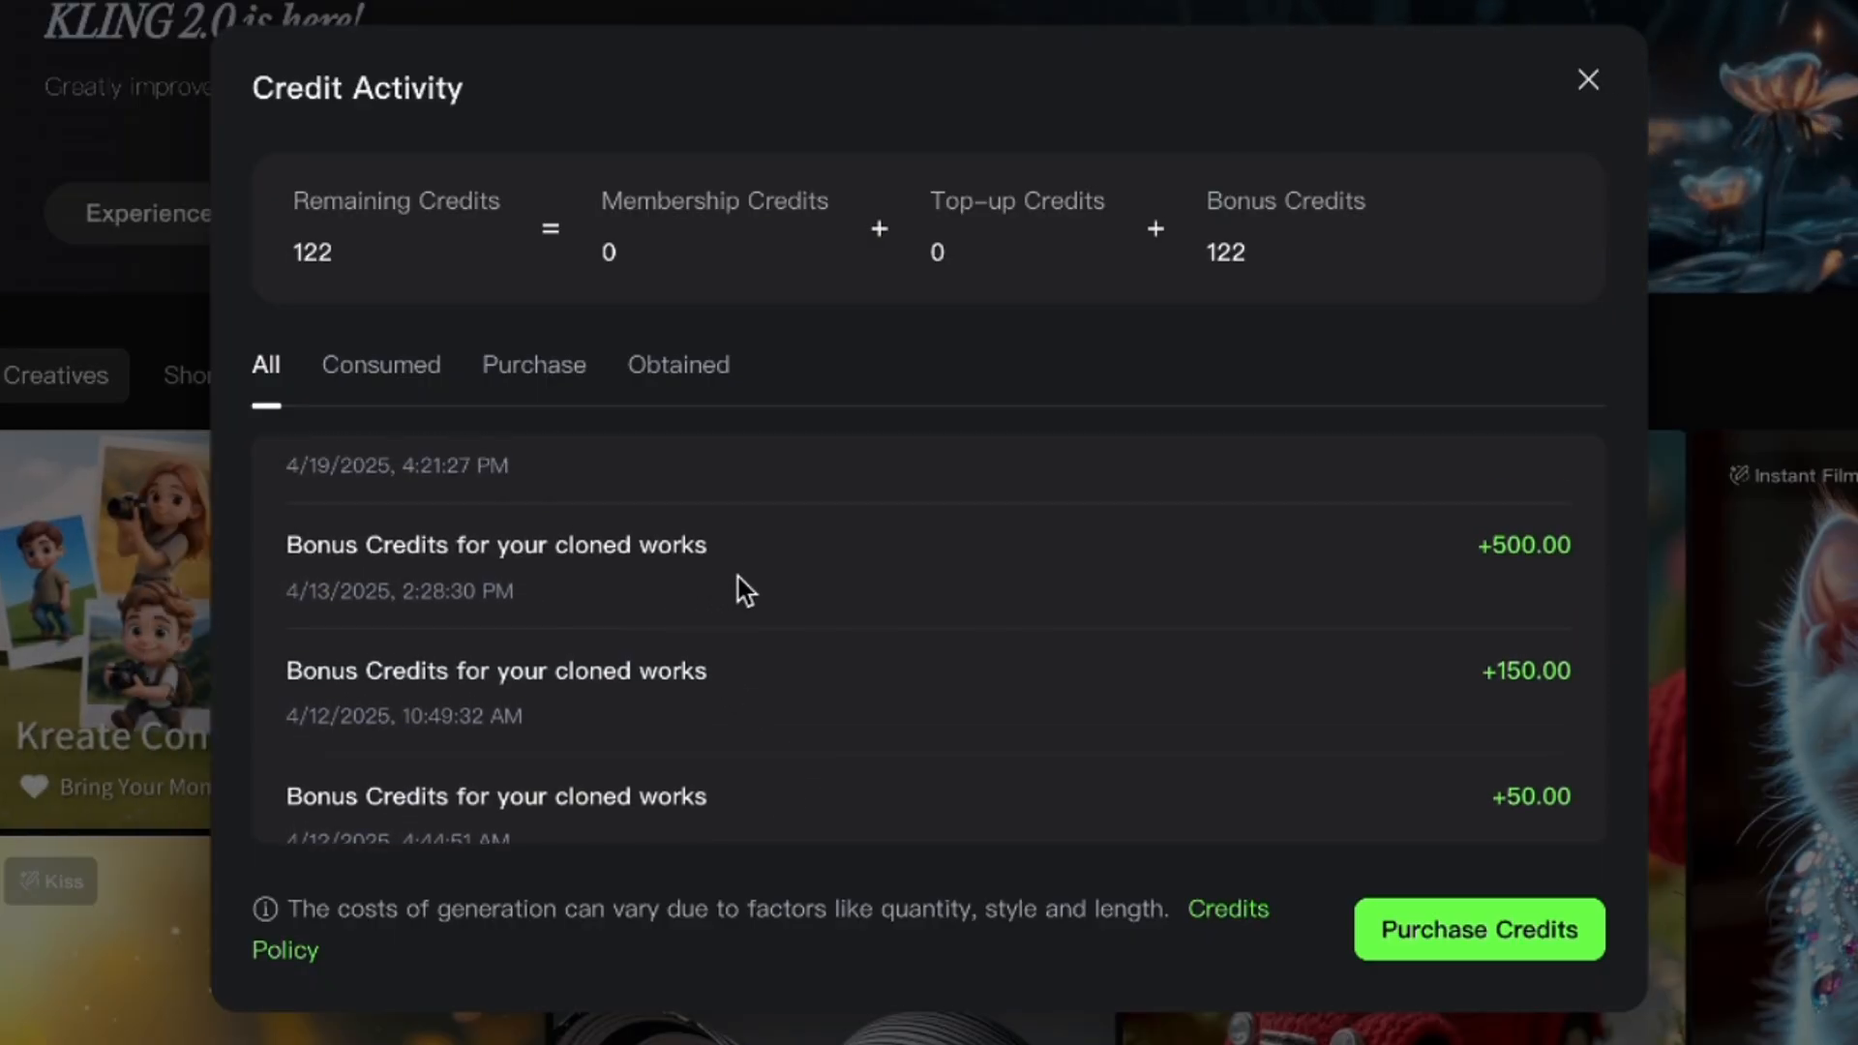
pyautogui.moveTo(728, 606)
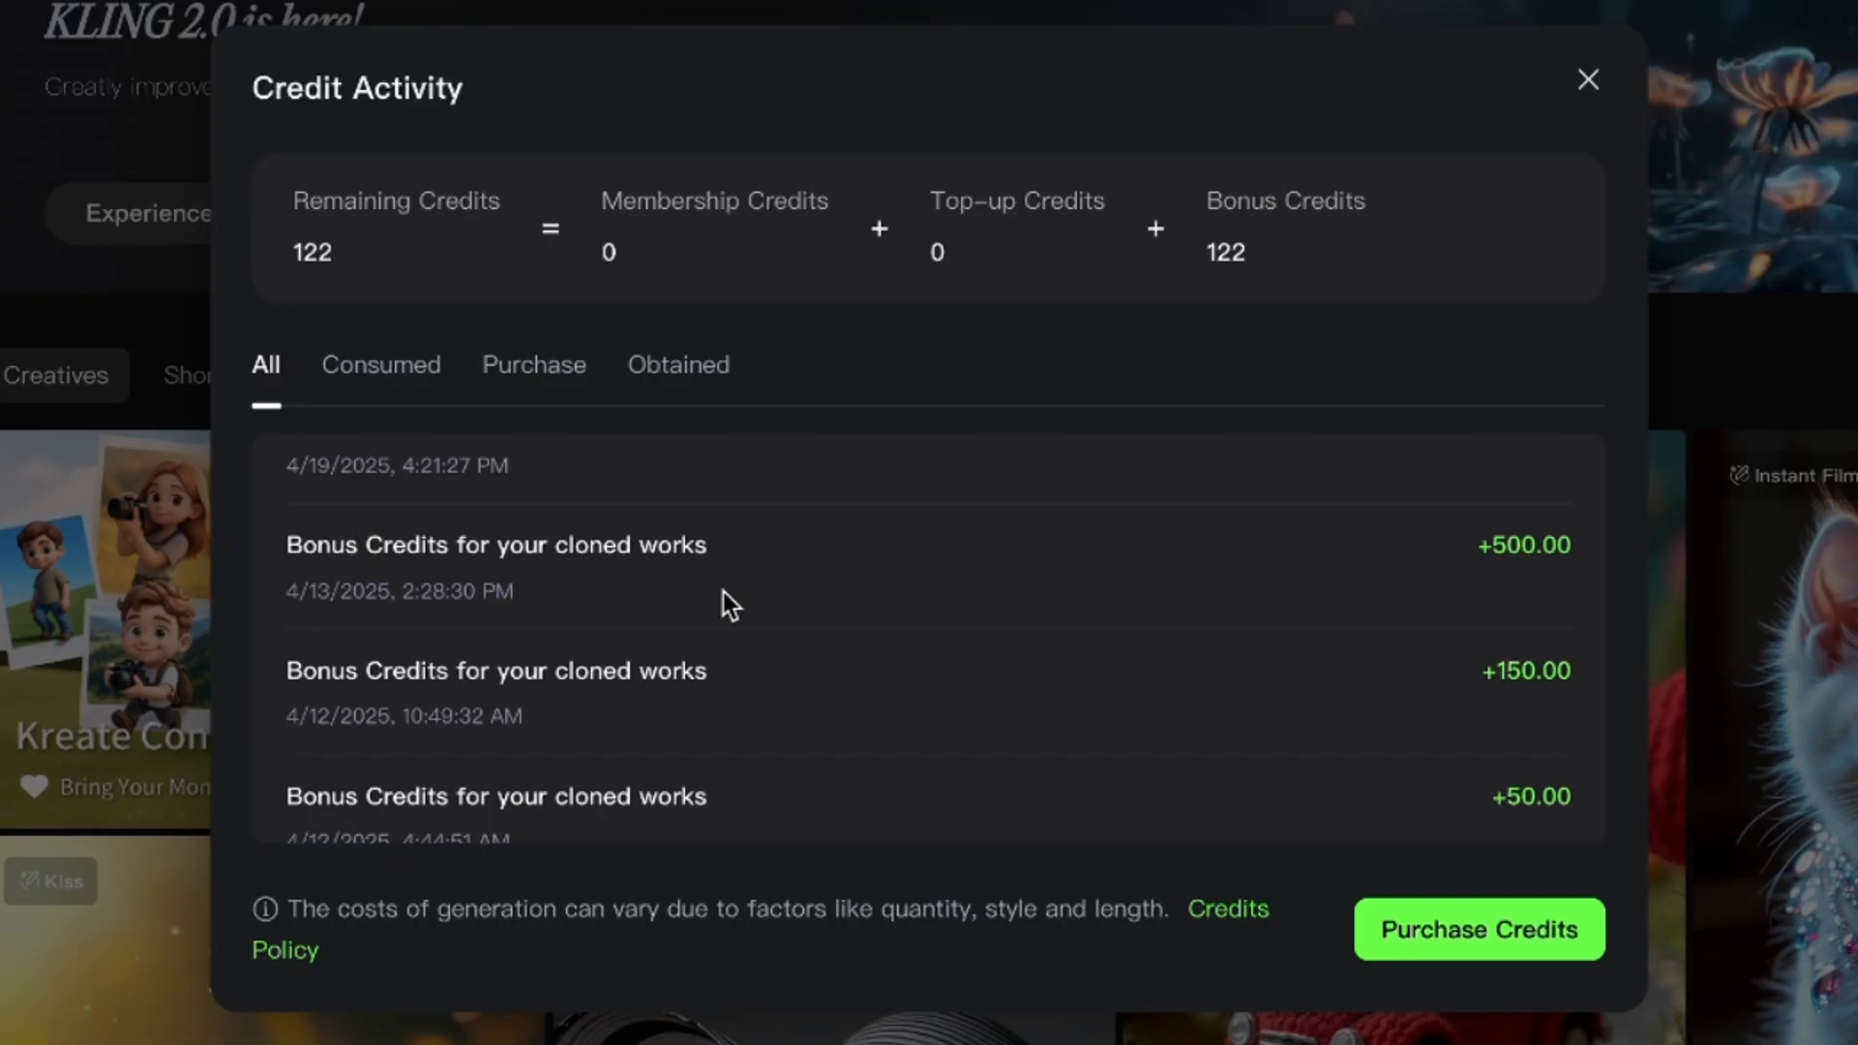
# Step: Close the credit activity history and bring up the Bonus Credits overview showing 680 credits per short
pyautogui.click(1587, 80)
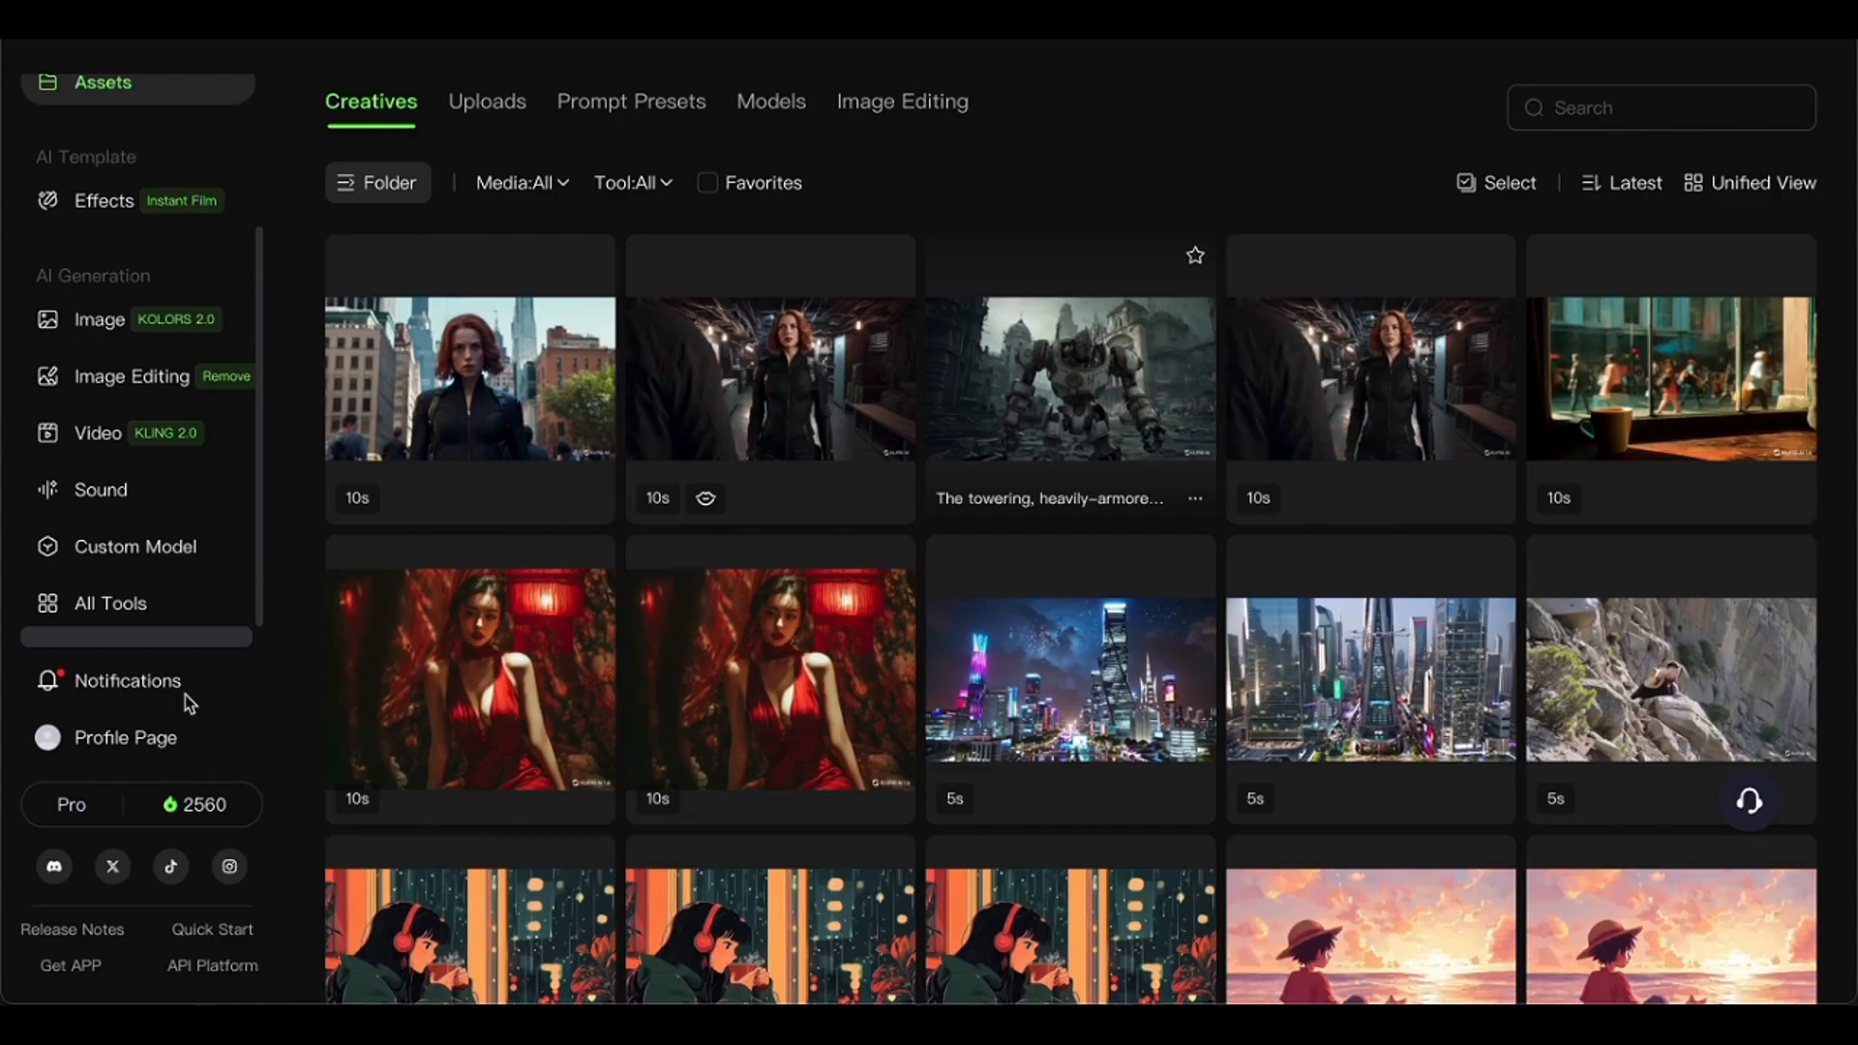
pyautogui.click(124, 737)
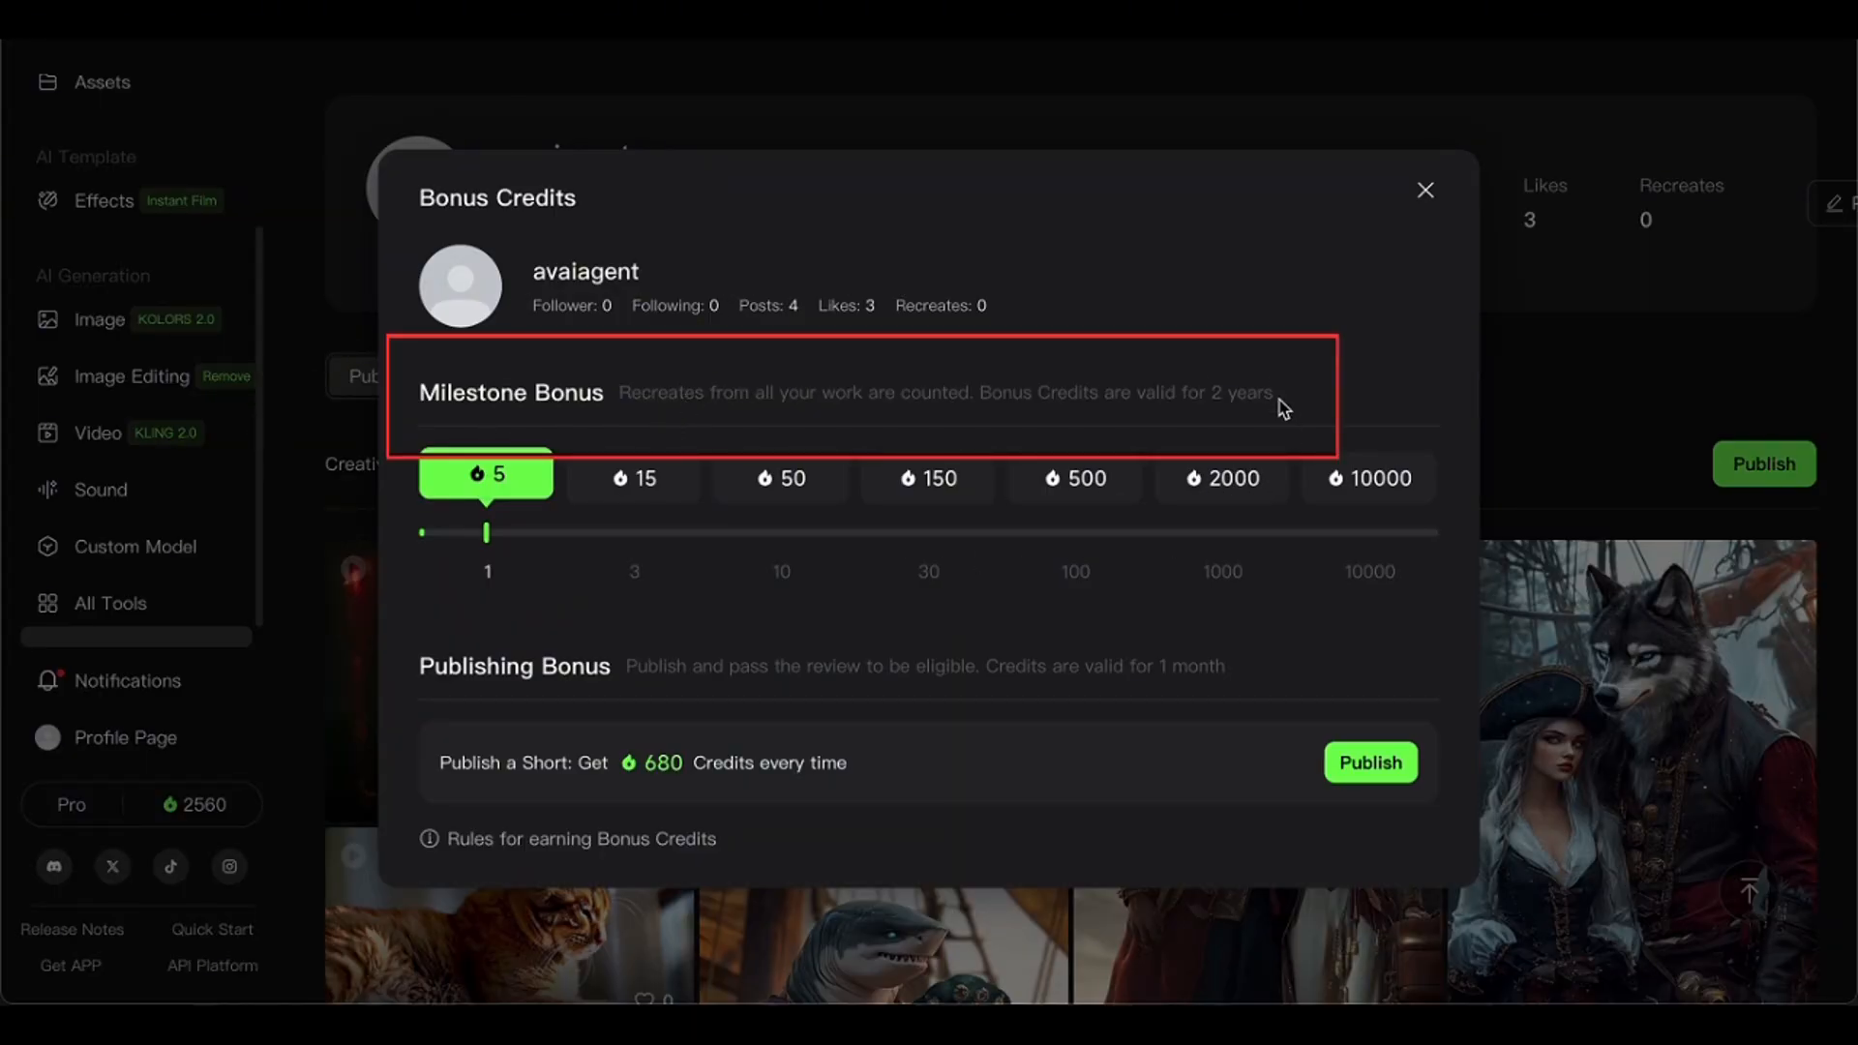
pyautogui.moveTo(1237, 548)
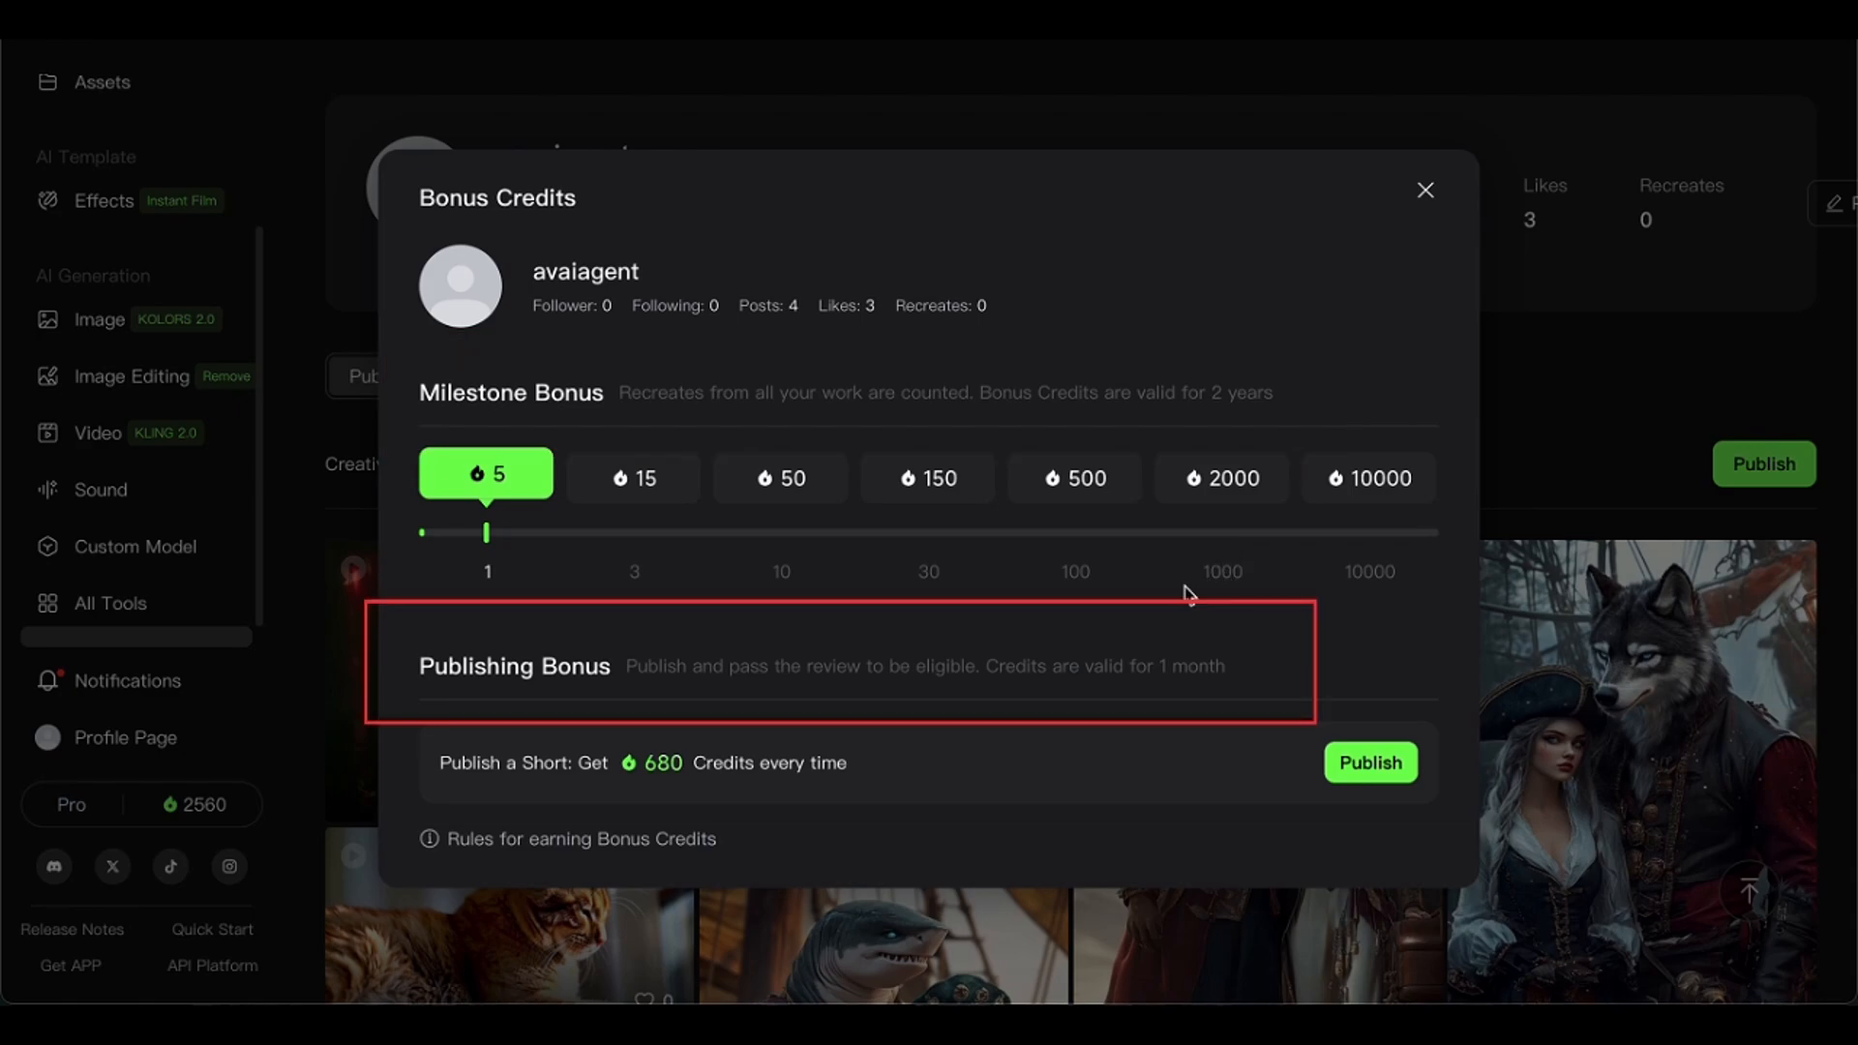
pyautogui.moveTo(589, 518)
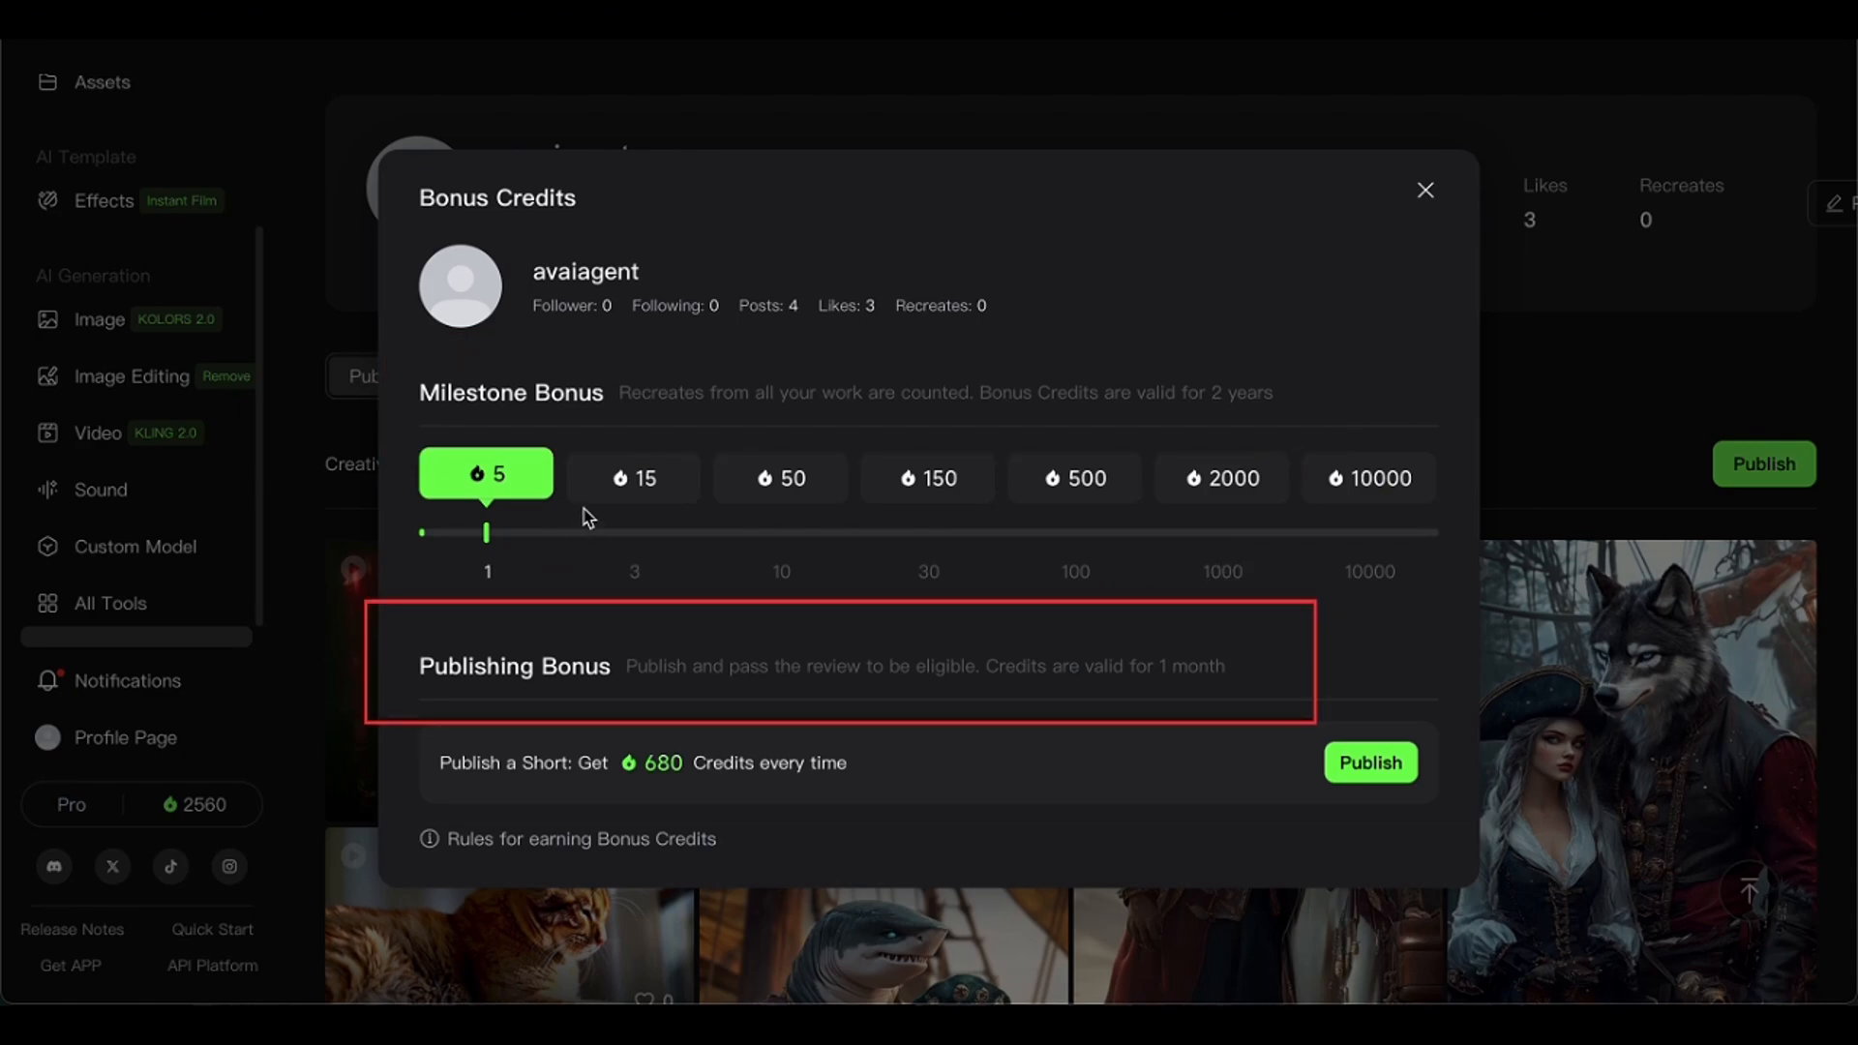
pyautogui.moveTo(995, 519)
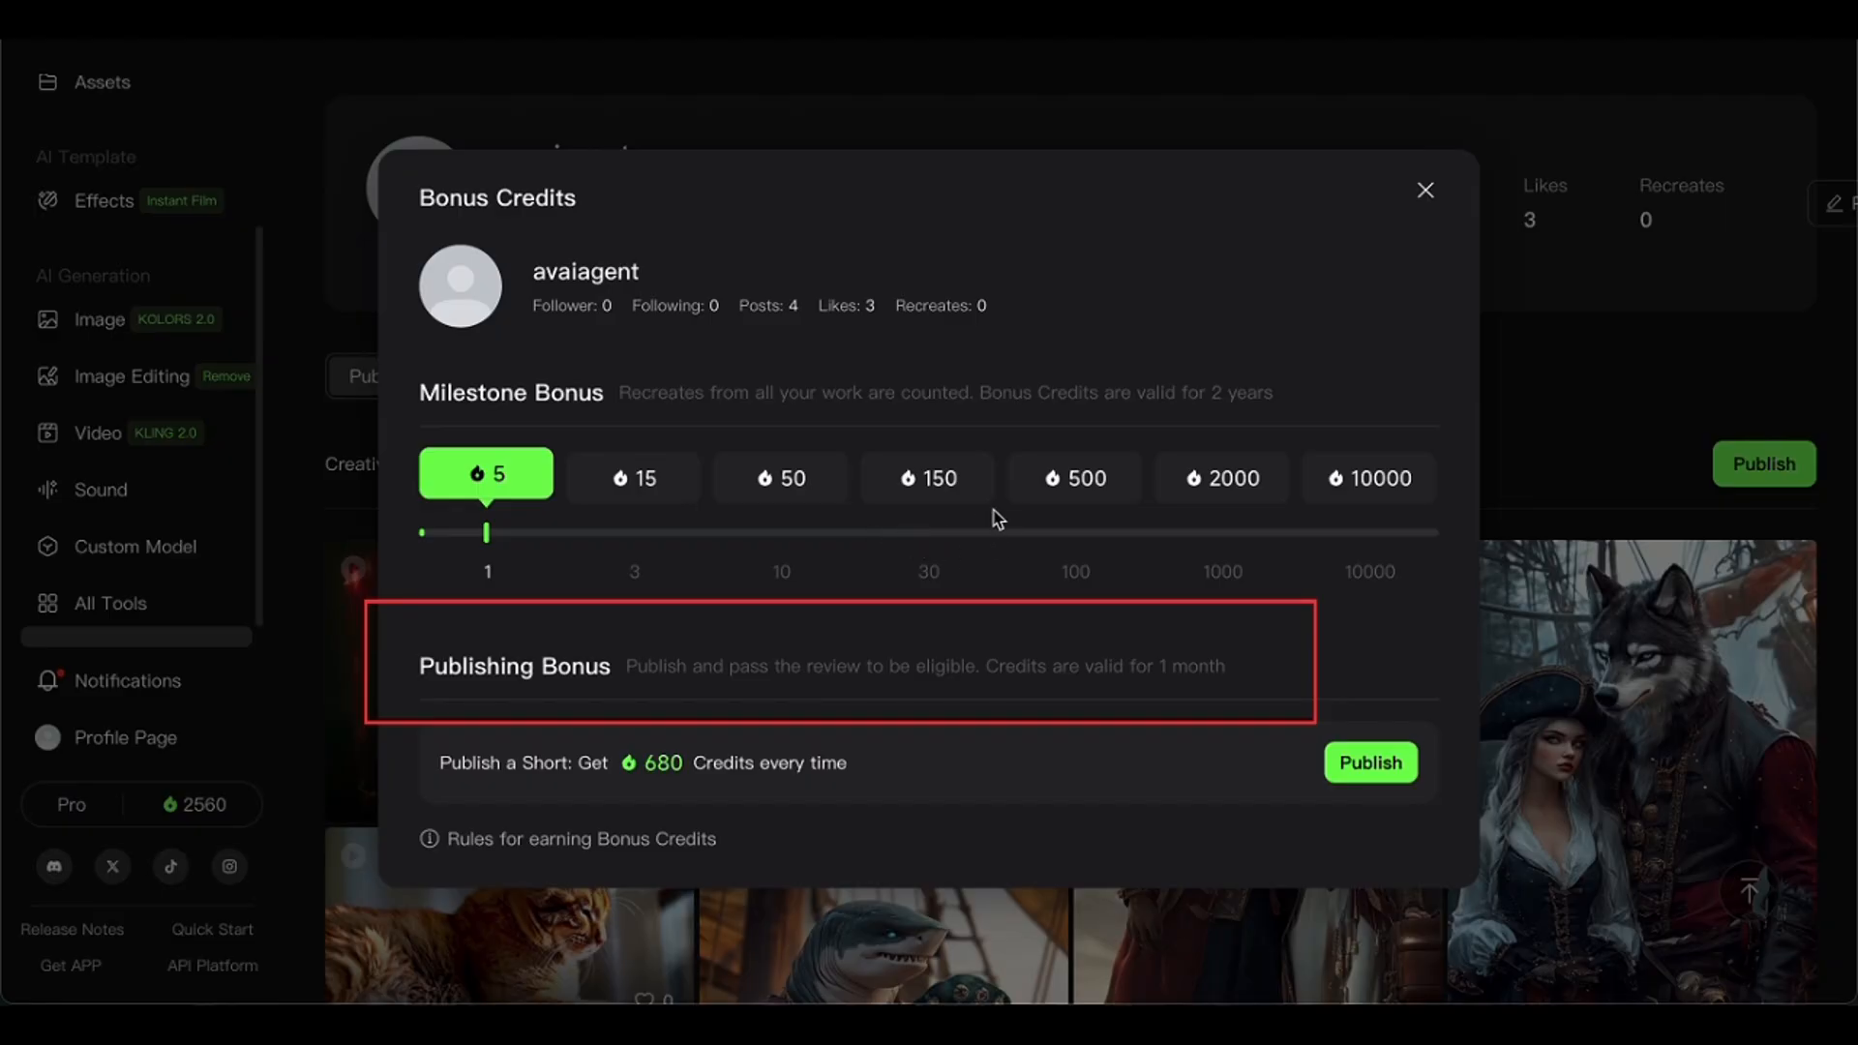